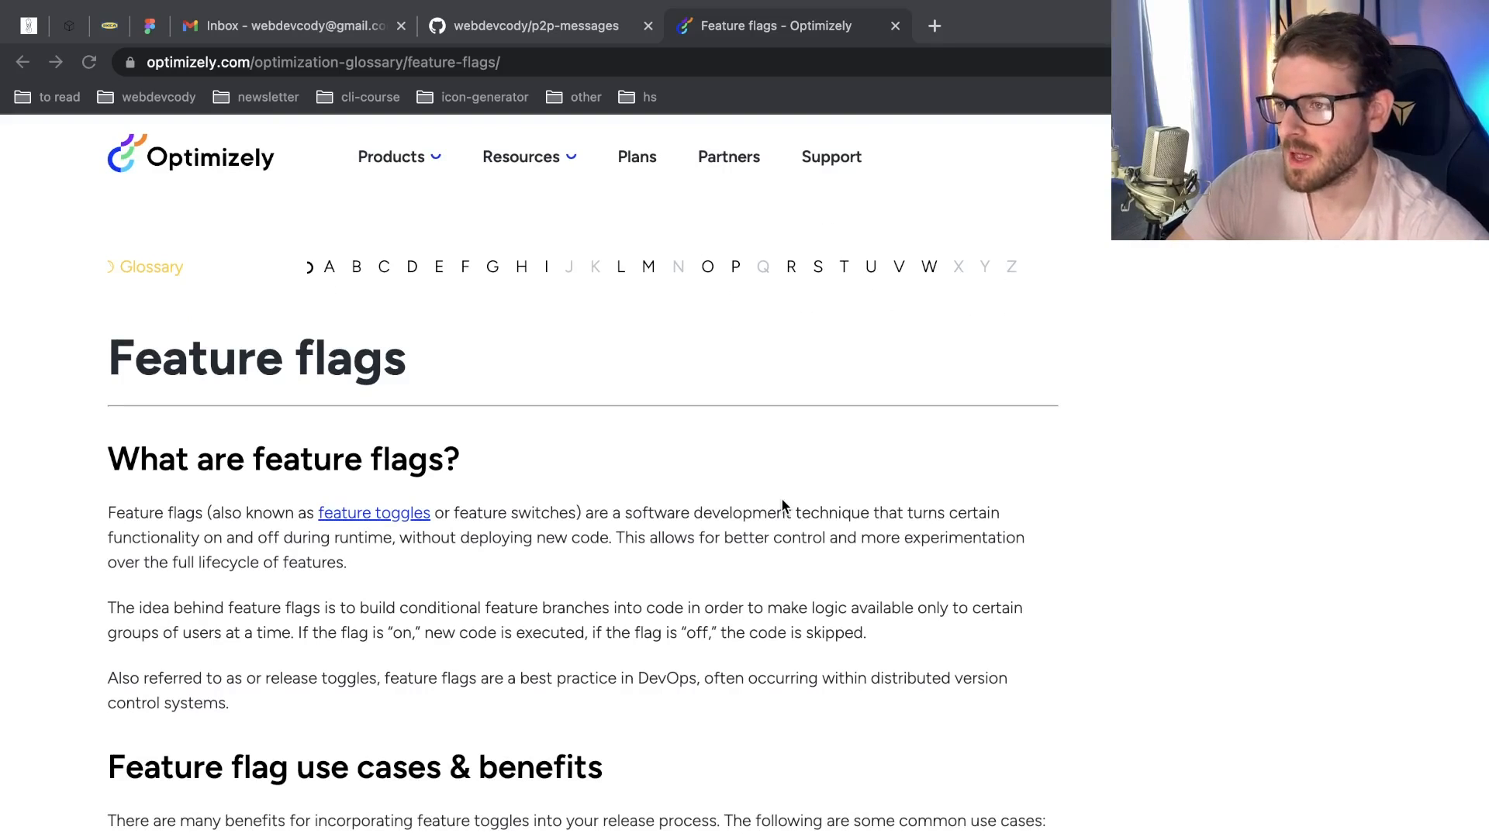
{"action": "mouse_move", "coordinate": [381, 138]}
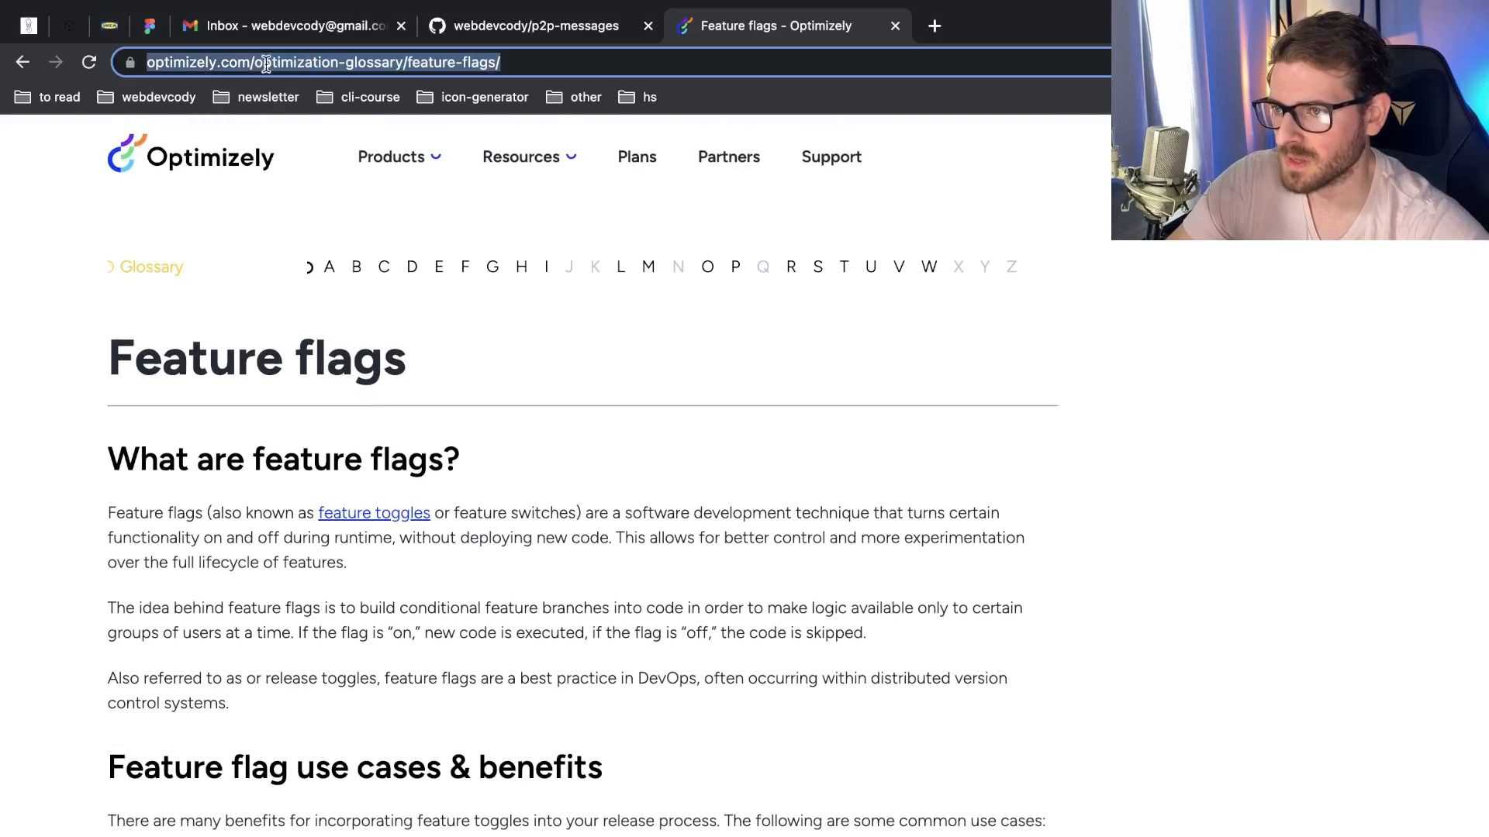
Scroll down the Optimizely glossary through the feature flag use cases and benefits
{"action": "scroll", "scroll_direction": "down", "scroll_amount": 3}
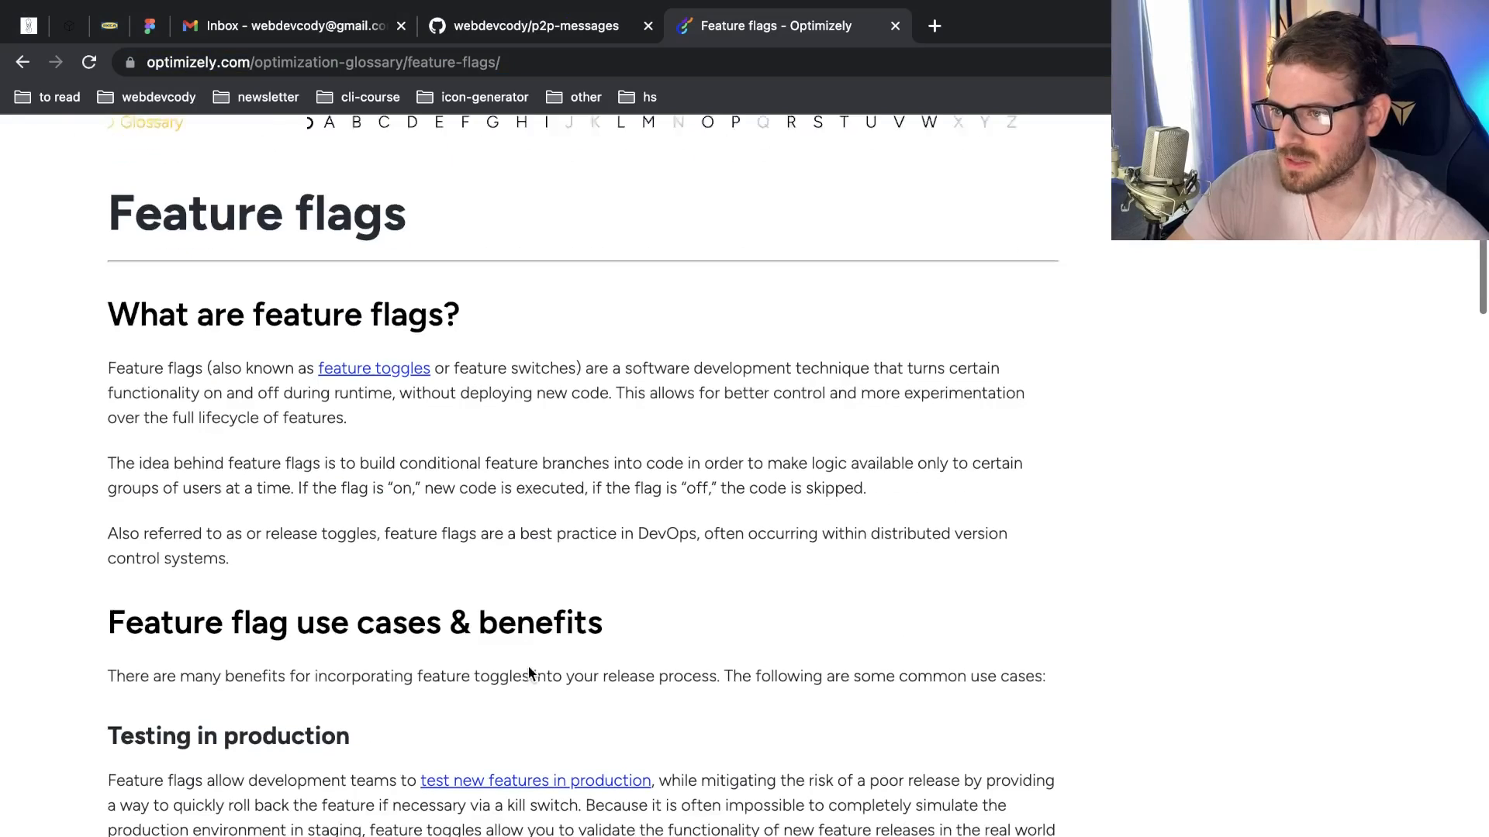
{"action": "scroll", "scroll_direction": "down", "scroll_amount": 3}
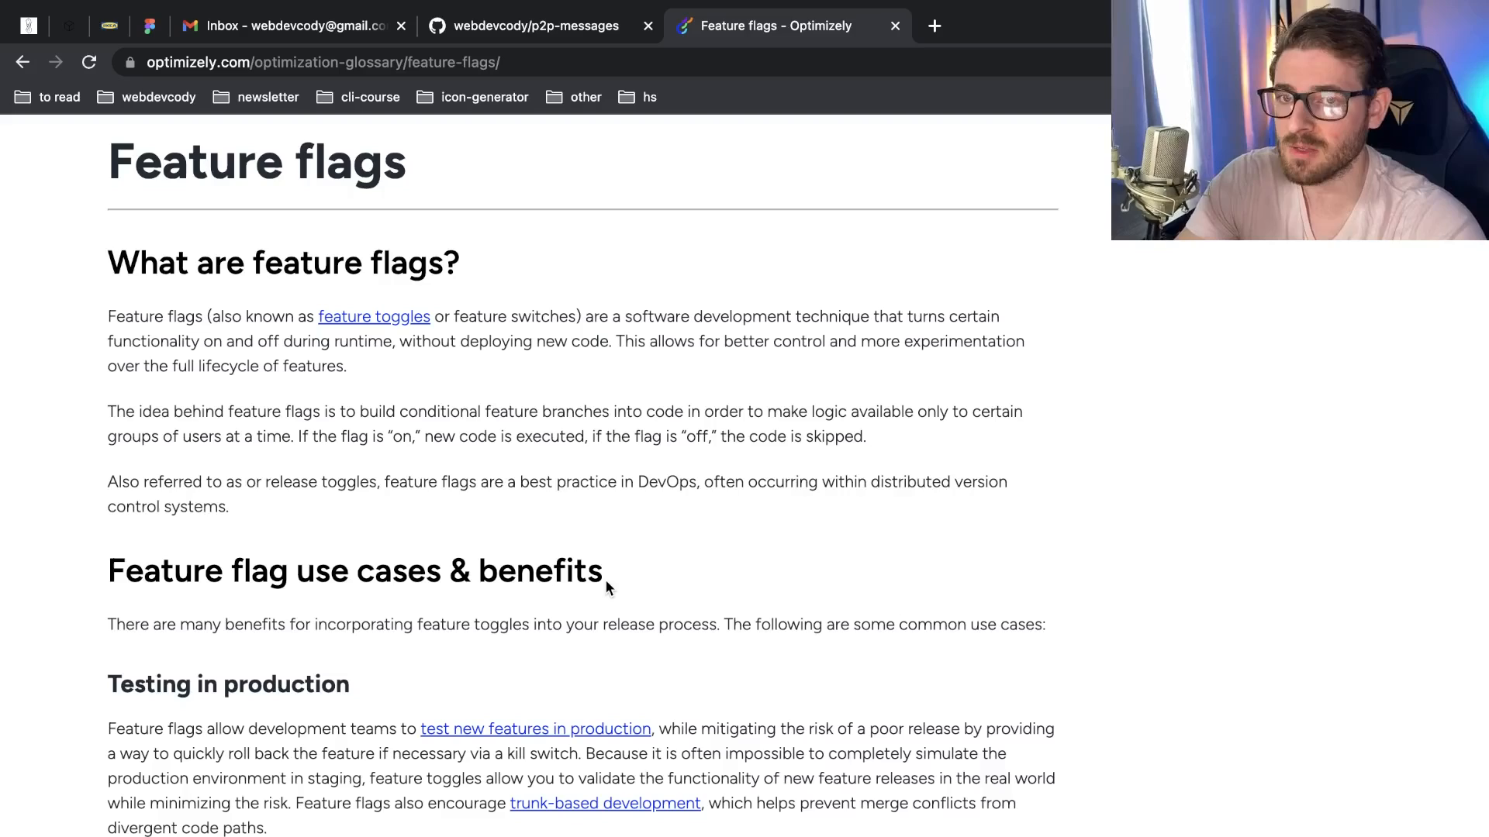
{"action": "mouse_move", "coordinate": [594, 462]}
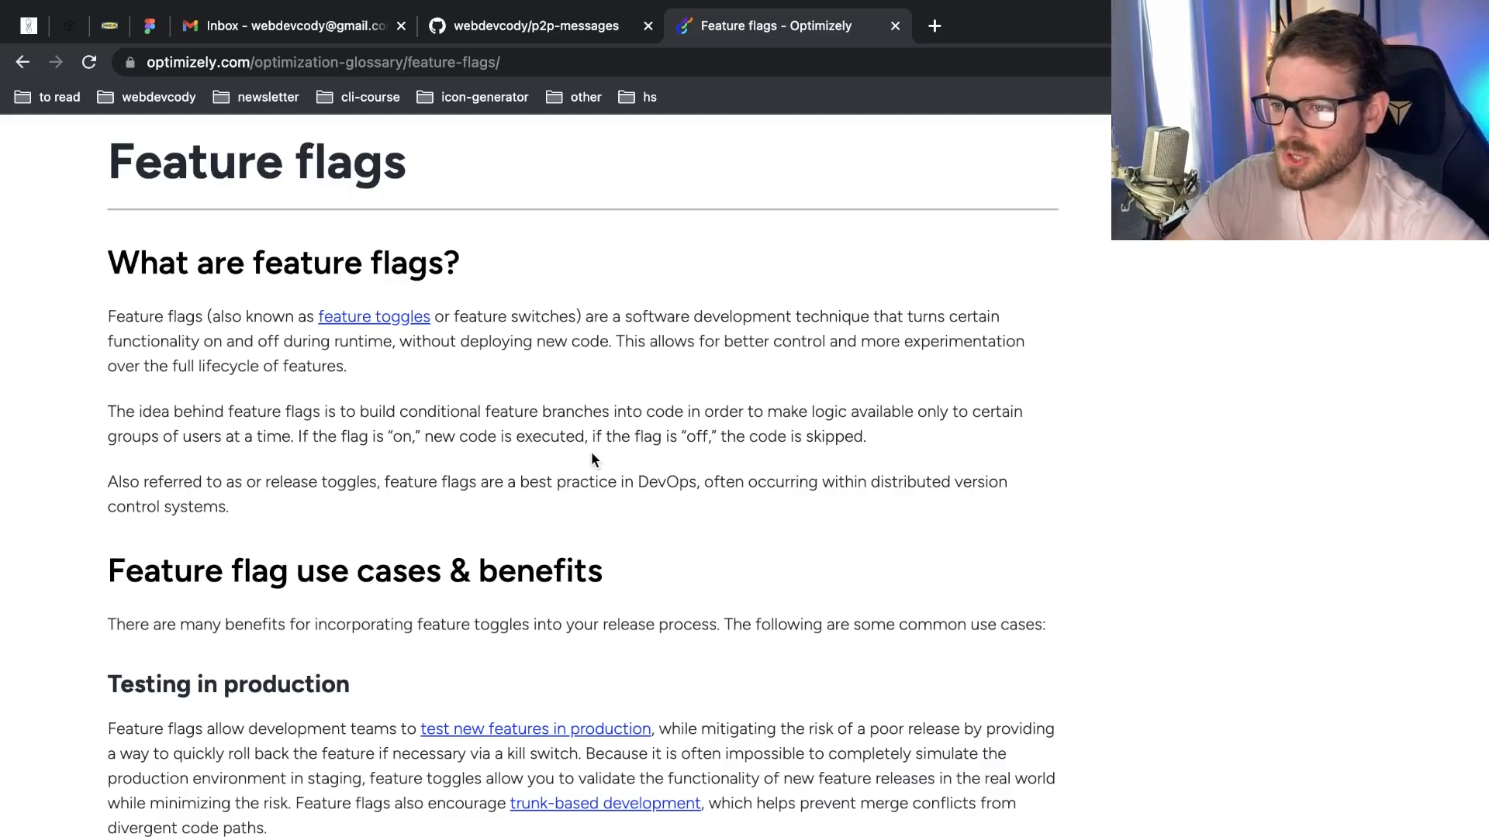
{"action": "mouse_move", "coordinate": [289, 338]}
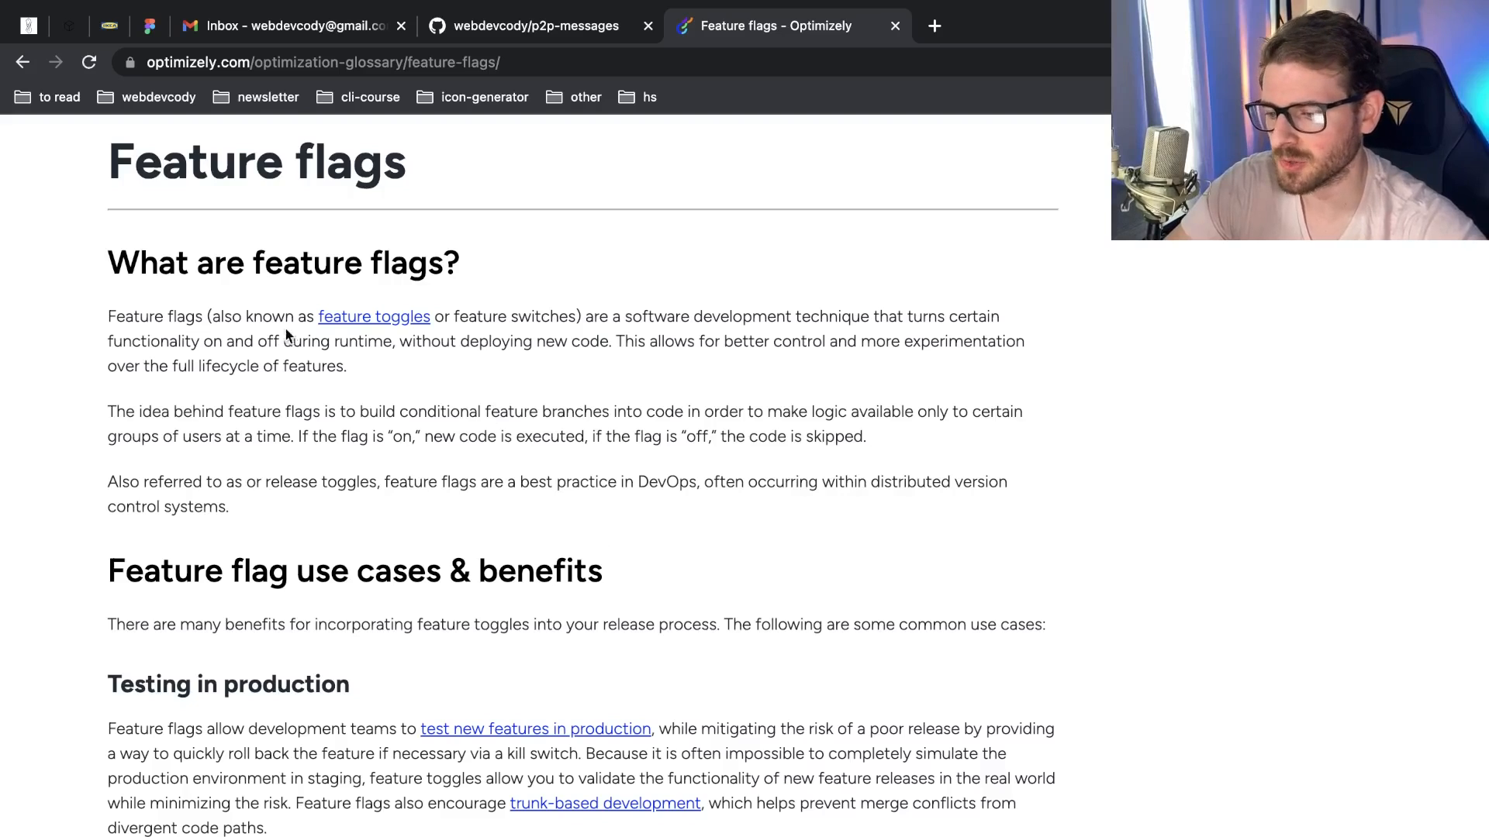
{"action": "mouse_move", "coordinate": [428, 368]}
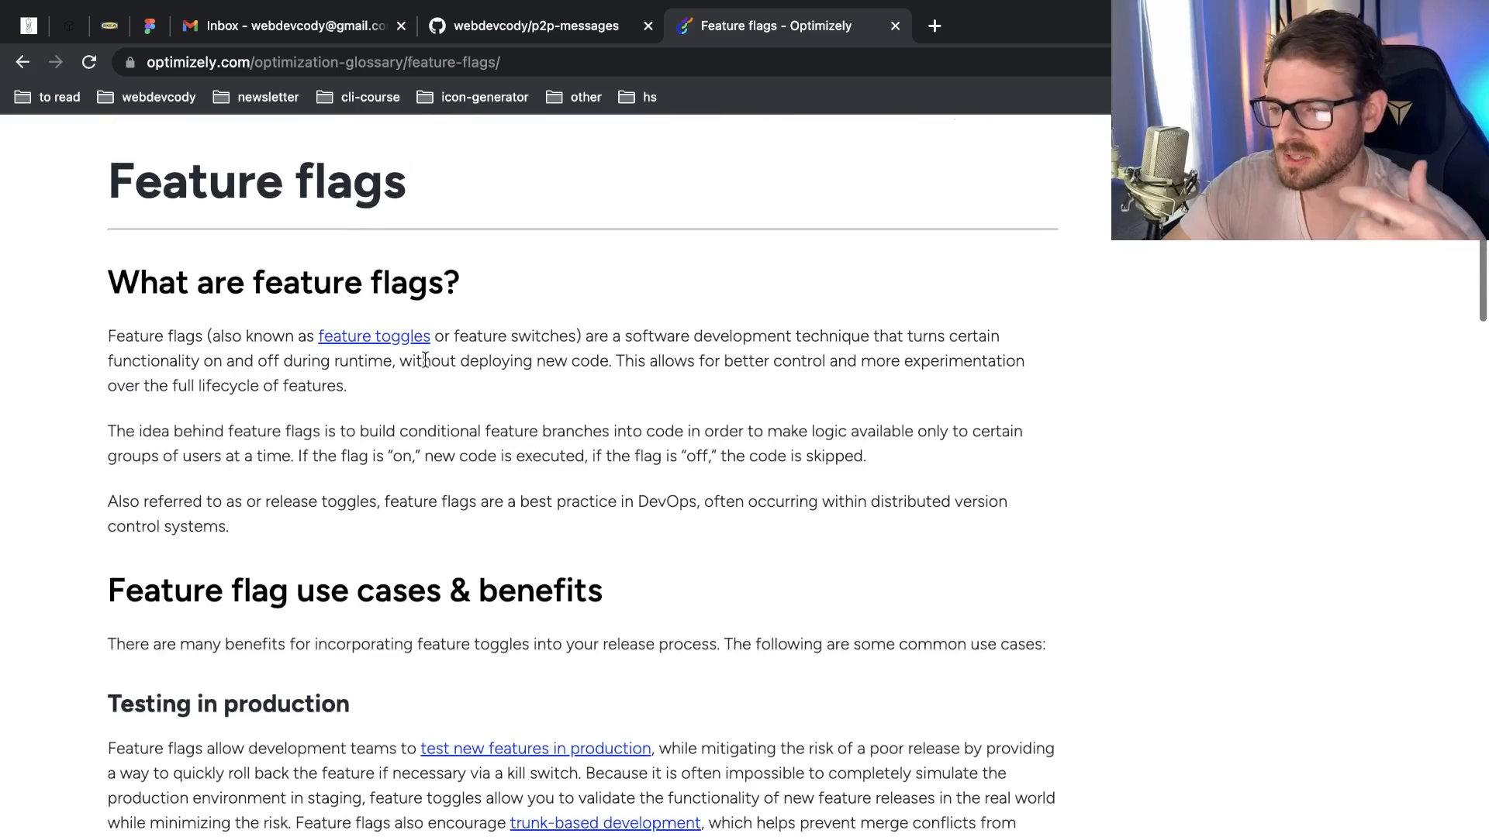
{"action": "scroll", "scroll_direction": "down", "scroll_amount": 3}
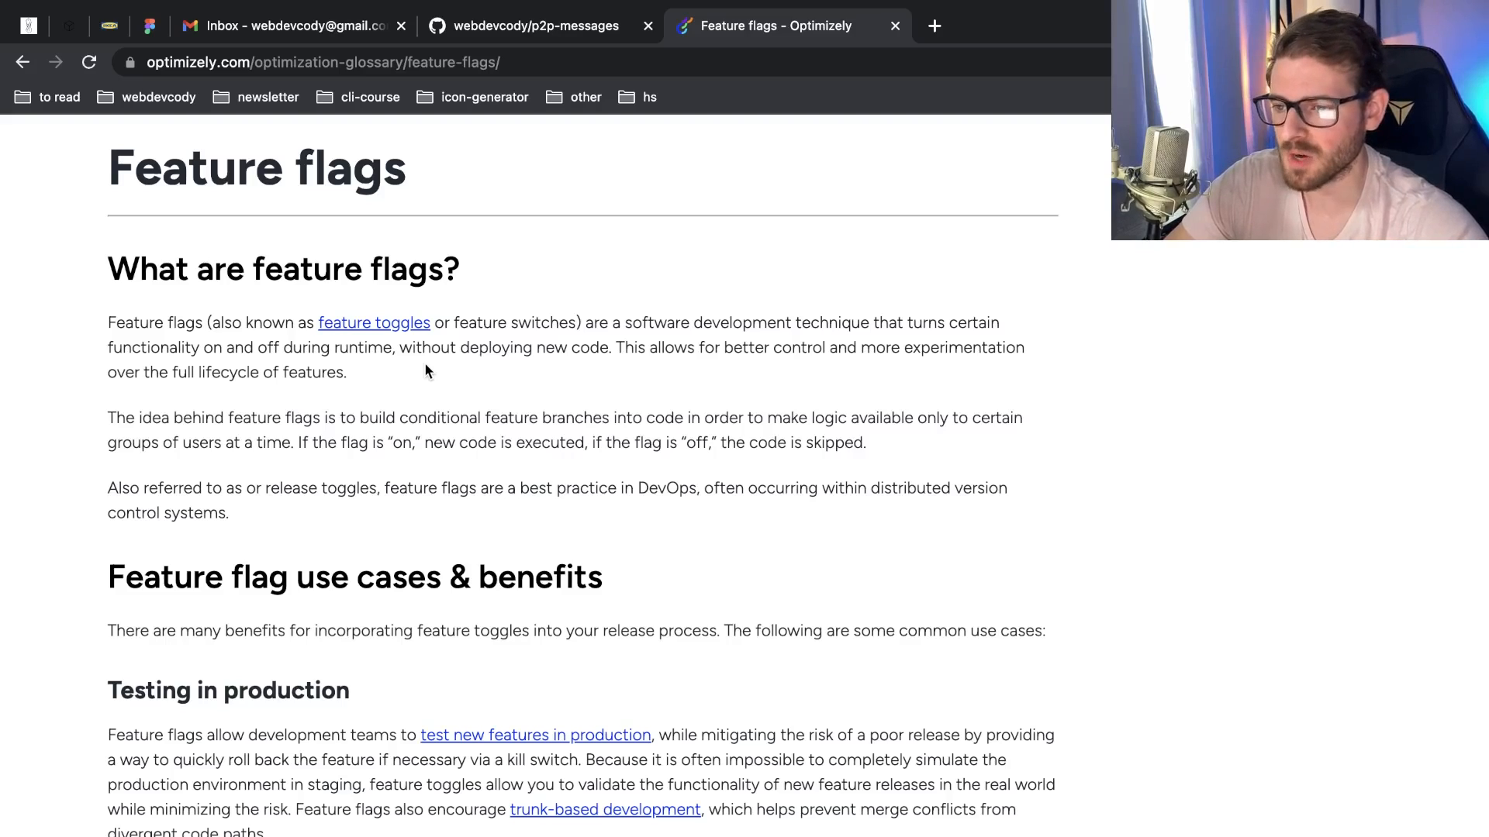
{"action": "scroll", "scroll_direction": "down", "scroll_amount": 3}
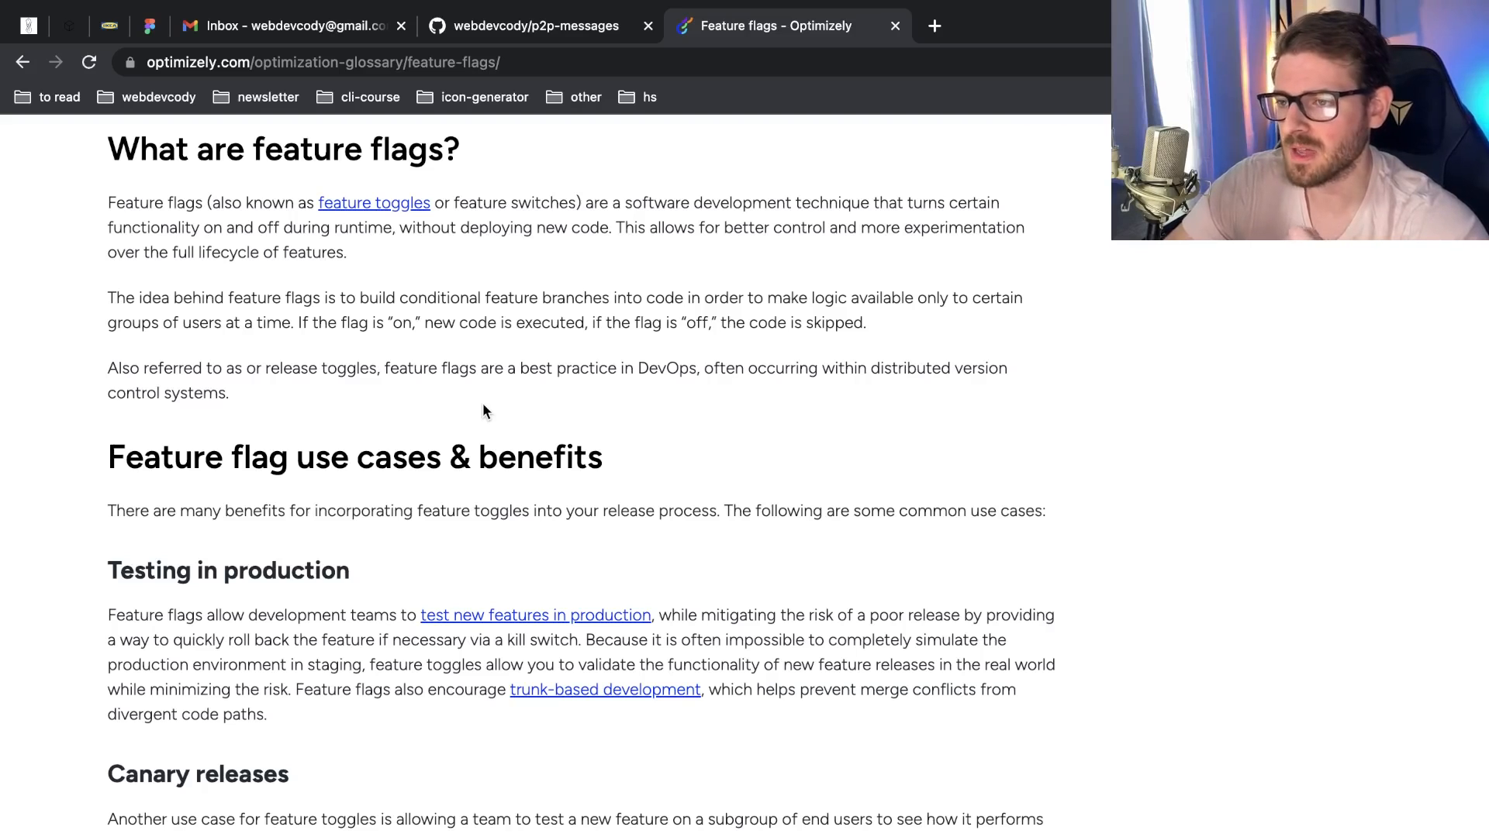
{"action": "scroll", "scroll_direction": "down", "scroll_amount": 3}
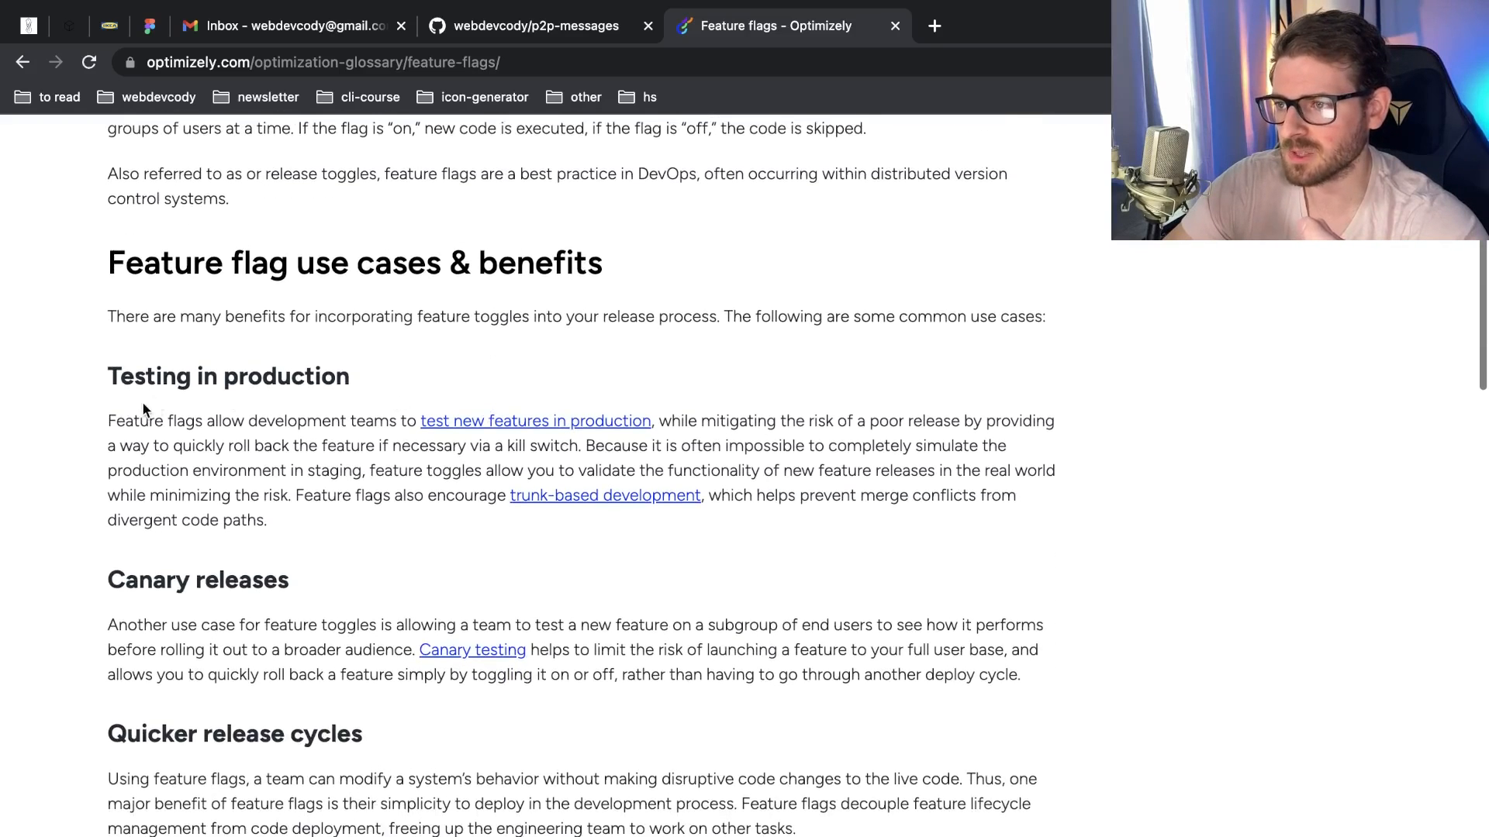
{"action": "scroll", "scroll_direction": "down", "scroll_amount": 3}
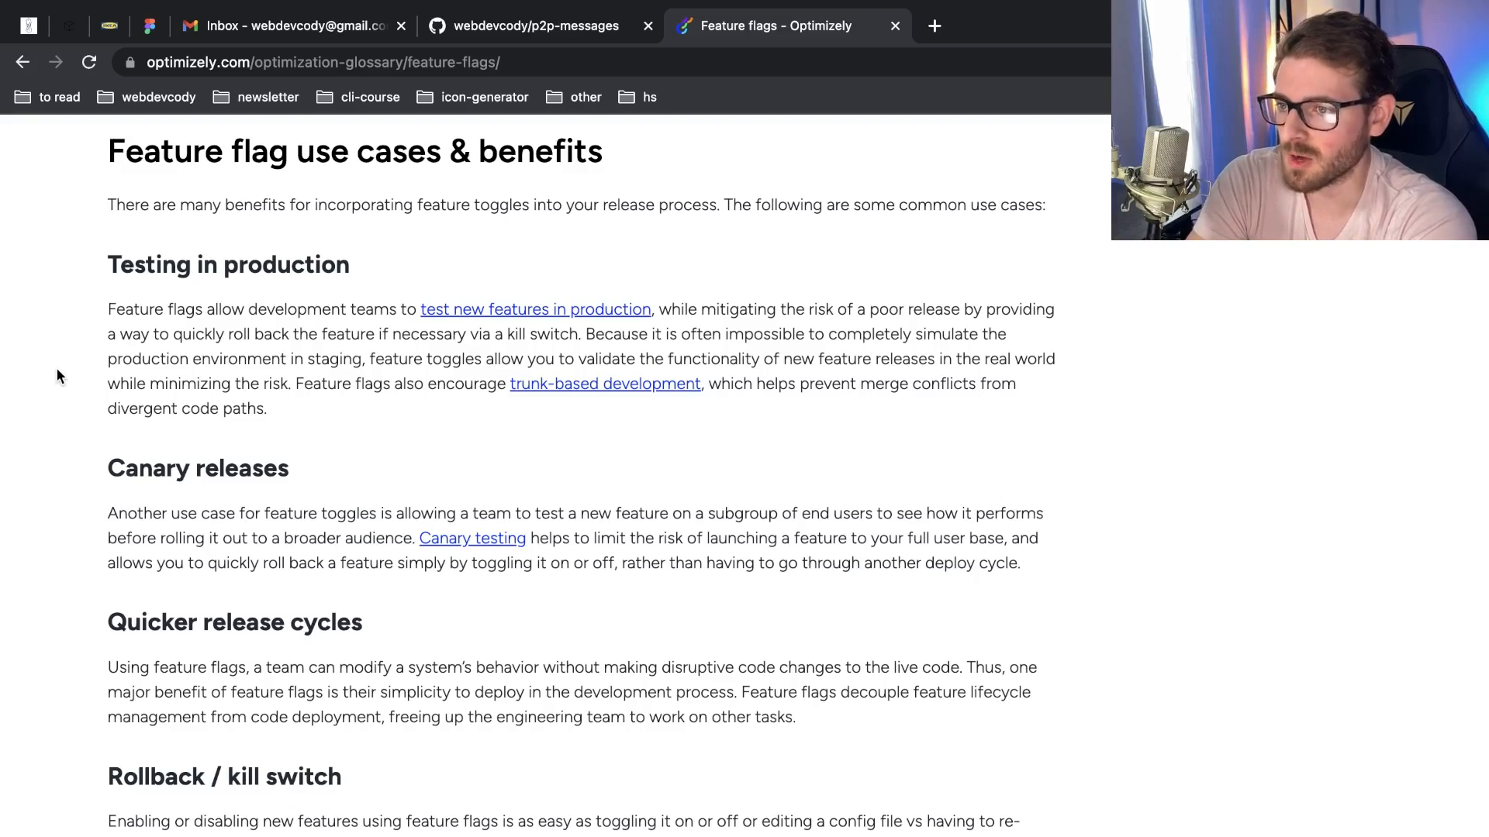
{"action": "scroll", "scroll_direction": "down", "scroll_amount": 3}
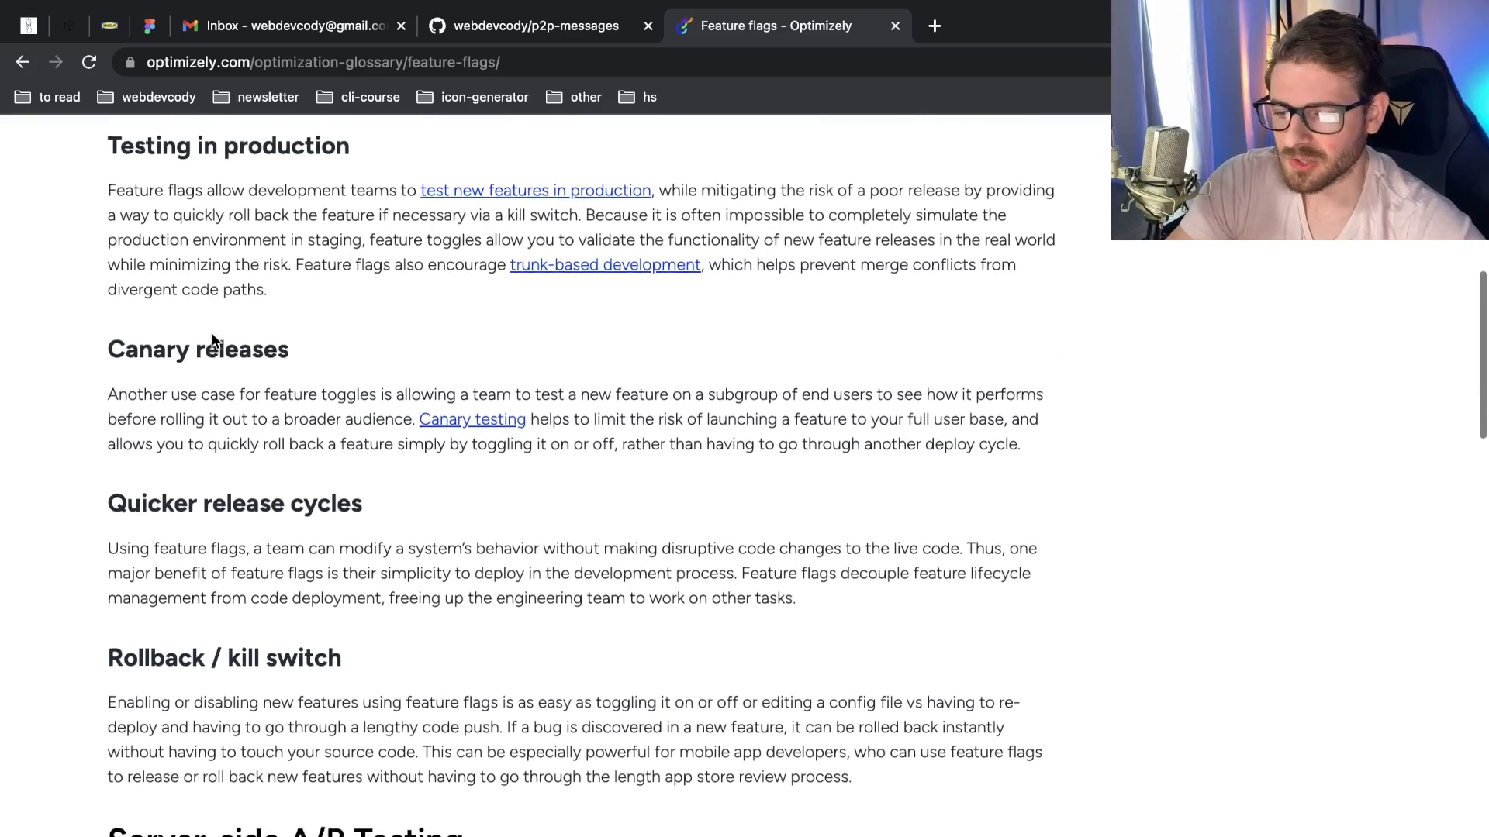
{"action": "scroll", "scroll_direction": "down", "scroll_amount": 3}
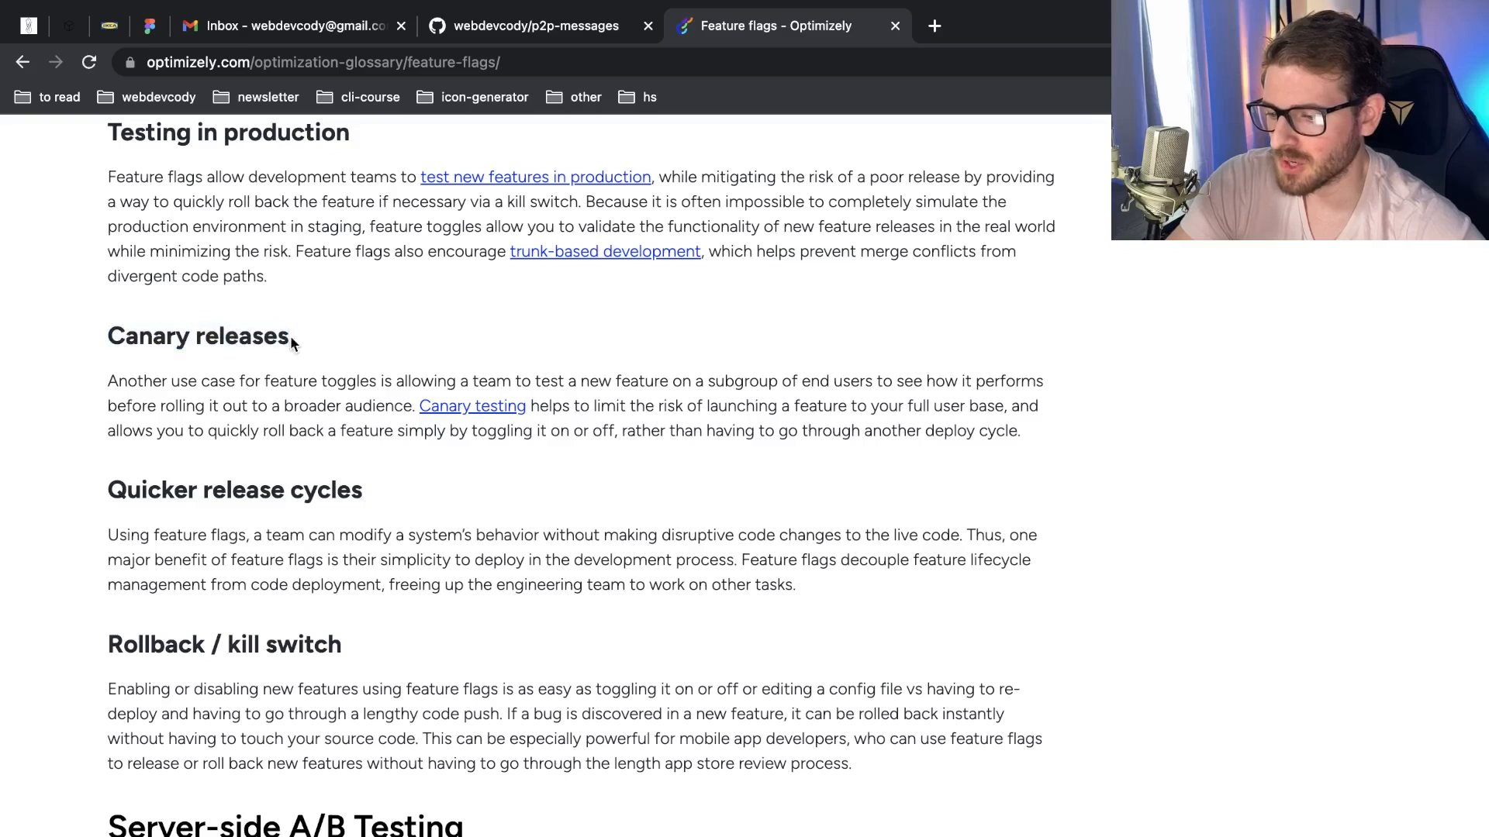
{"action": "mouse_move", "coordinate": [85, 338]}
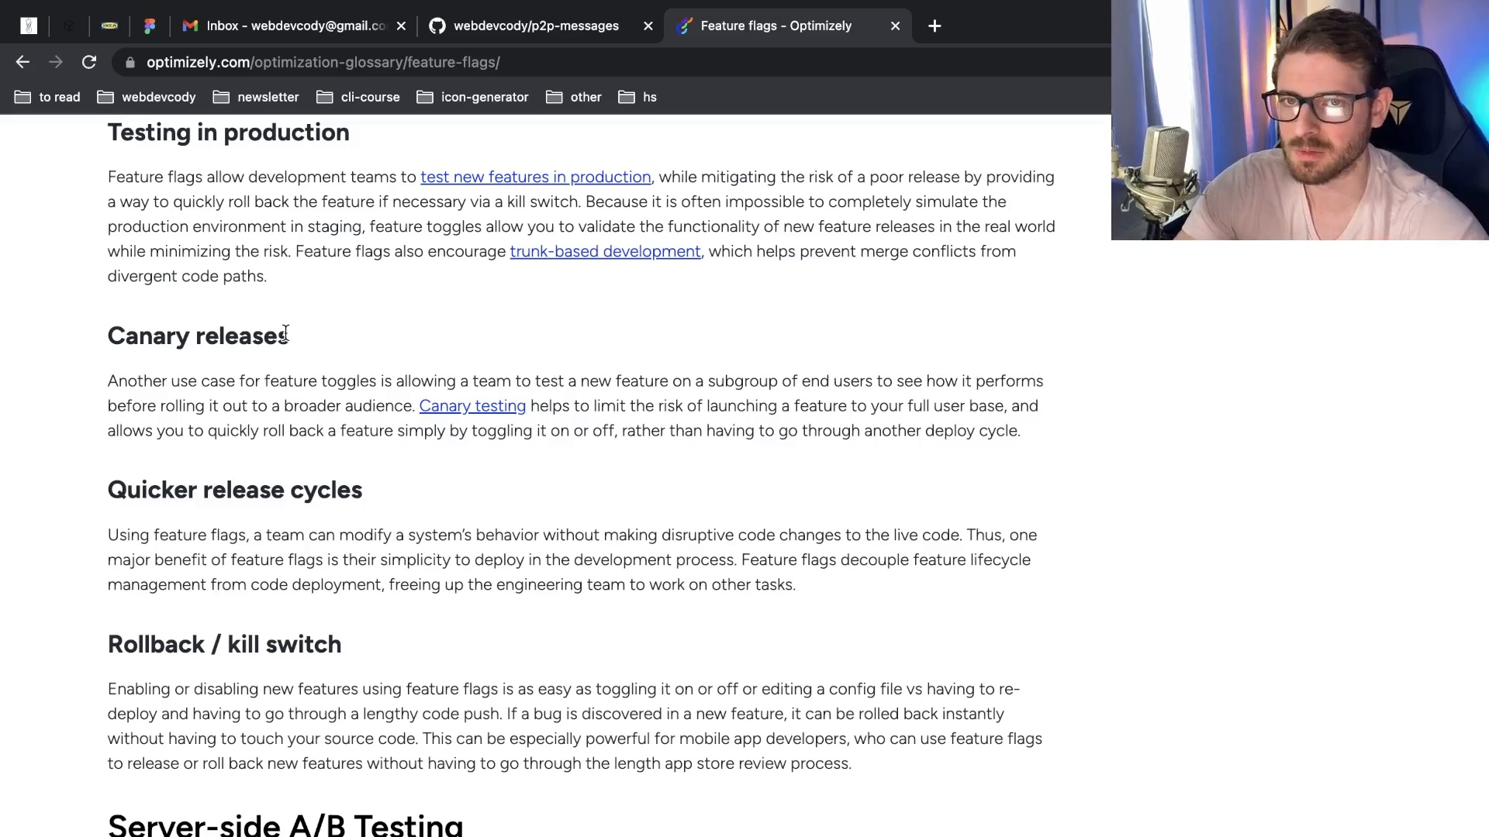
{"action": "mouse_move", "coordinate": [323, 313]}
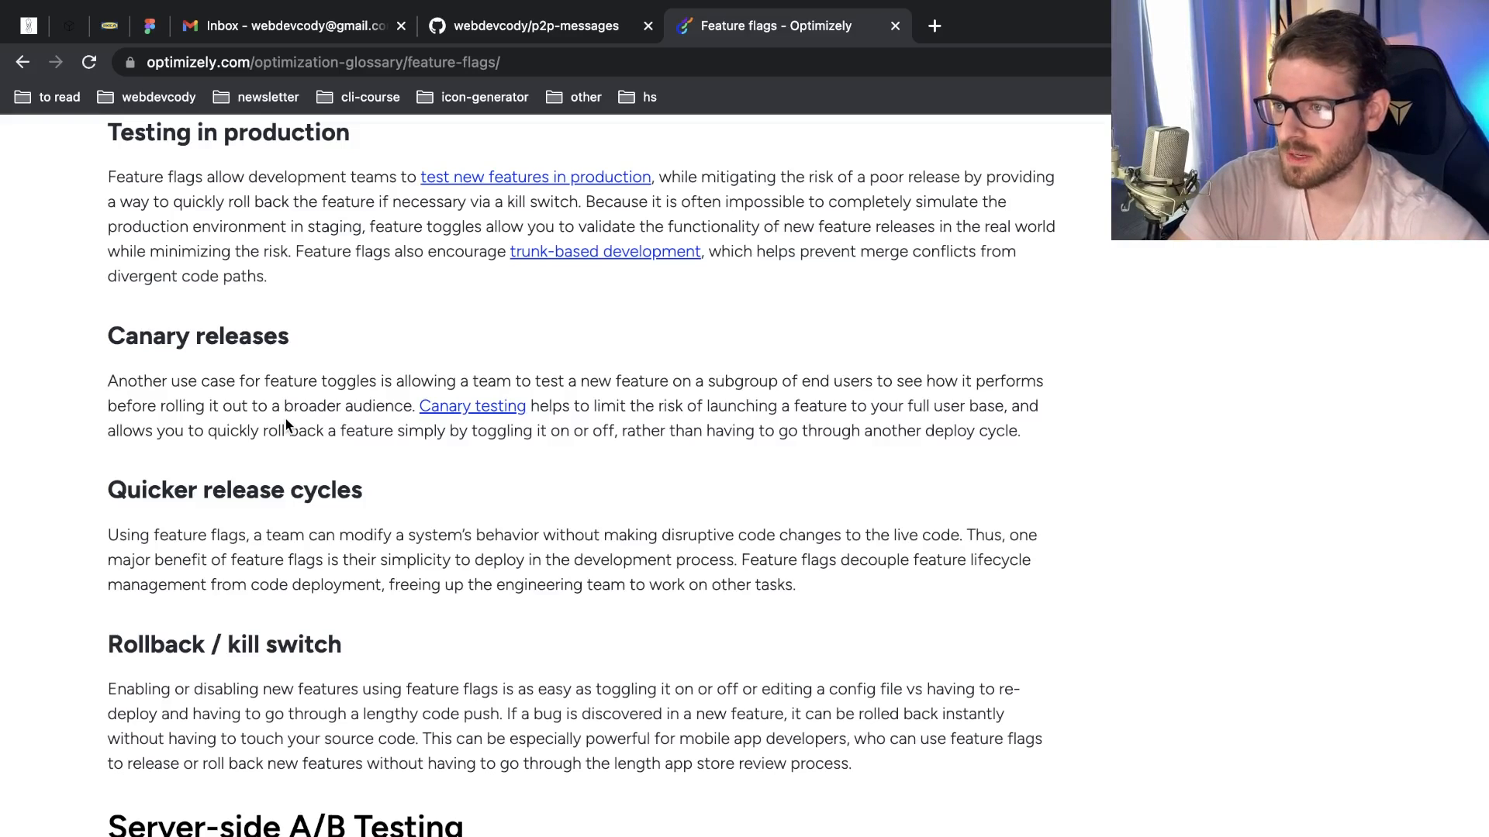
Continue down the glossary to the Quicker release cycles and Rollback / kill switch sections
{"action": "scroll", "scroll_direction": "up", "scroll_amount": 3}
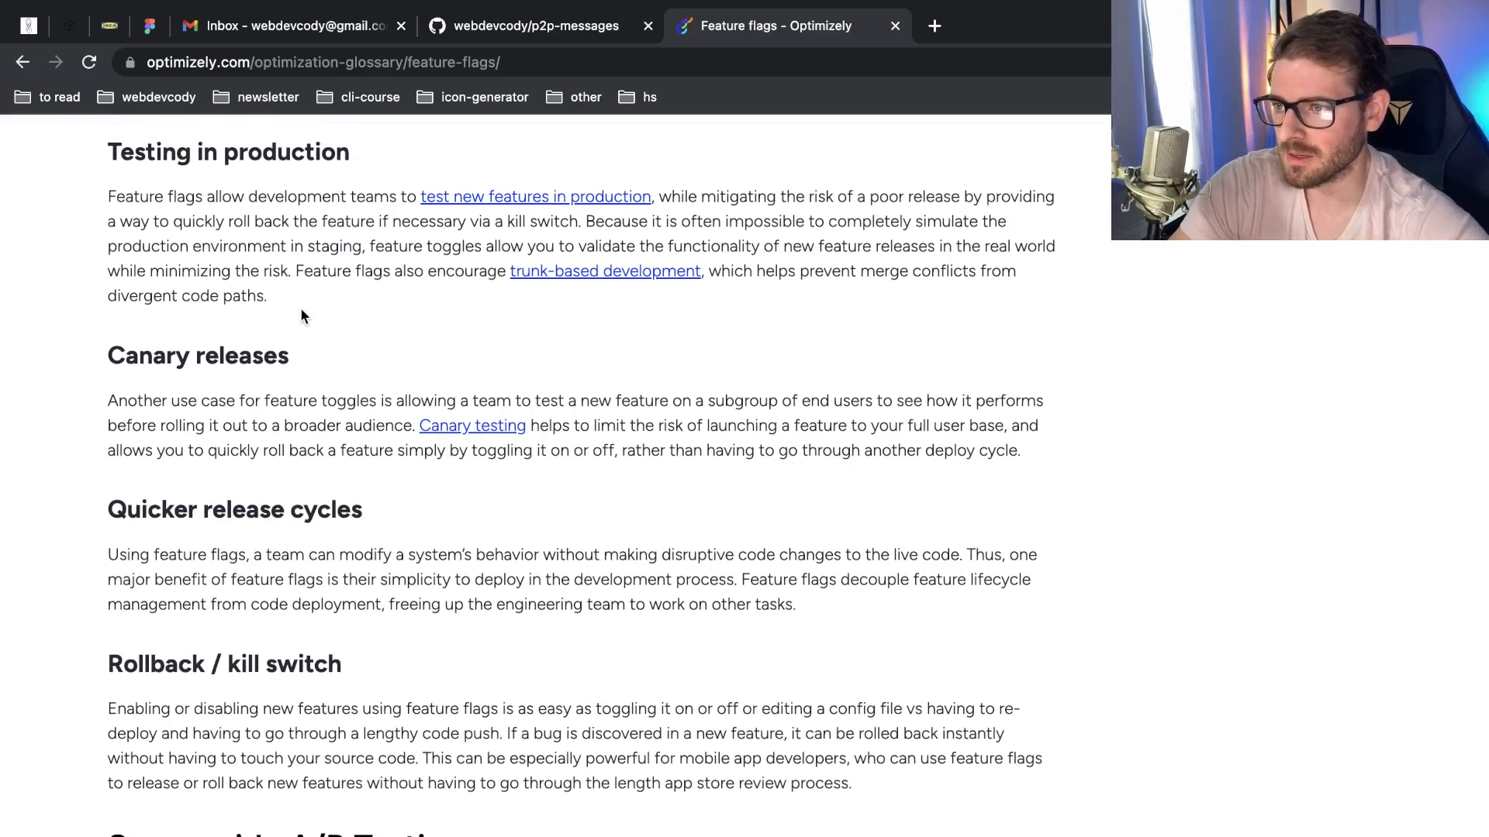
{"action": "scroll", "scroll_direction": "down", "scroll_amount": 3}
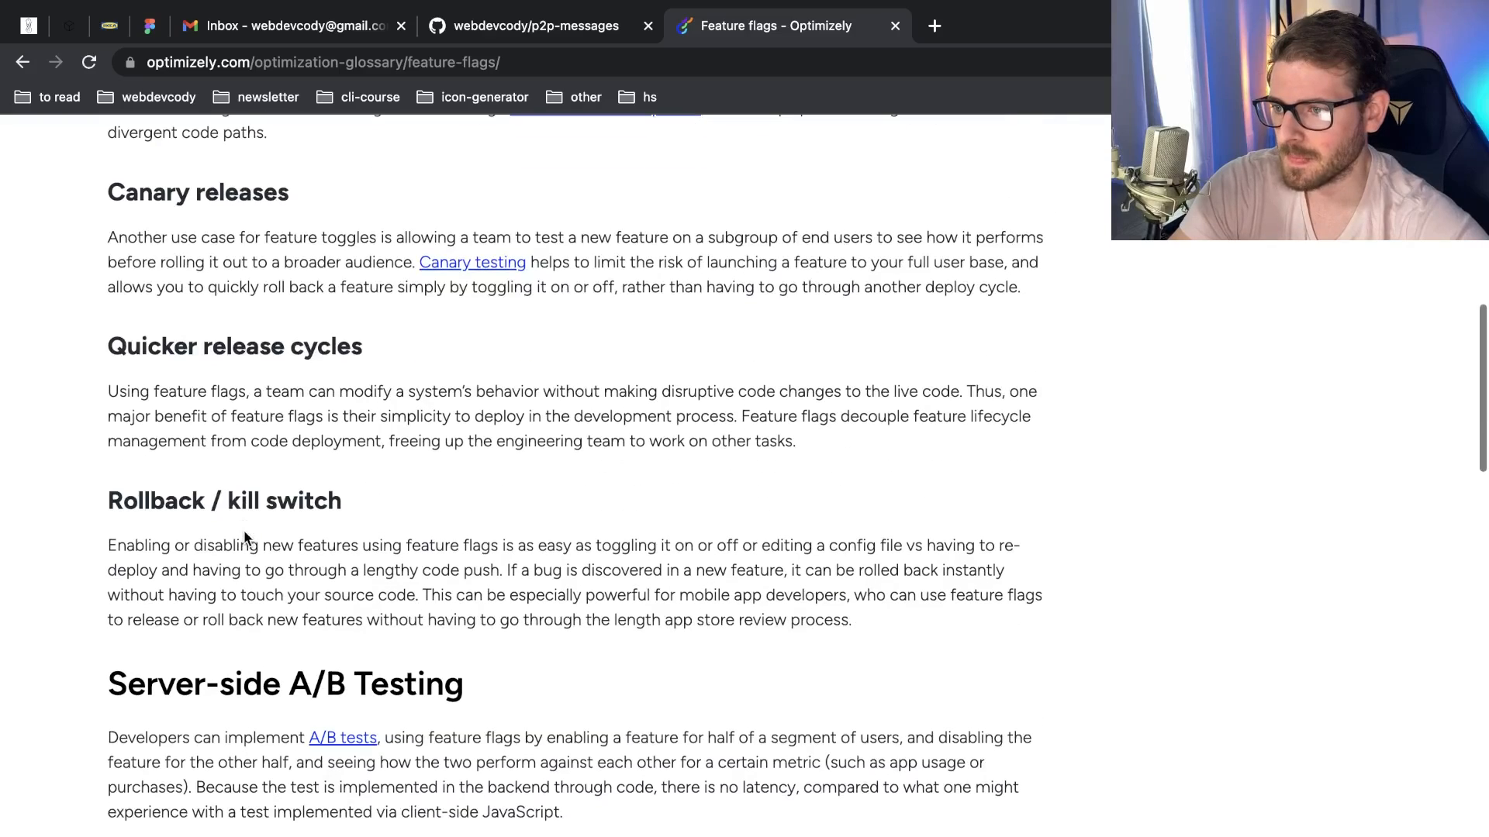
{"action": "scroll", "scroll_direction": "up", "scroll_amount": 3}
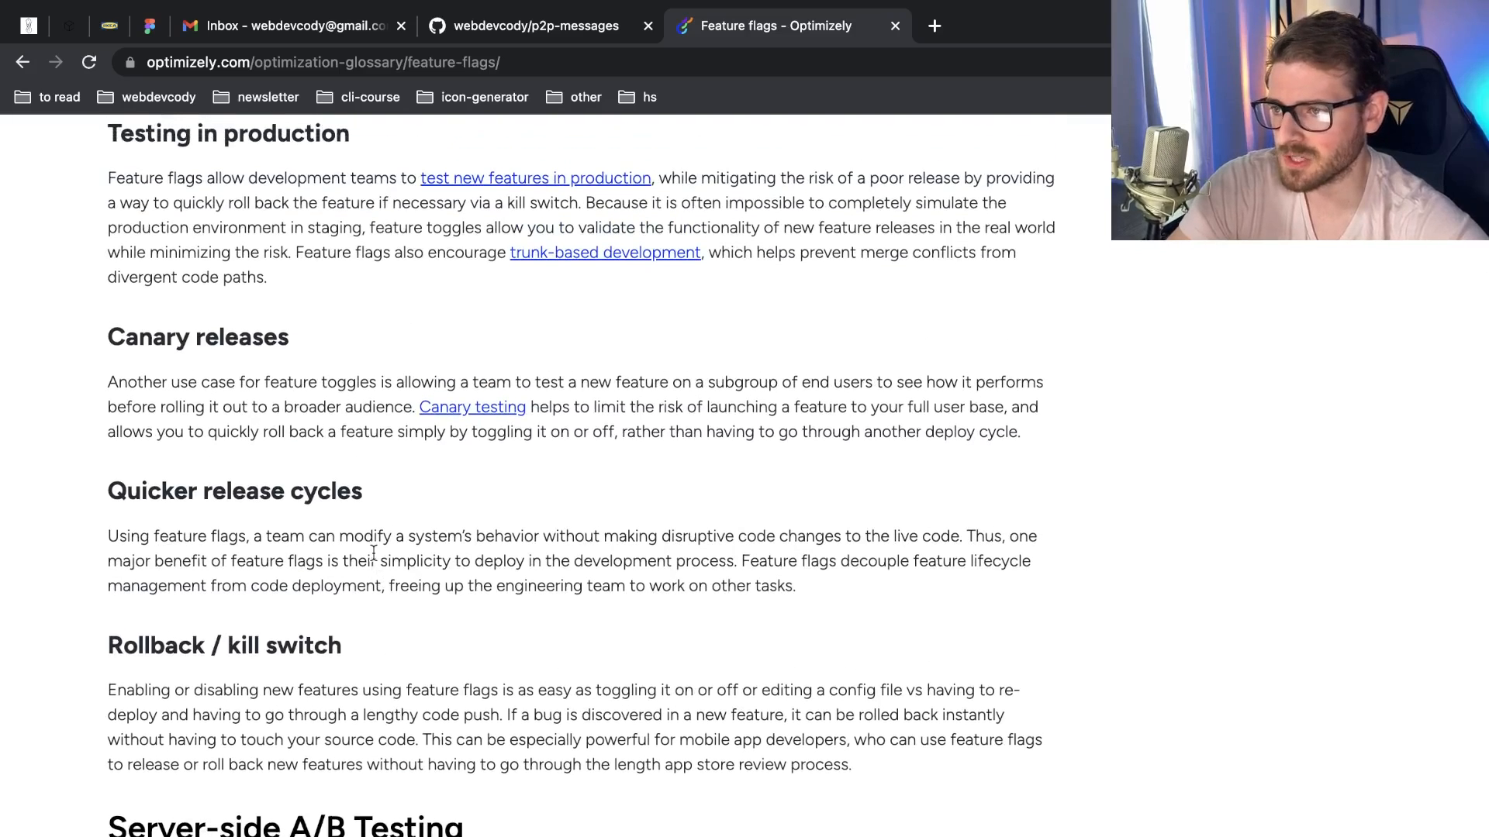
{"action": "scroll", "scroll_direction": "down", "scroll_amount": 3}
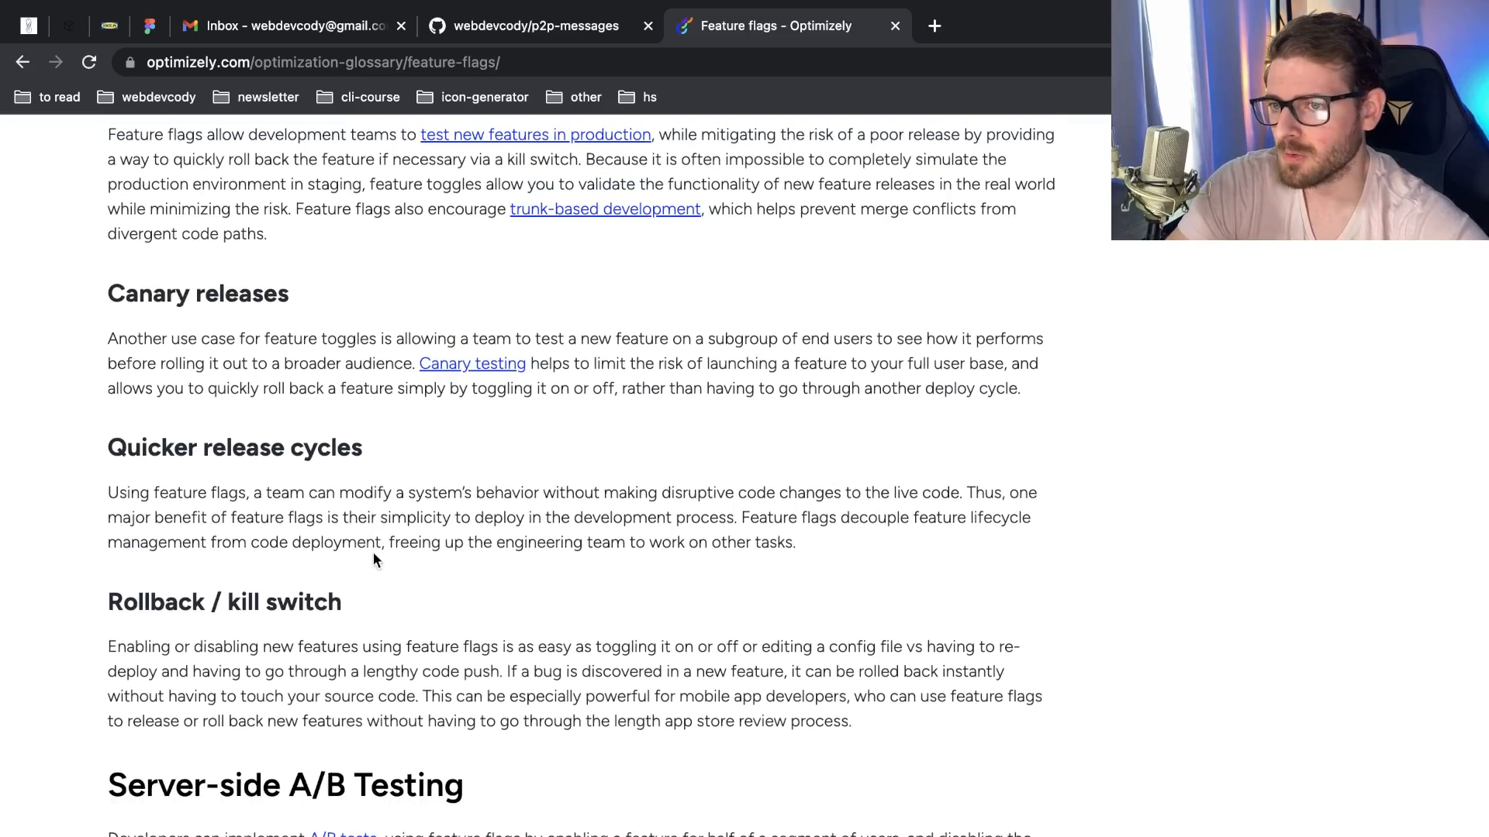
{"action": "scroll", "scroll_direction": "down", "scroll_amount": 3}
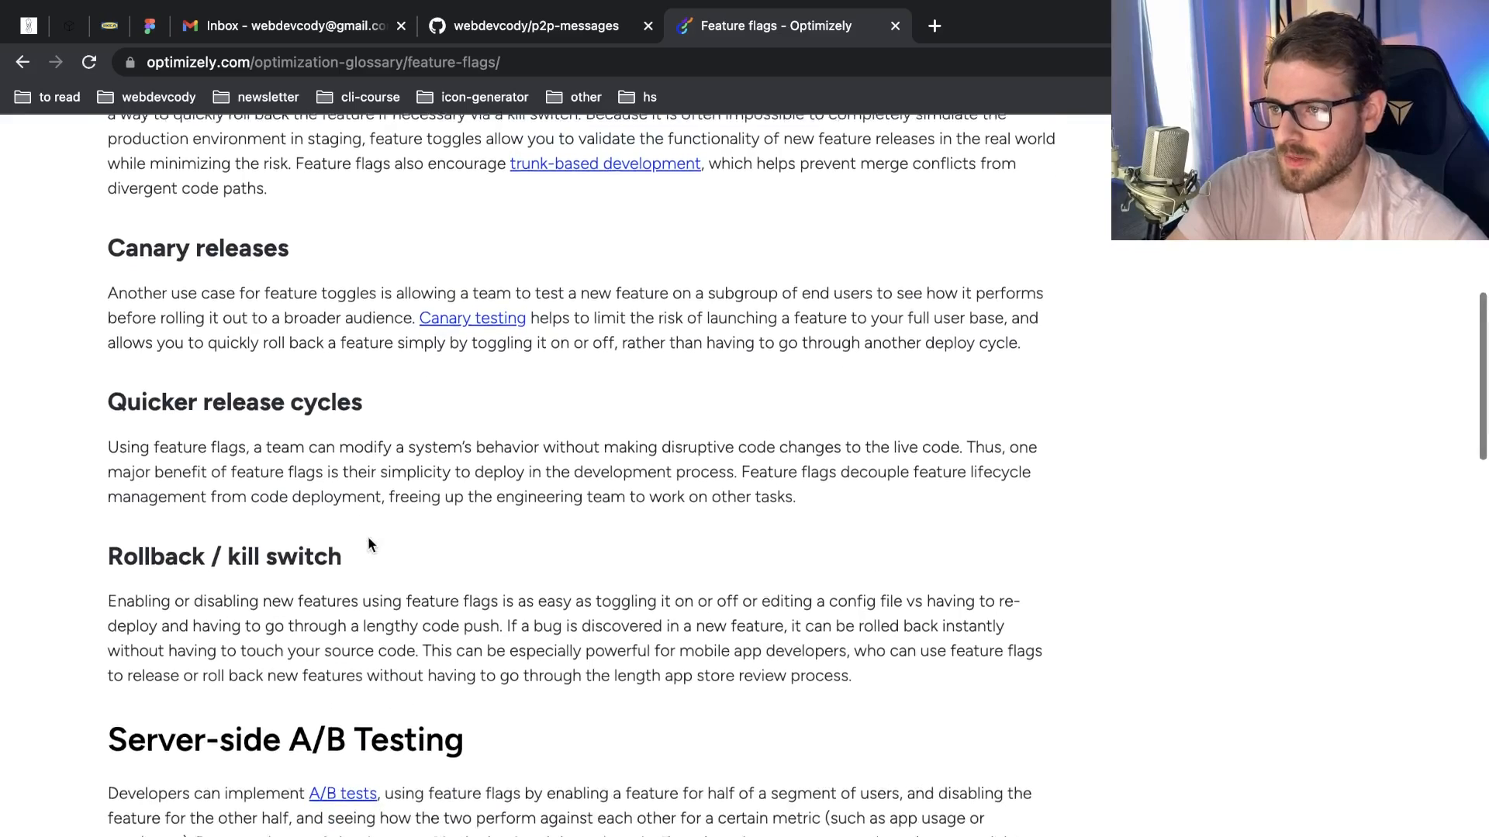
{"action": "scroll", "scroll_direction": "down", "scroll_amount": 3}
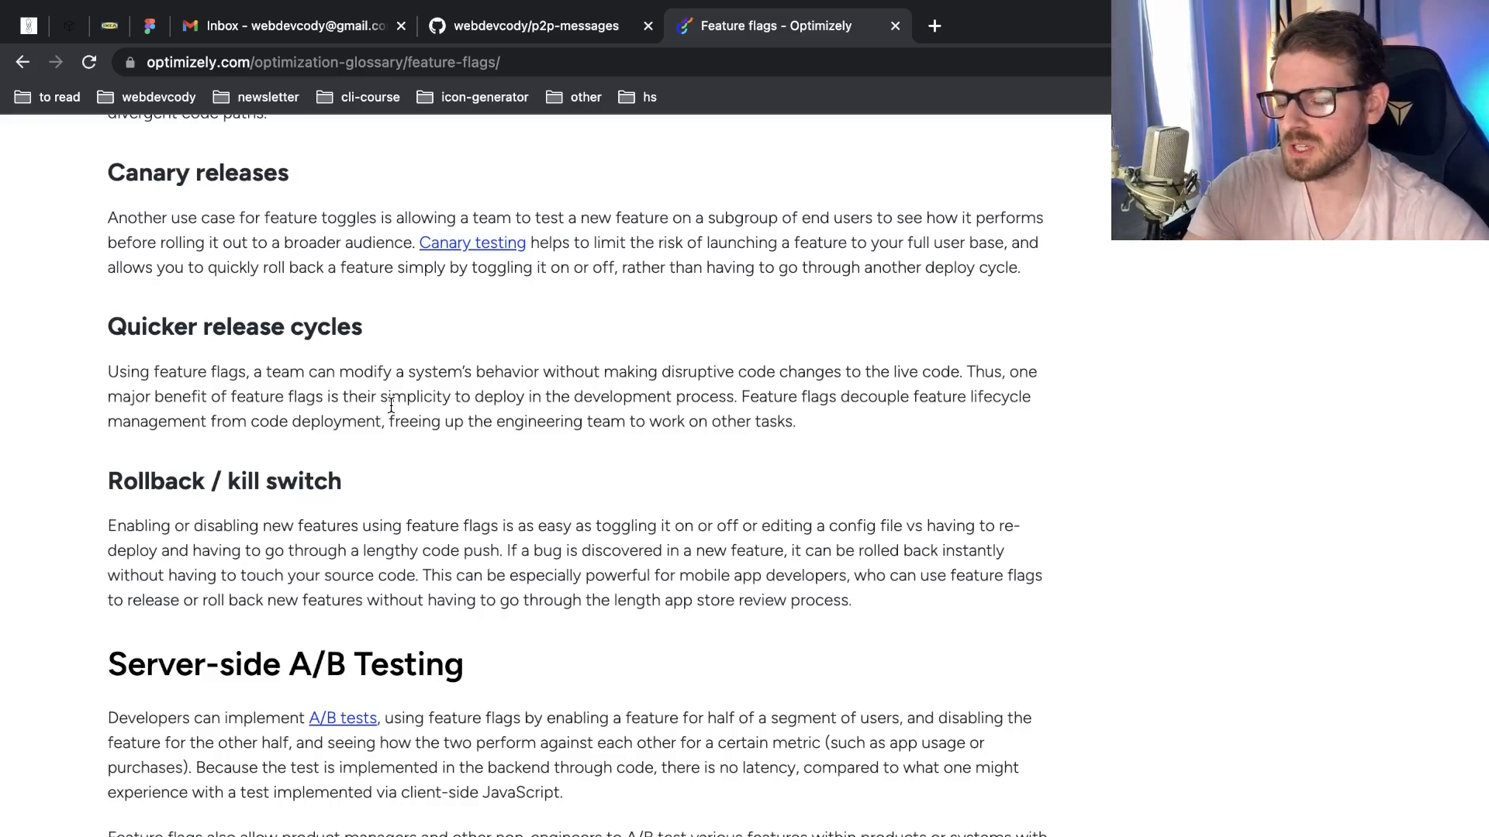
{"action": "mouse_move", "coordinate": [369, 475]}
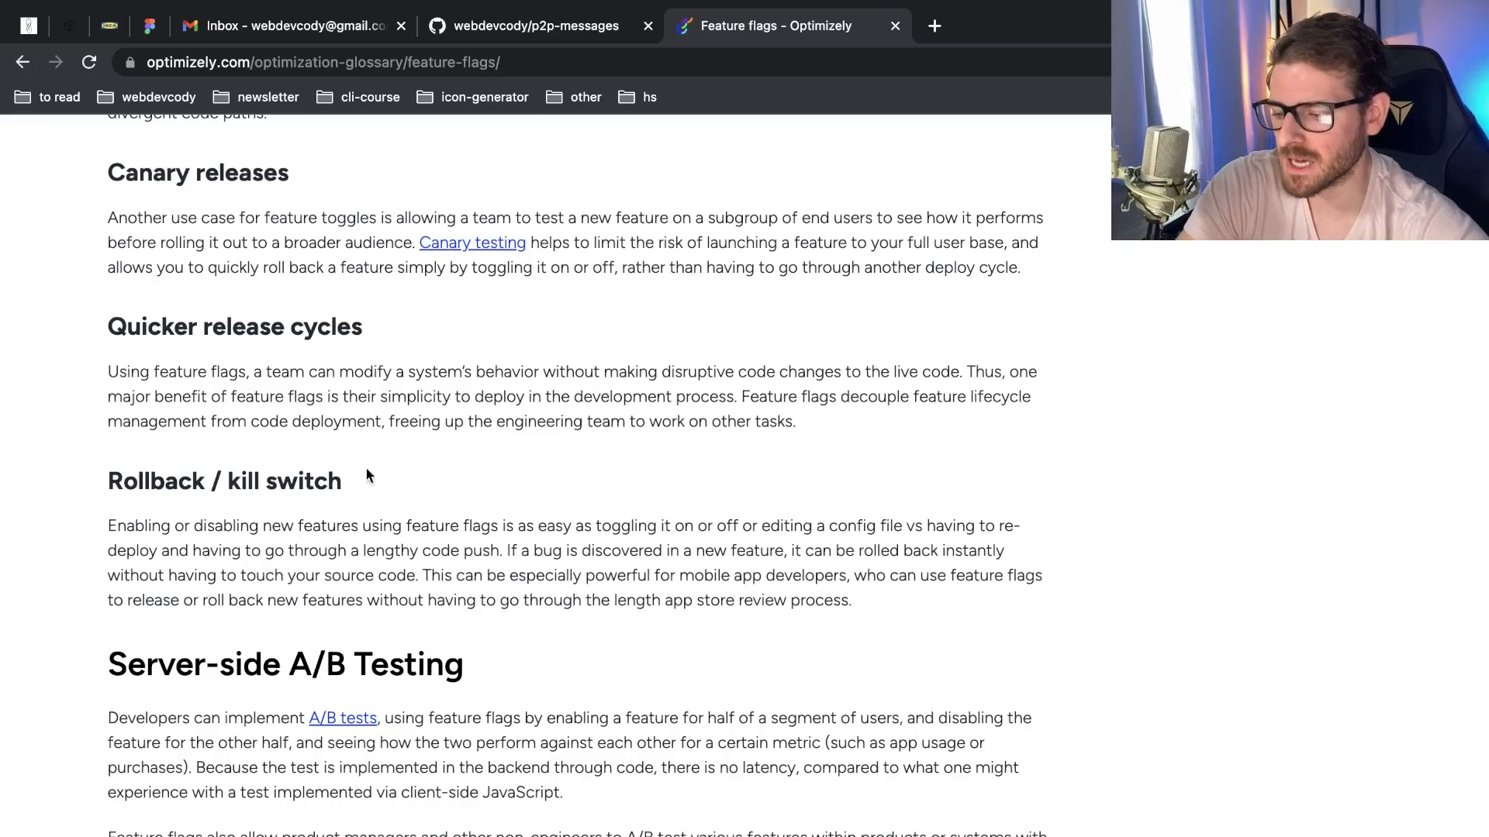
{"action": "mouse_move", "coordinate": [419, 469]}
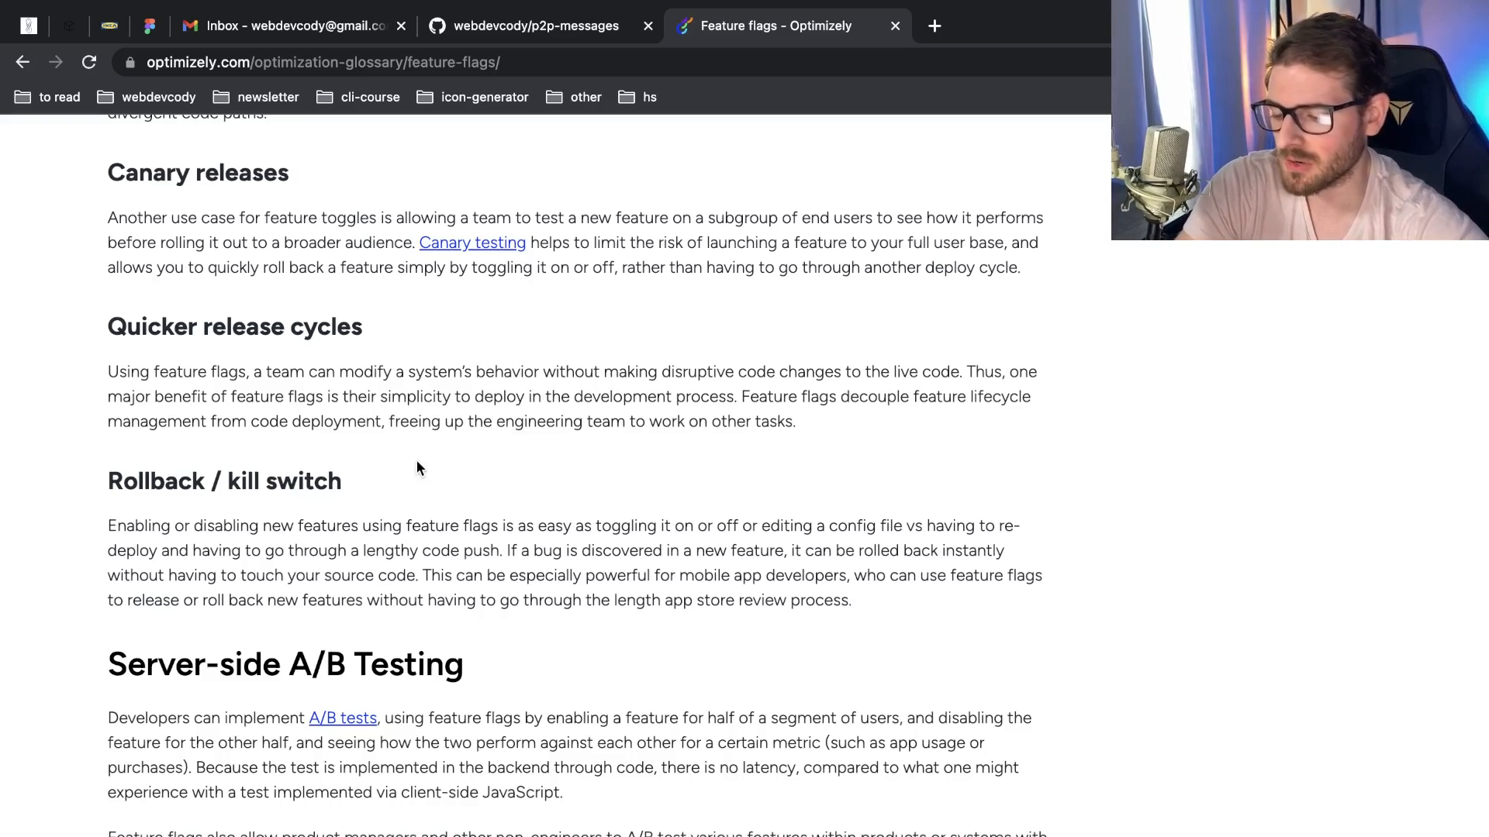
{"action": "scroll", "scroll_direction": "down", "scroll_amount": 3}
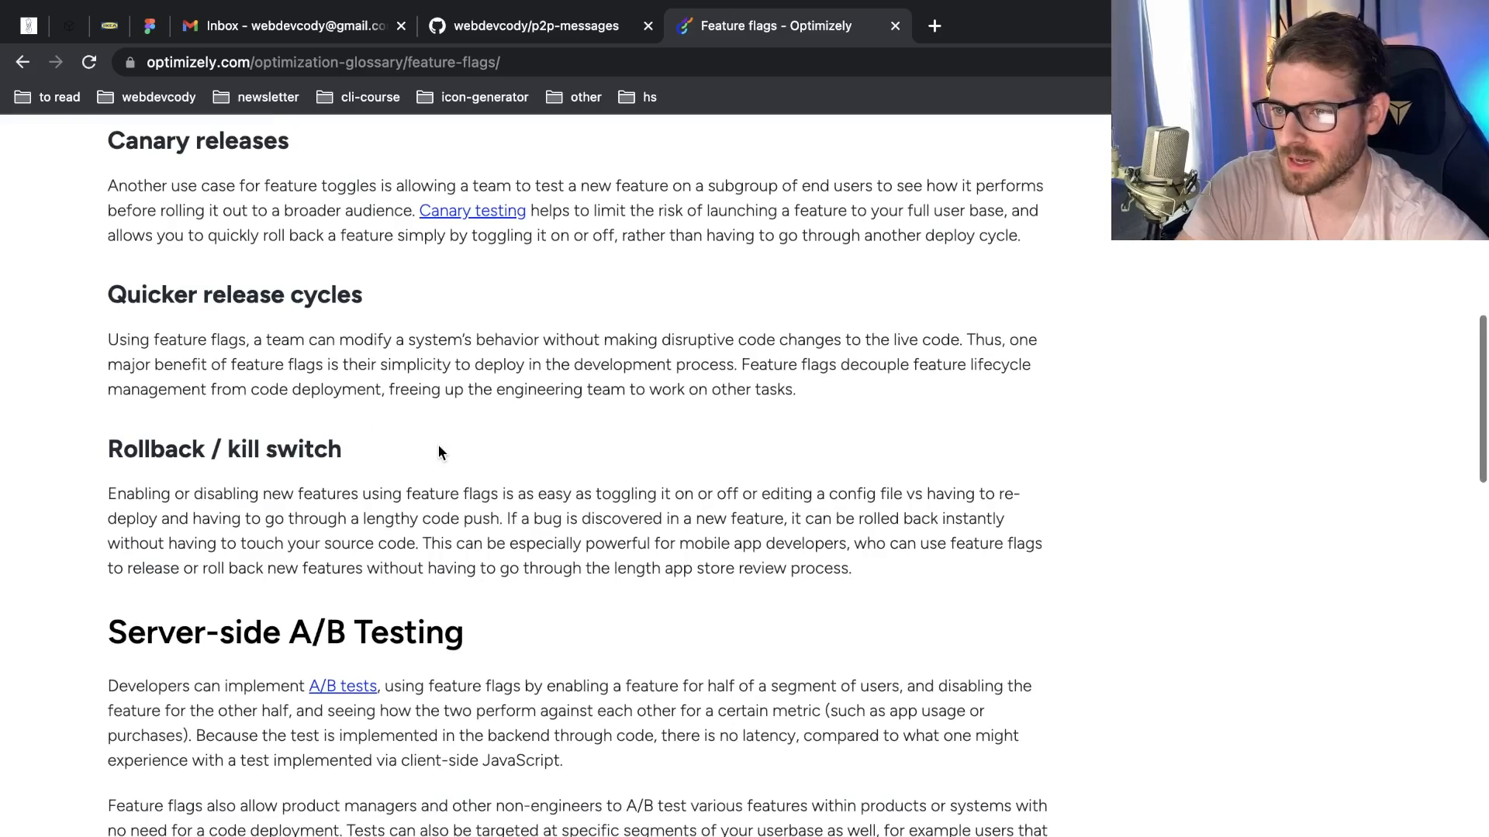
{"action": "scroll", "scroll_direction": "down", "scroll_amount": 3}
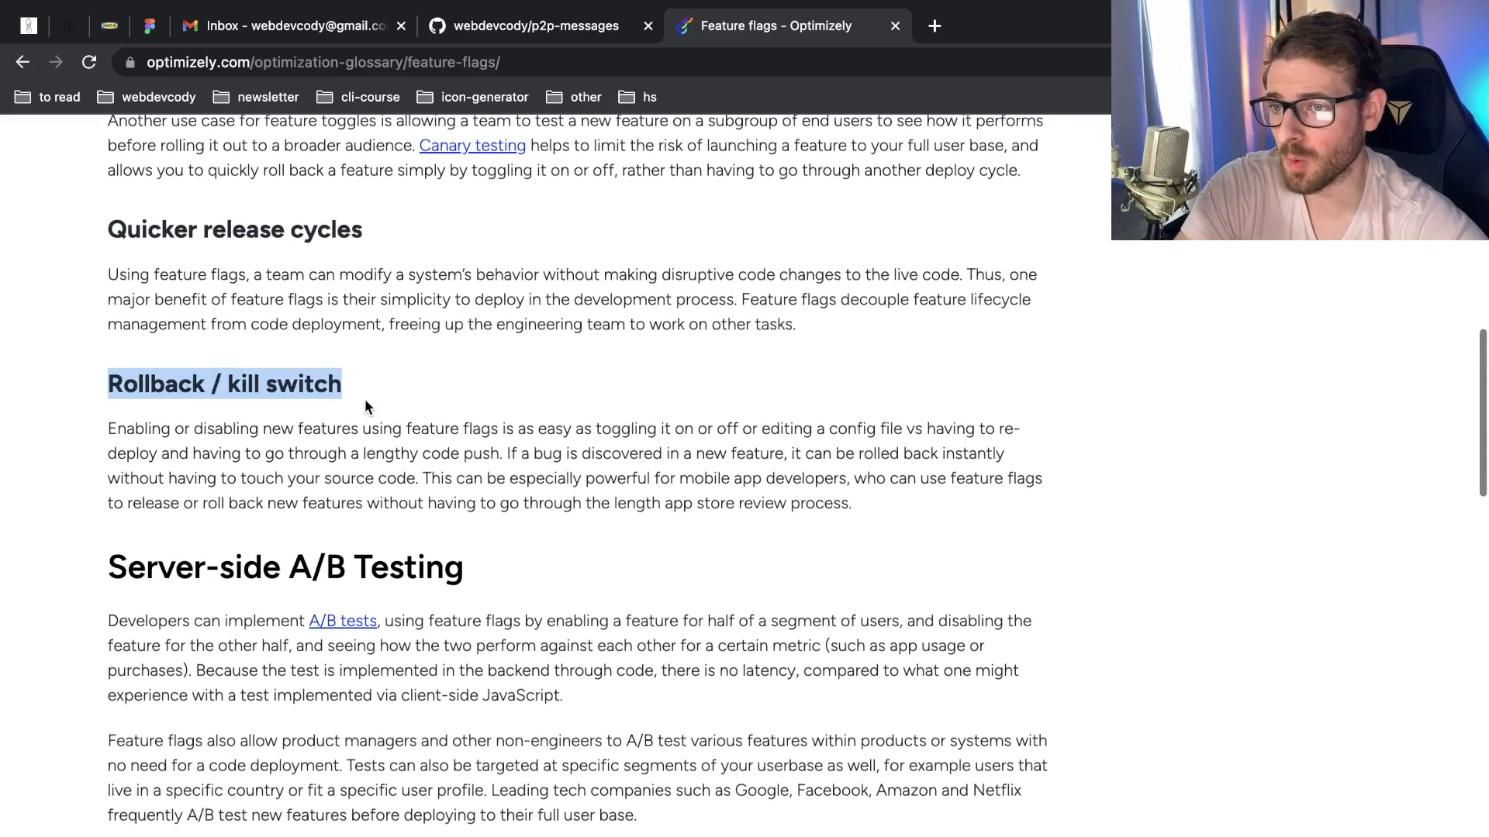
{"action": "scroll", "scroll_direction": "down", "scroll_amount": 3}
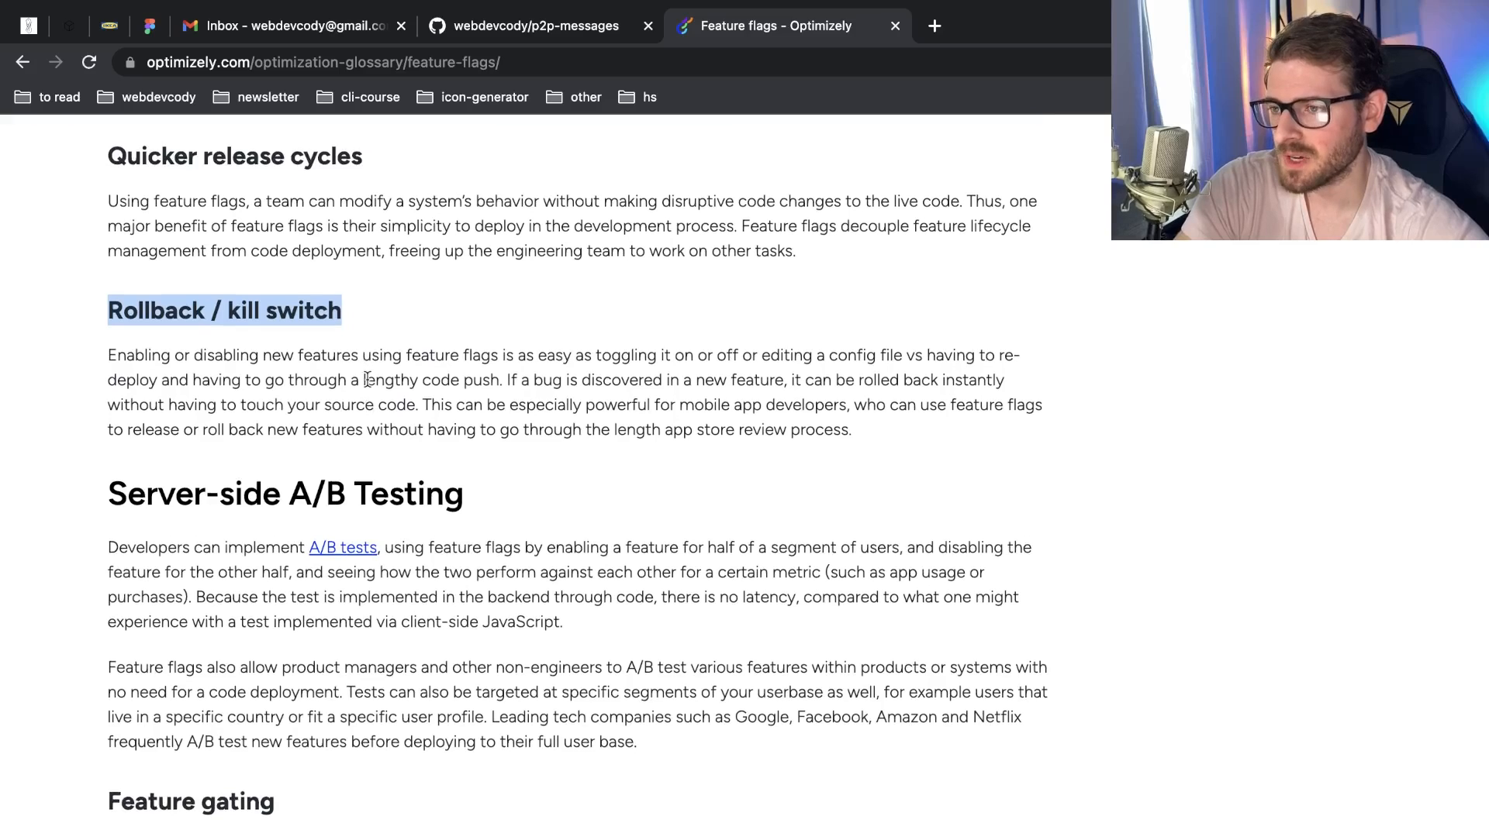
Highlight the rollback paragraph and the Rollback / kill switch heading, then clear the selection
{"action": "left_click_drag", "start_coordinate": [107, 355], "coordinate": [851, 429]}
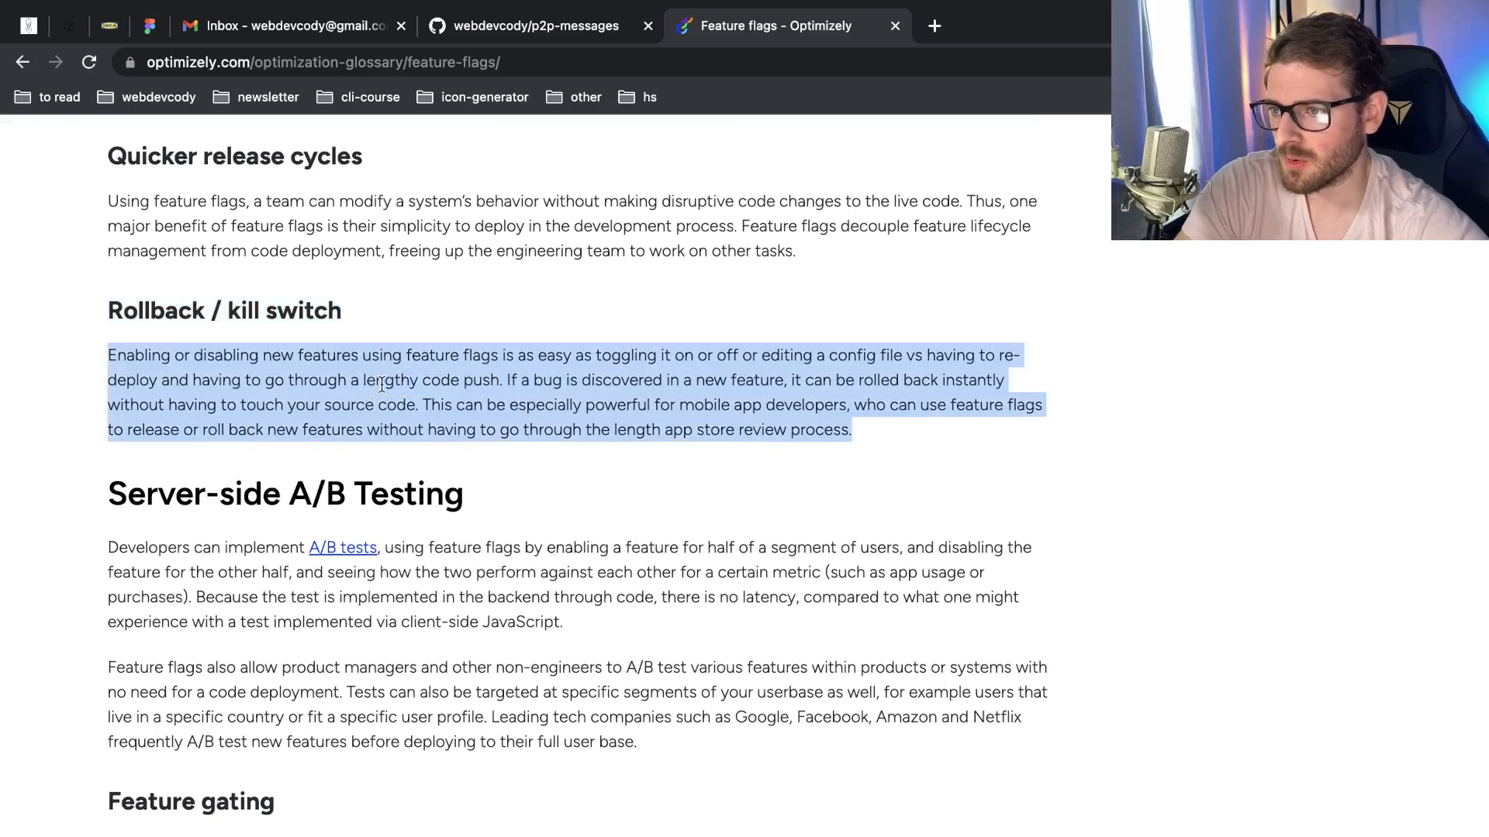
{"action": "left_click", "coordinate": [403, 385]}
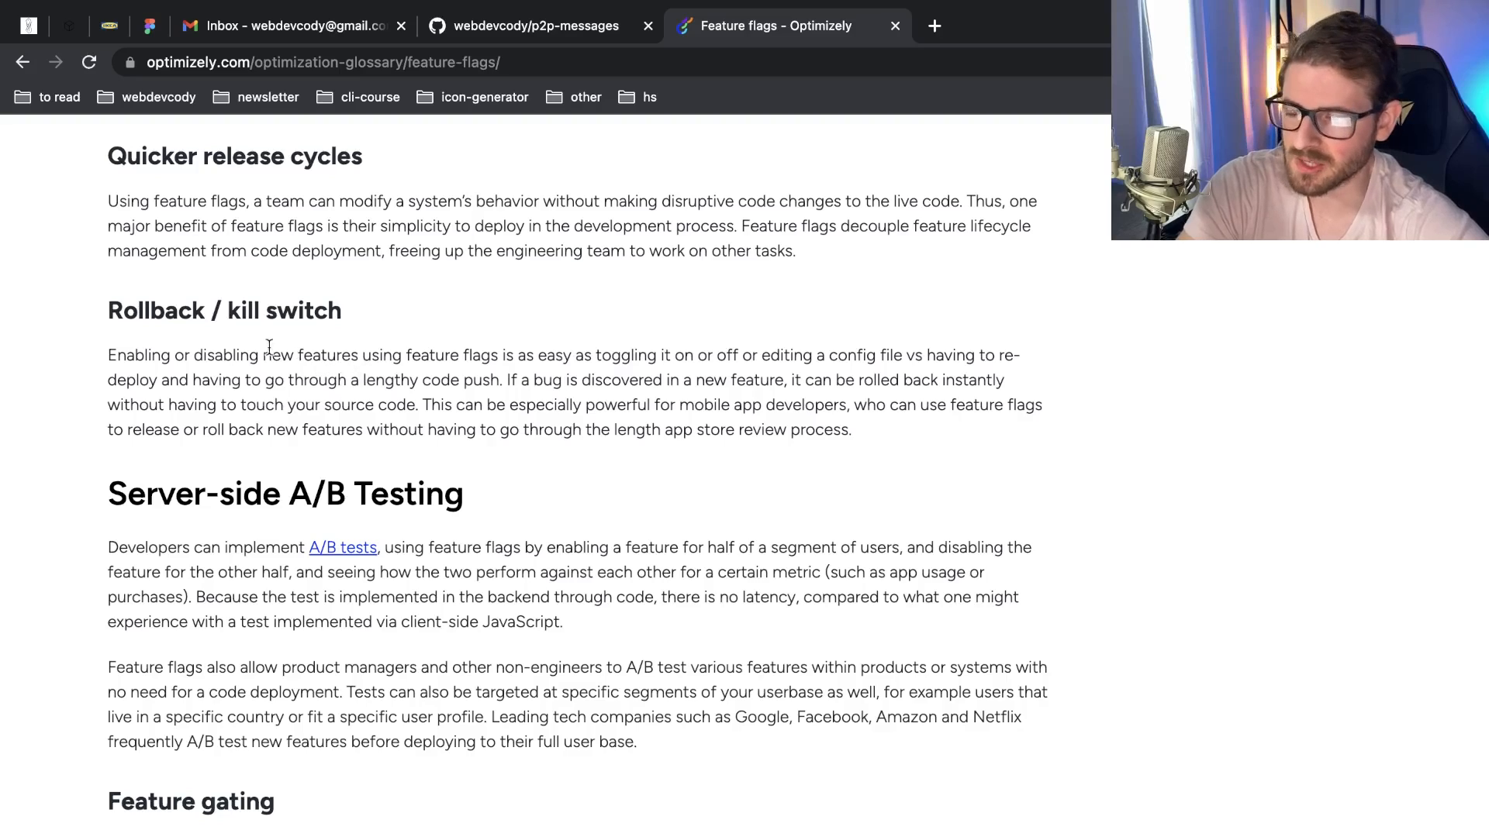
{"action": "left_click_drag", "start_coordinate": [107, 310], "coordinate": [313, 310]}
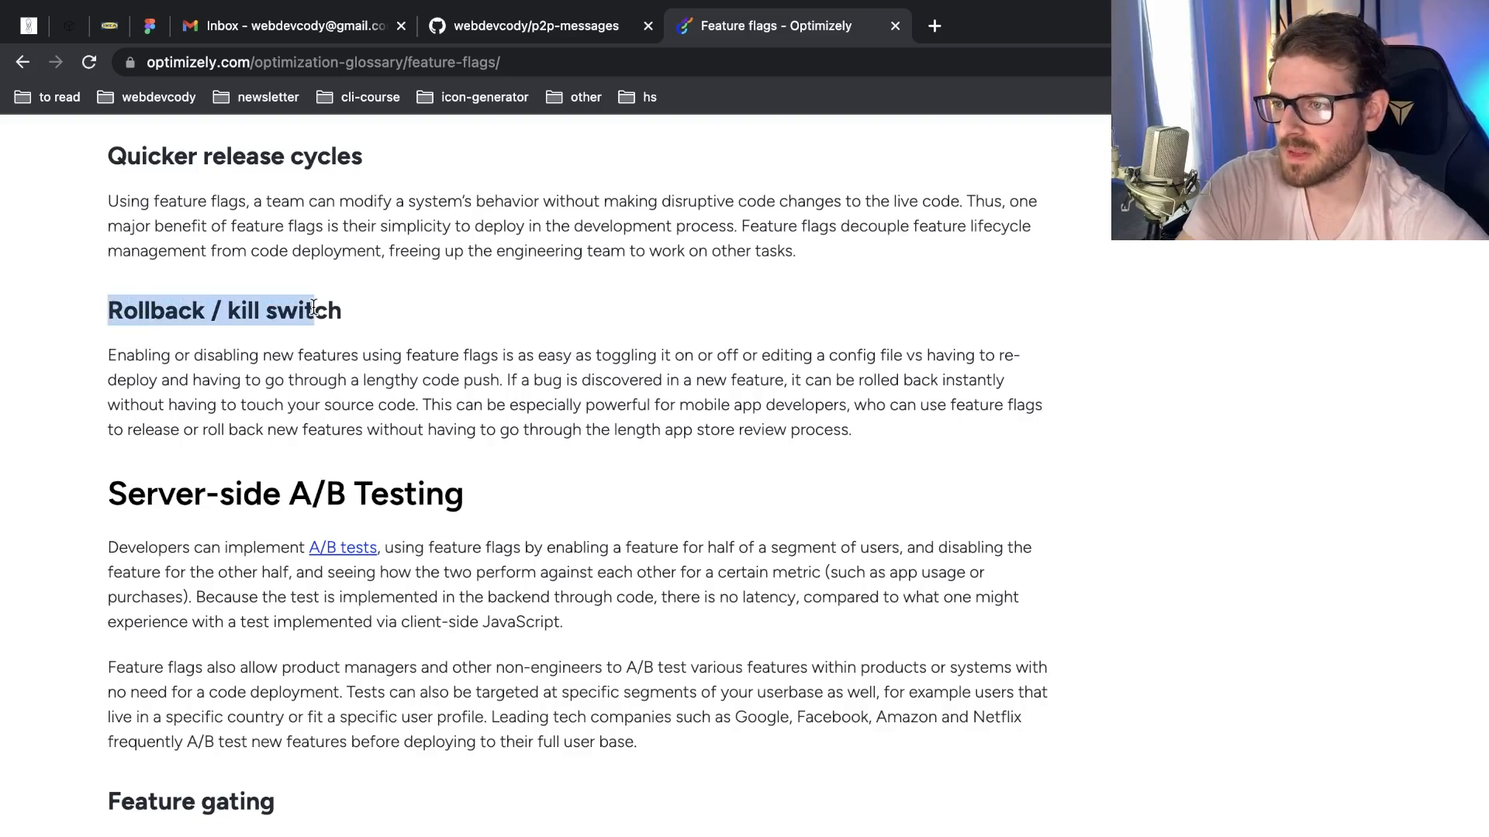
{"action": "left_click", "coordinate": [346, 316]}
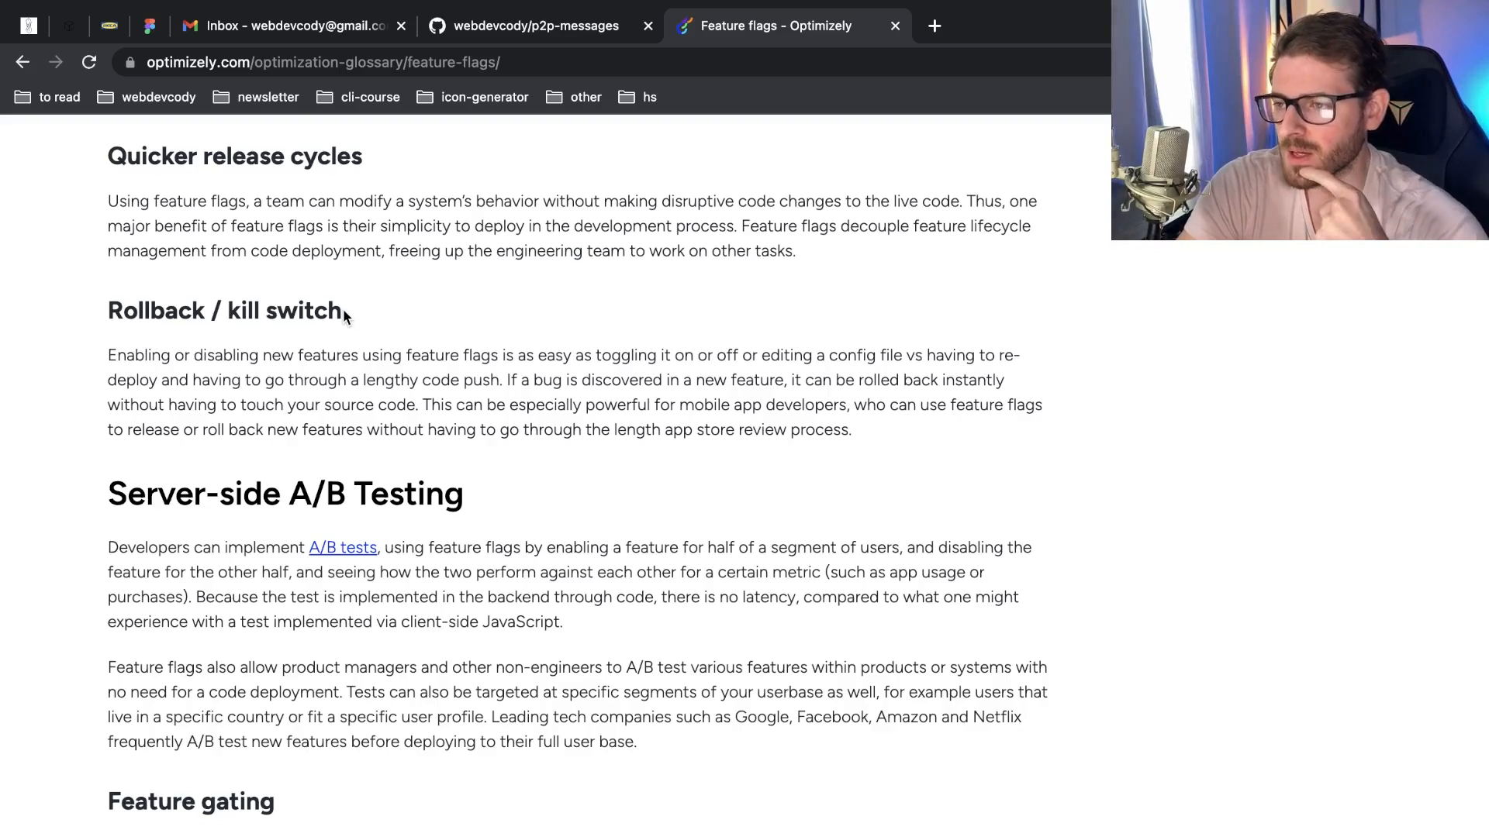
{"action": "mouse_move", "coordinate": [372, 354]}
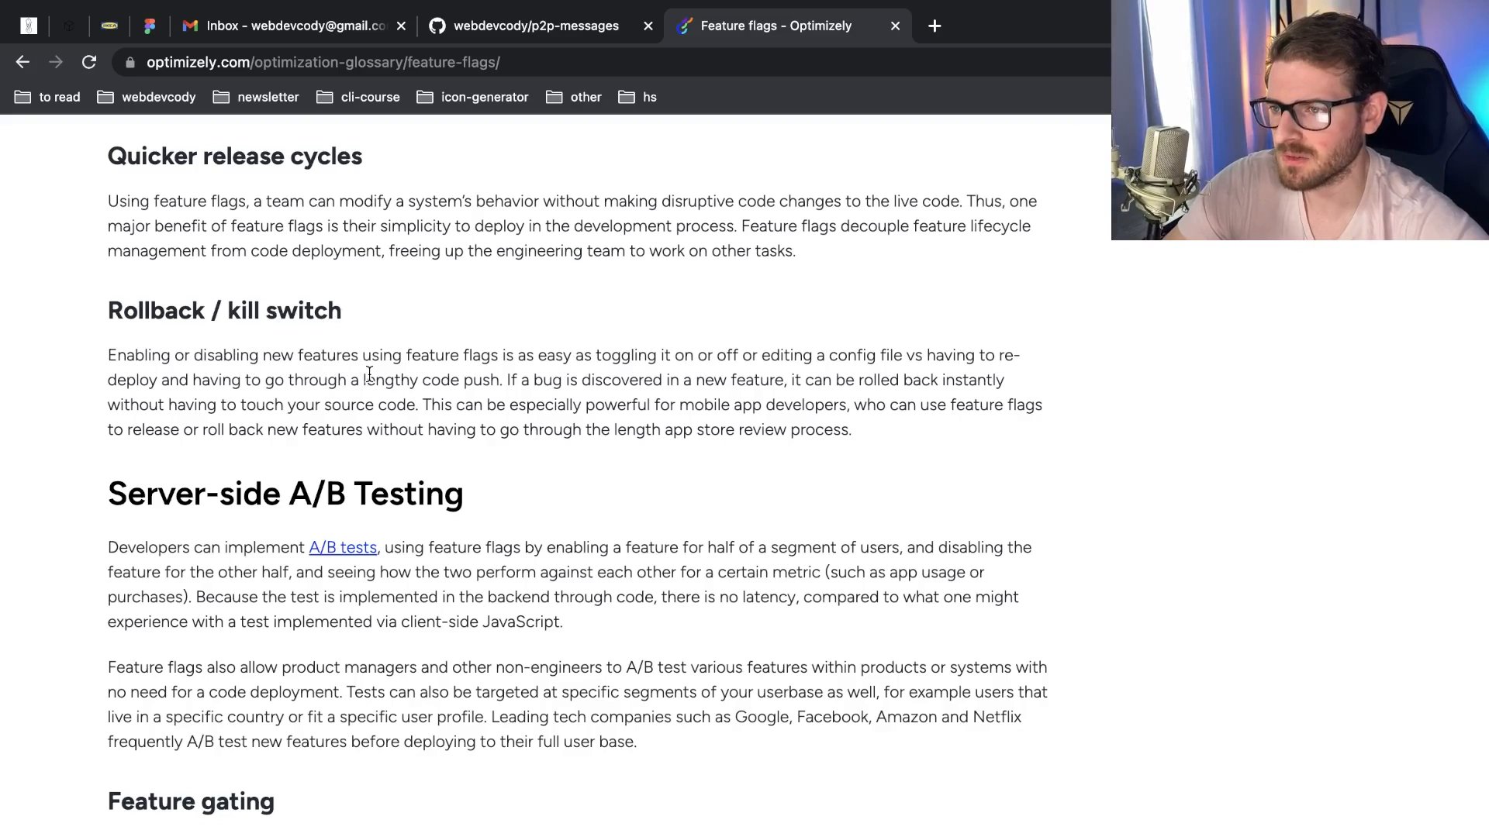
{"action": "mouse_move", "coordinate": [868, 453]}
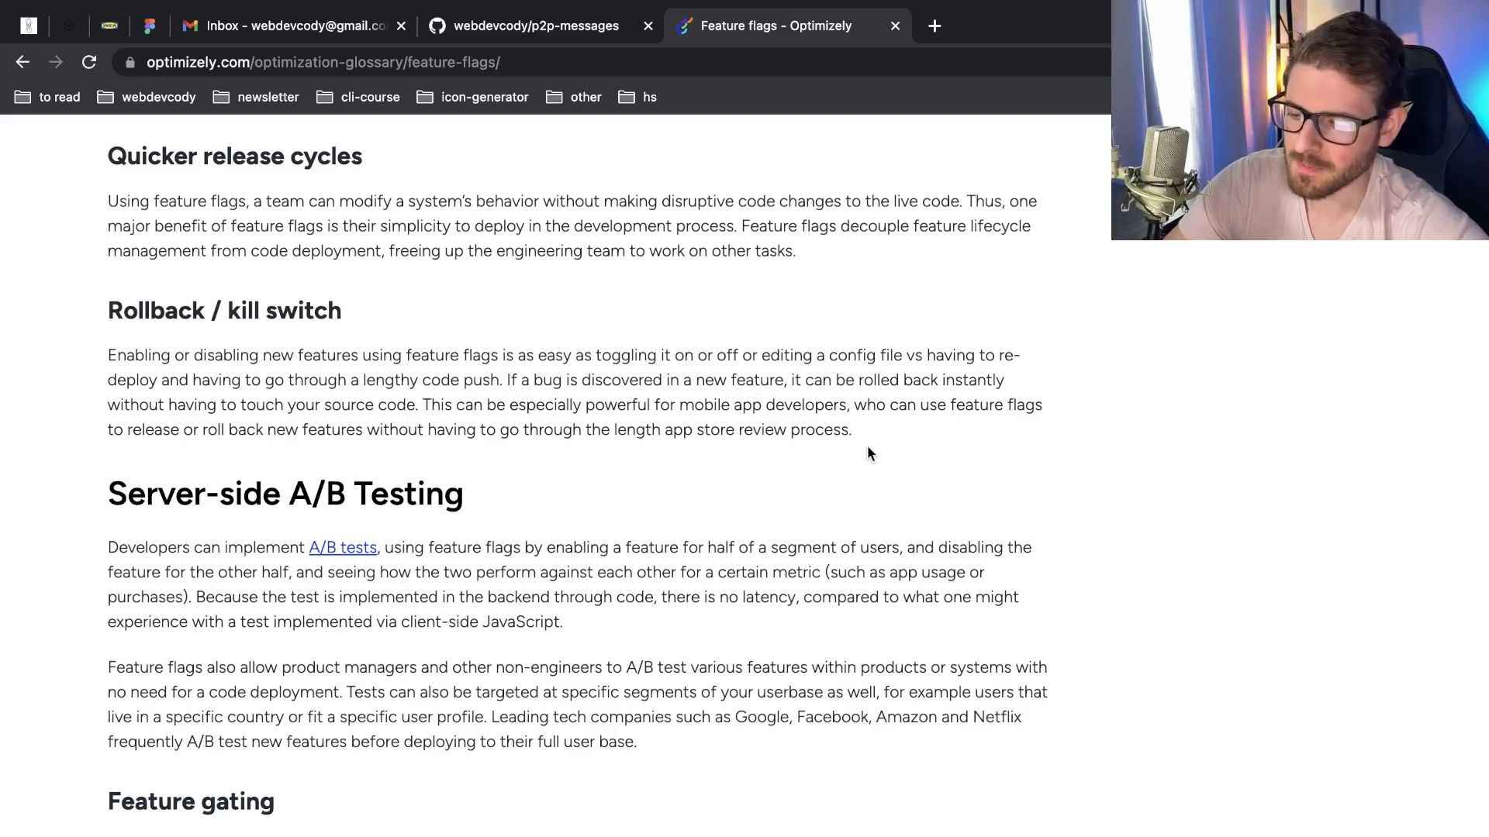
{"action": "mouse_move", "coordinate": [838, 422]}
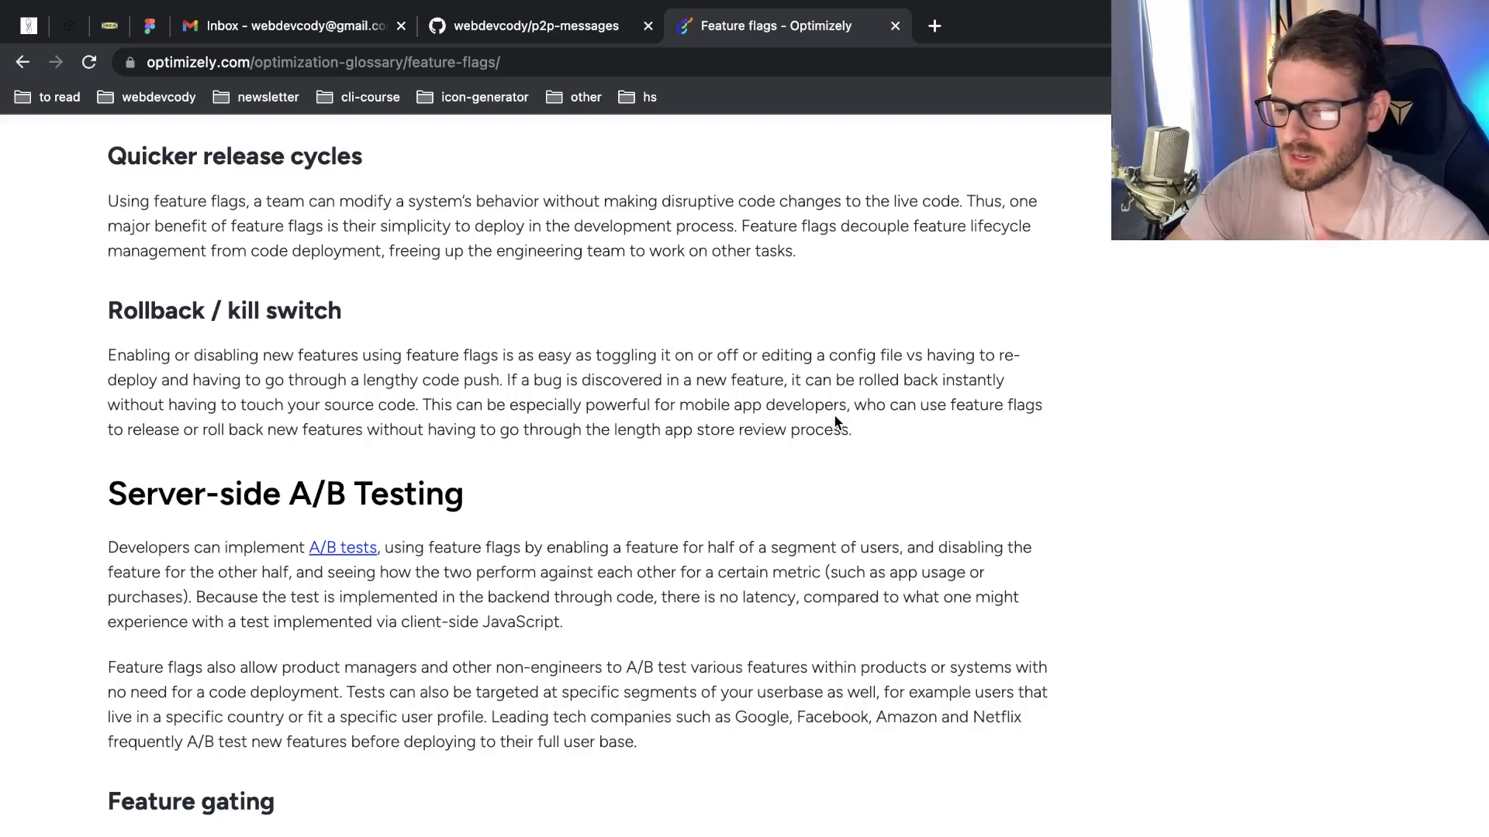
{"action": "mouse_move", "coordinate": [853, 423]}
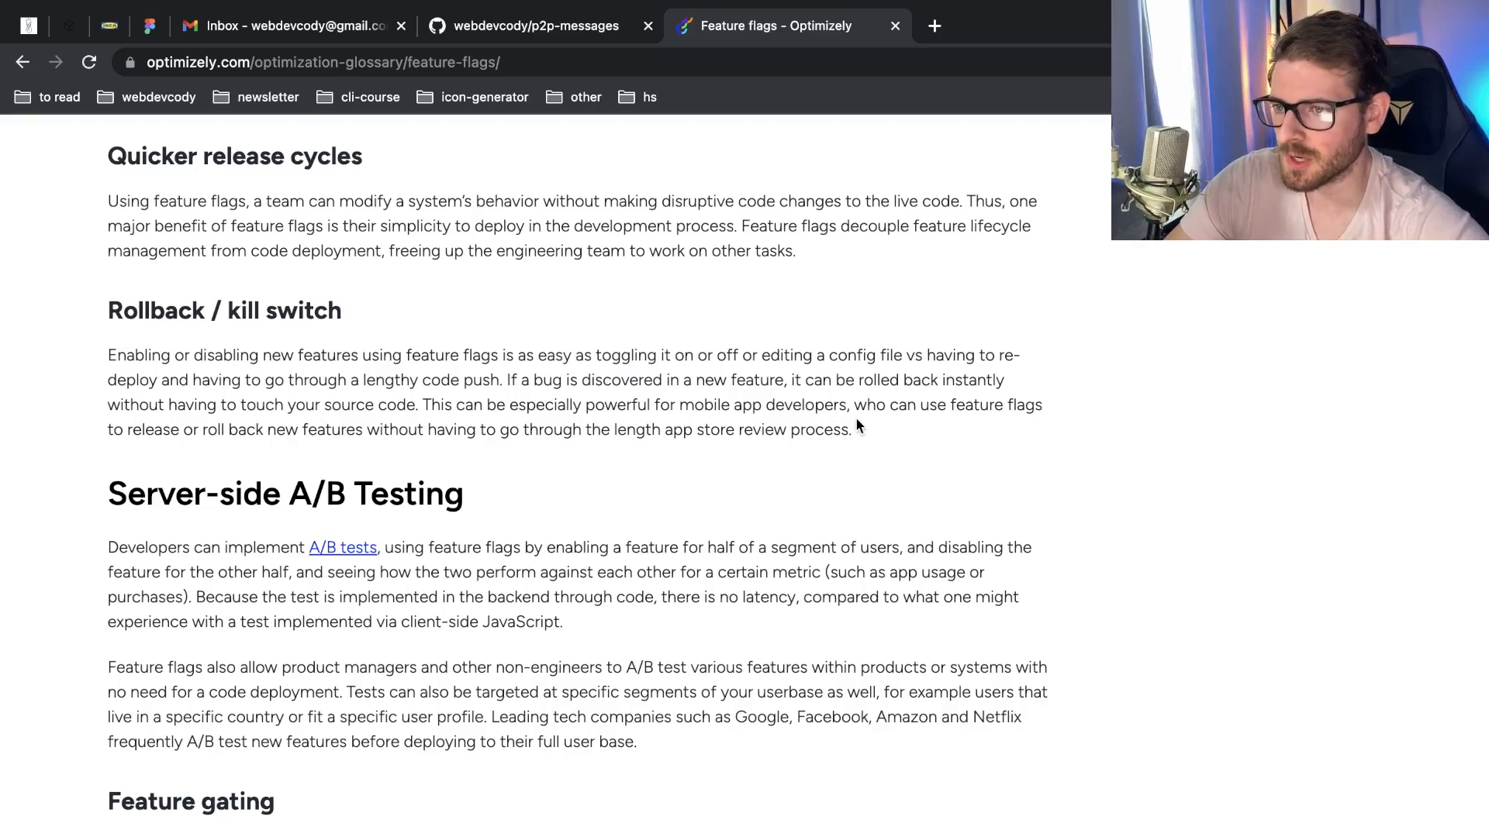
Scroll down to bring Server-side A/B Testing and Feature gating into view
{"action": "scroll", "scroll_direction": "down", "scroll_amount": 3}
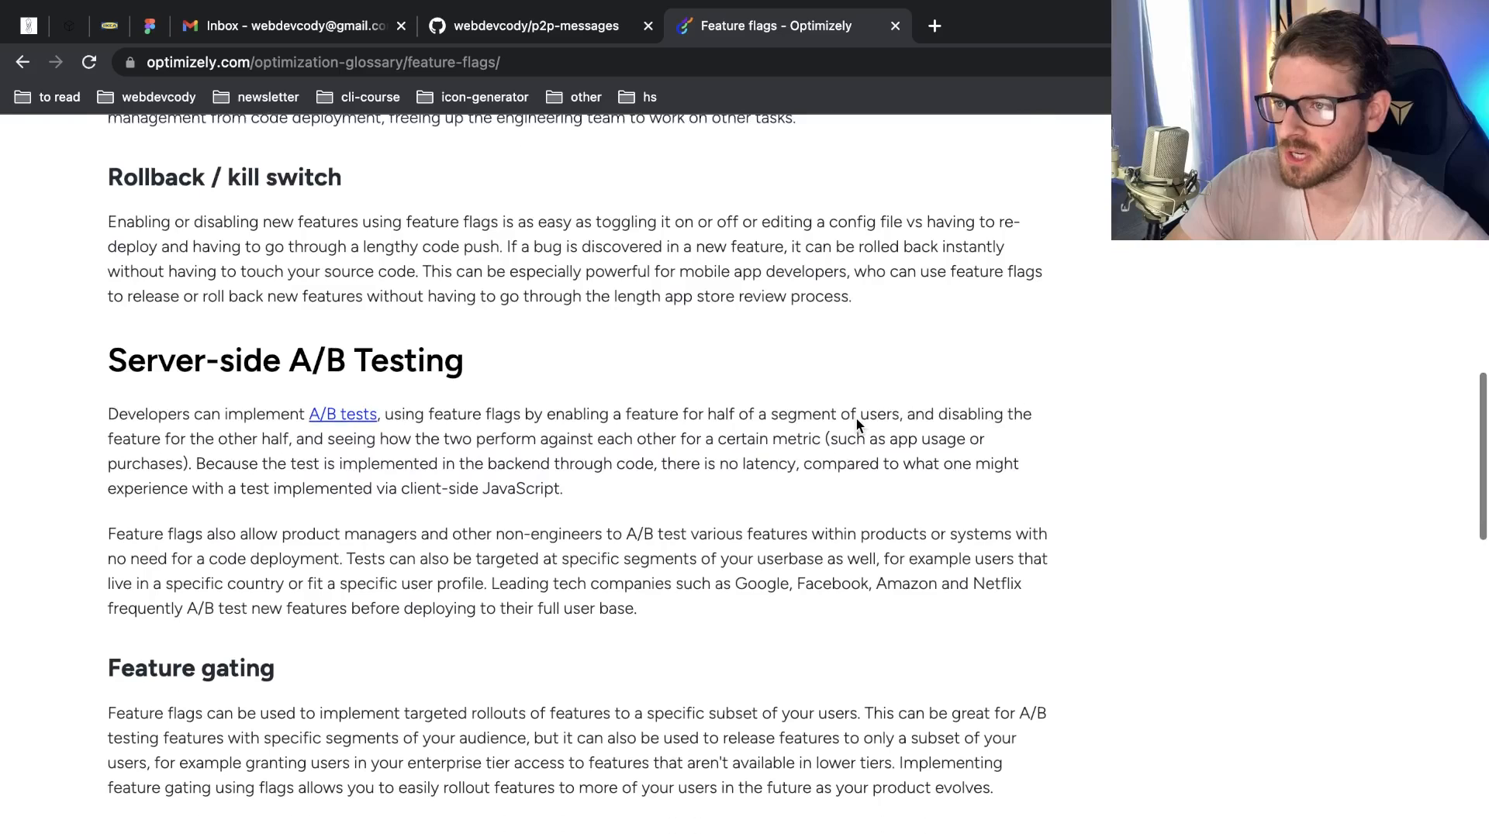
{"action": "scroll", "scroll_direction": "down", "scroll_amount": 3}
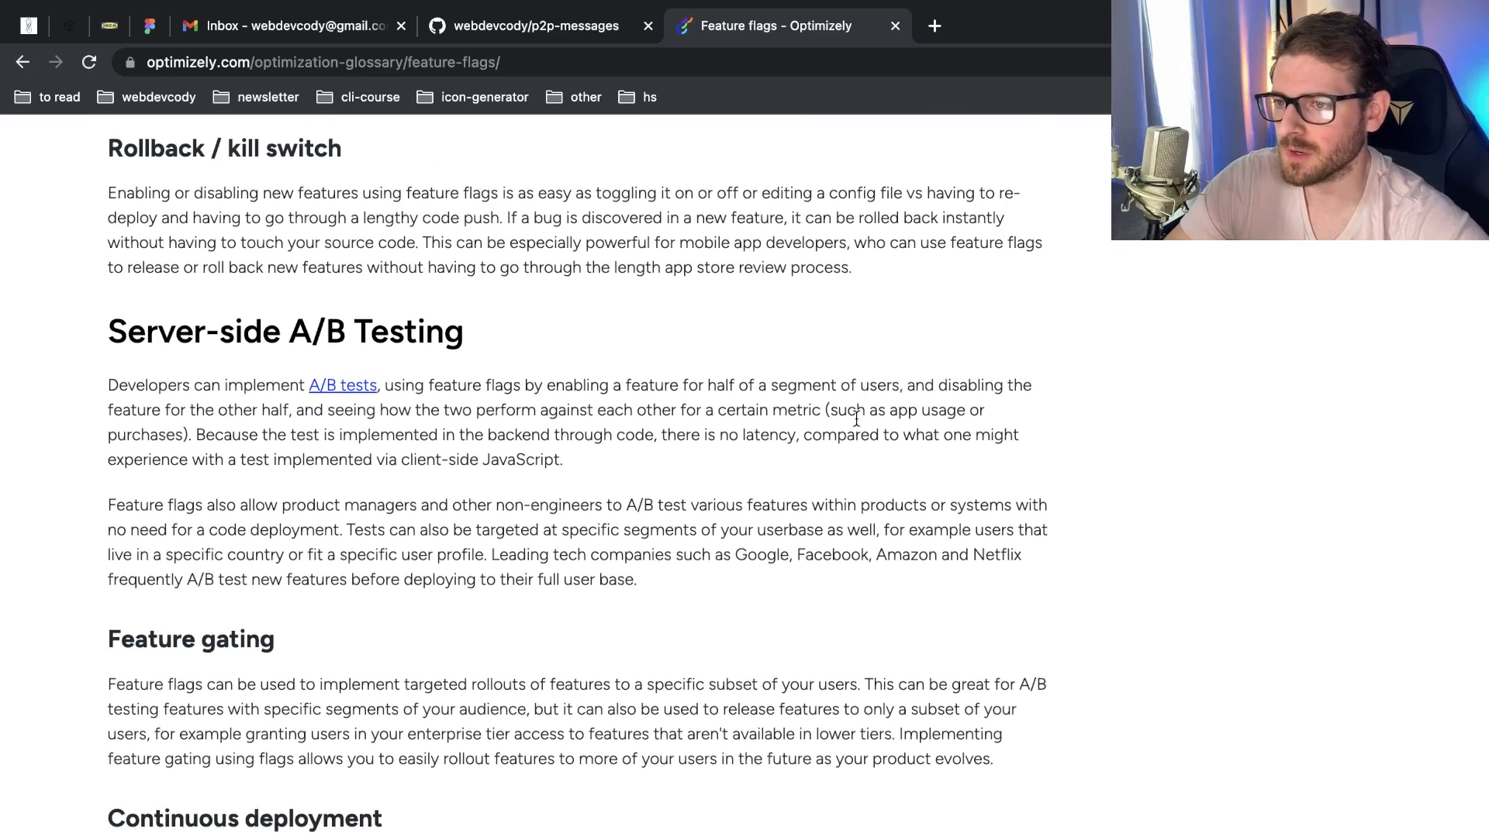
{"action": "scroll", "scroll_direction": "down", "scroll_amount": 3}
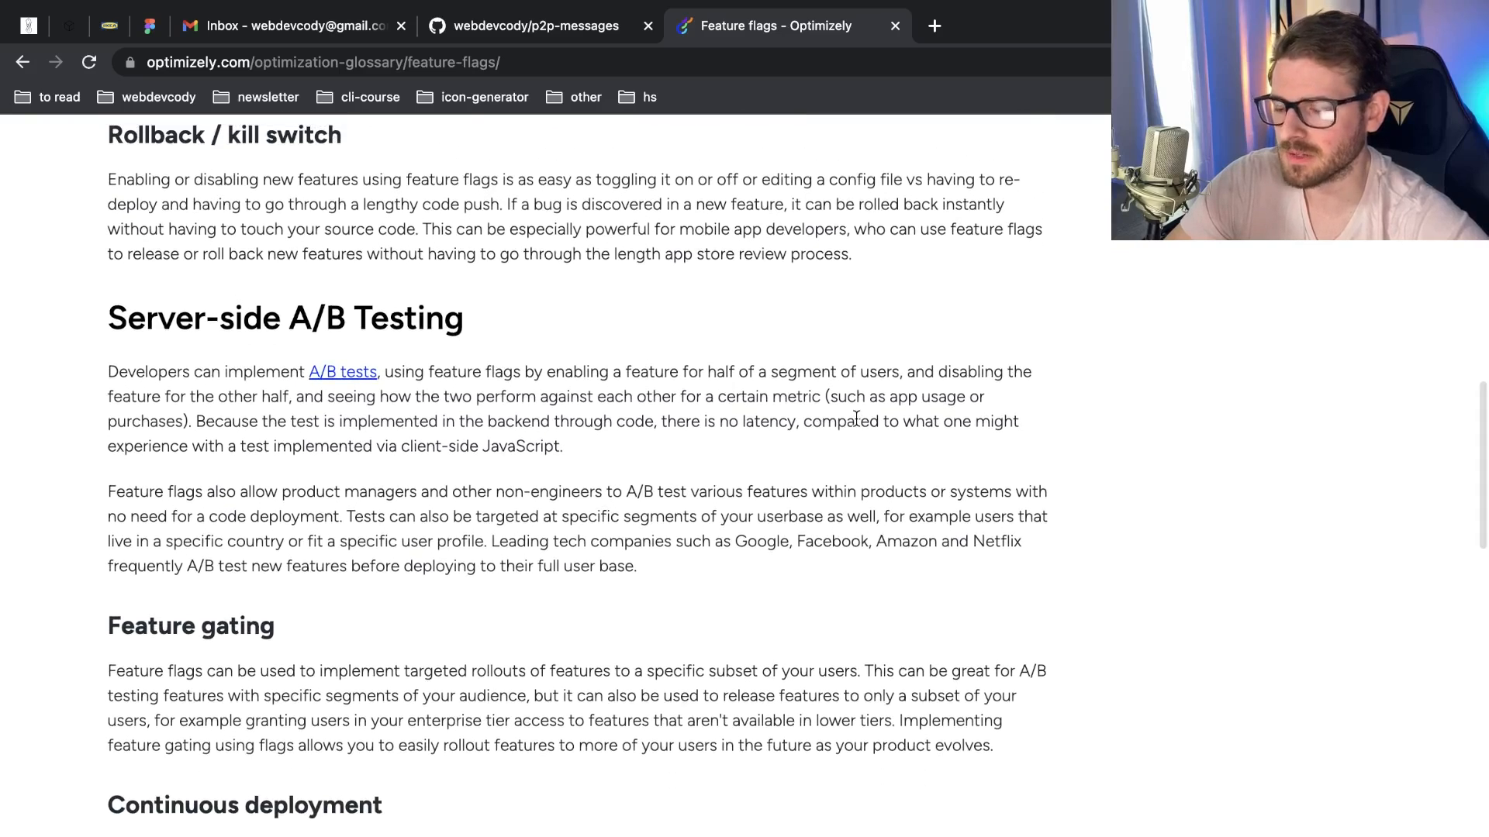
{"action": "scroll", "scroll_direction": "down", "scroll_amount": 3}
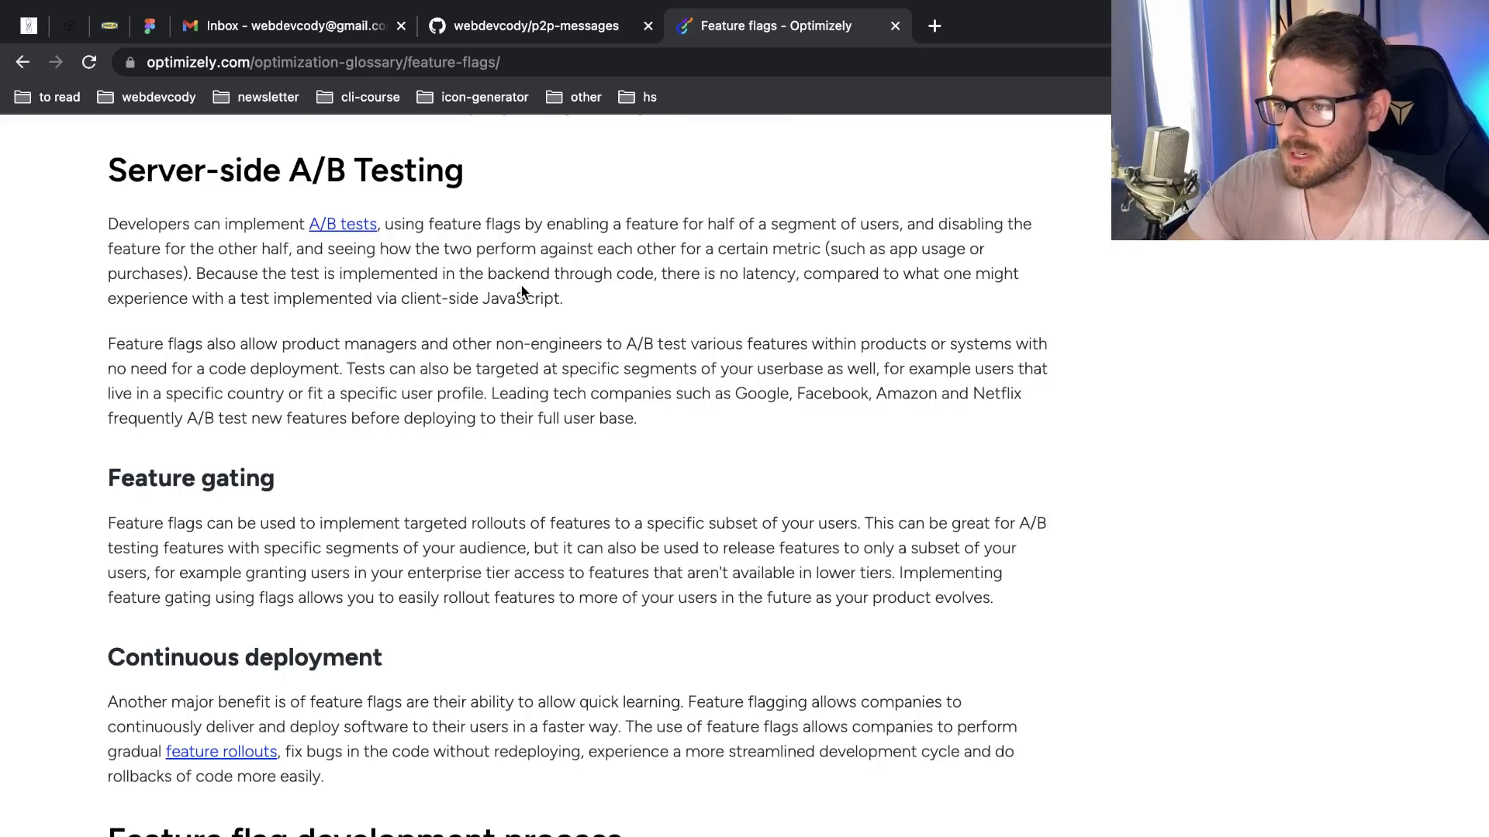
{"action": "mouse_move", "coordinate": [586, 369]}
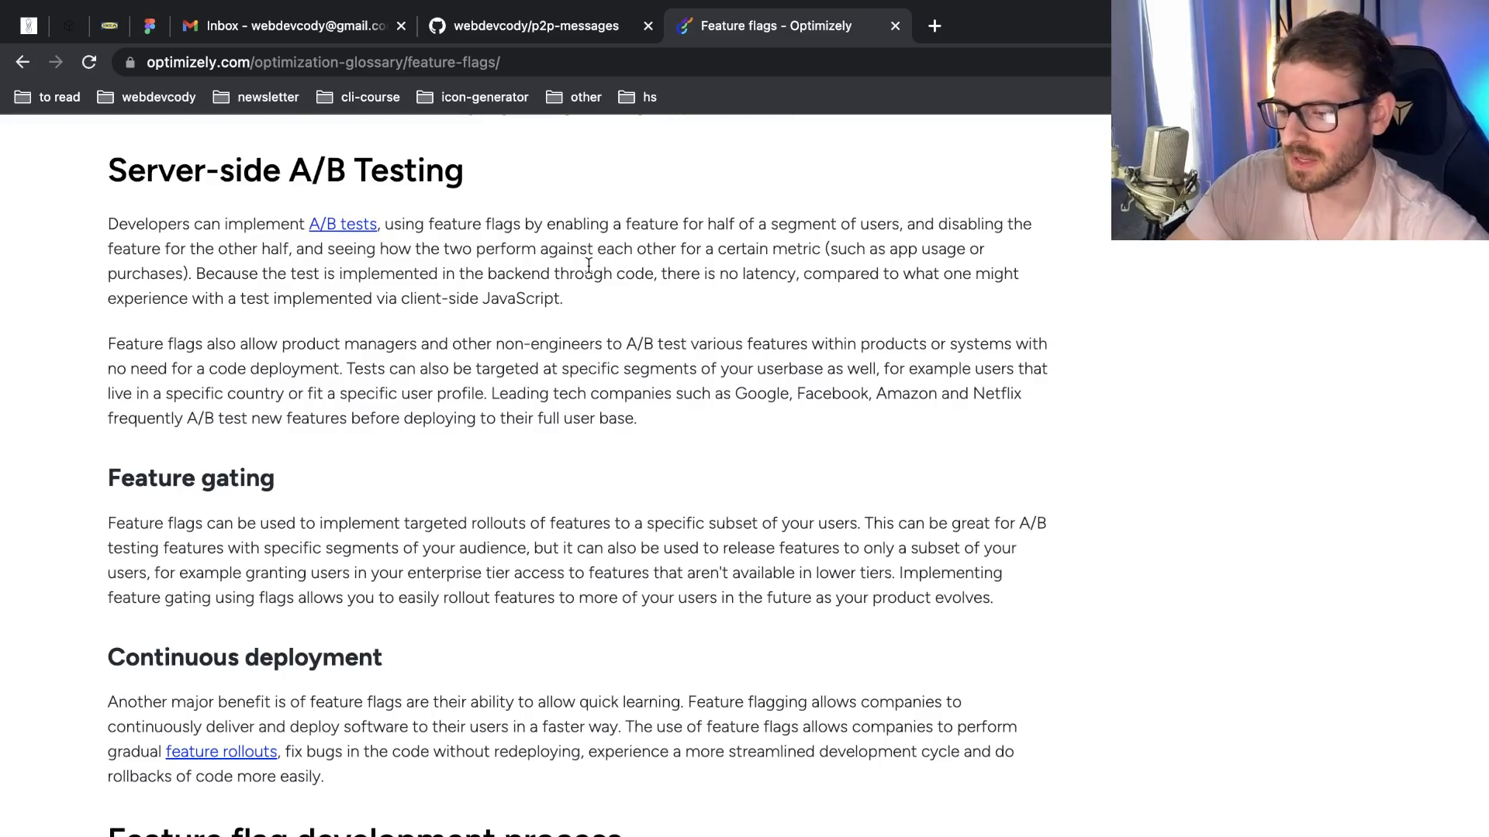
{"action": "left_click_drag", "start_coordinate": [108, 223], "coordinate": [636, 417]}
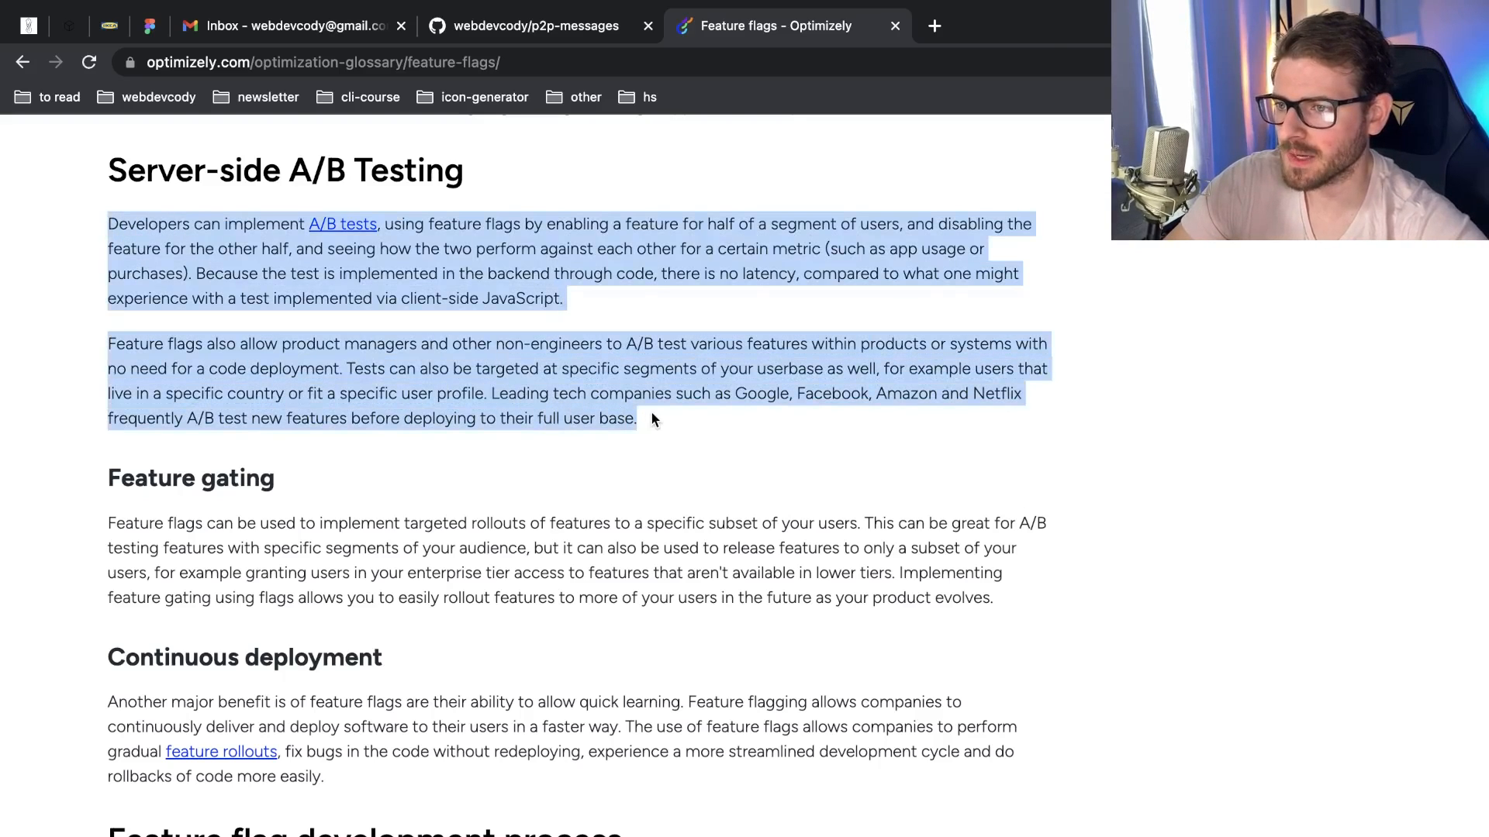
{"action": "left_click", "coordinate": [127, 242]}
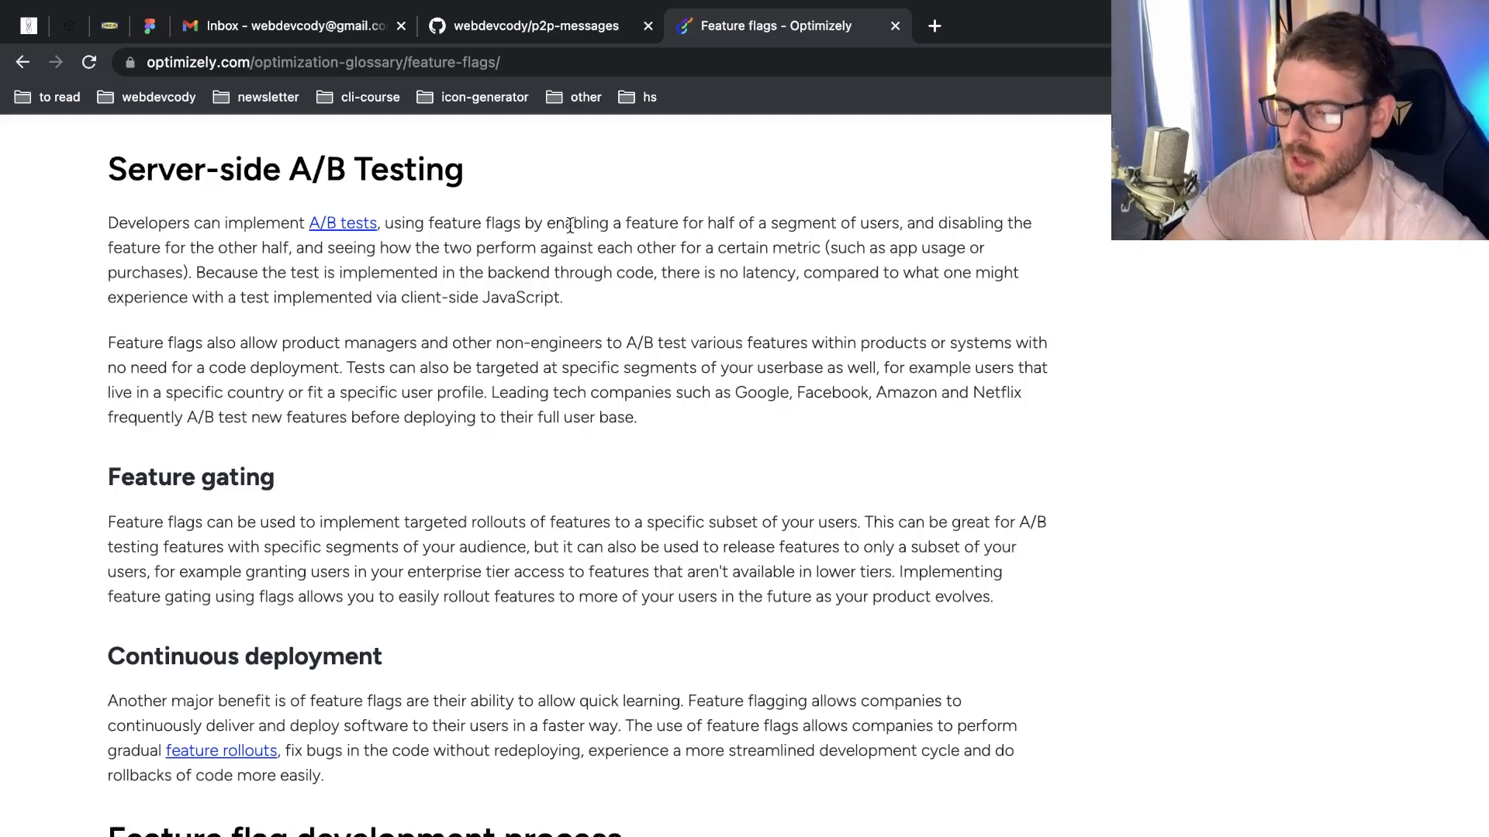
{"action": "mouse_move", "coordinate": [598, 337]}
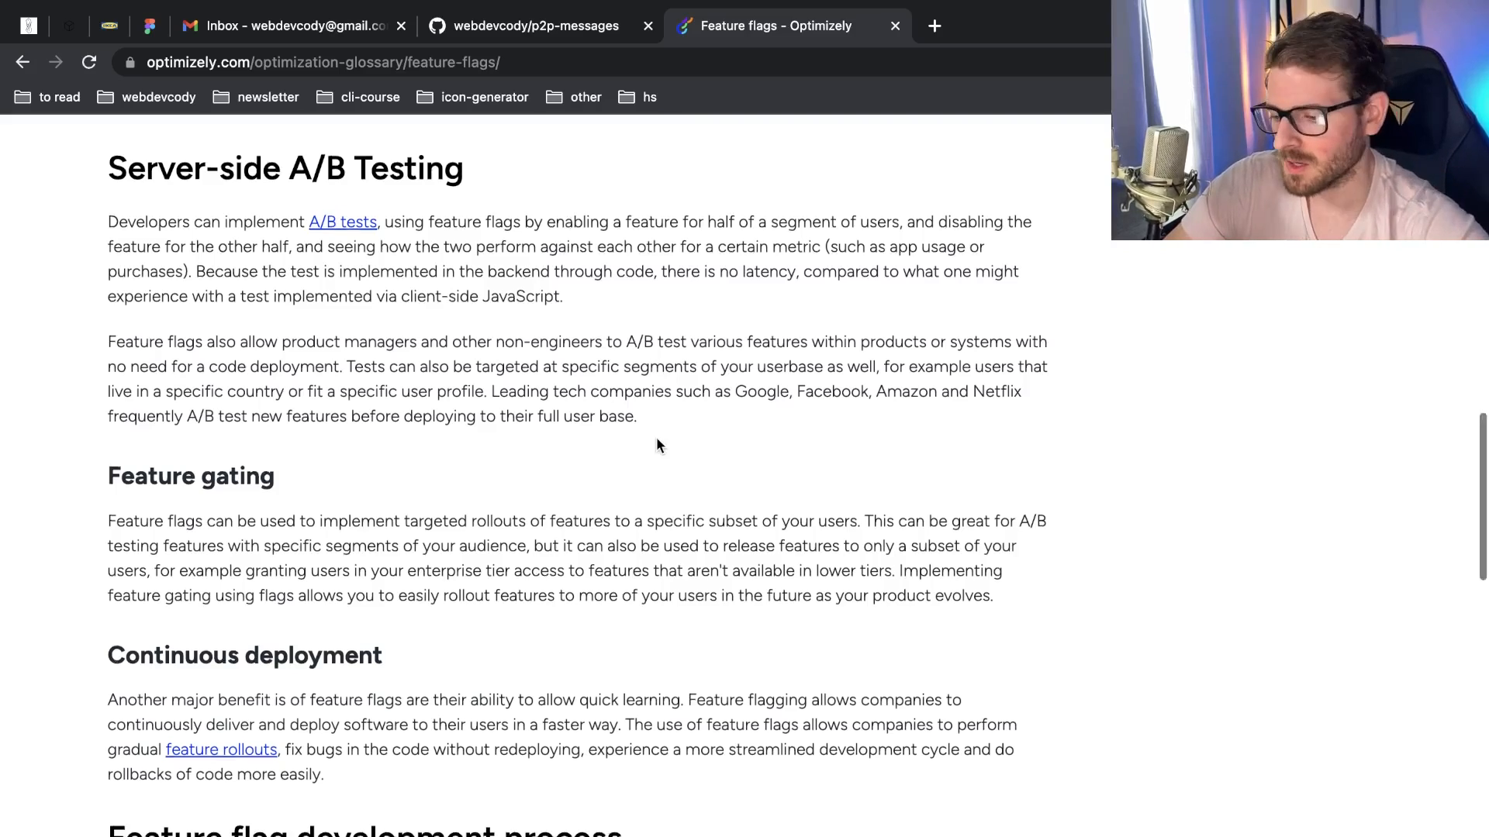
Scroll down to the Feature gating and Feature flag development process sections
{"action": "scroll", "scroll_direction": "down", "scroll_amount": 3}
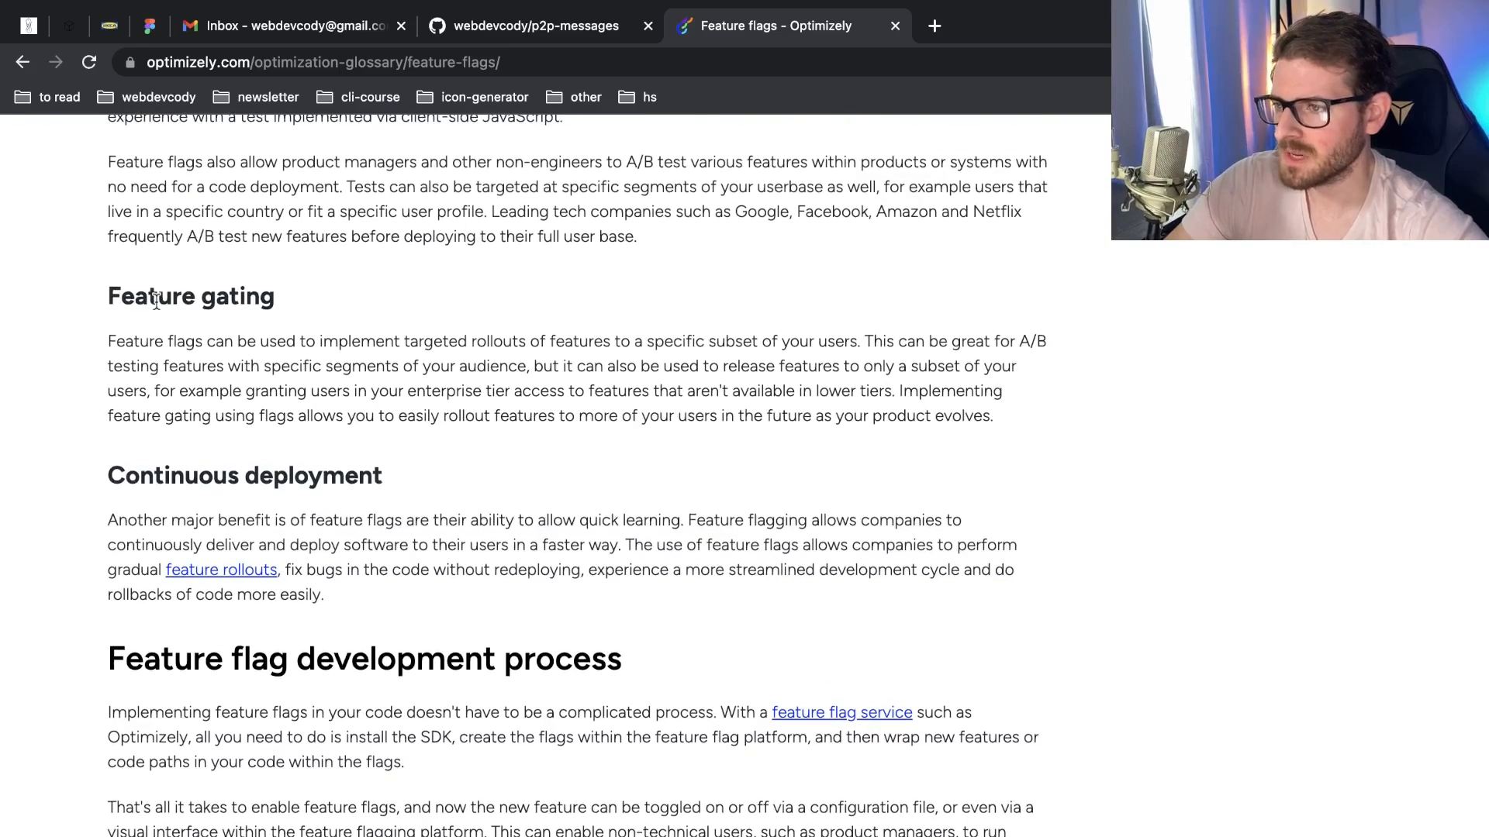
{"action": "double_click", "coordinate": [439, 366]}
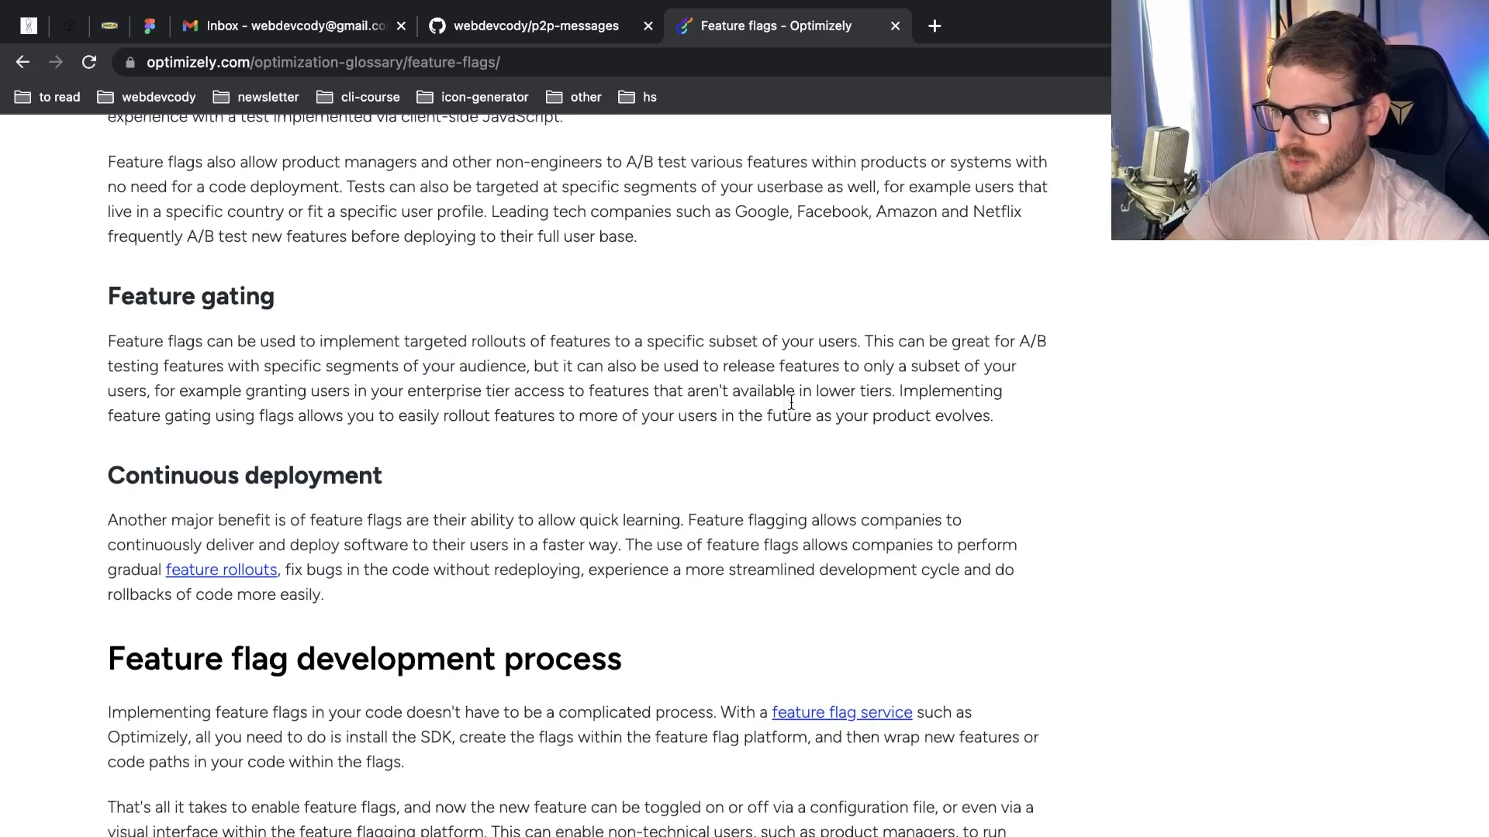
{"action": "mouse_move", "coordinate": [521, 391]}
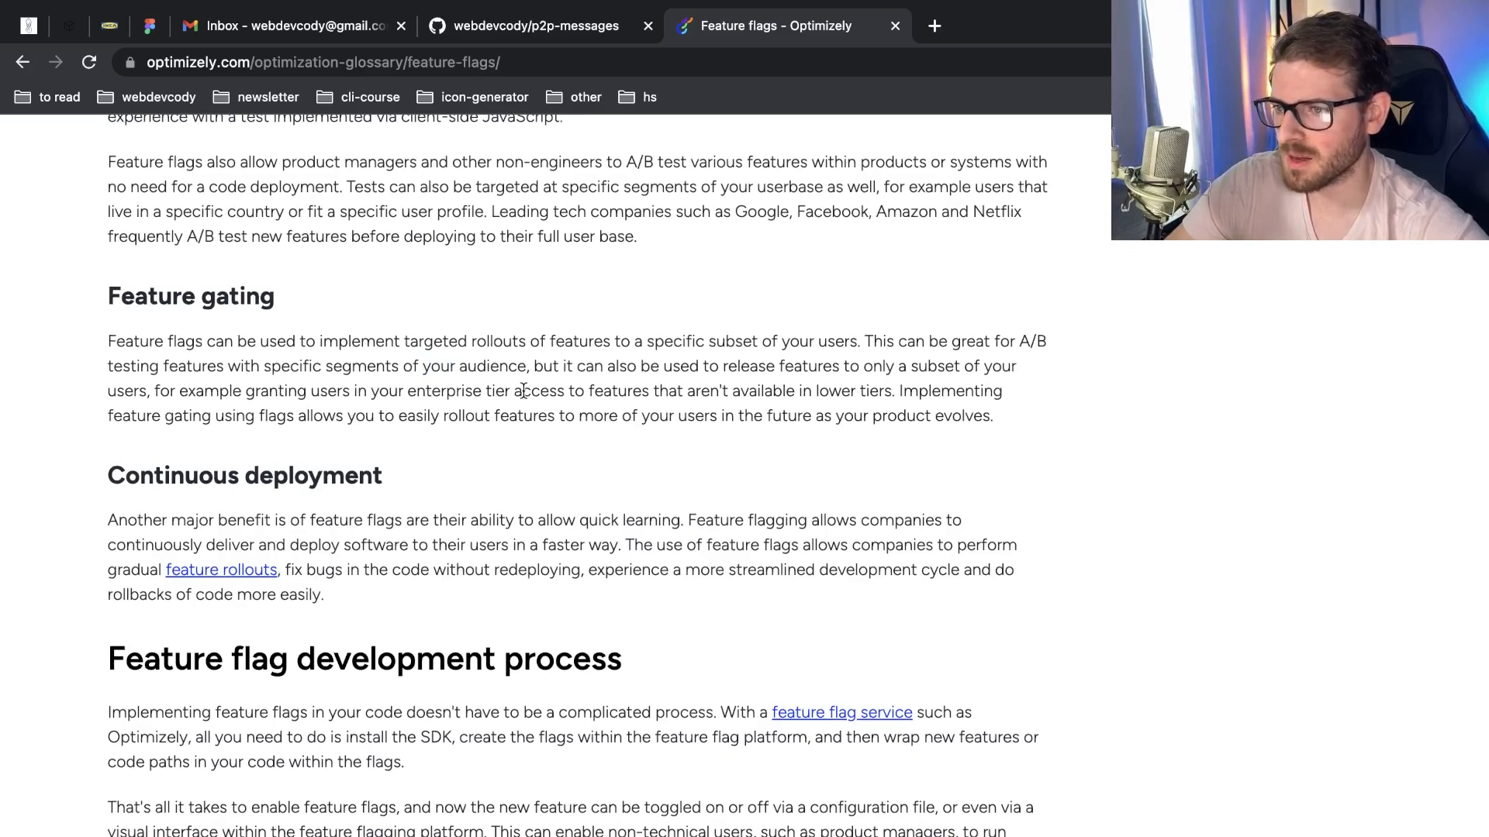
{"action": "mouse_move", "coordinate": [474, 421]}
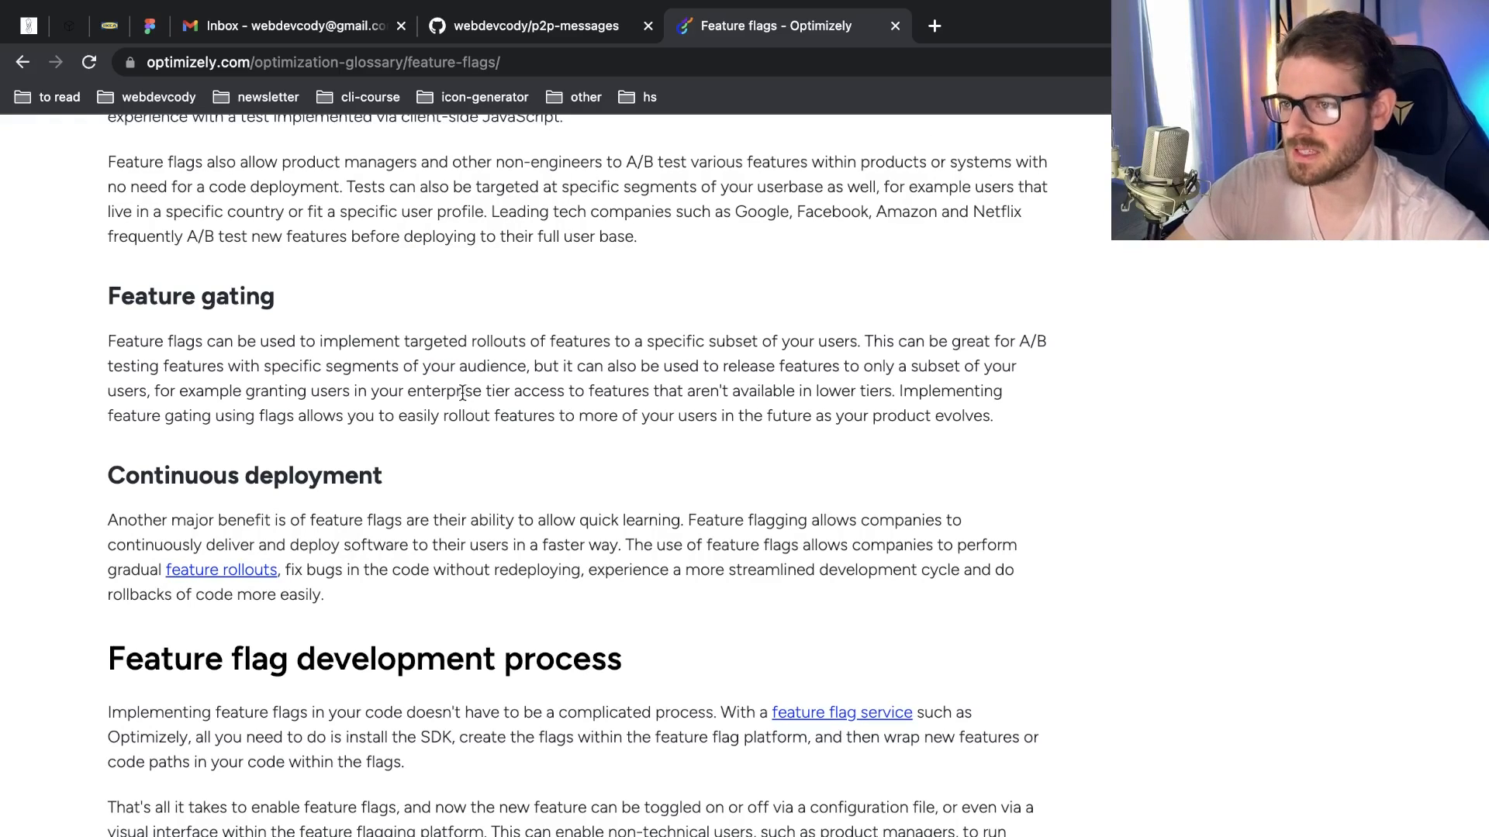
{"action": "mouse_move", "coordinate": [412, 385]}
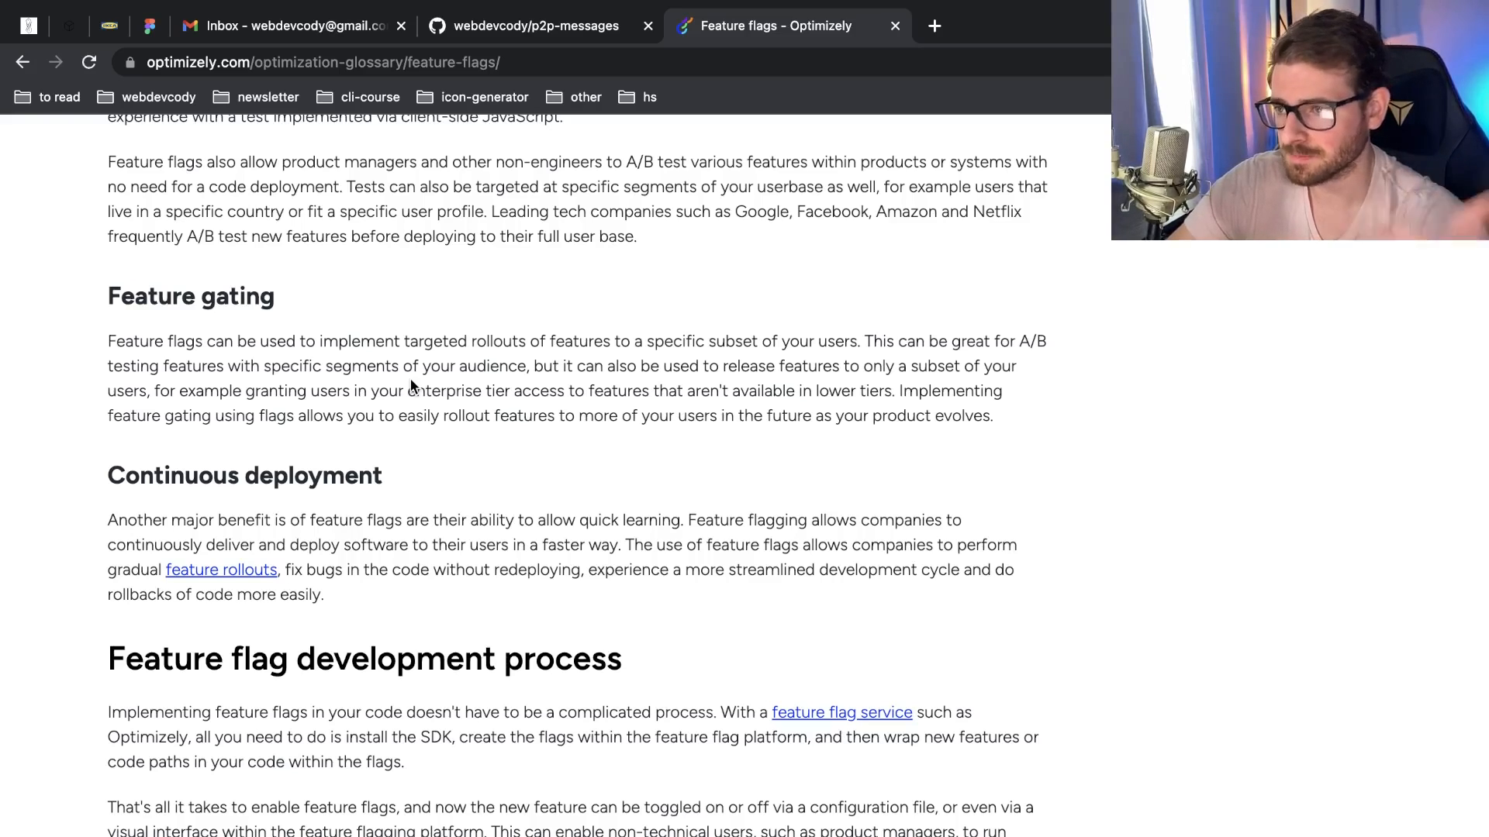
Scroll through continuous delivery and back to Quicker release cycles and Rollback / kill switch
{"action": "scroll", "scroll_direction": "down", "scroll_amount": 3}
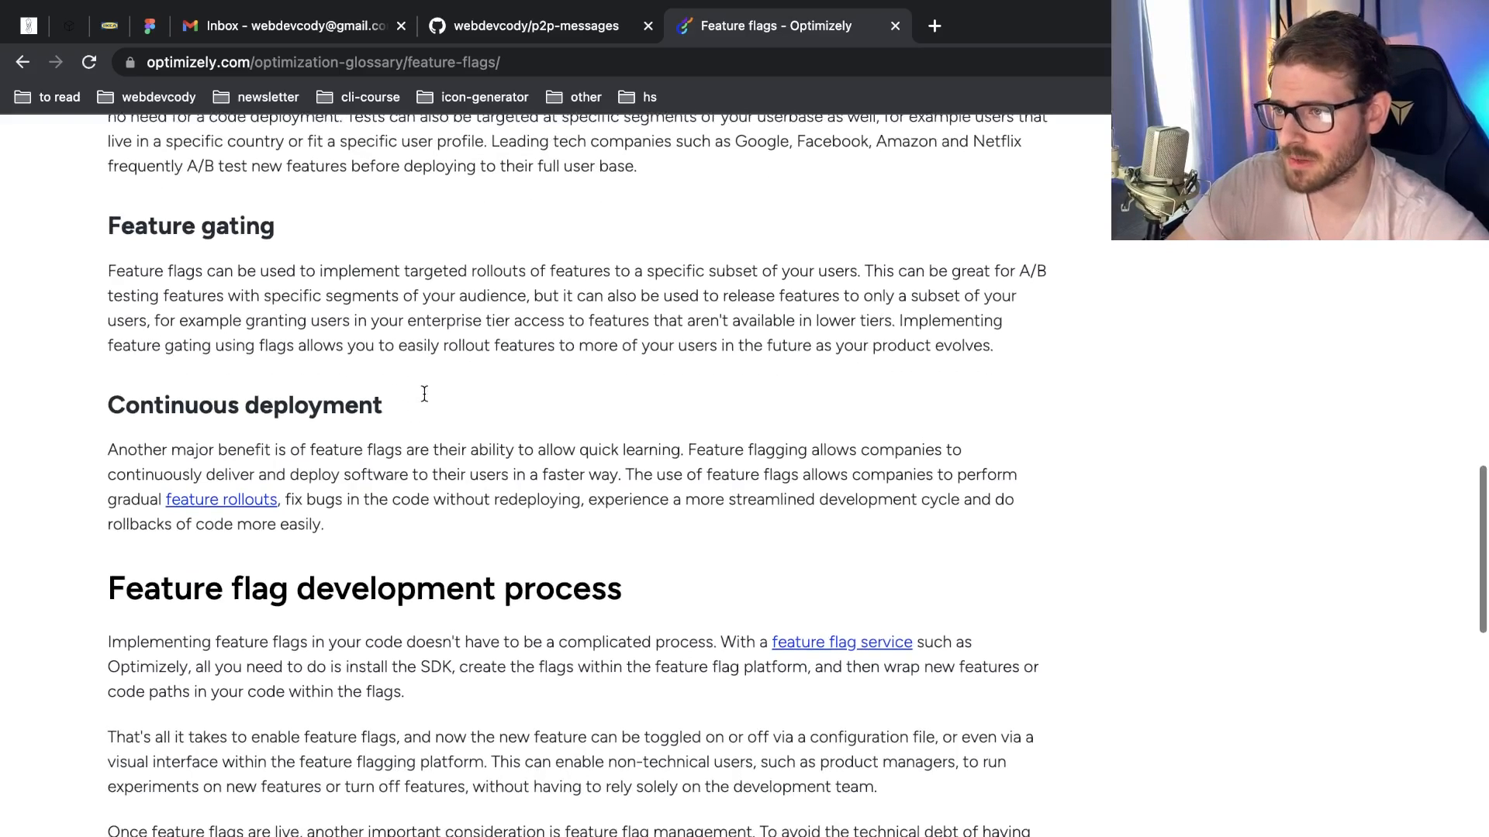
{"action": "scroll", "scroll_direction": "down", "scroll_amount": 3}
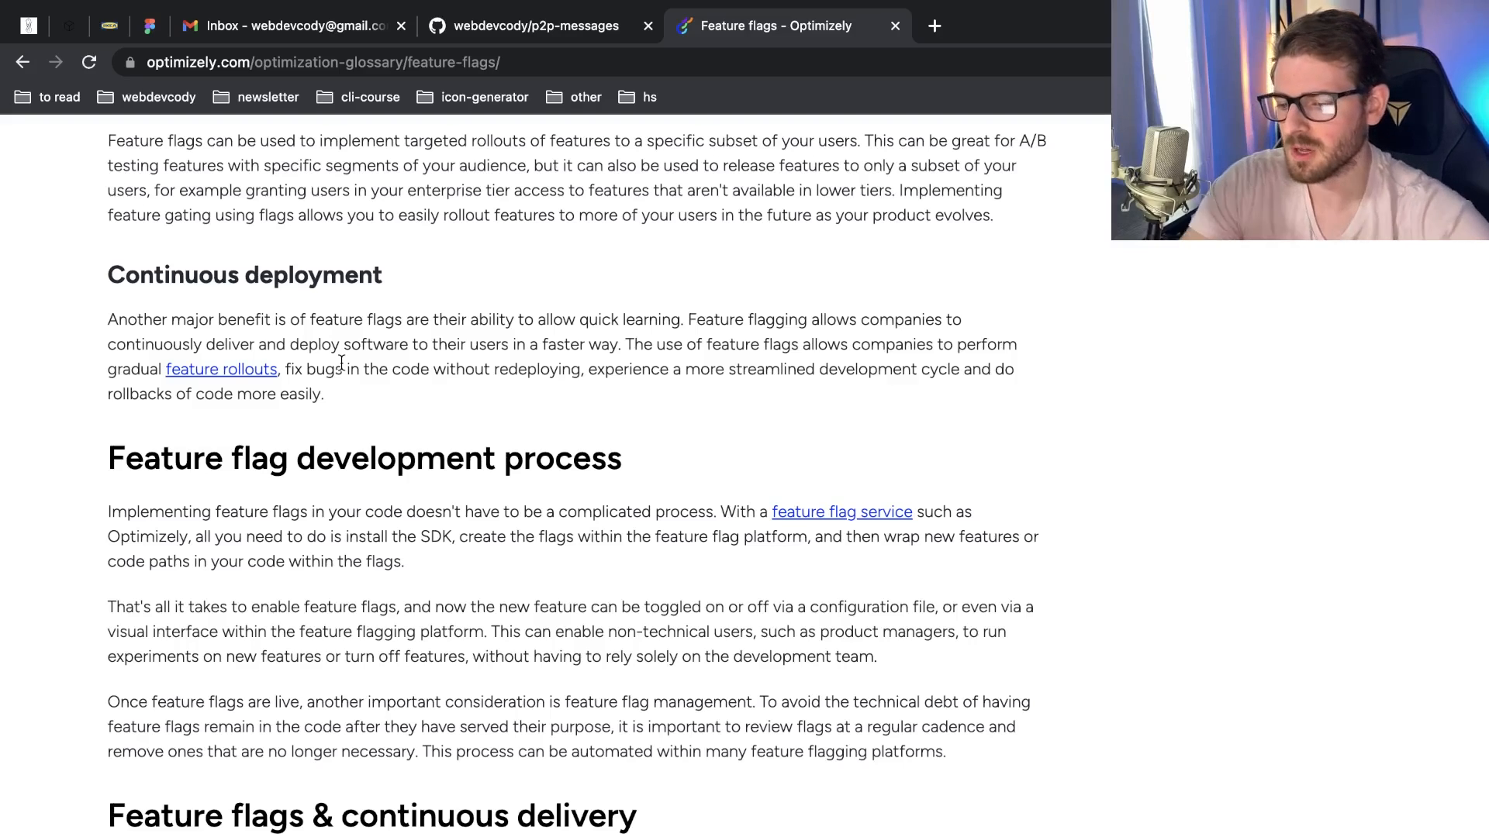
{"action": "mouse_move", "coordinate": [453, 398]}
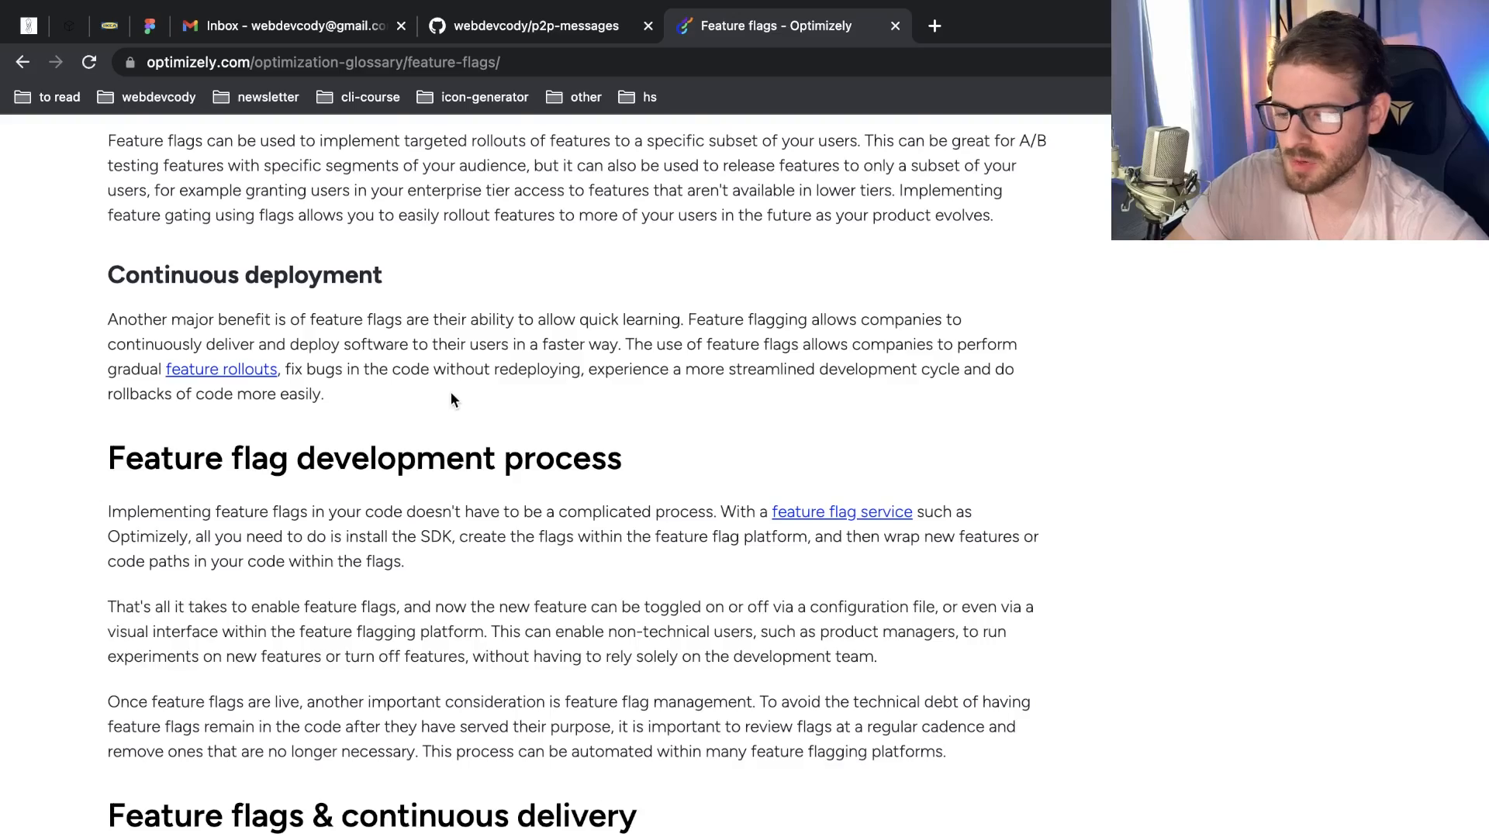
{"action": "scroll", "scroll_direction": "down", "scroll_amount": 3}
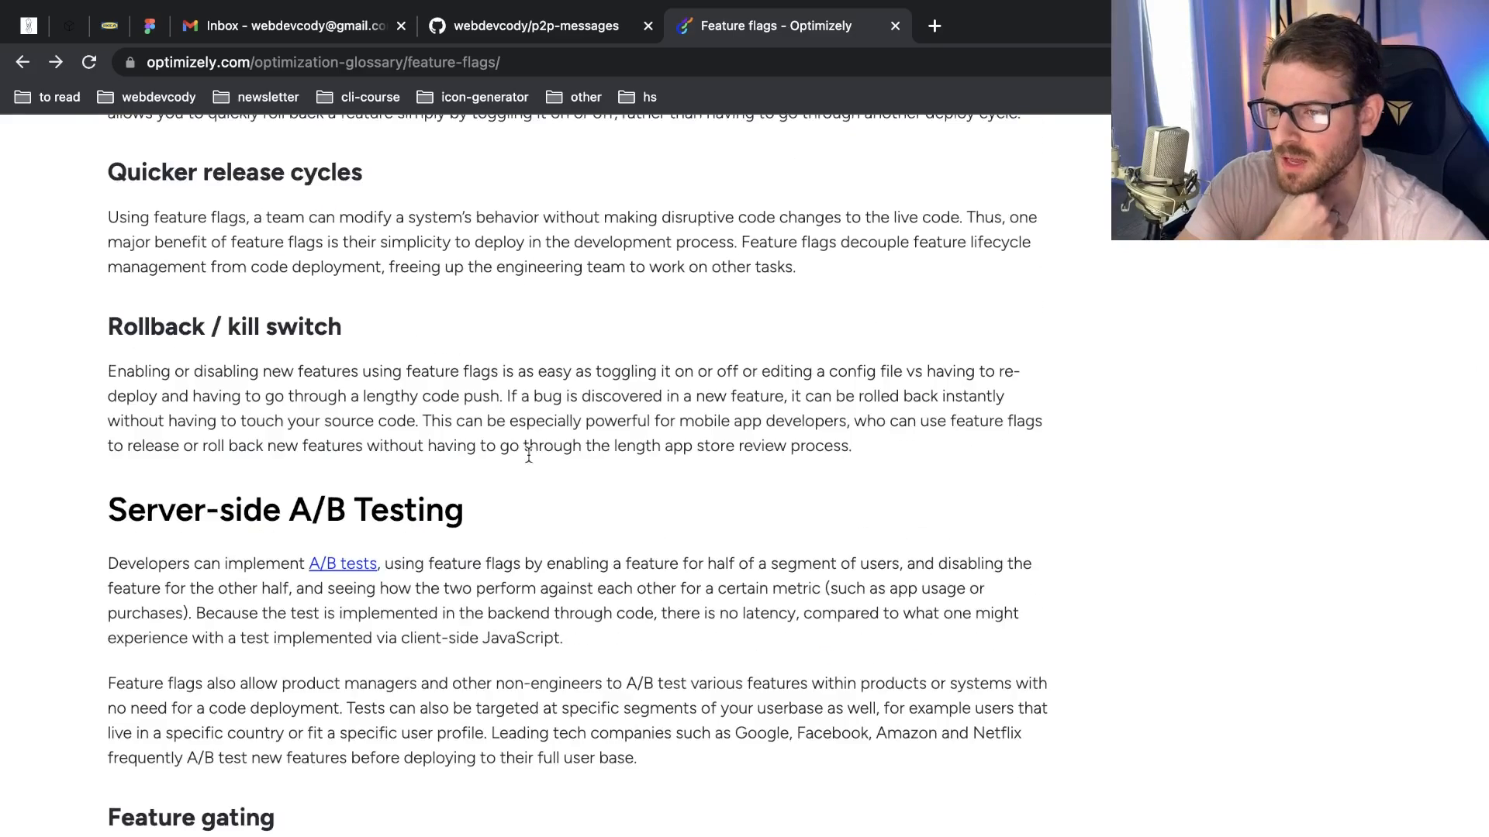
{"action": "mouse_move", "coordinate": [506, 515]}
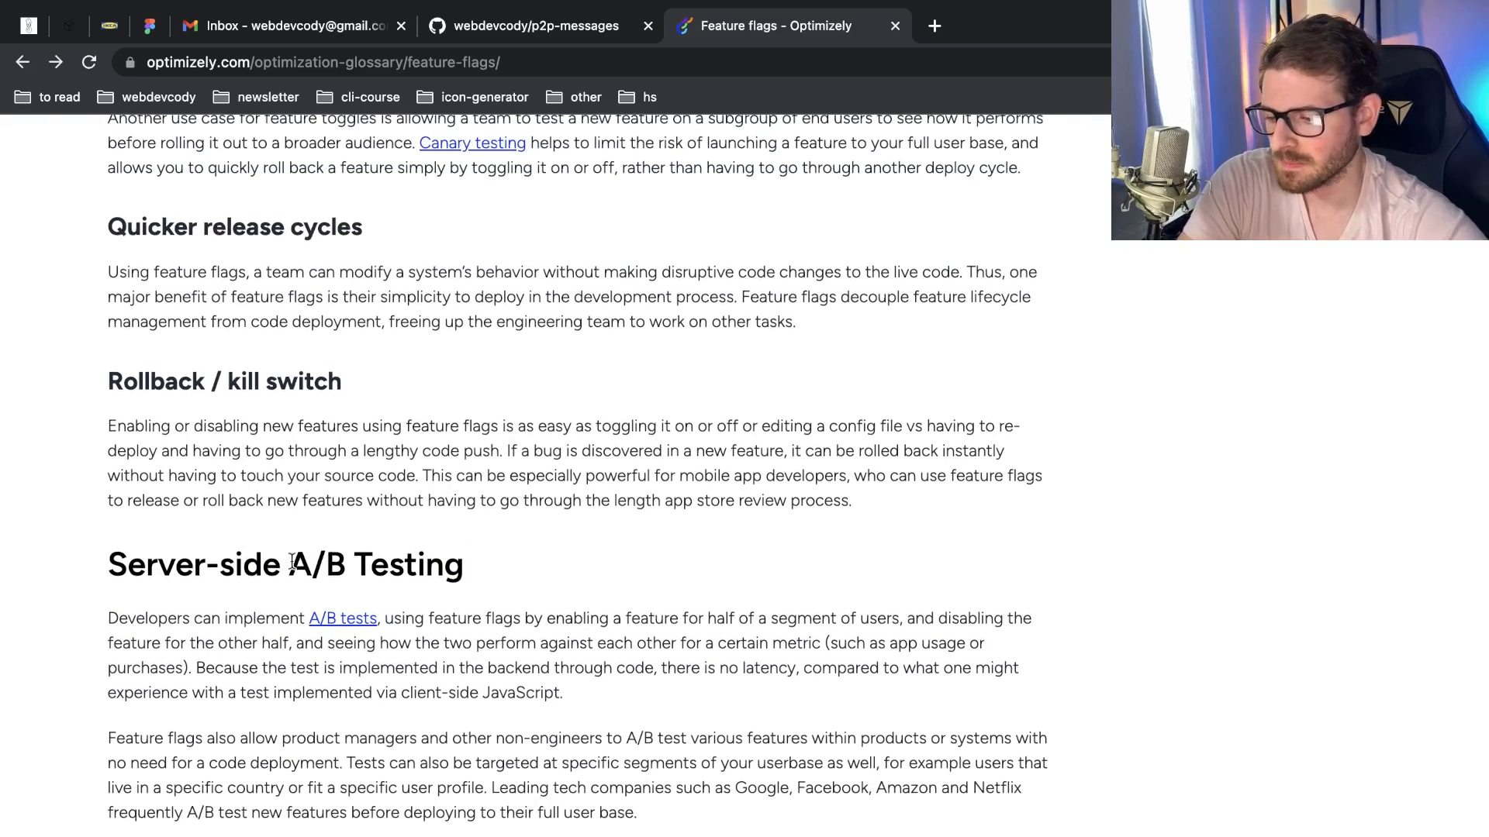
{"action": "mouse_move", "coordinate": [362, 558]}
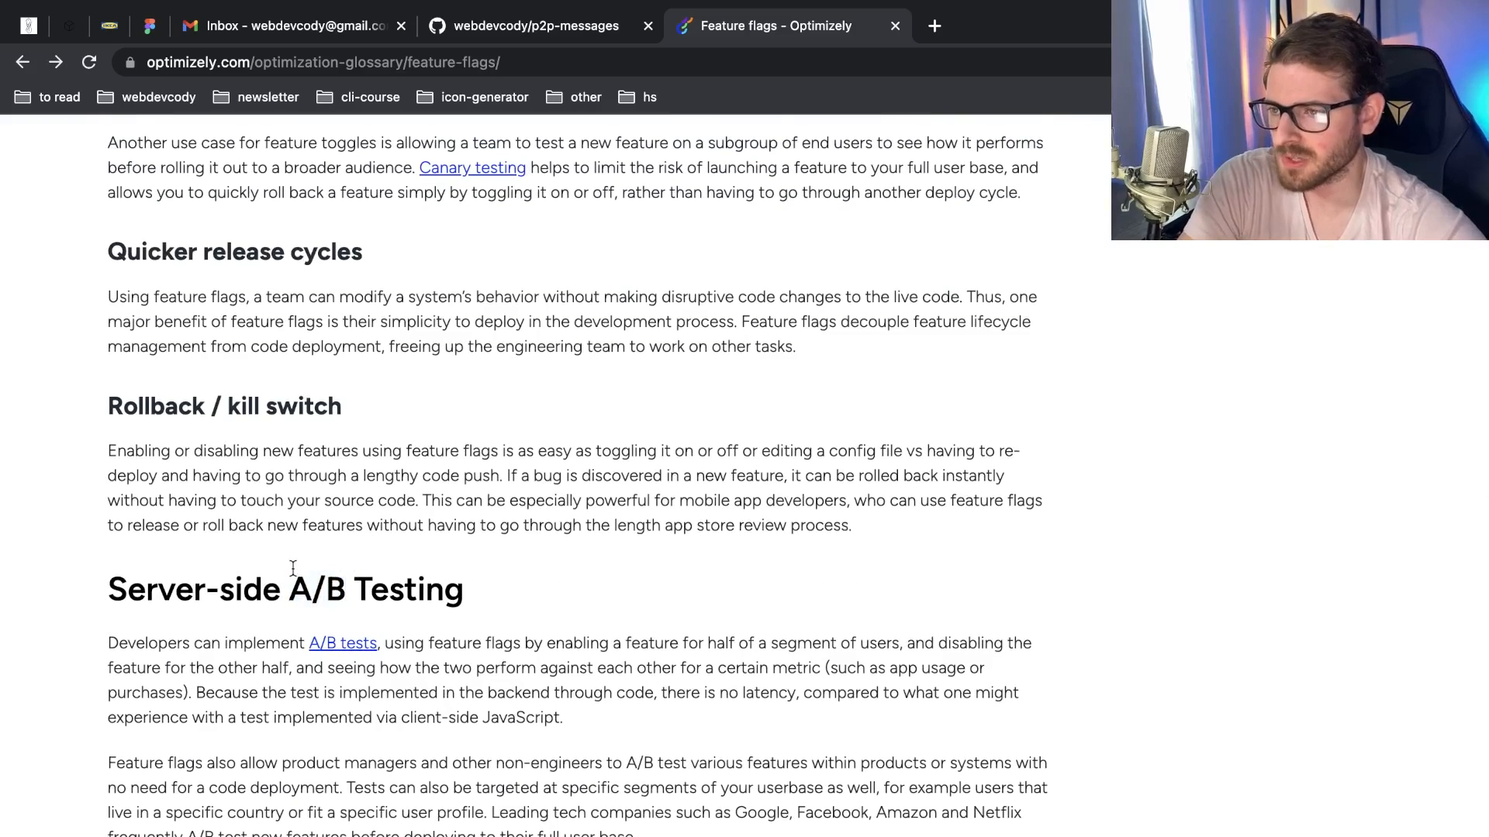
Scroll back up to the Feature flag use cases & benefits heading and Canary releases
{"action": "scroll", "scroll_direction": "down", "scroll_amount": 3}
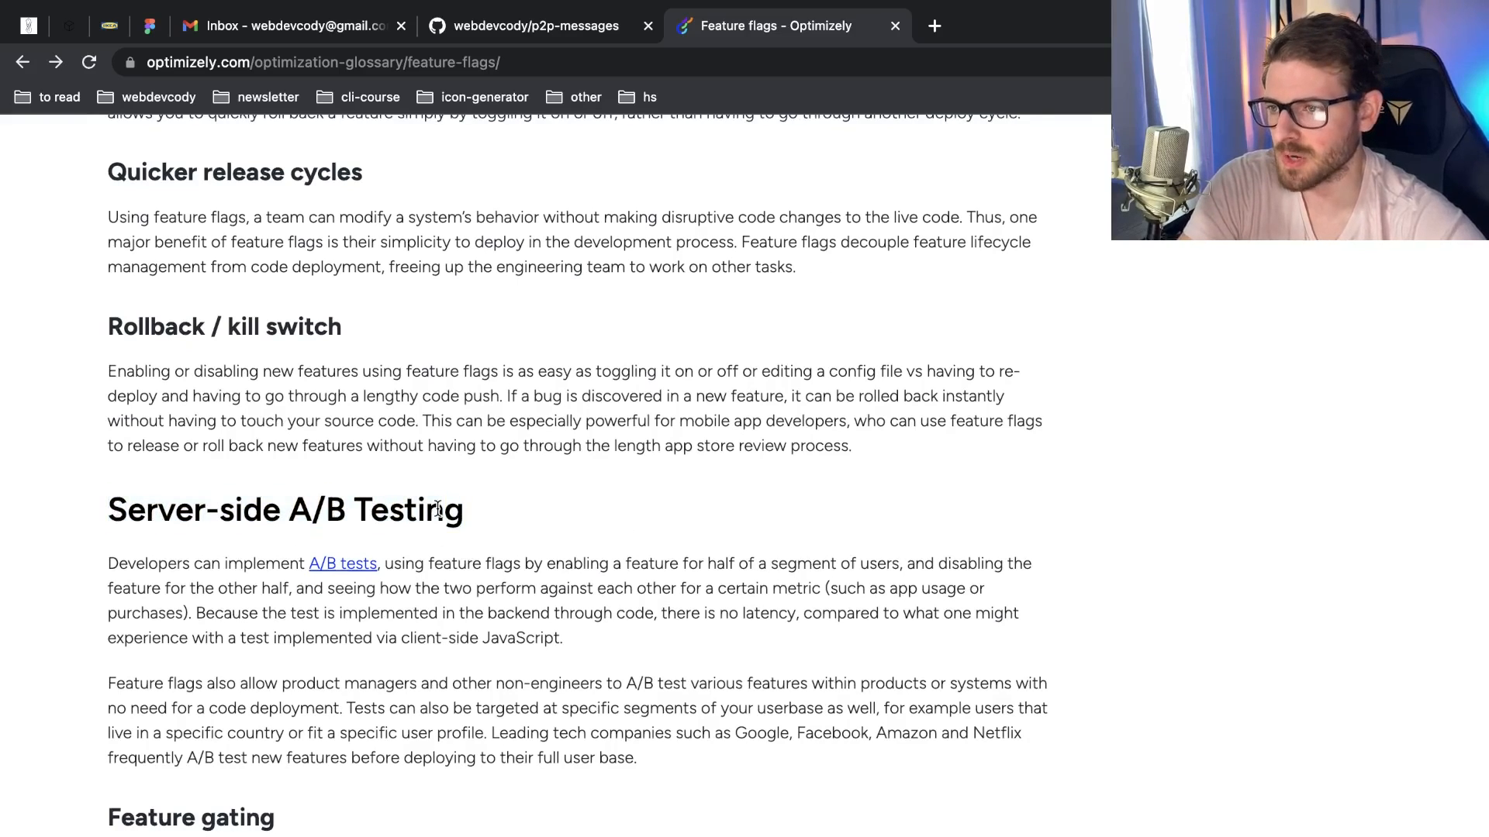
{"action": "scroll", "scroll_direction": "up", "scroll_amount": 3}
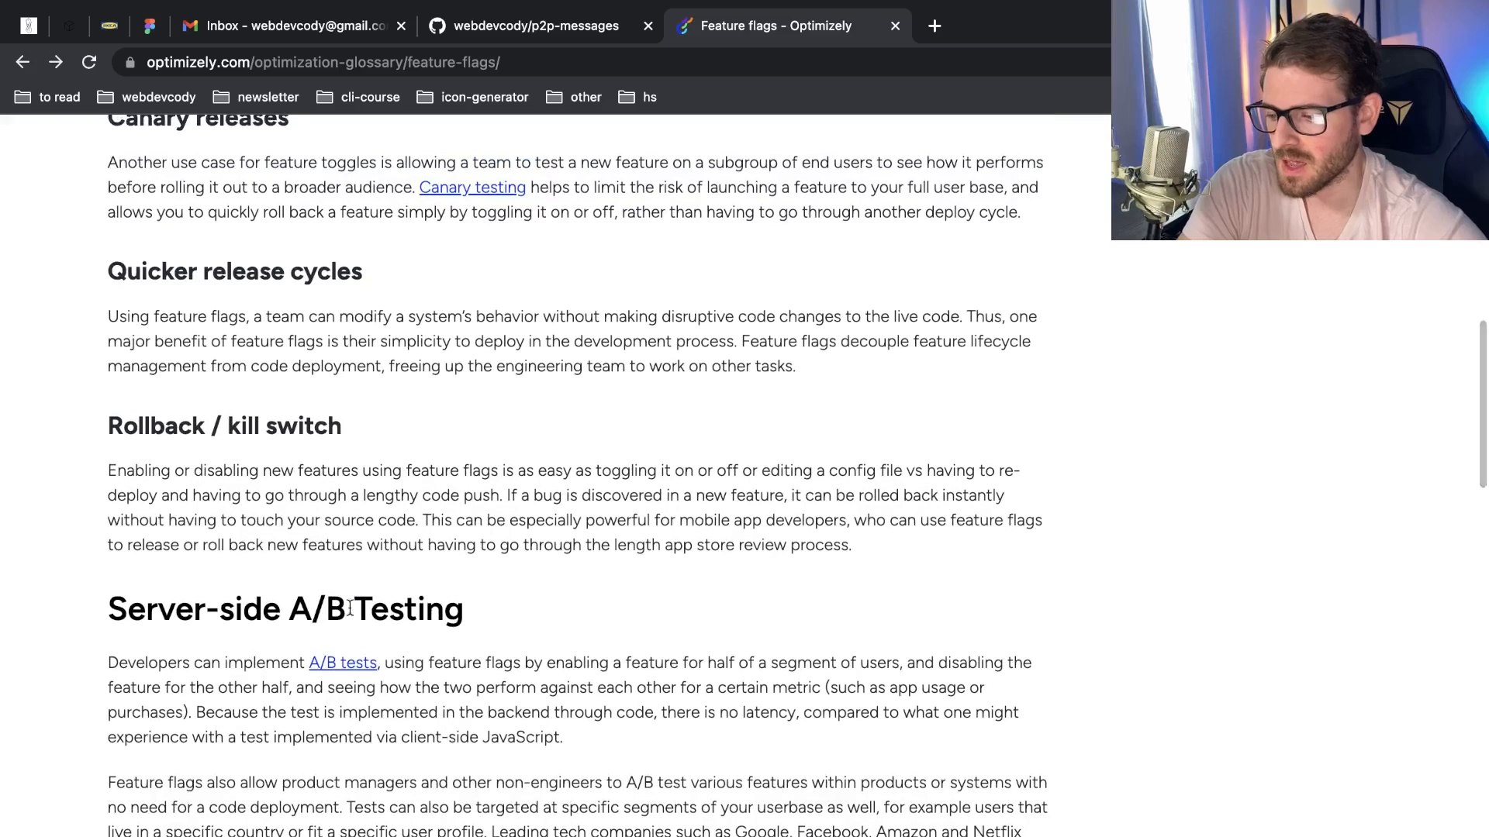
{"action": "scroll", "scroll_direction": "down", "scroll_amount": 3}
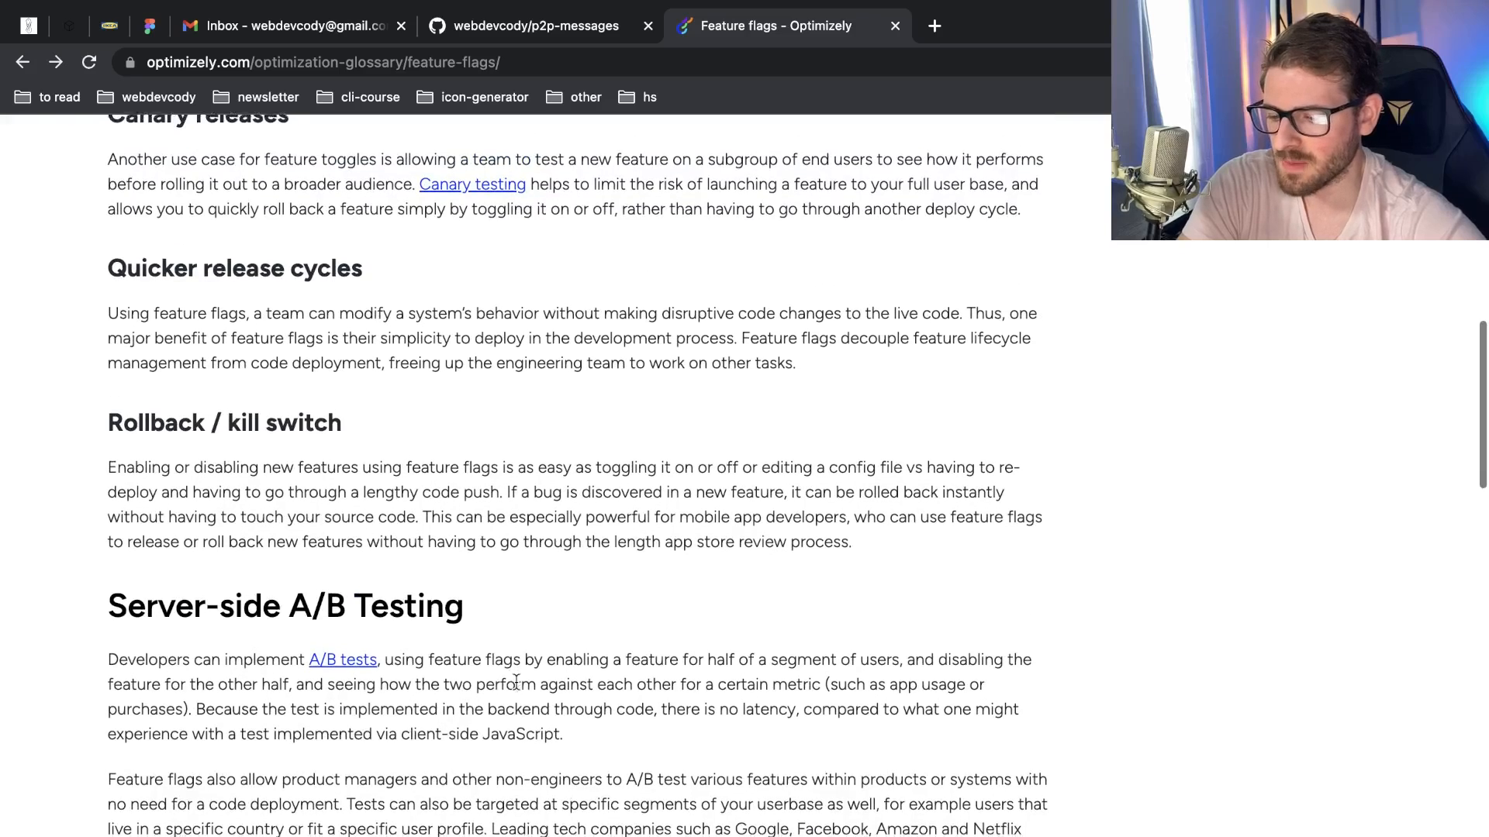
{"action": "scroll", "scroll_direction": "up", "scroll_amount": 3}
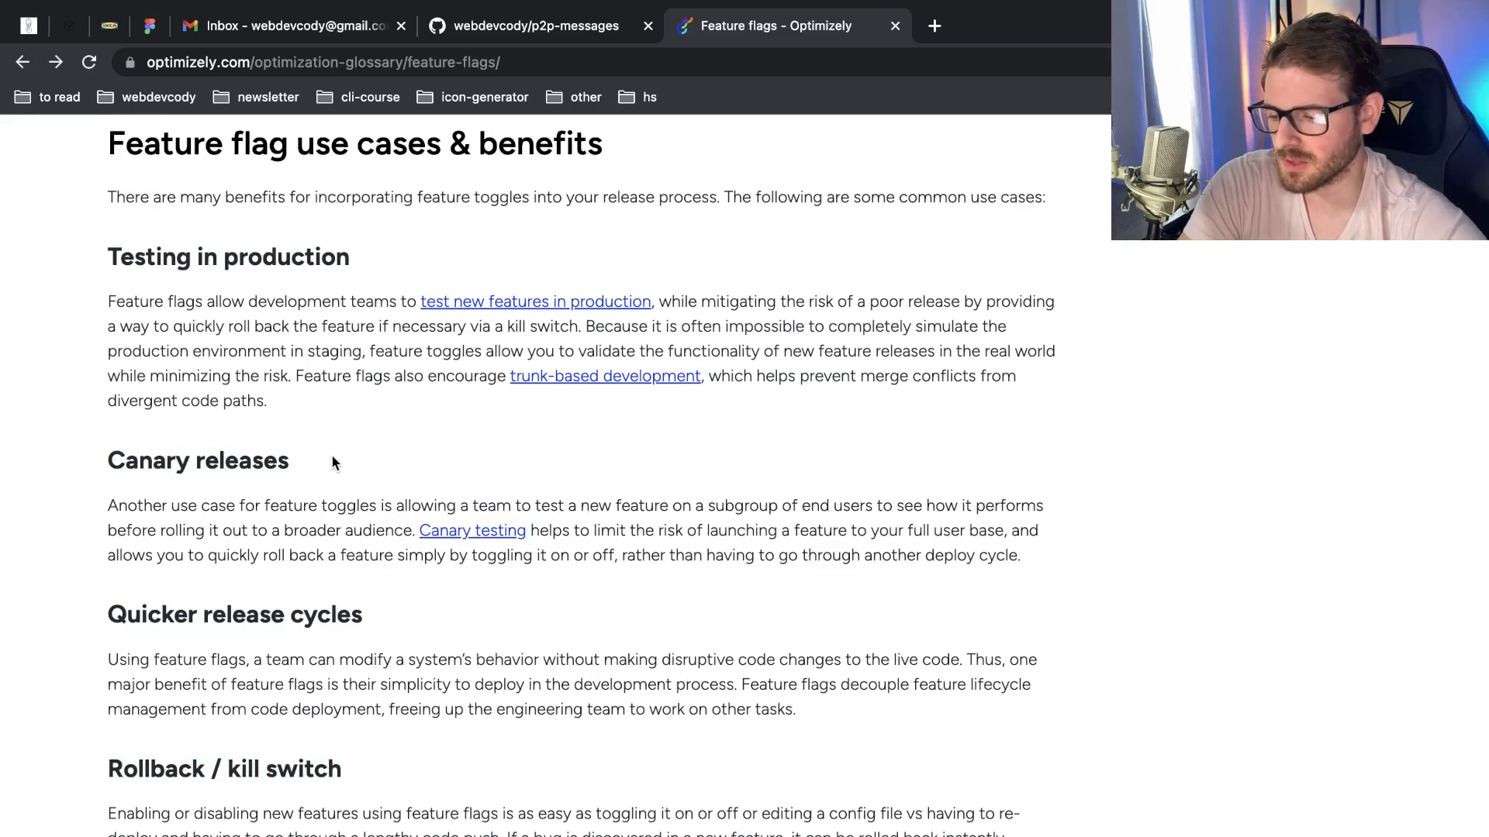
{"action": "mouse_move", "coordinate": [323, 471]}
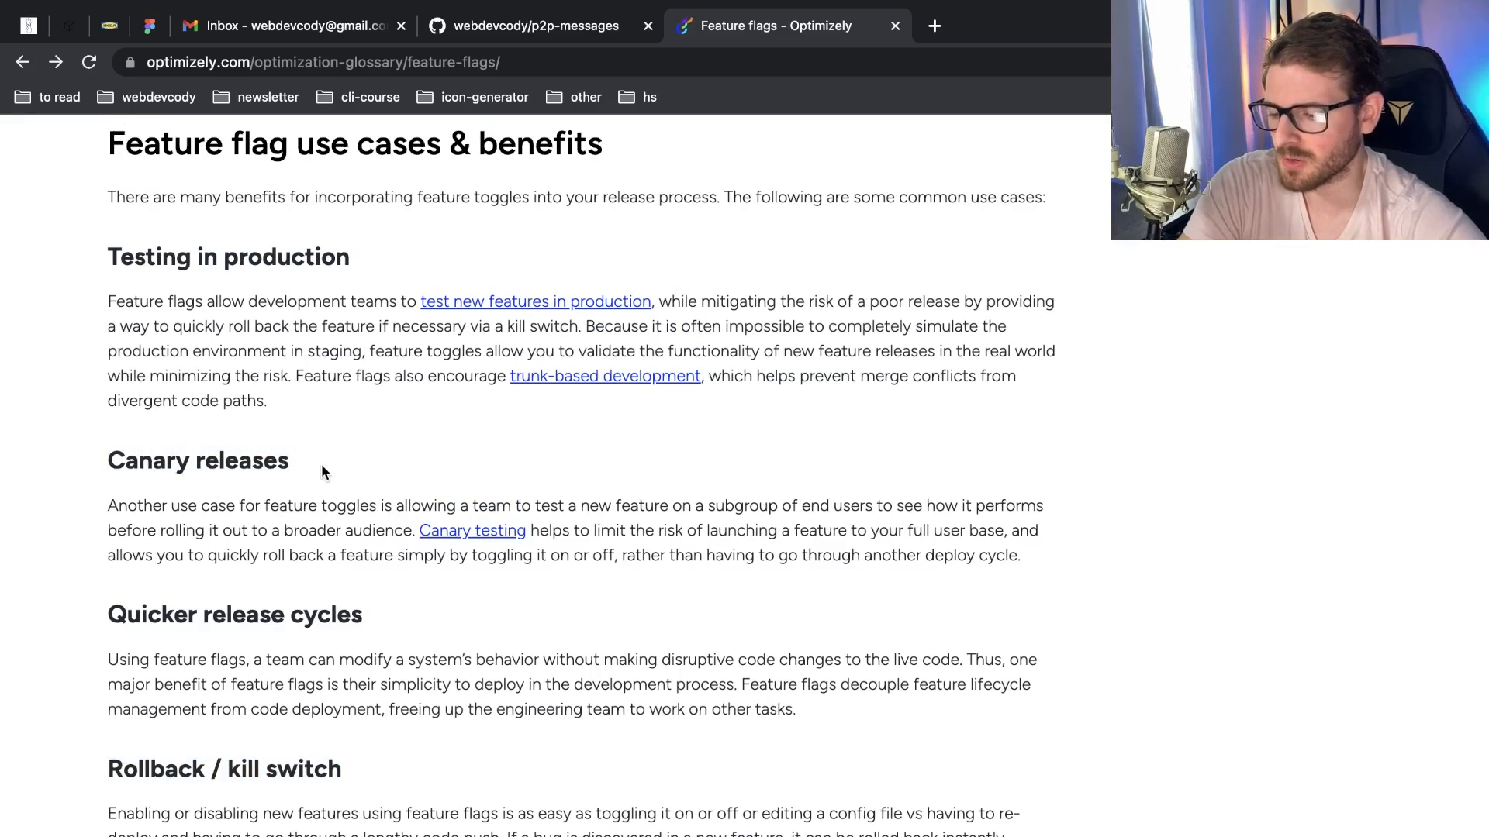
{"action": "mouse_move", "coordinate": [117, 614]}
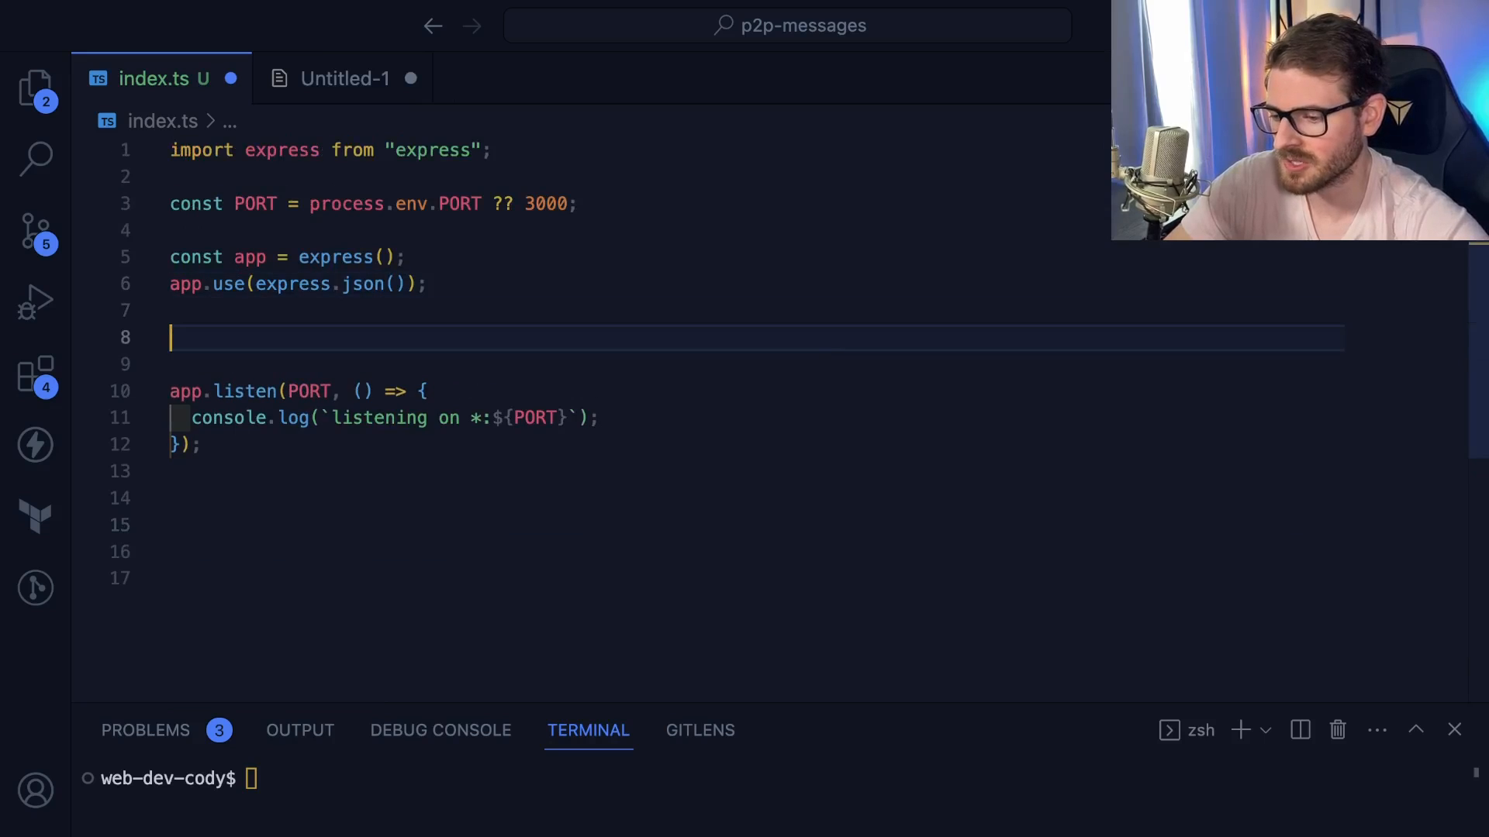
Write an async app.get('/users') route with an if awaiting getFeatureFlag('fetchAllUsers')
{"action": "type", "text": "app.ge"}
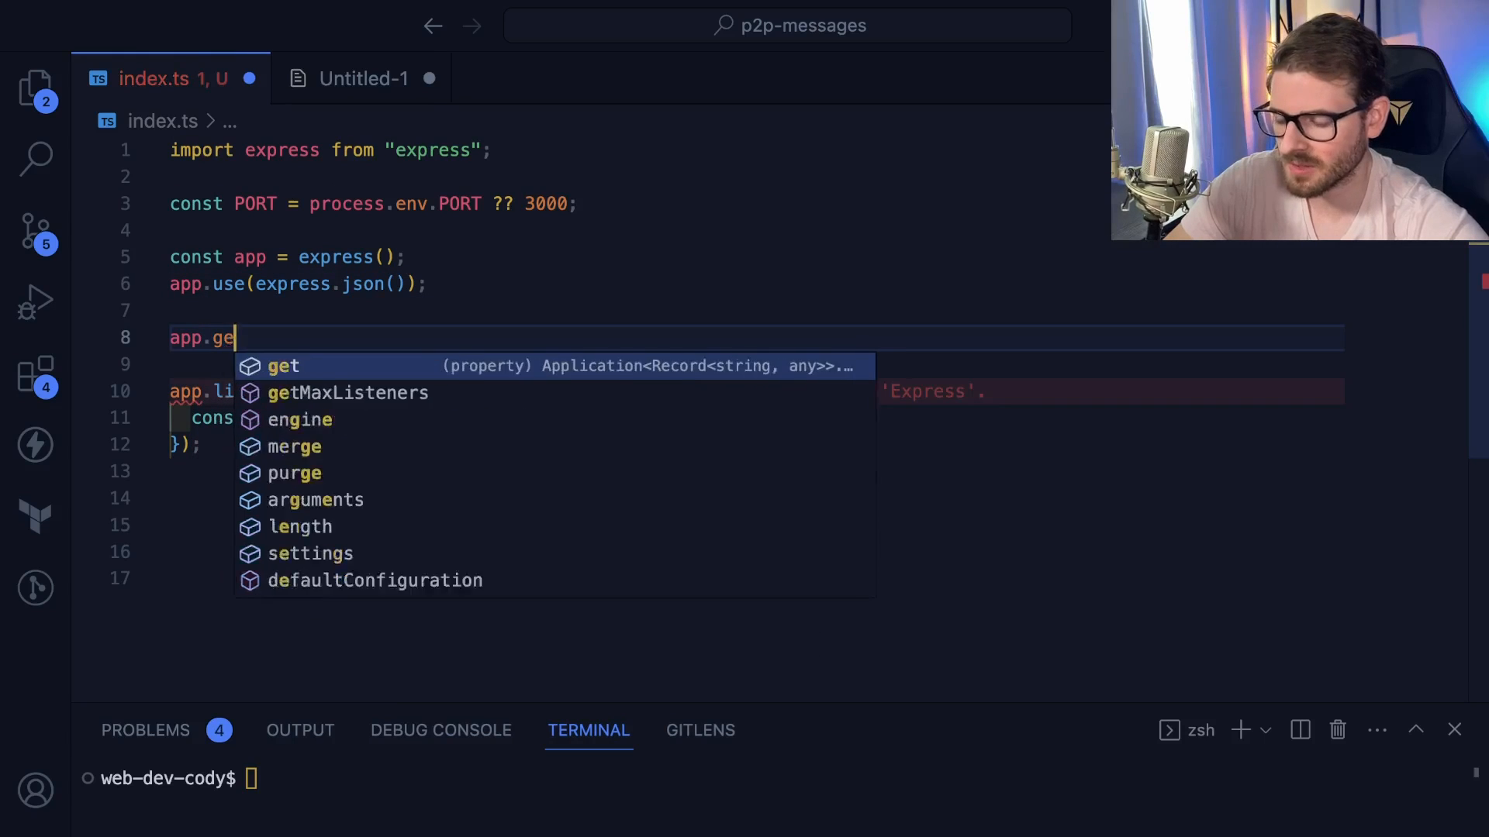
{"action": "type", "text": "t('/u'"}
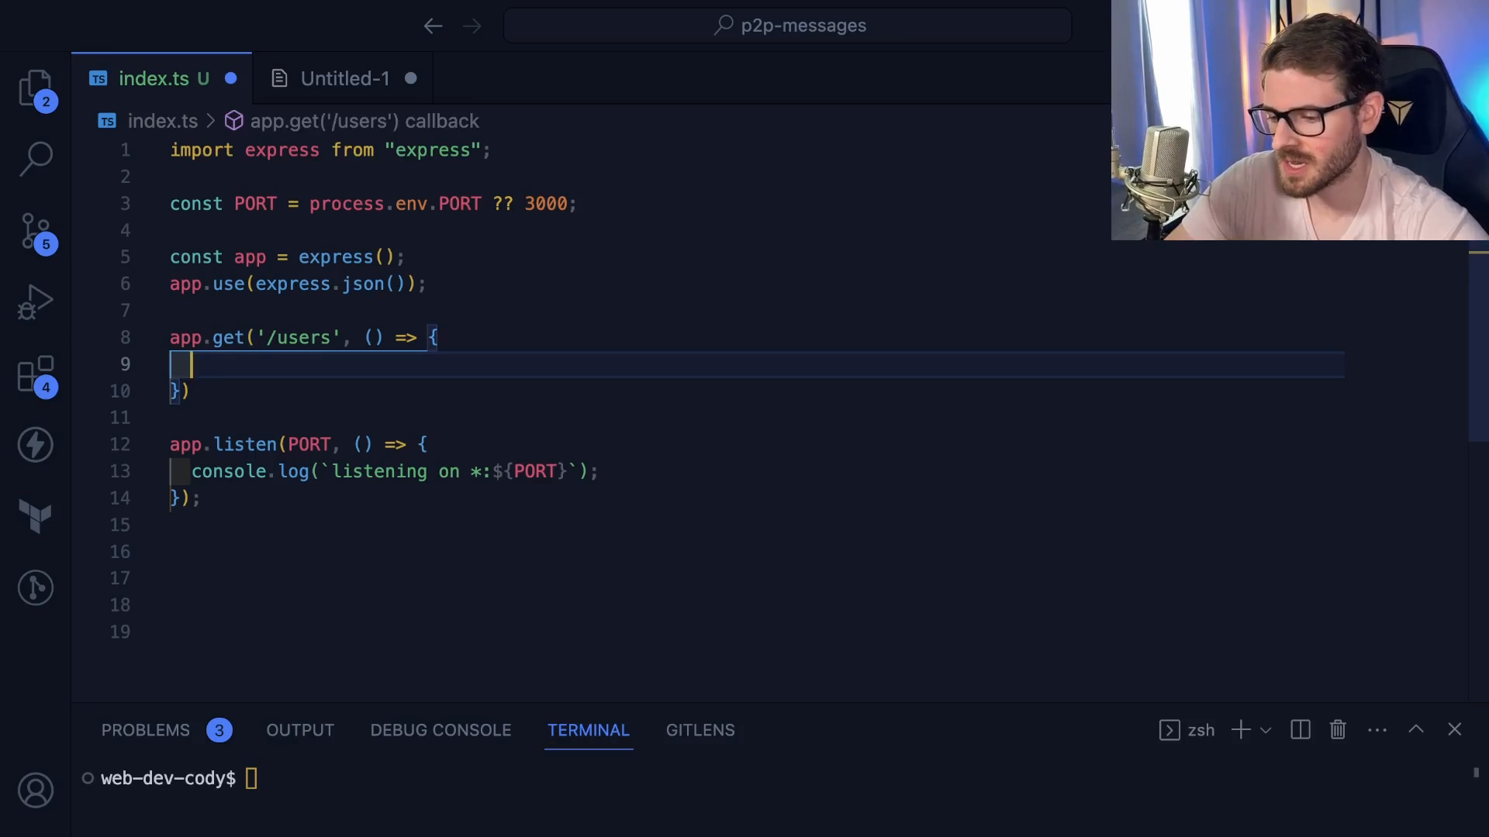
{"action": "type", "text": "if ("}
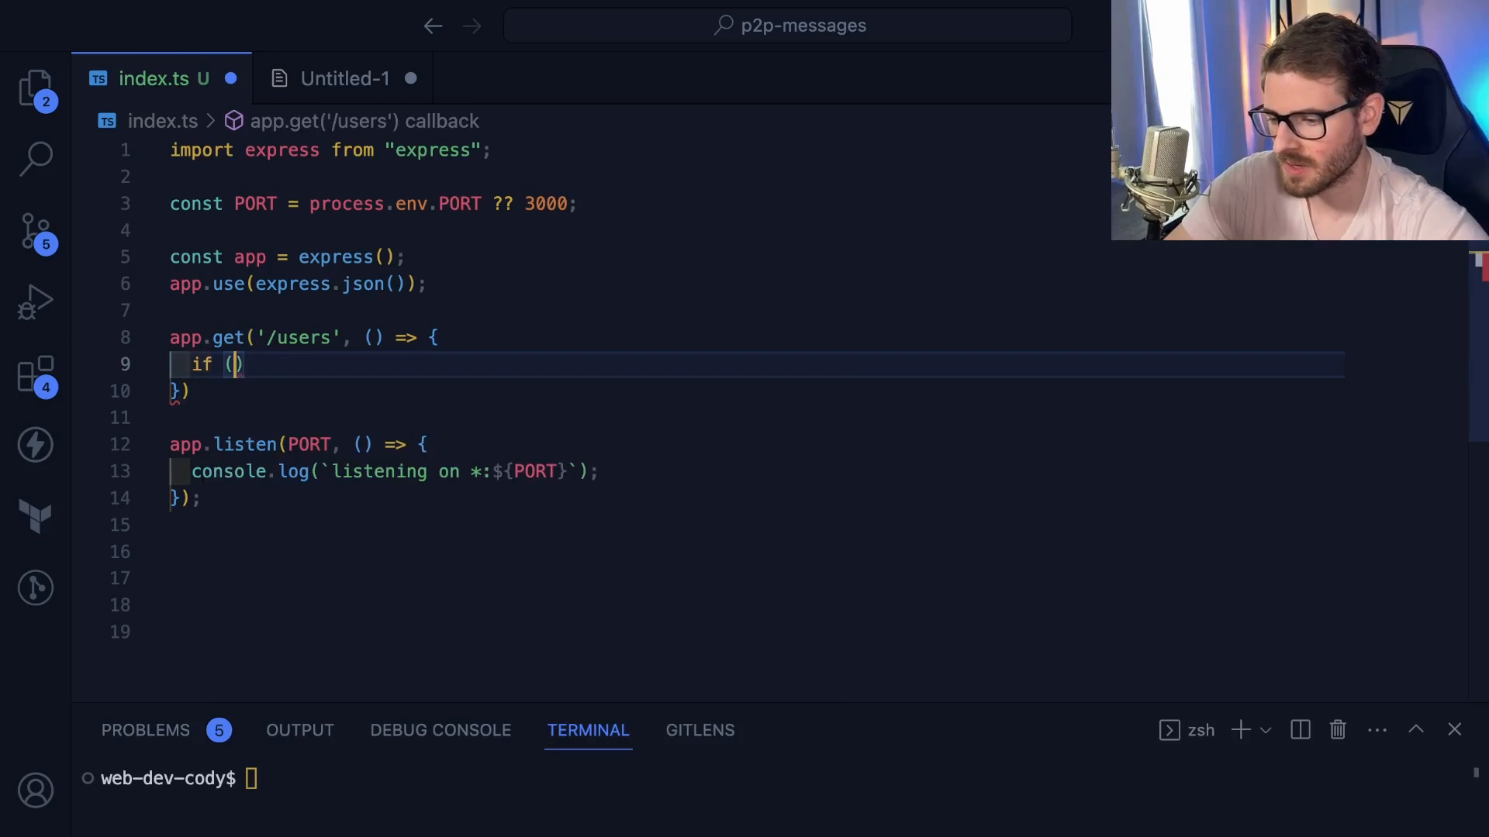
{"action": "type", "text": "getFeatureFlag()"}
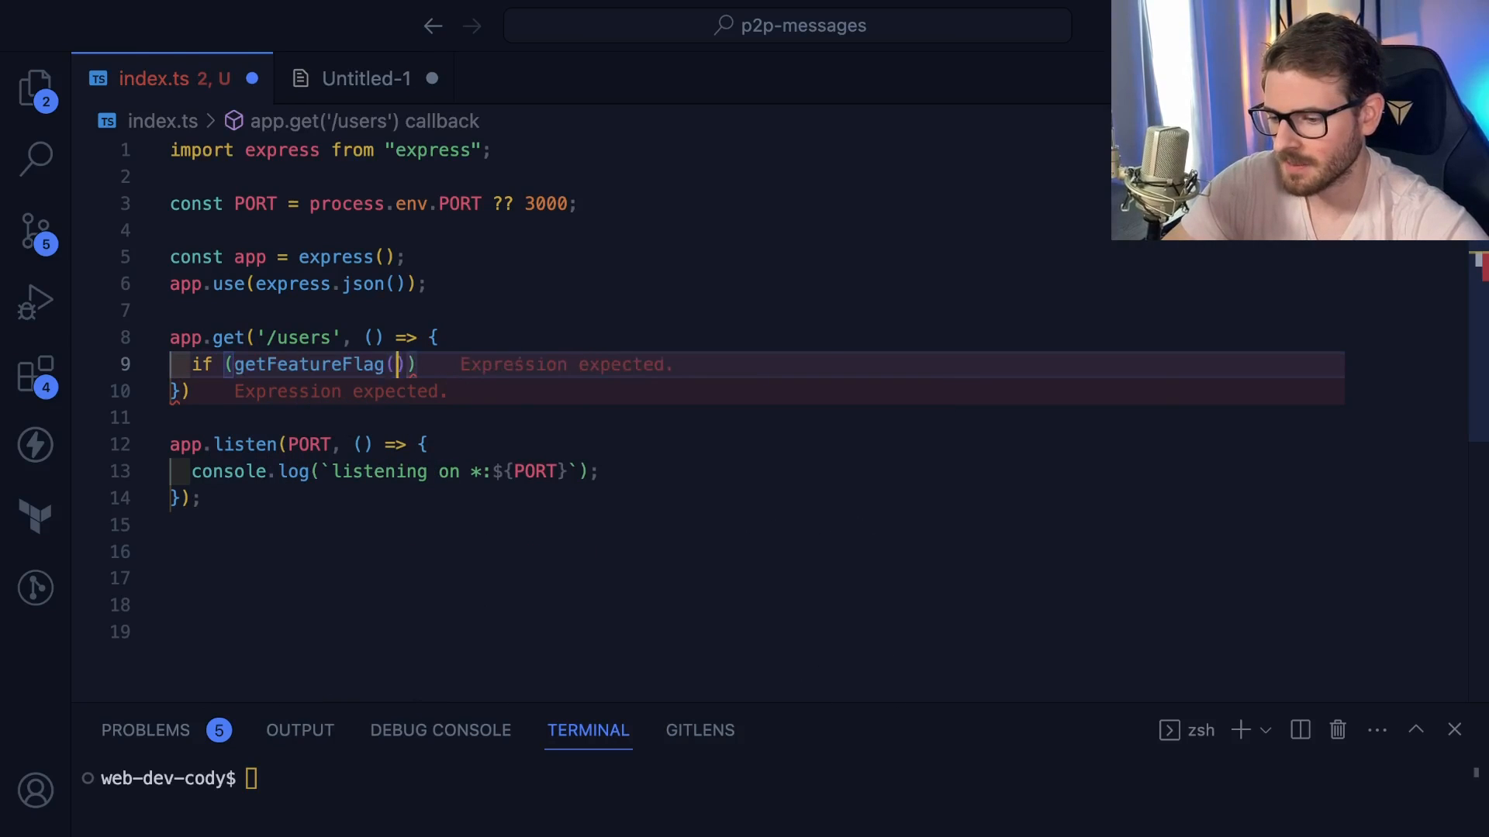
{"action": "type", "text": "''"}
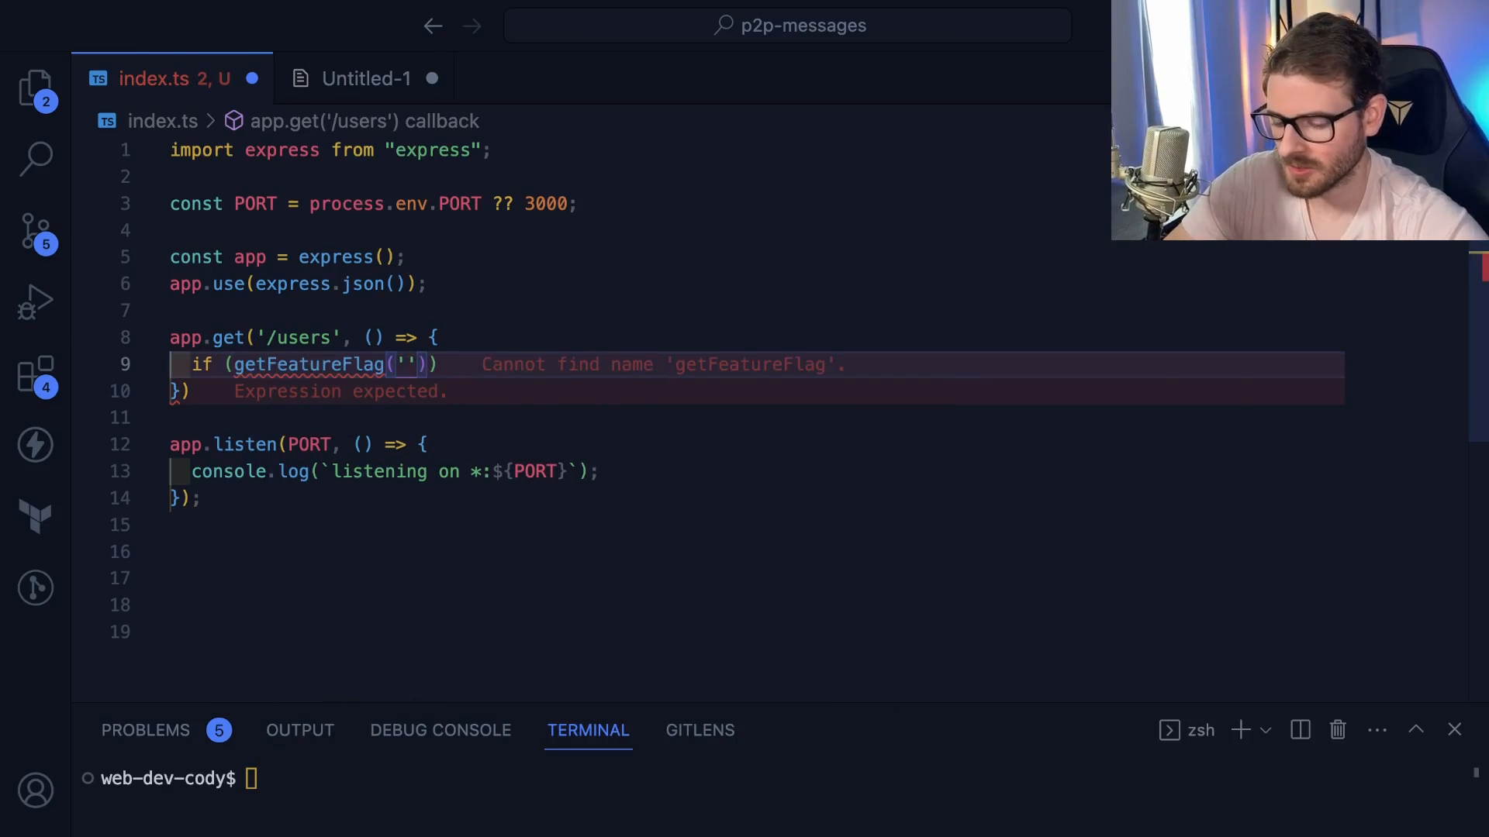
{"action": "type", "text": "fetchAl"}
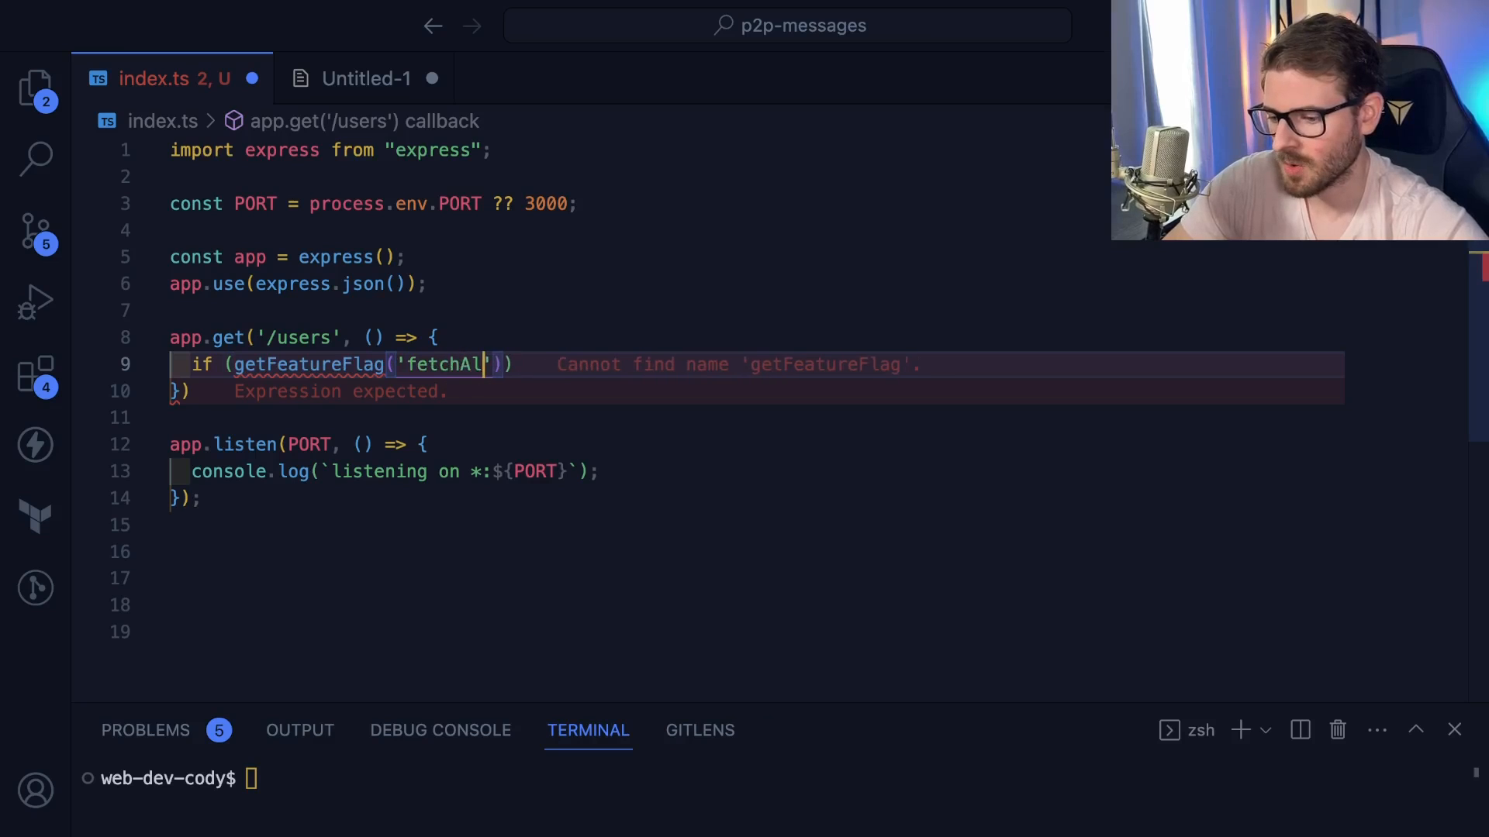
{"action": "type", "text": "lUsers')) {"}
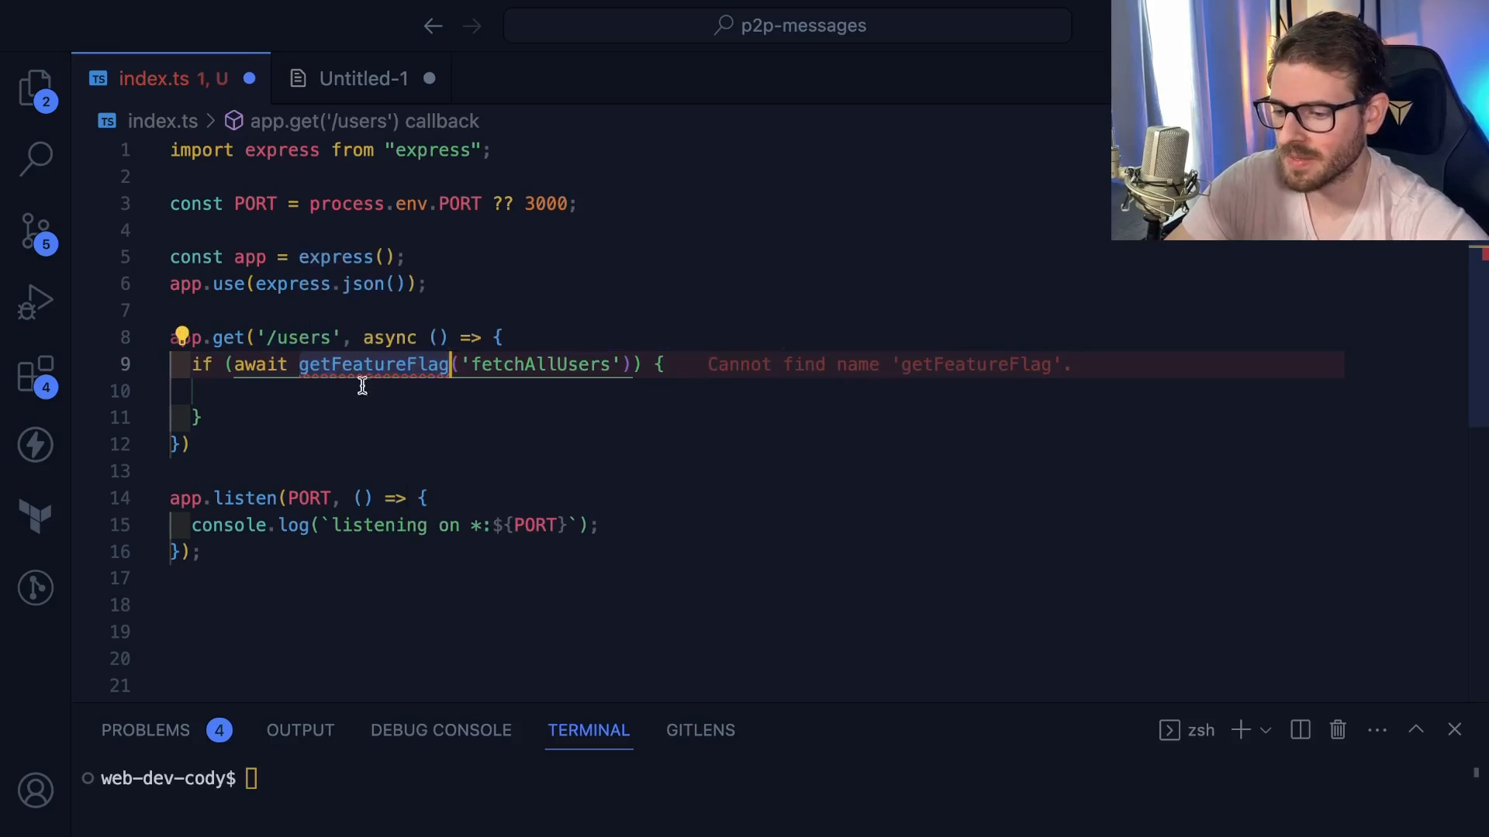
{"action": "mouse_move", "coordinate": [301, 397]}
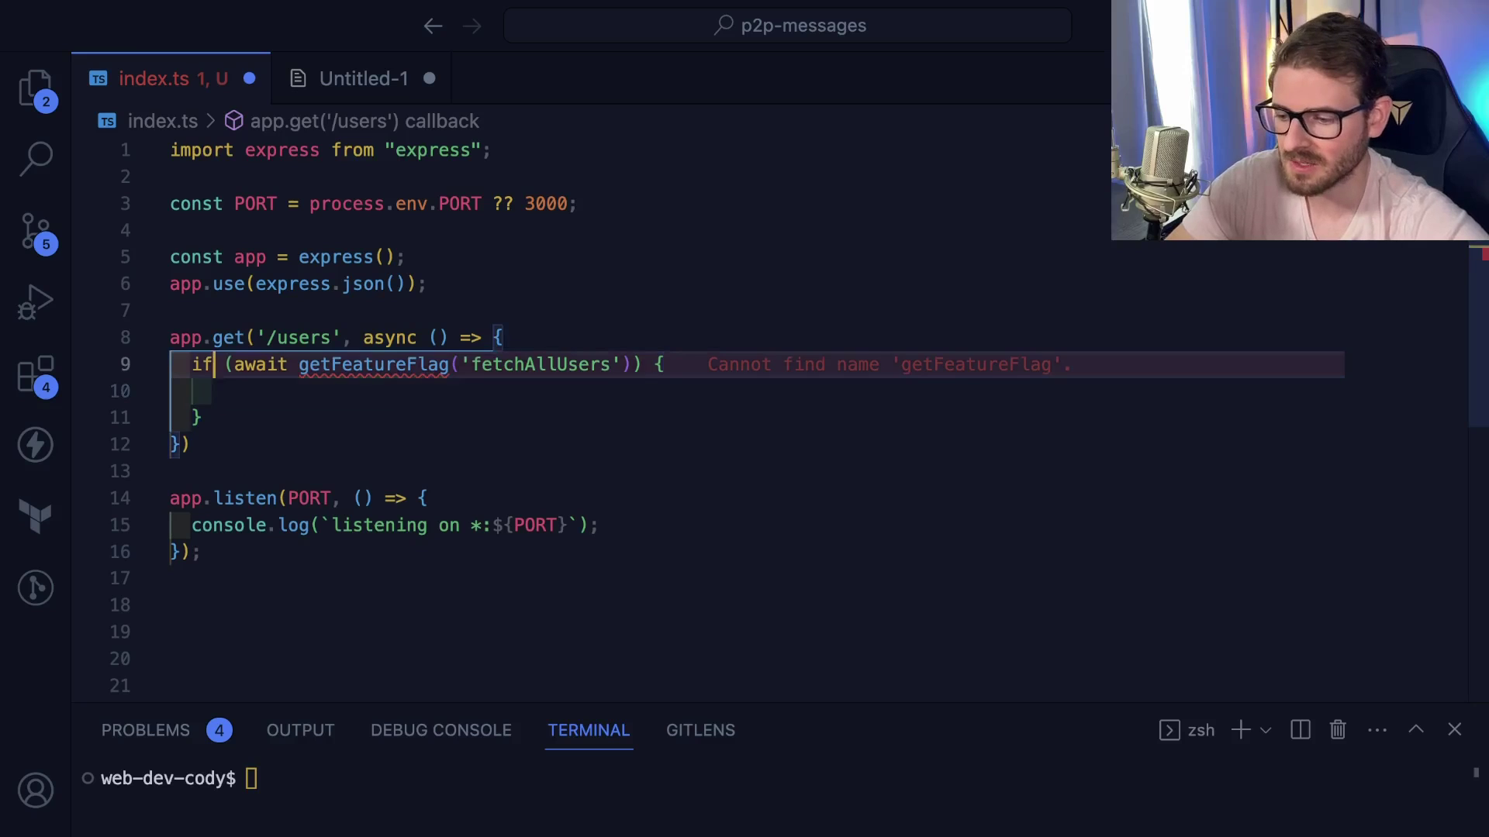
Store the flag in const isEnabled = await getFeatureFlag('fetchAllUsers') and check !isEnabled
{"action": "type", "text": "!"}
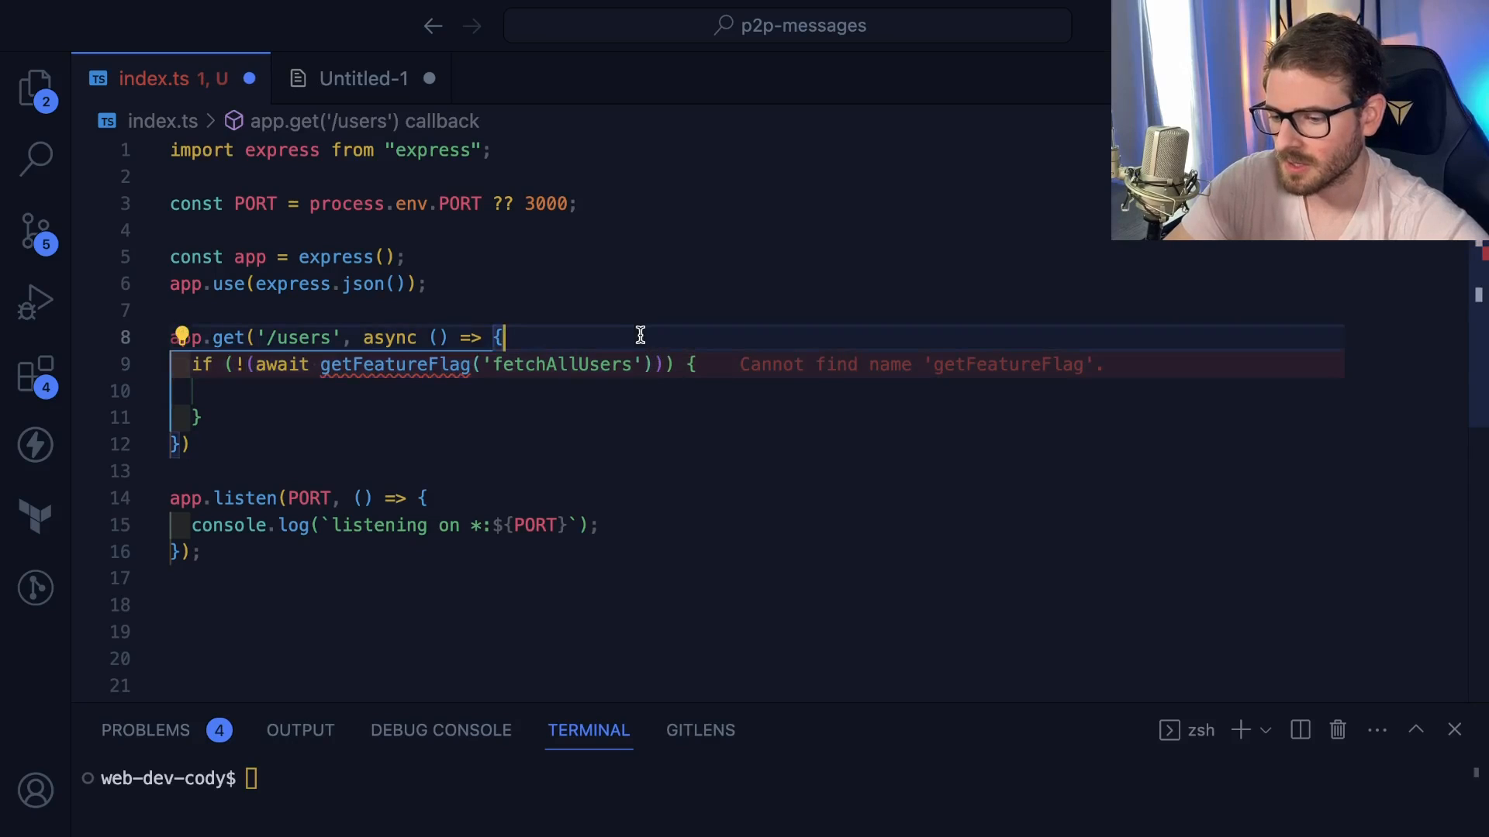
{"action": "type", "text": "const isEna"}
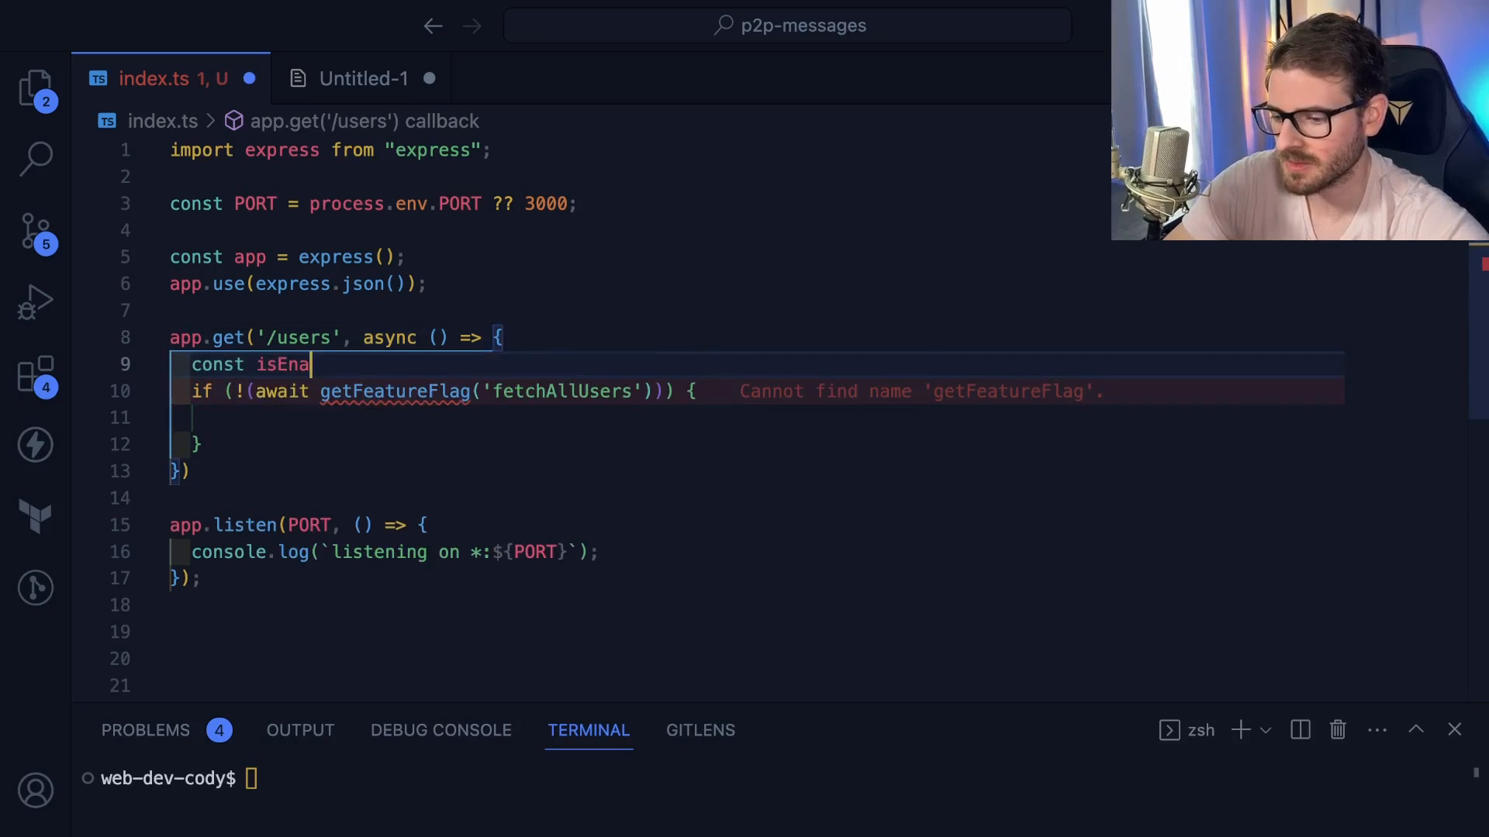
{"action": "type", "text": "bled = await getFeatureFlag('fetchAllUsers');"}
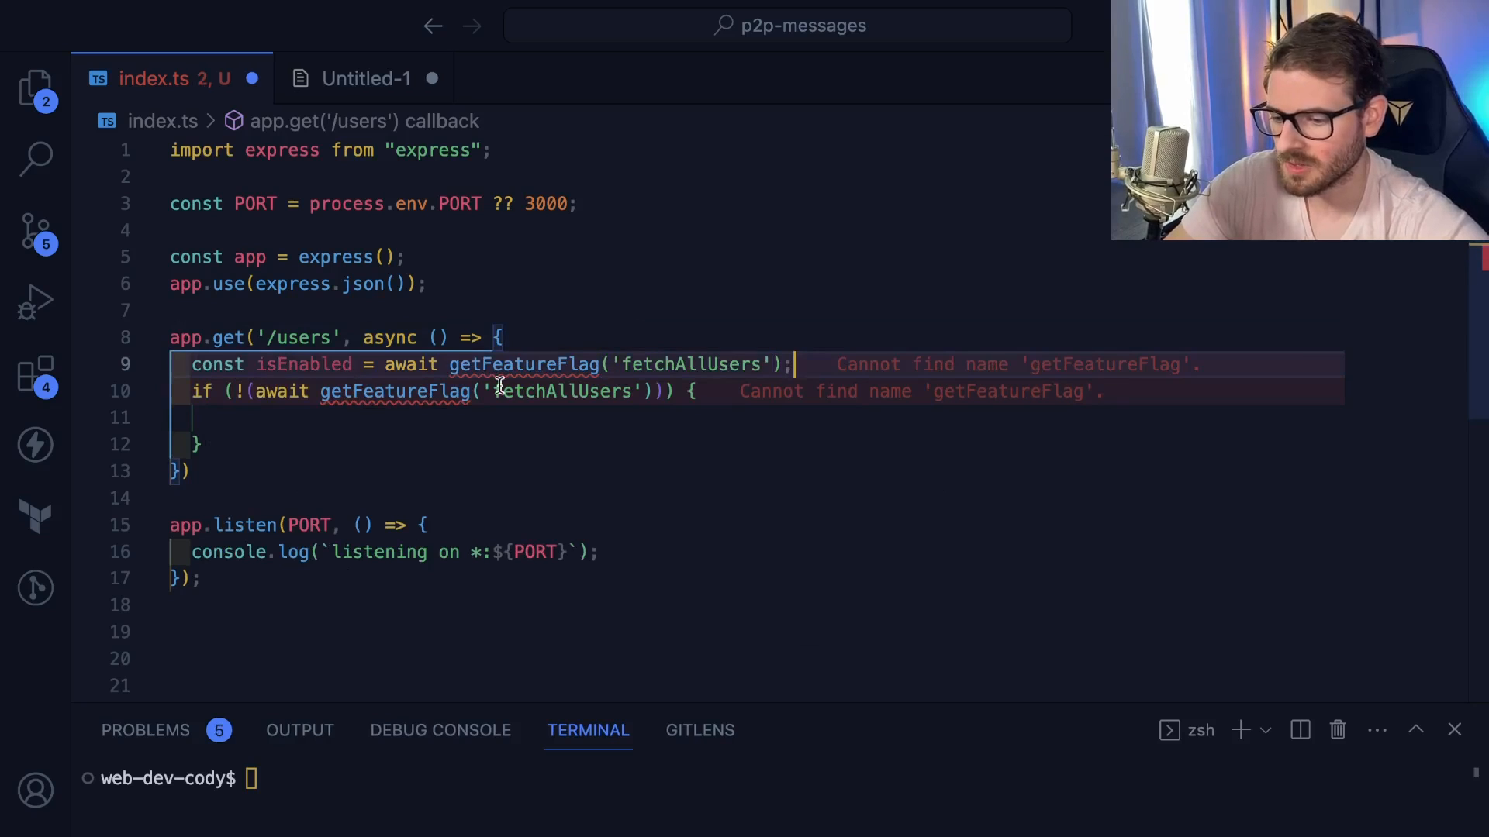
{"action": "type", "text": "if (!isEnabled) {"}
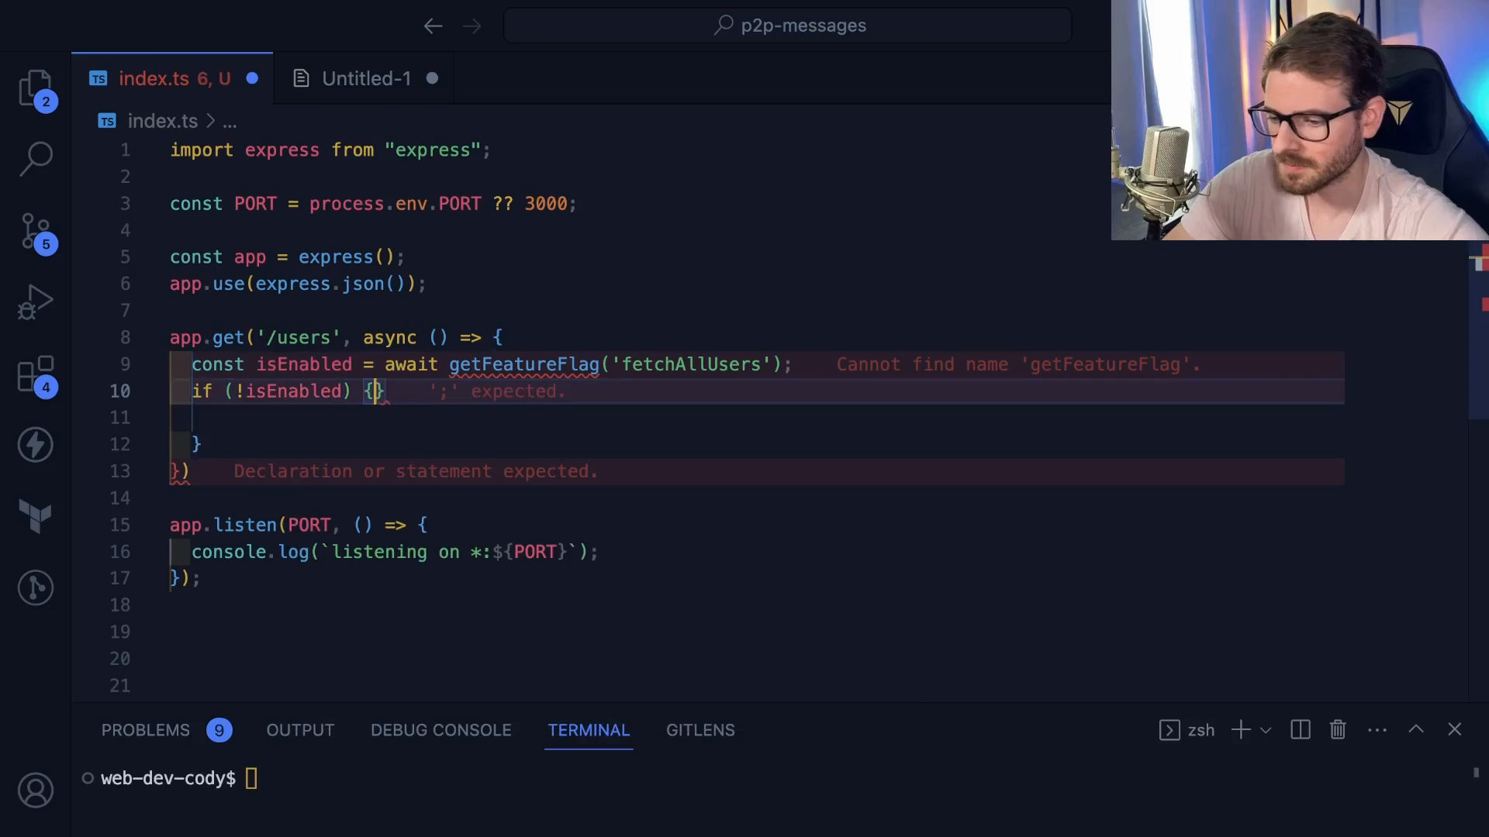
Return res.status(404).send('feature not turned on') when the flag is disabled
{"action": "type", "text": "return"}
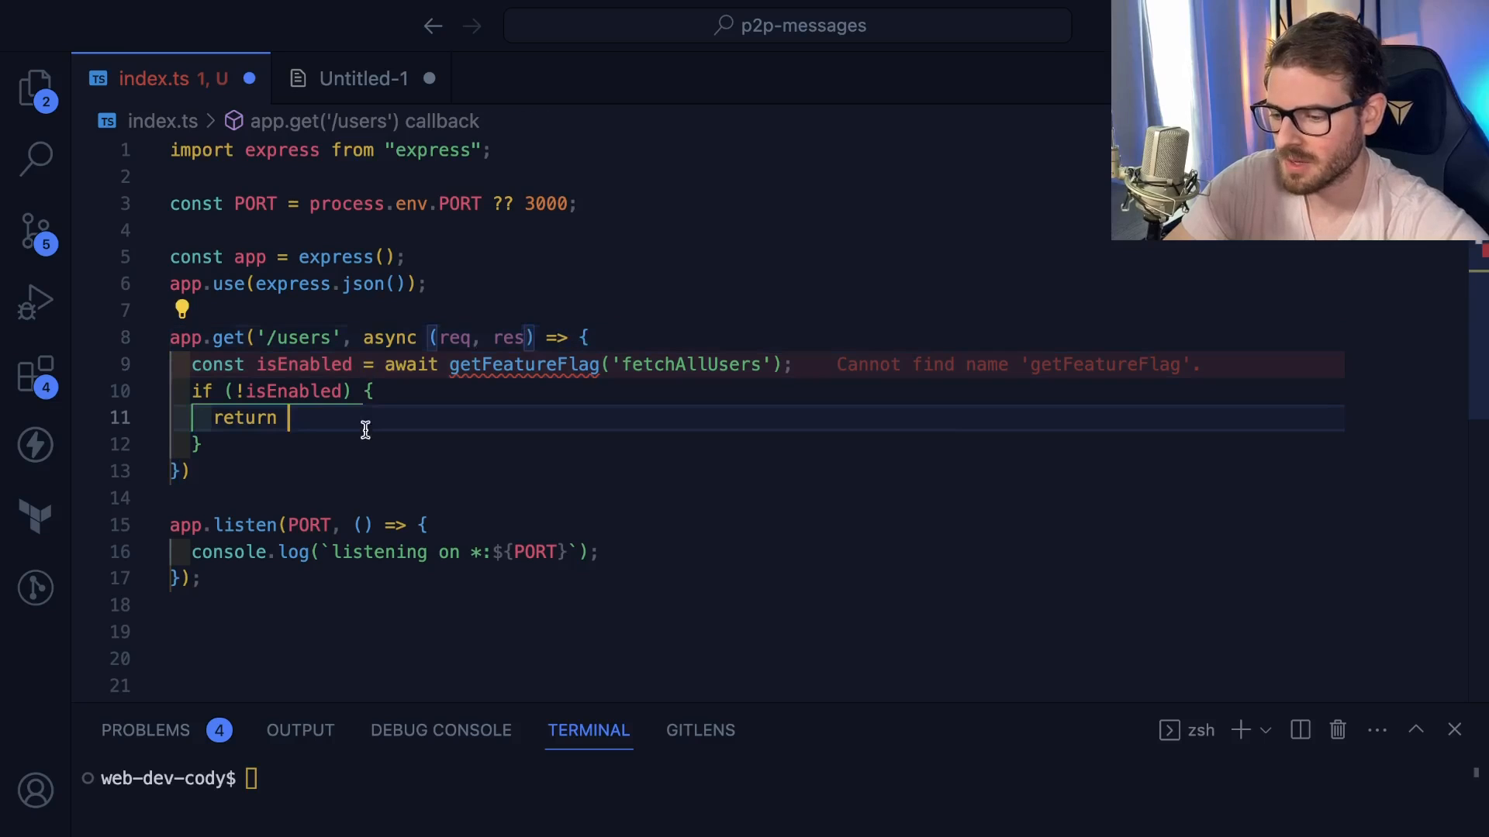
{"action": "type", "text": "res.status(400)"}
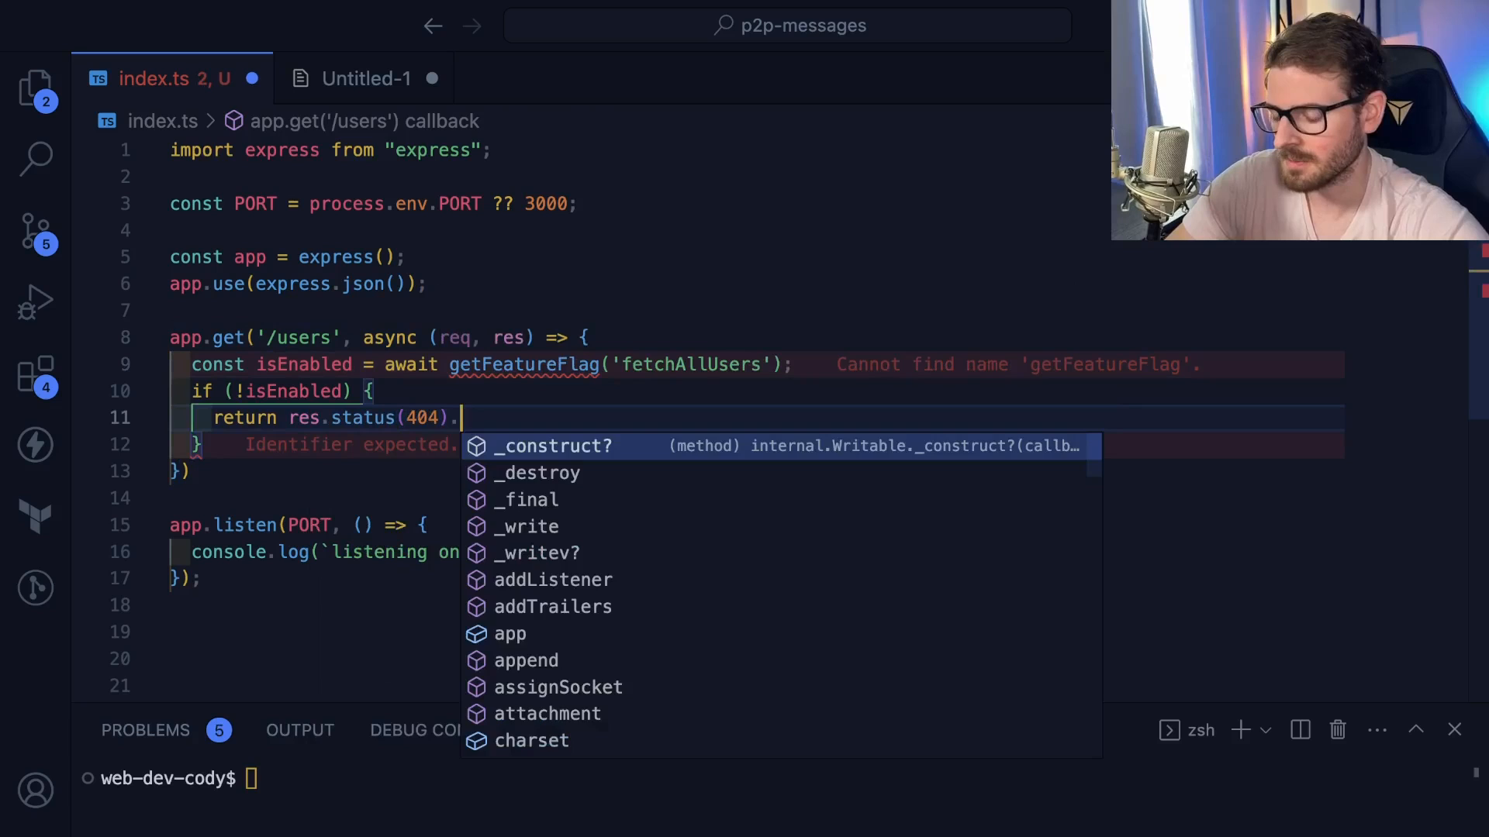
{"action": "type", "text": "send('feature not turned on\");"}
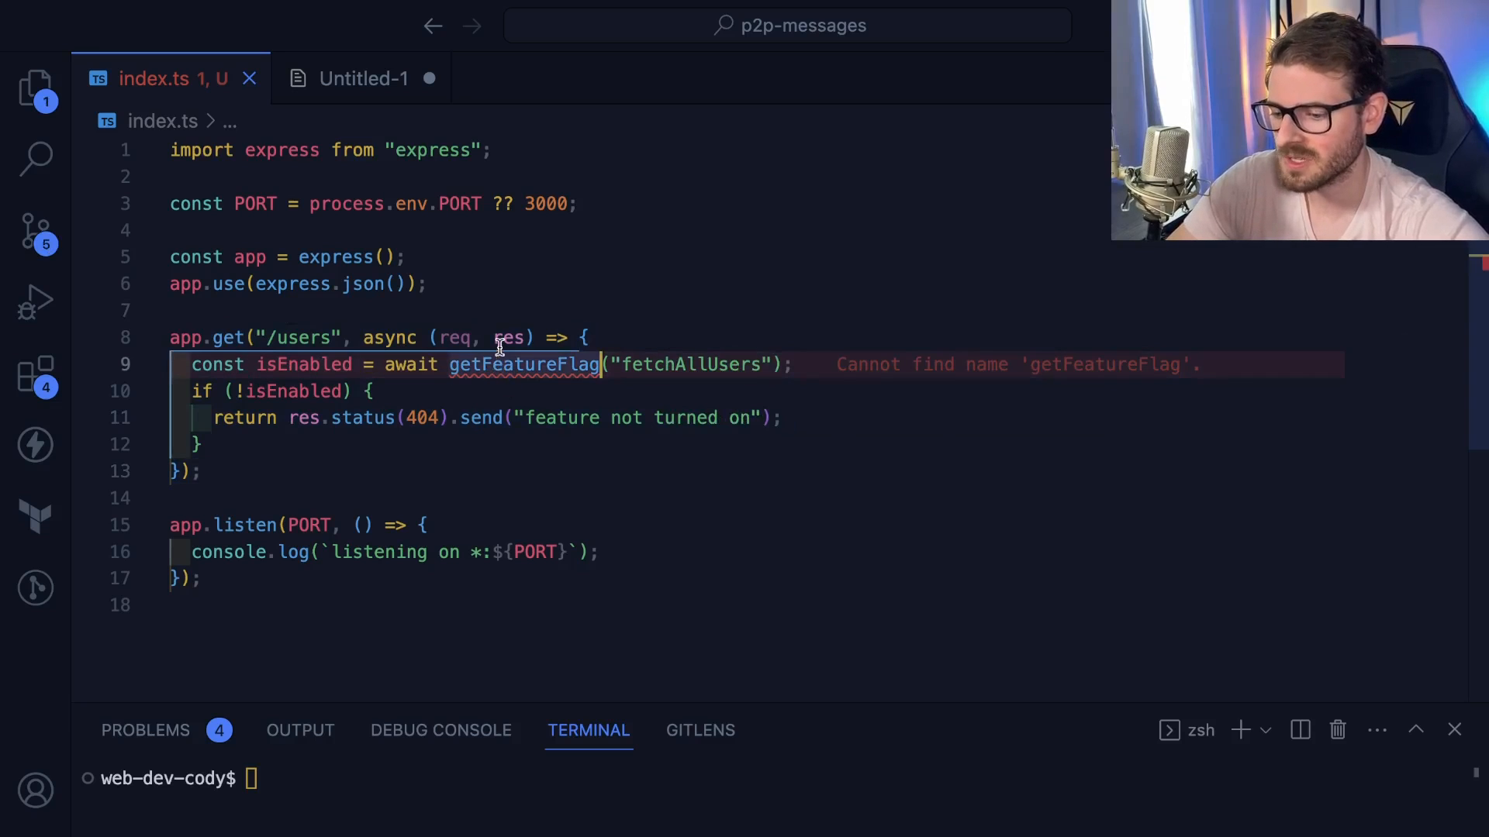
{"action": "mouse_move", "coordinate": [497, 369]}
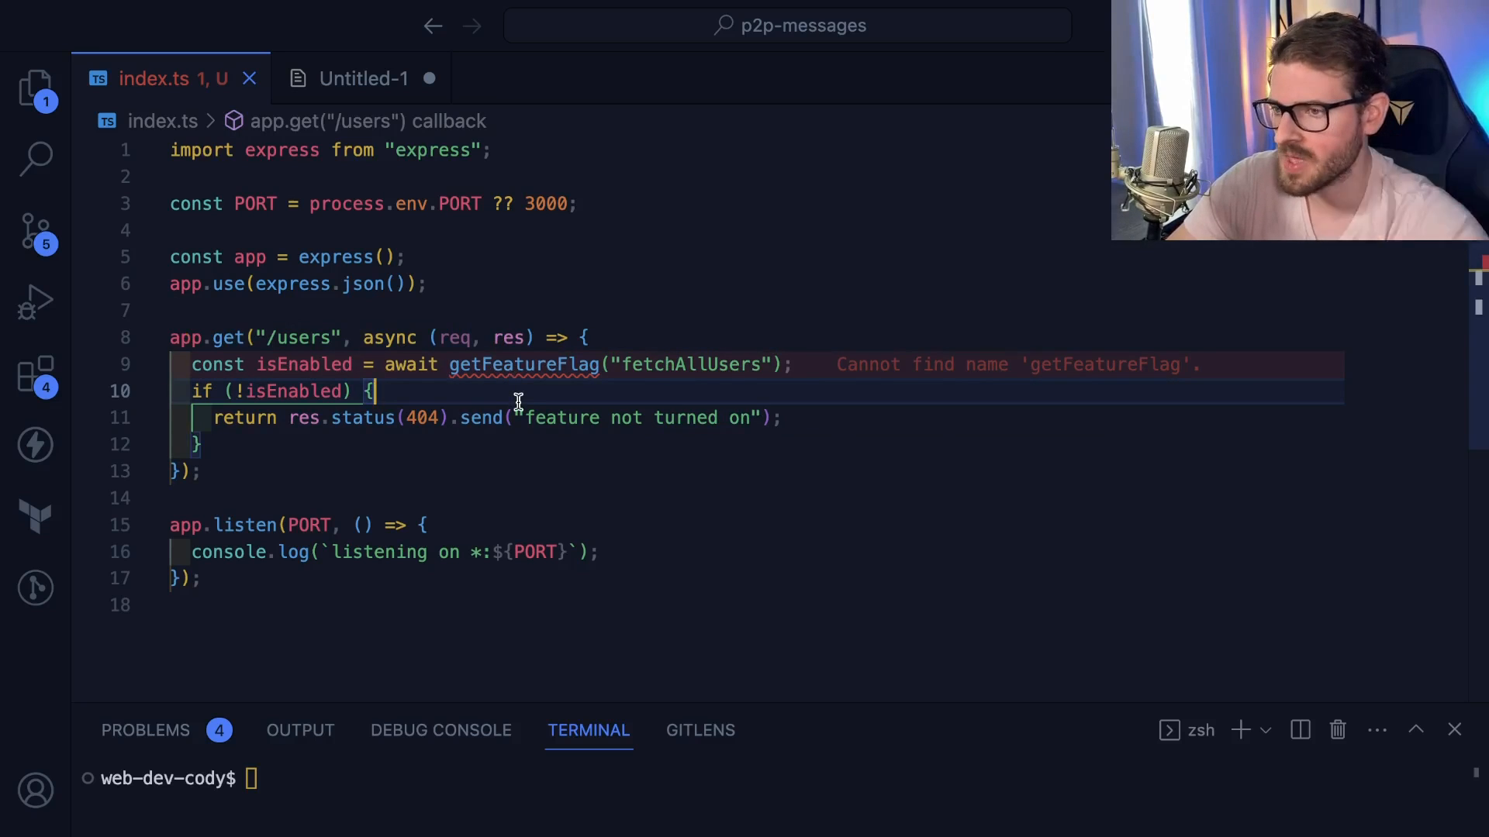
{"action": "mouse_move", "coordinate": [586, 363]}
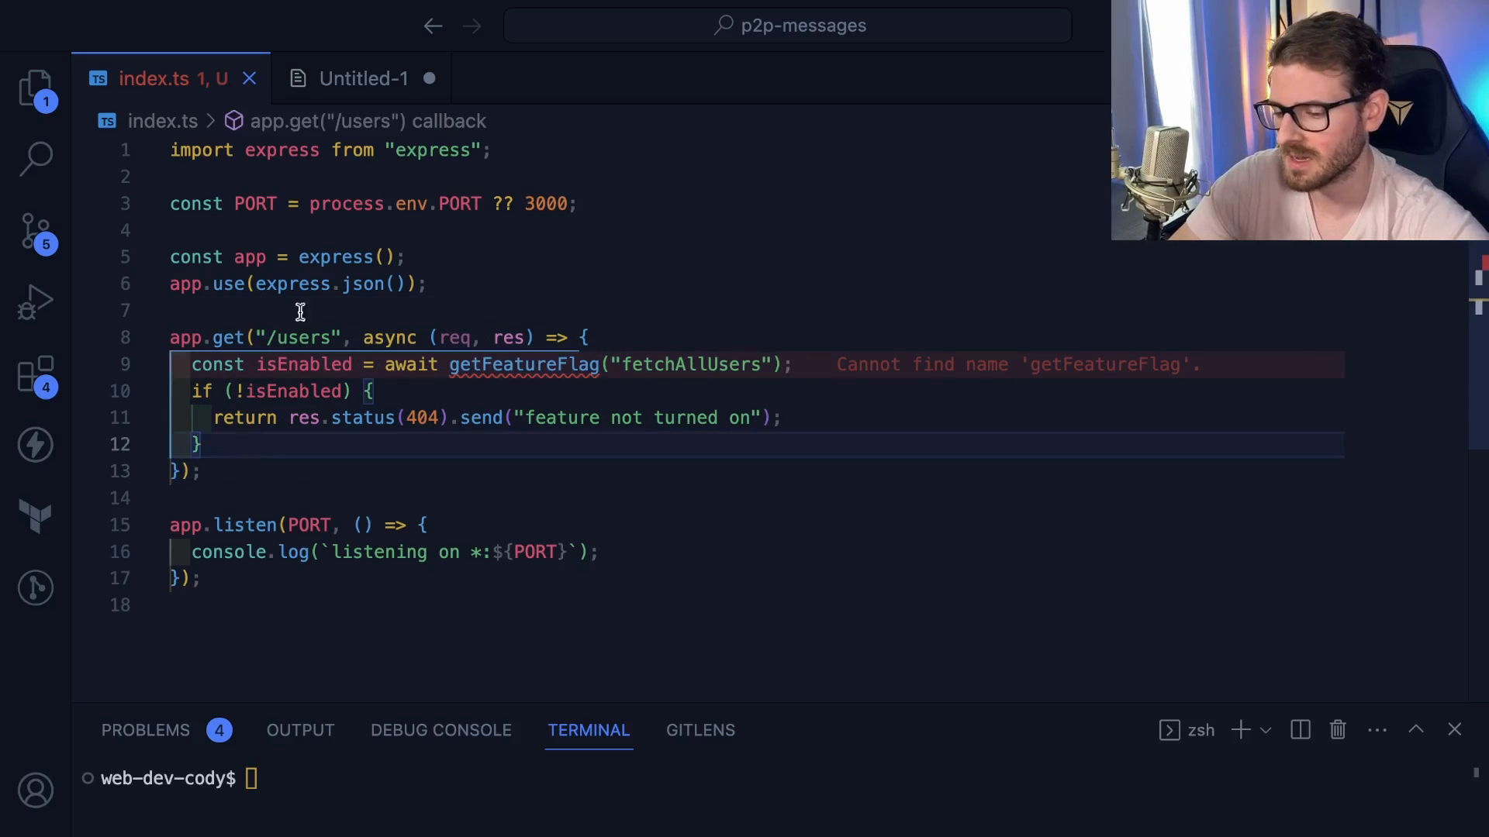
{"action": "mouse_move", "coordinate": [267, 402]}
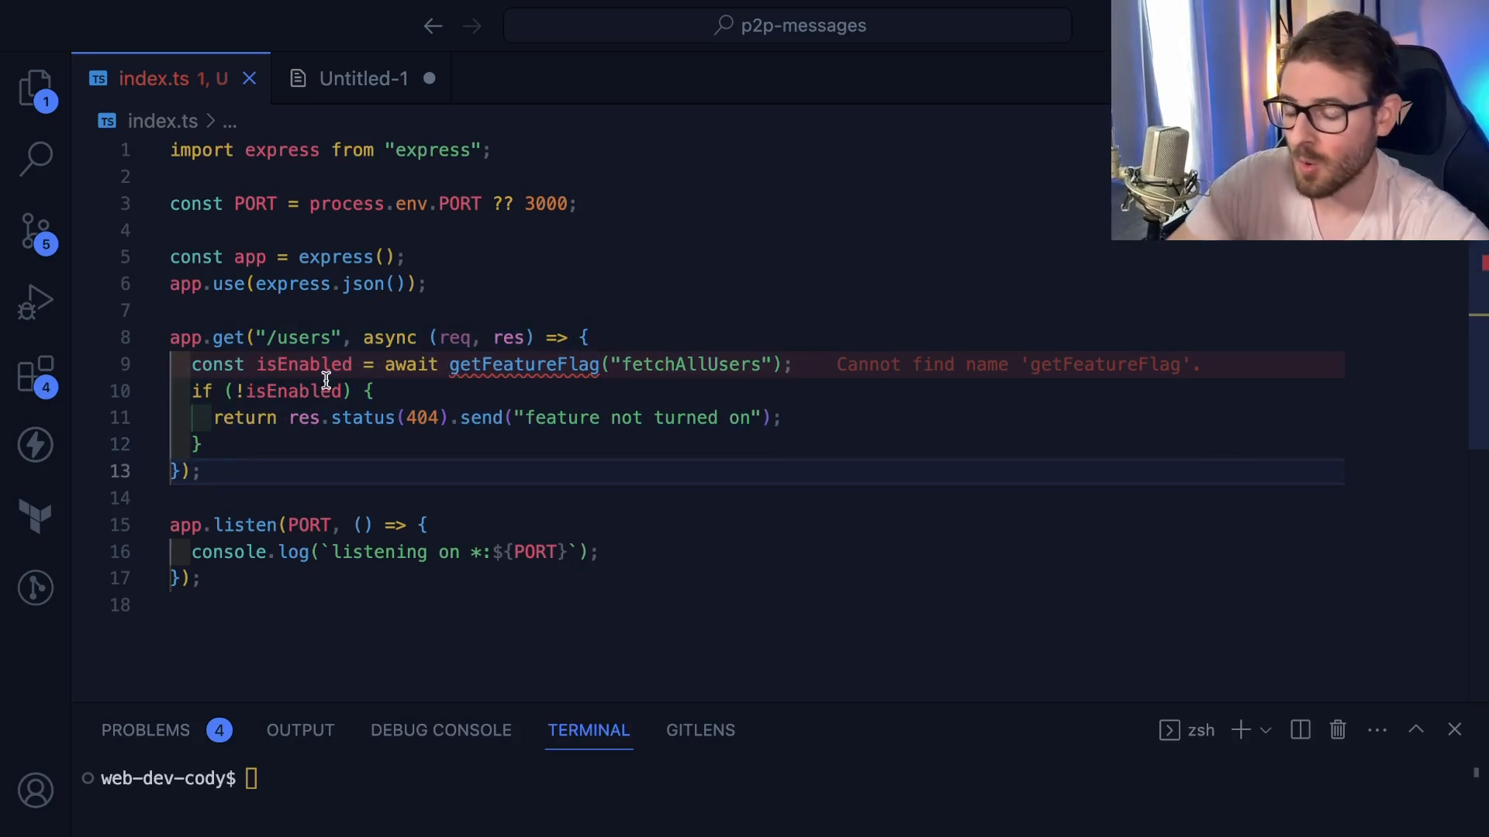
{"action": "mouse_move", "coordinate": [329, 418]}
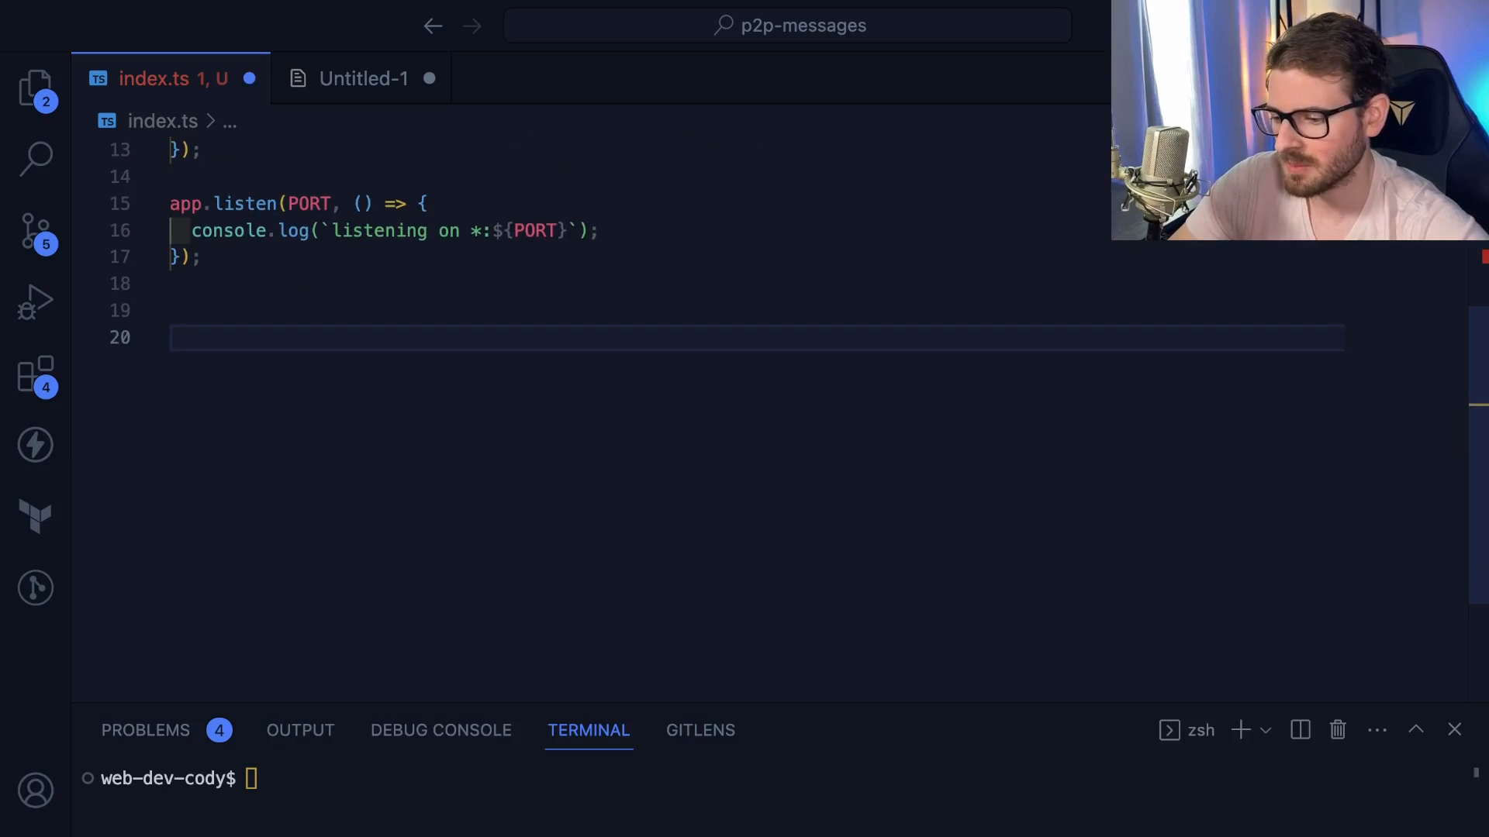
Add an empty function MyComponent() {} to index.ts
{"action": "type", "text": "function m"}
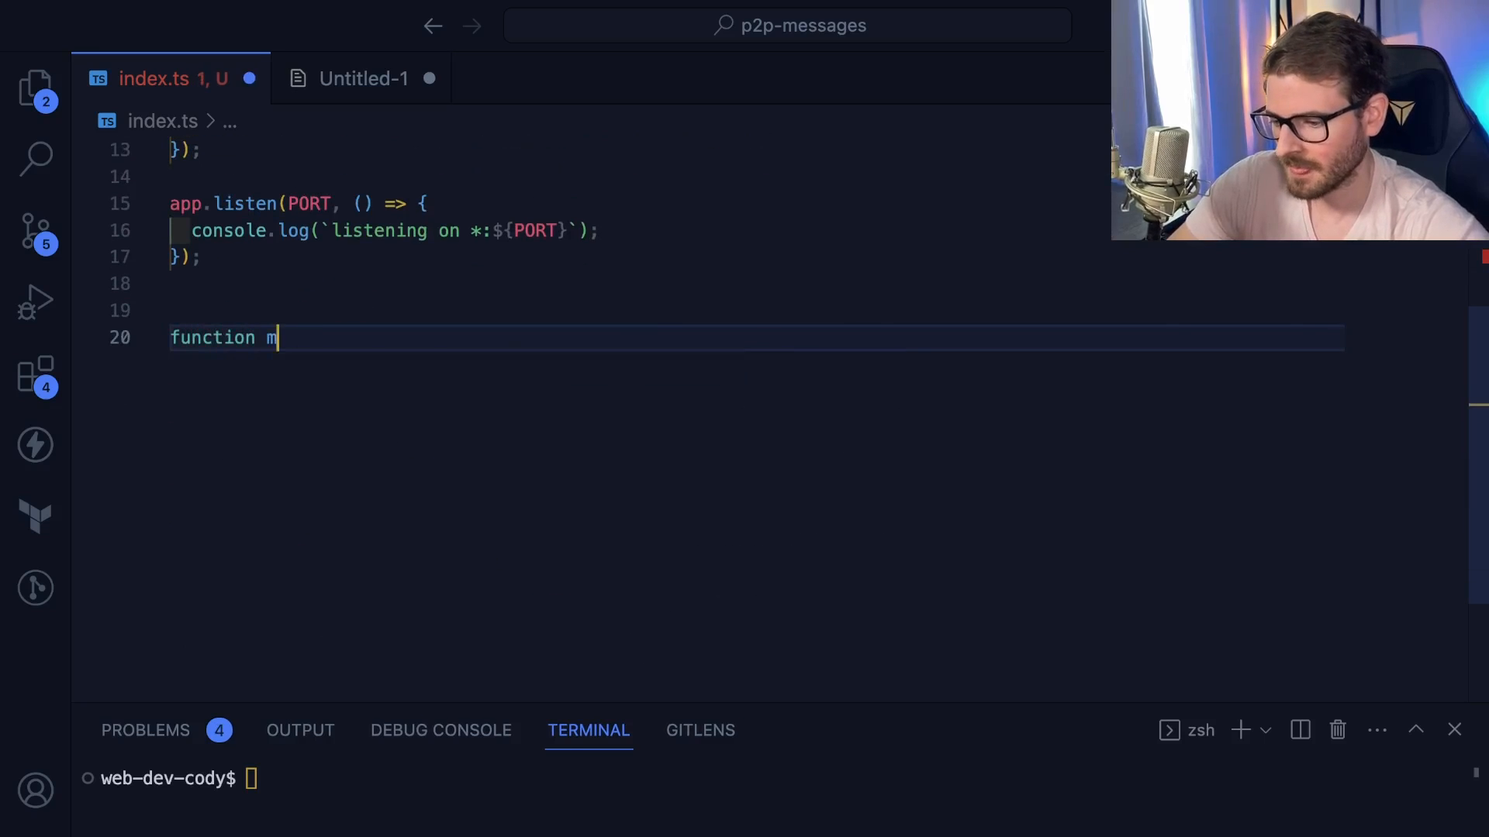
{"action": "type", "text": "yCompone"}
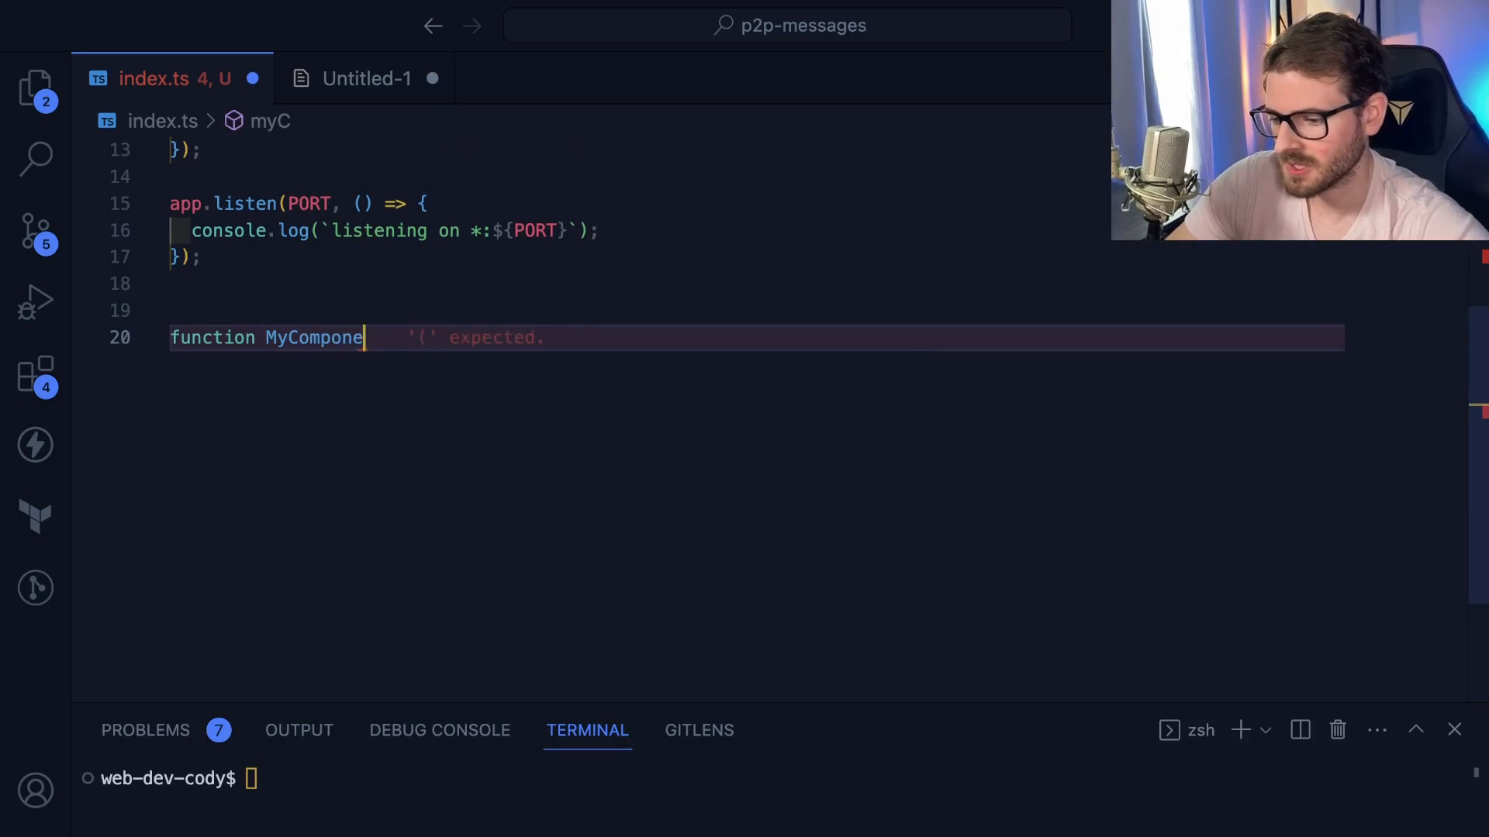
{"action": "type", "text": "nt() {"}
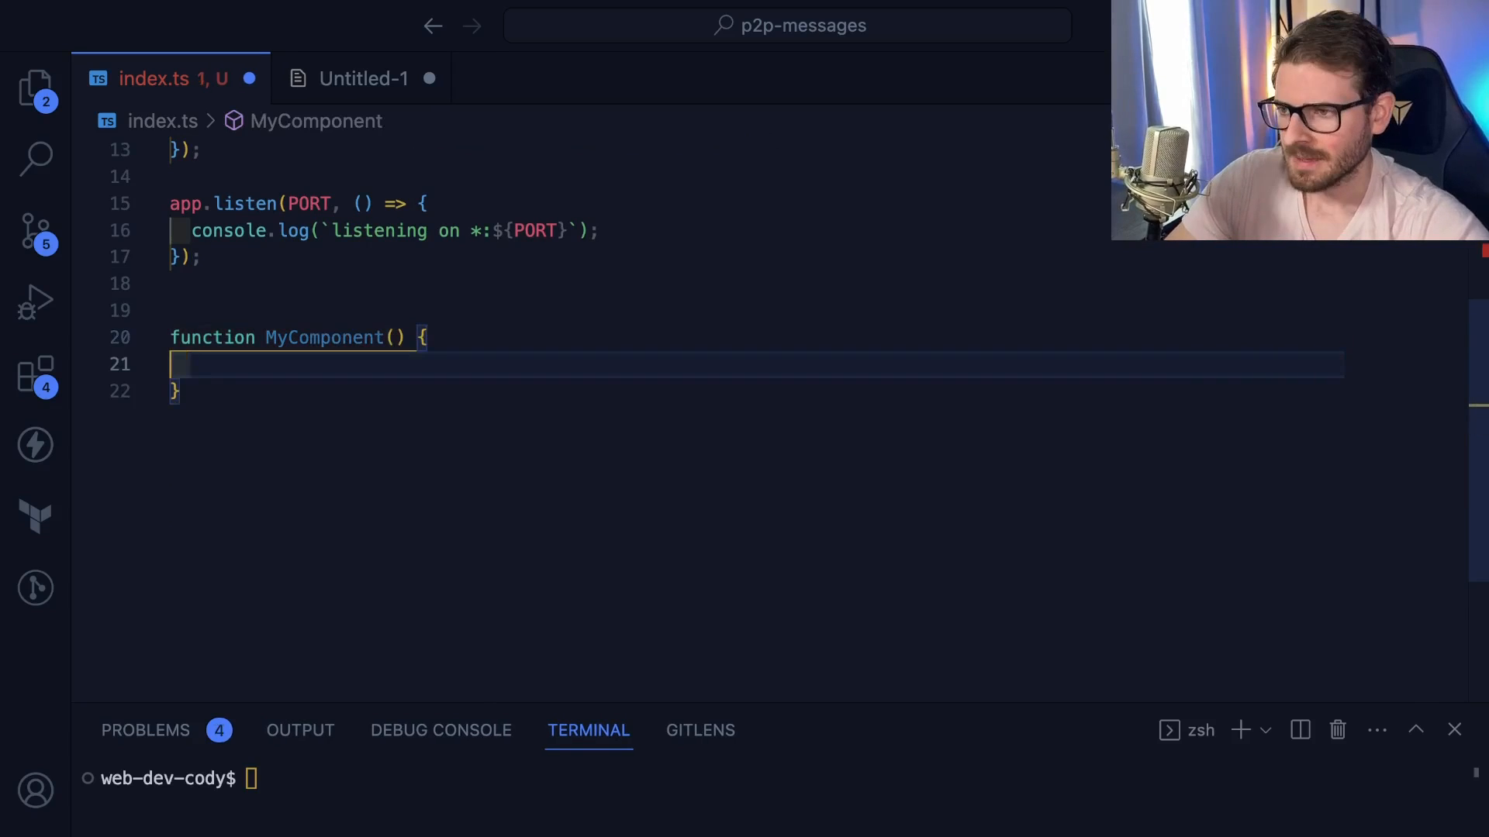
{"action": "mouse_move", "coordinate": [297, 322]}
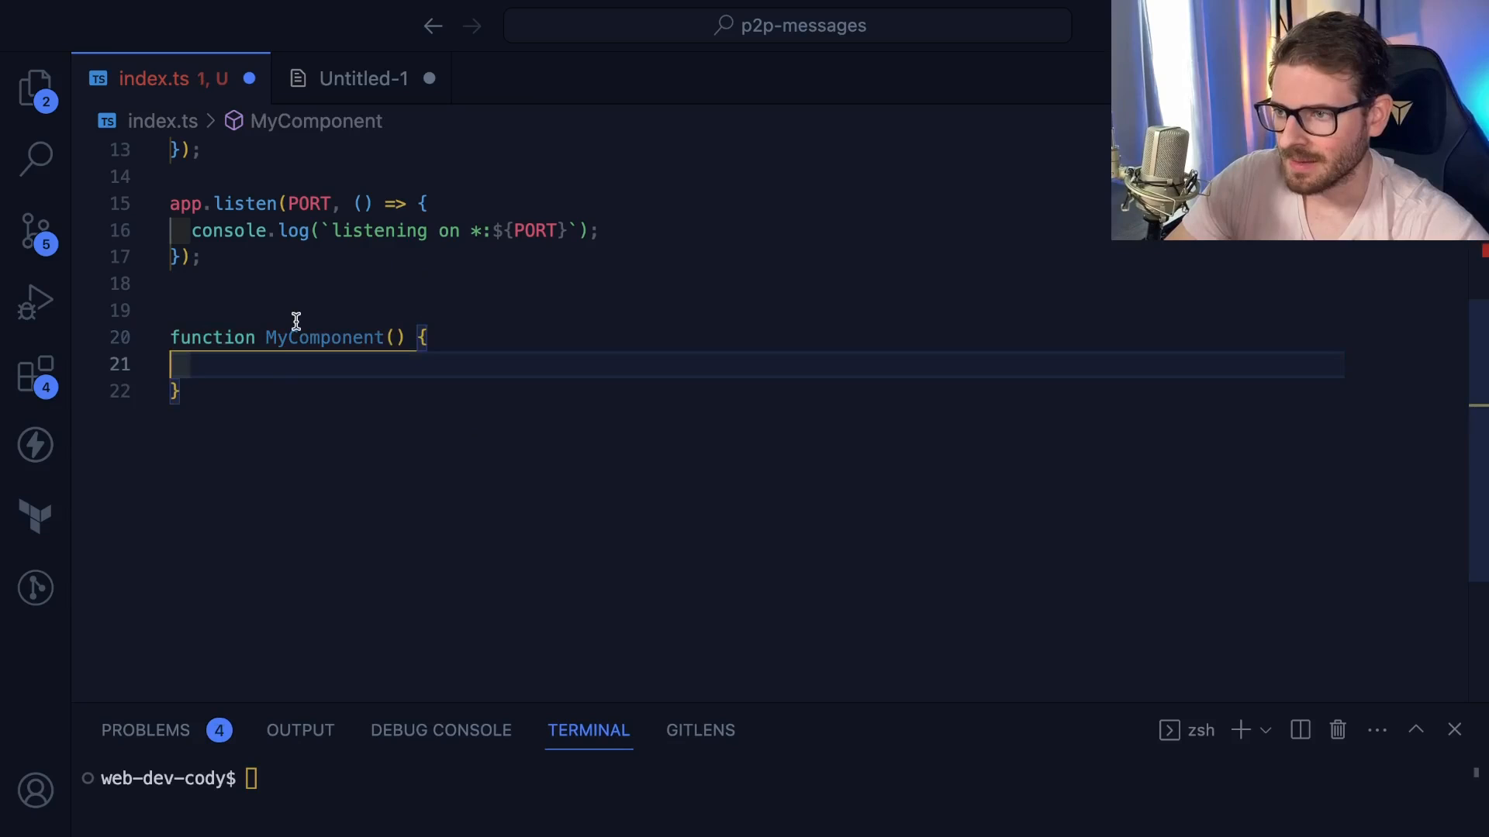
{"action": "mouse_move", "coordinate": [273, 296]}
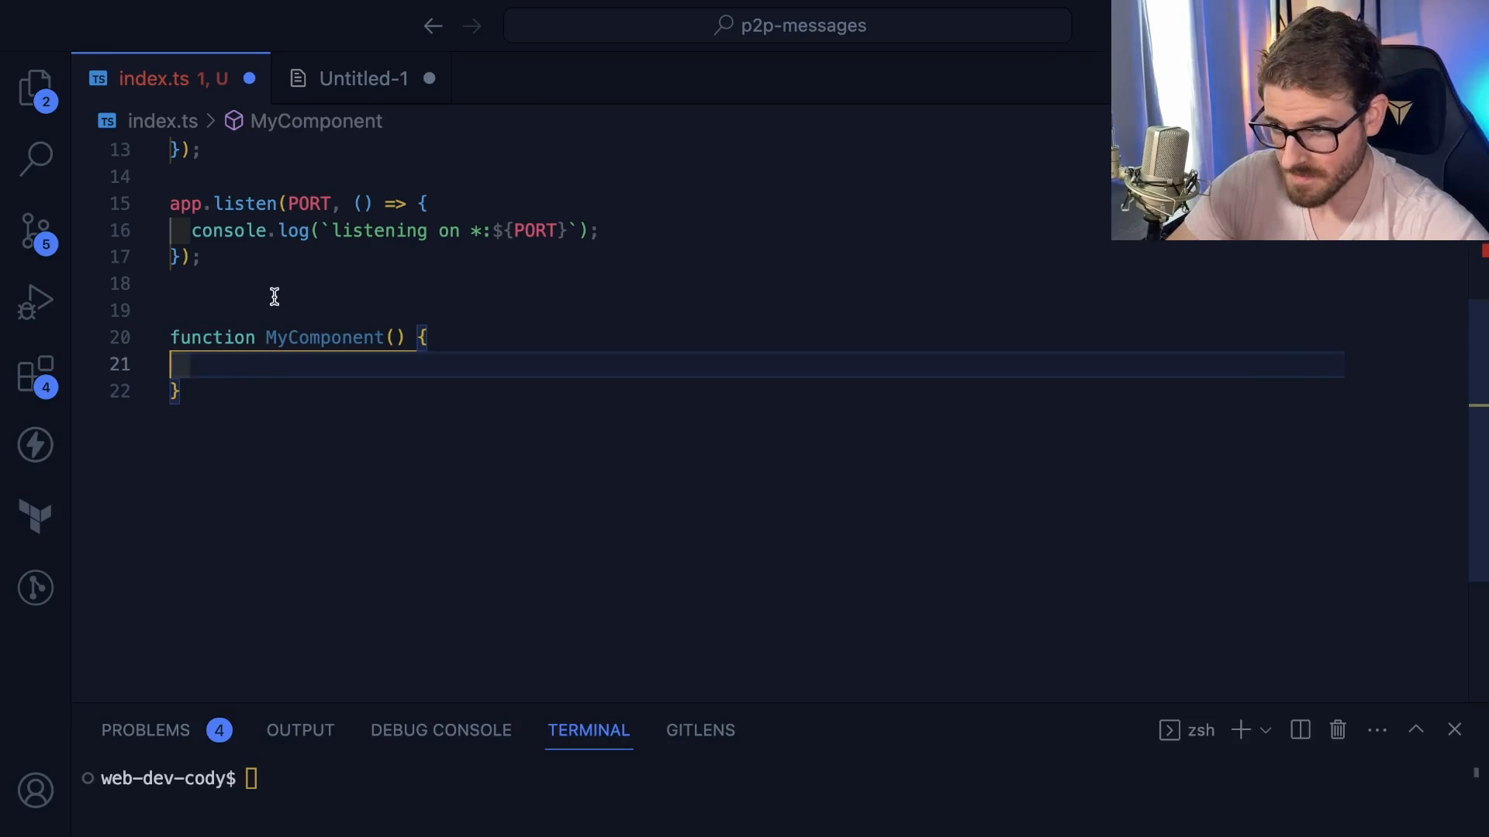
Begin a useFeatures hook containing a useEffect(() => {}) and start typing set inside it
{"action": "type", "text": "const"}
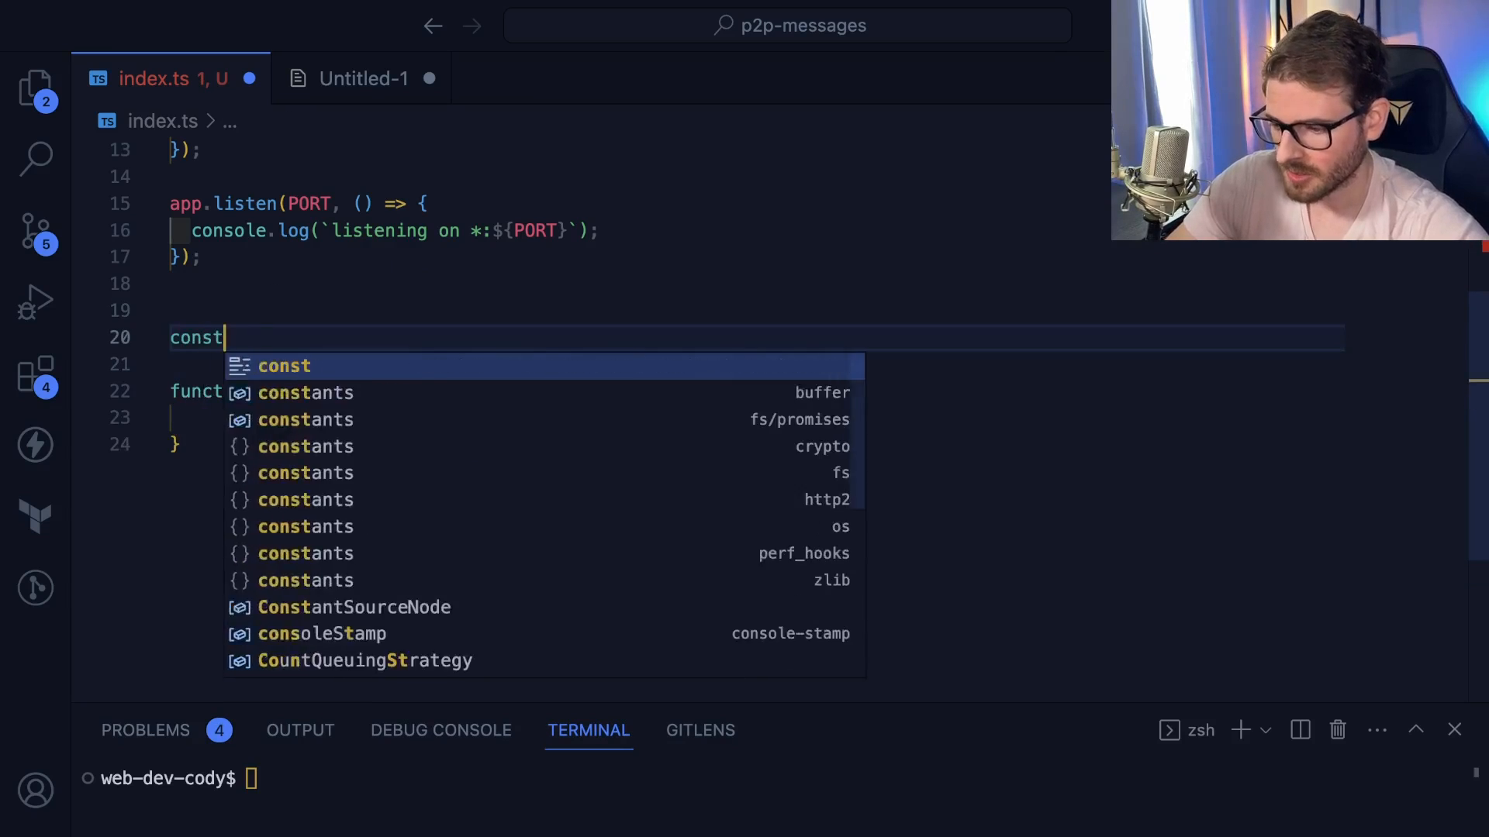
{"action": "type", "text": "useFe"}
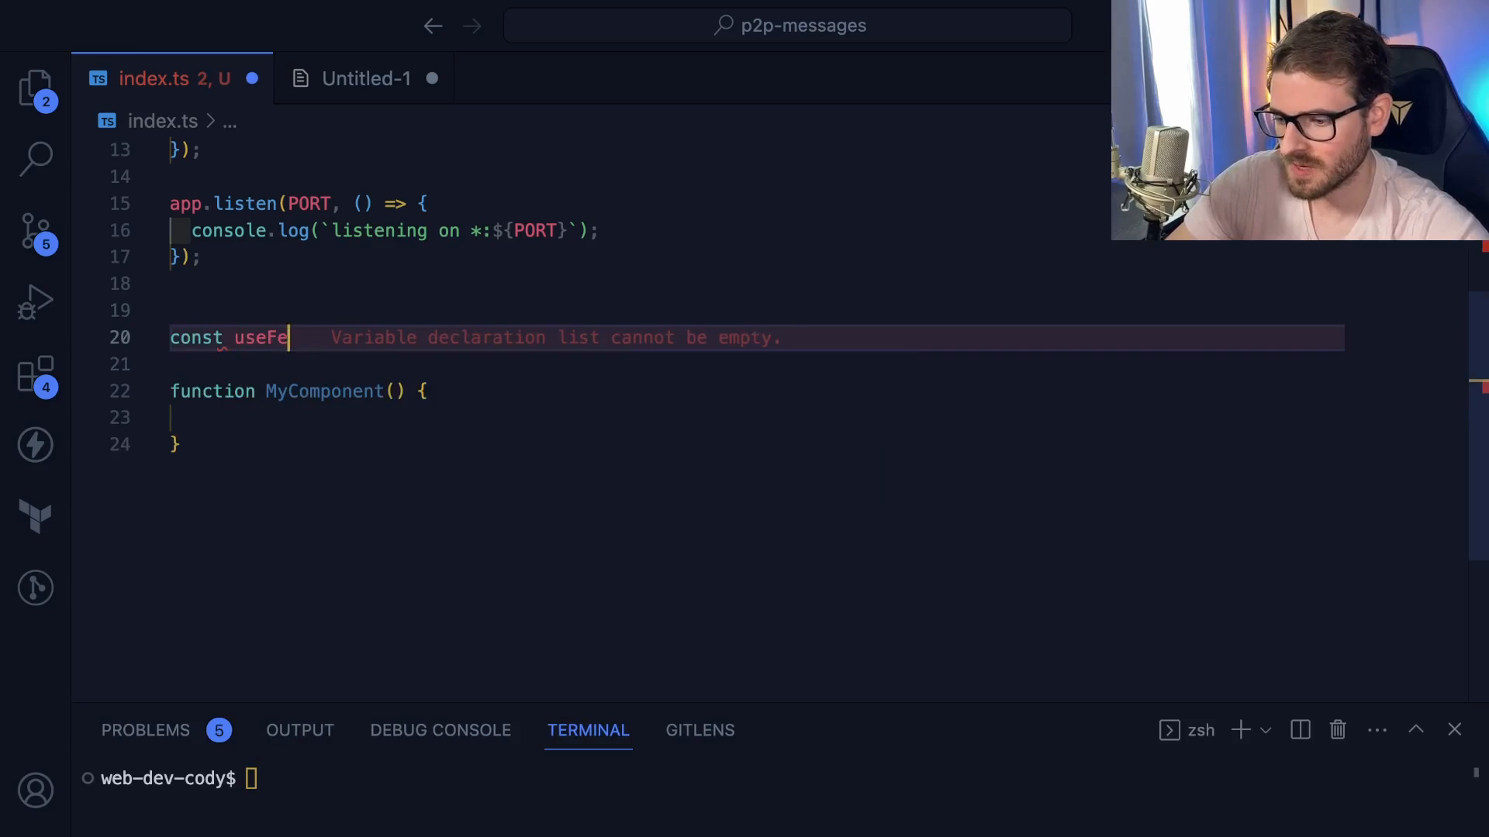
{"action": "type", "text": "atures() {"}
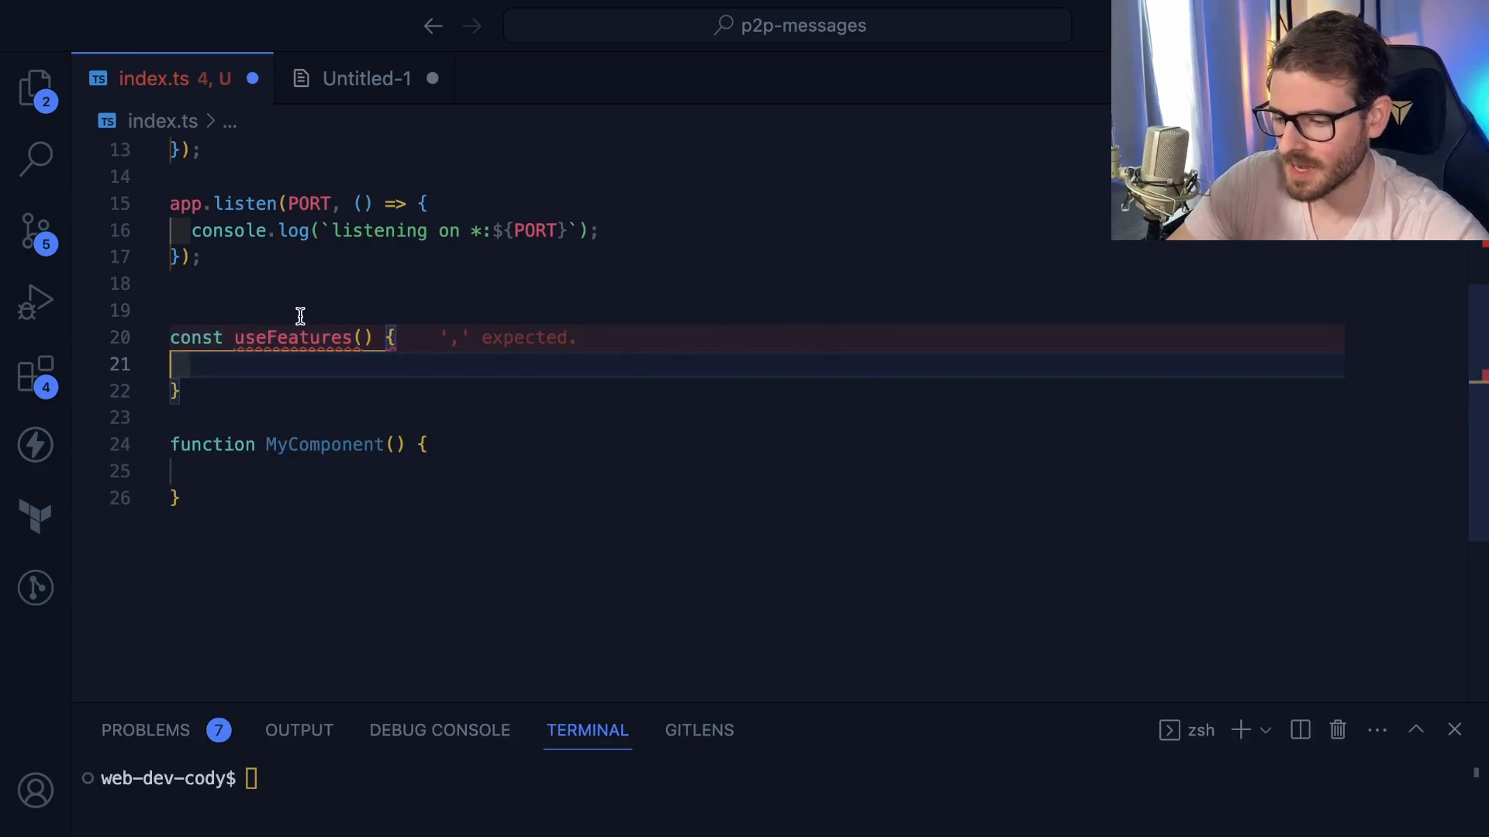
{"action": "type", "text": "useEffect()"}
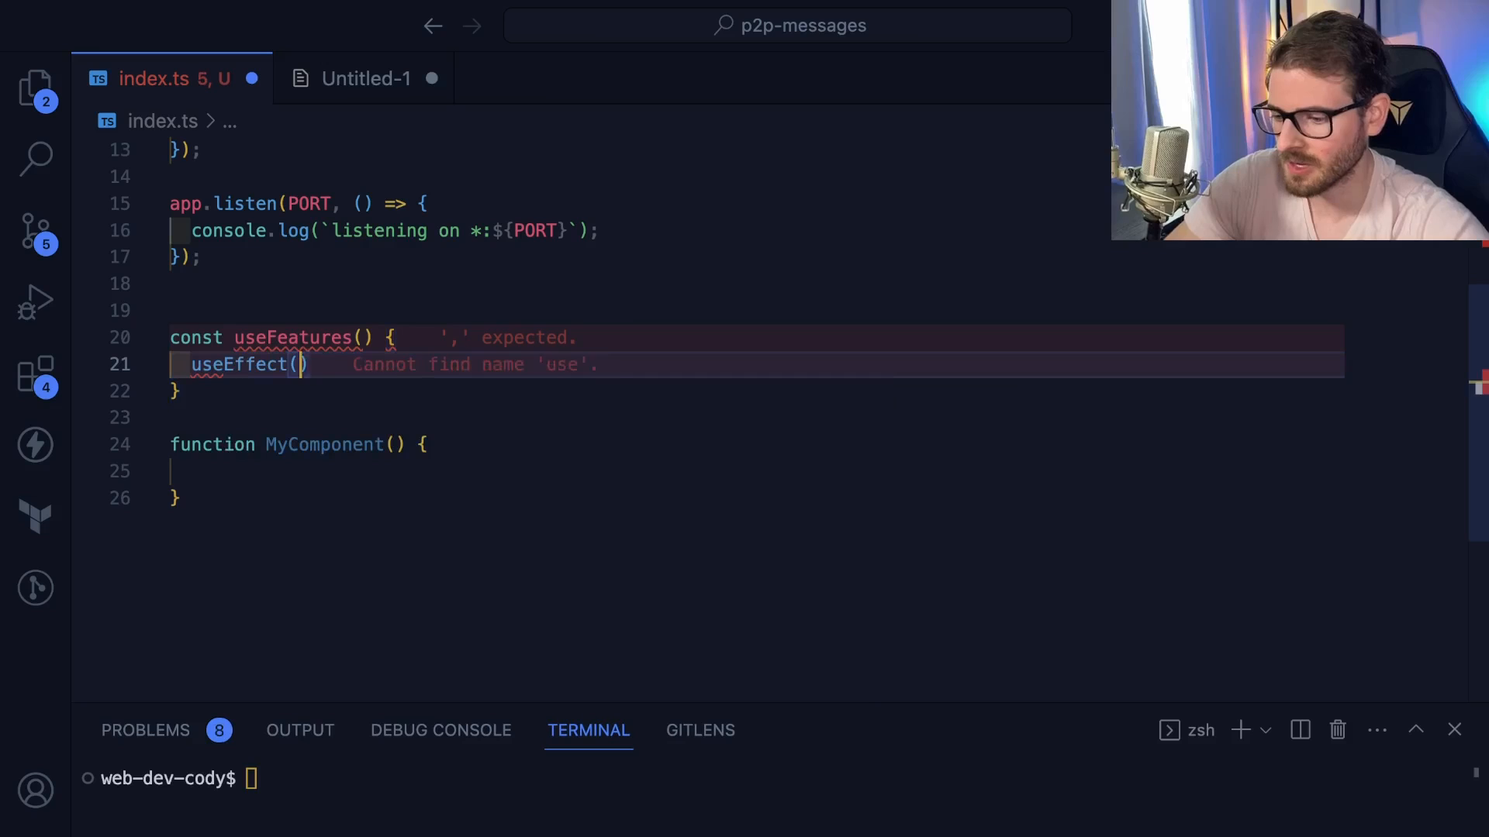
{"action": "type", "text": "() => {"}
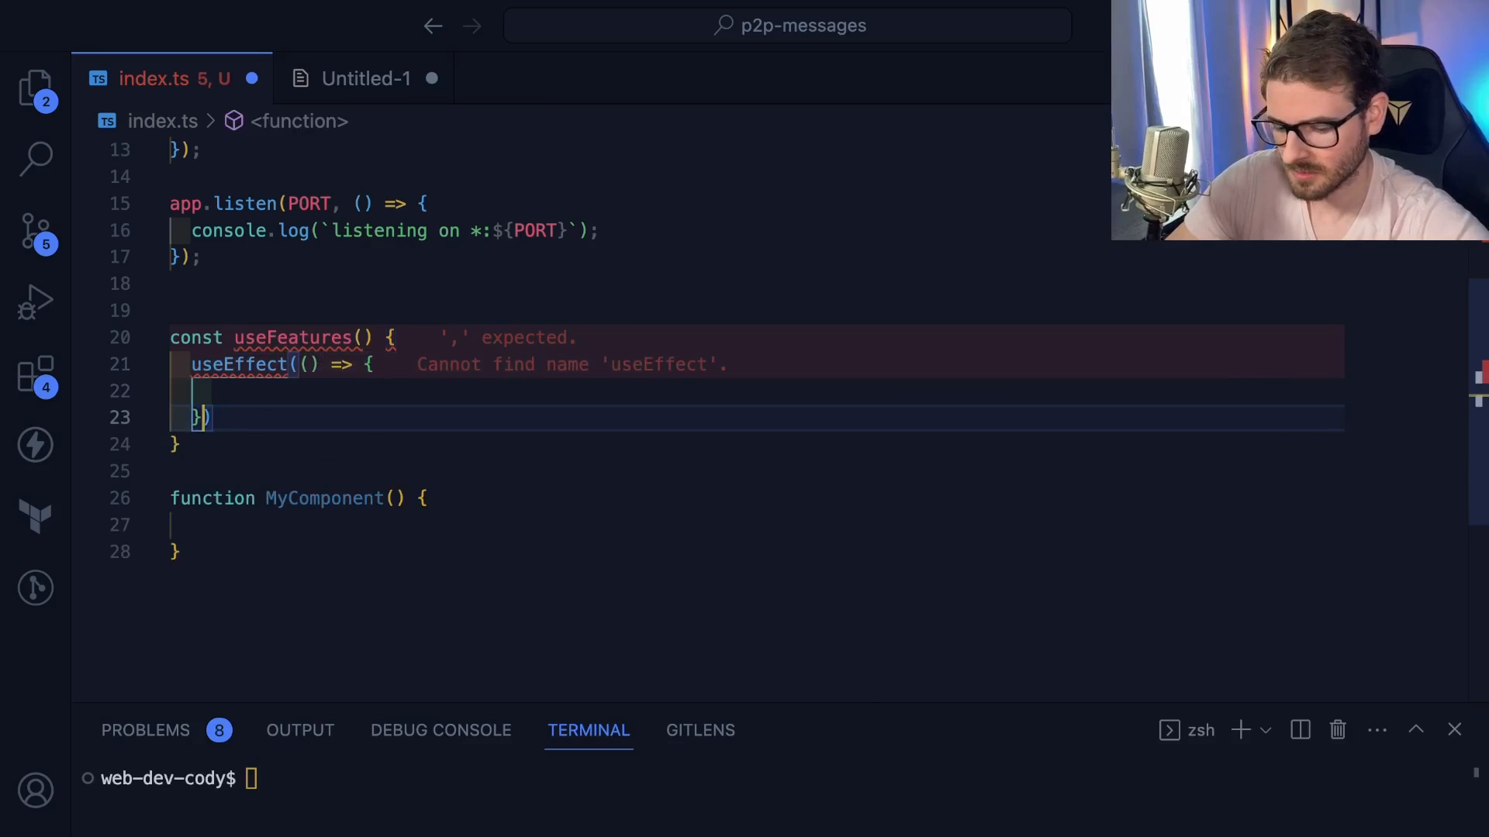
{"action": "type", "text": "set"}
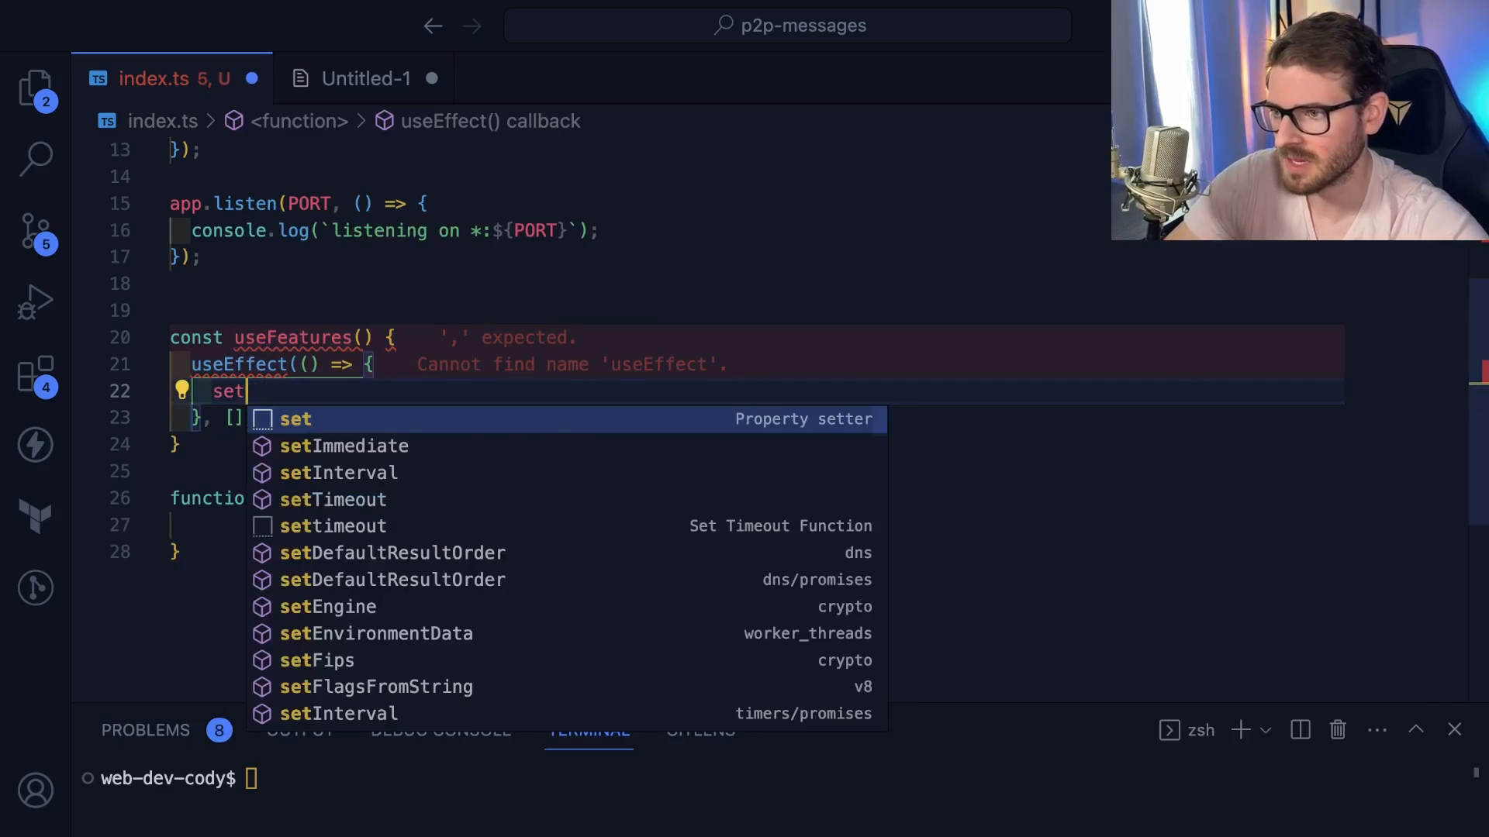
Inside the setInterval callback, add the comment '// fetch request to get features'
{"action": "left_click", "coordinate": [338, 473]}
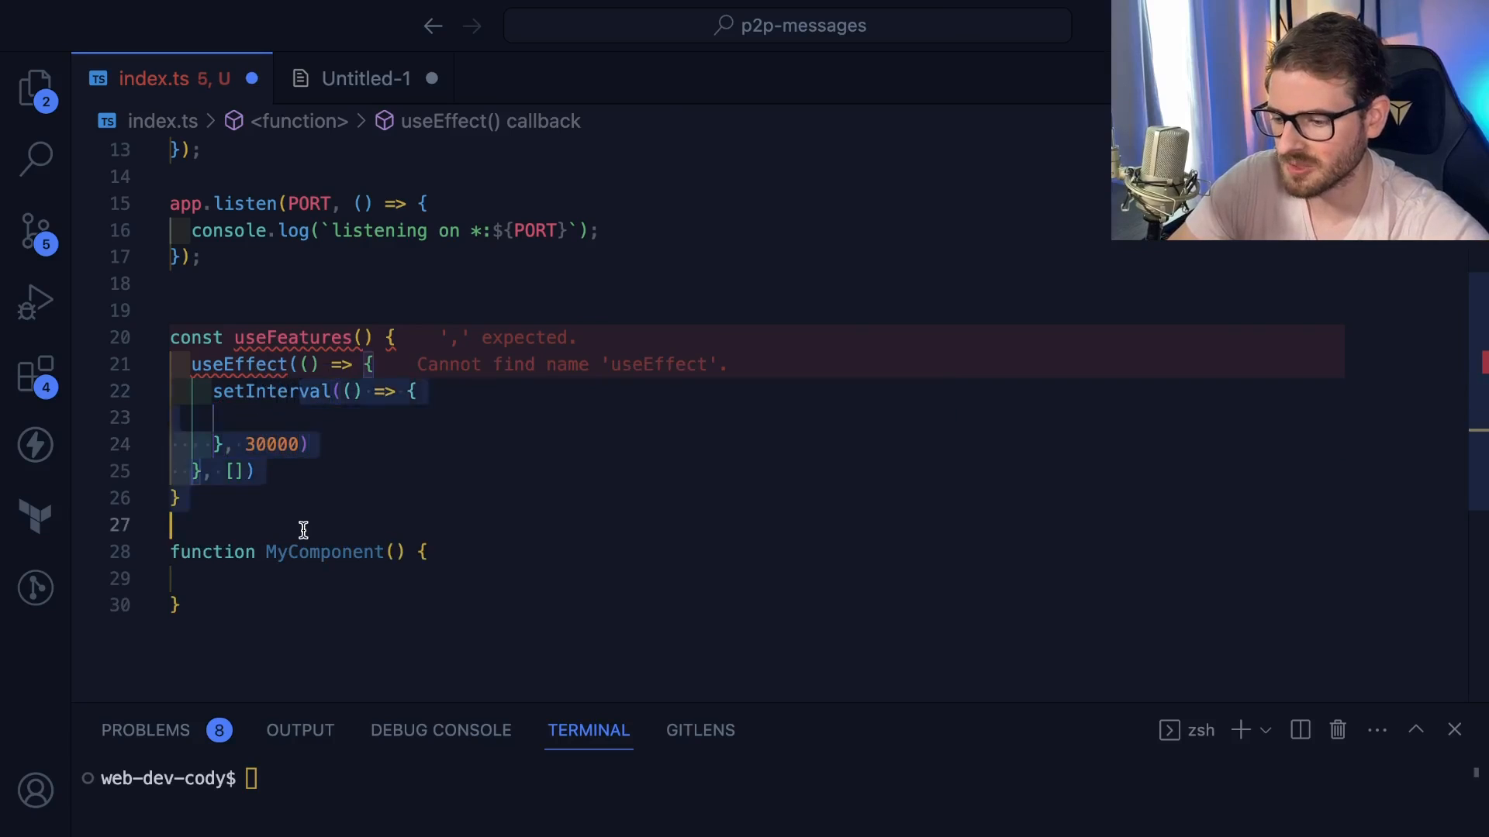
{"action": "left_click", "coordinate": [228, 417]}
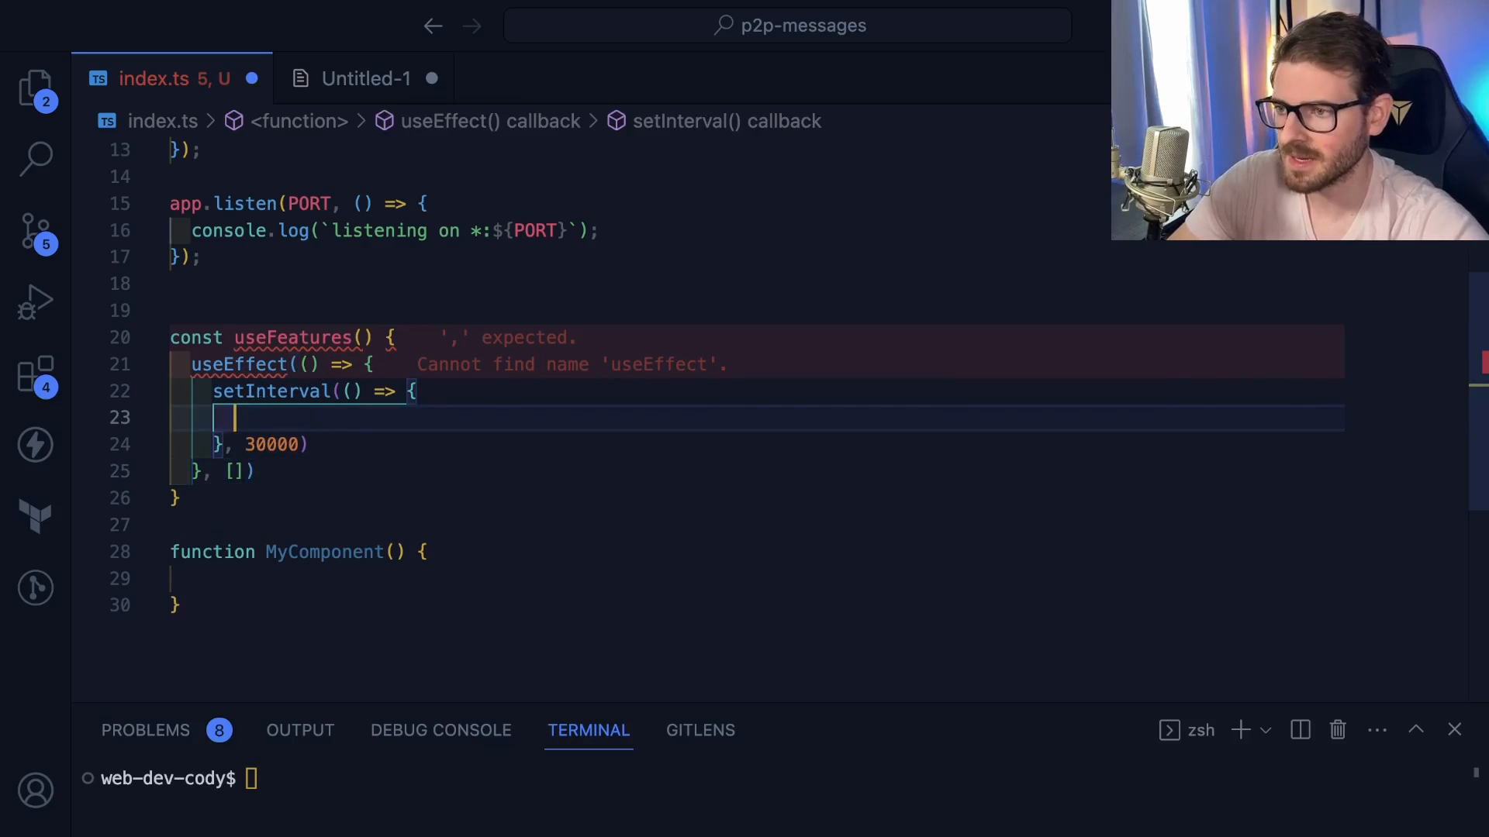
{"action": "type", "text": "// fetch"}
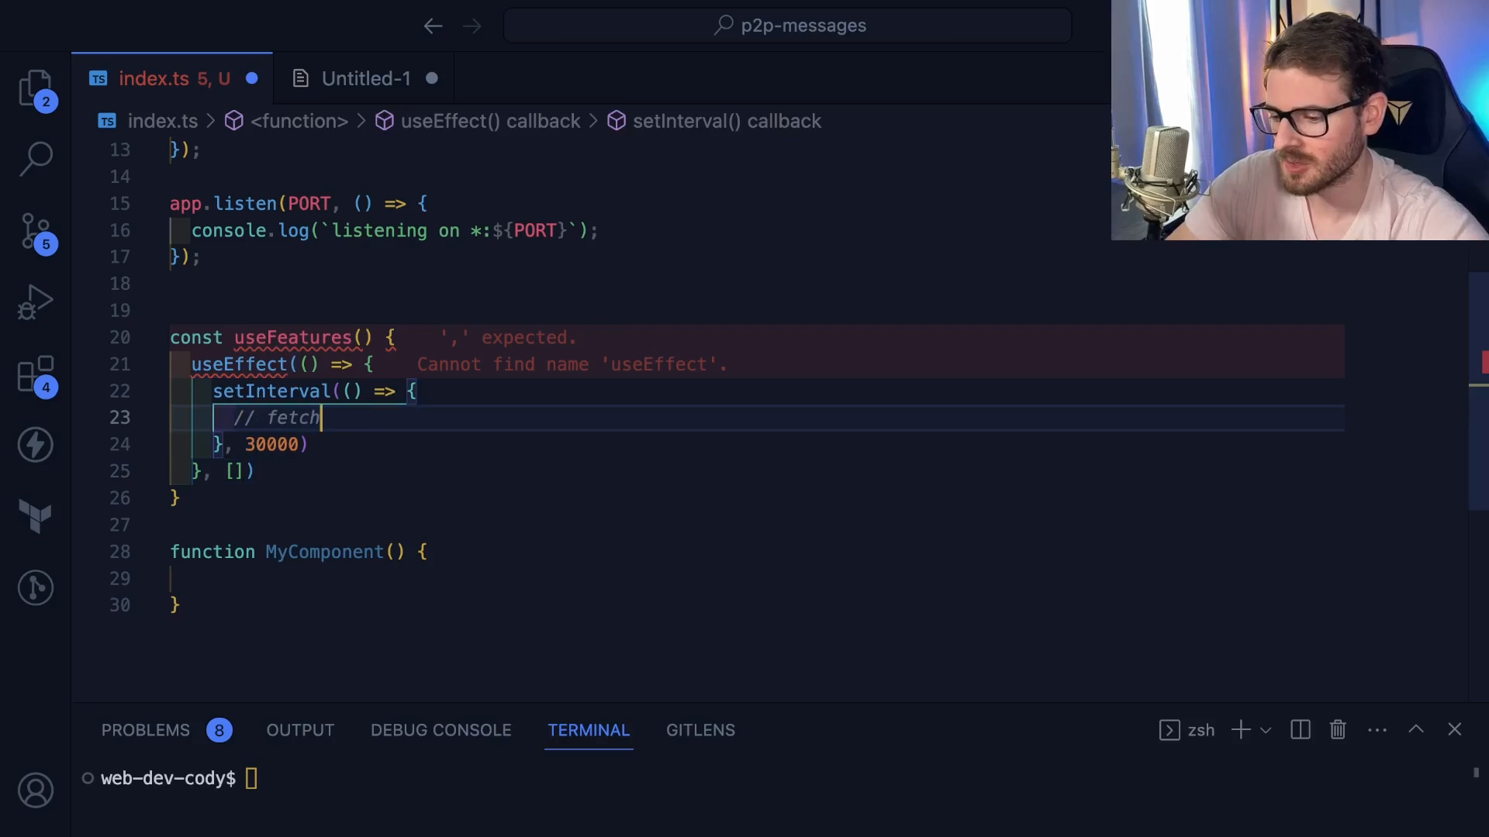
{"action": "type", "text": "request to"}
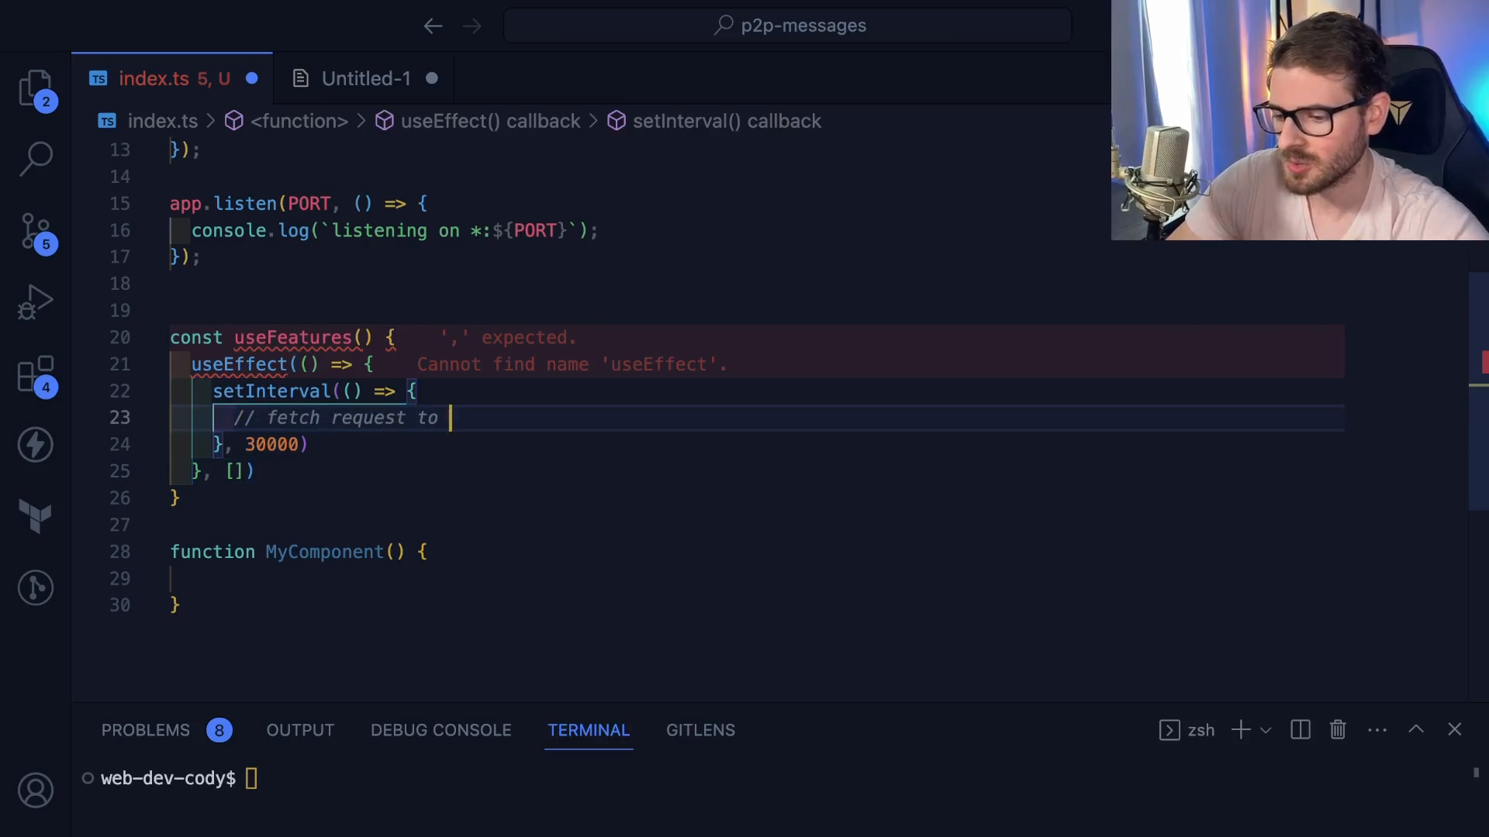
{"action": "type", "text": "get featrue"}
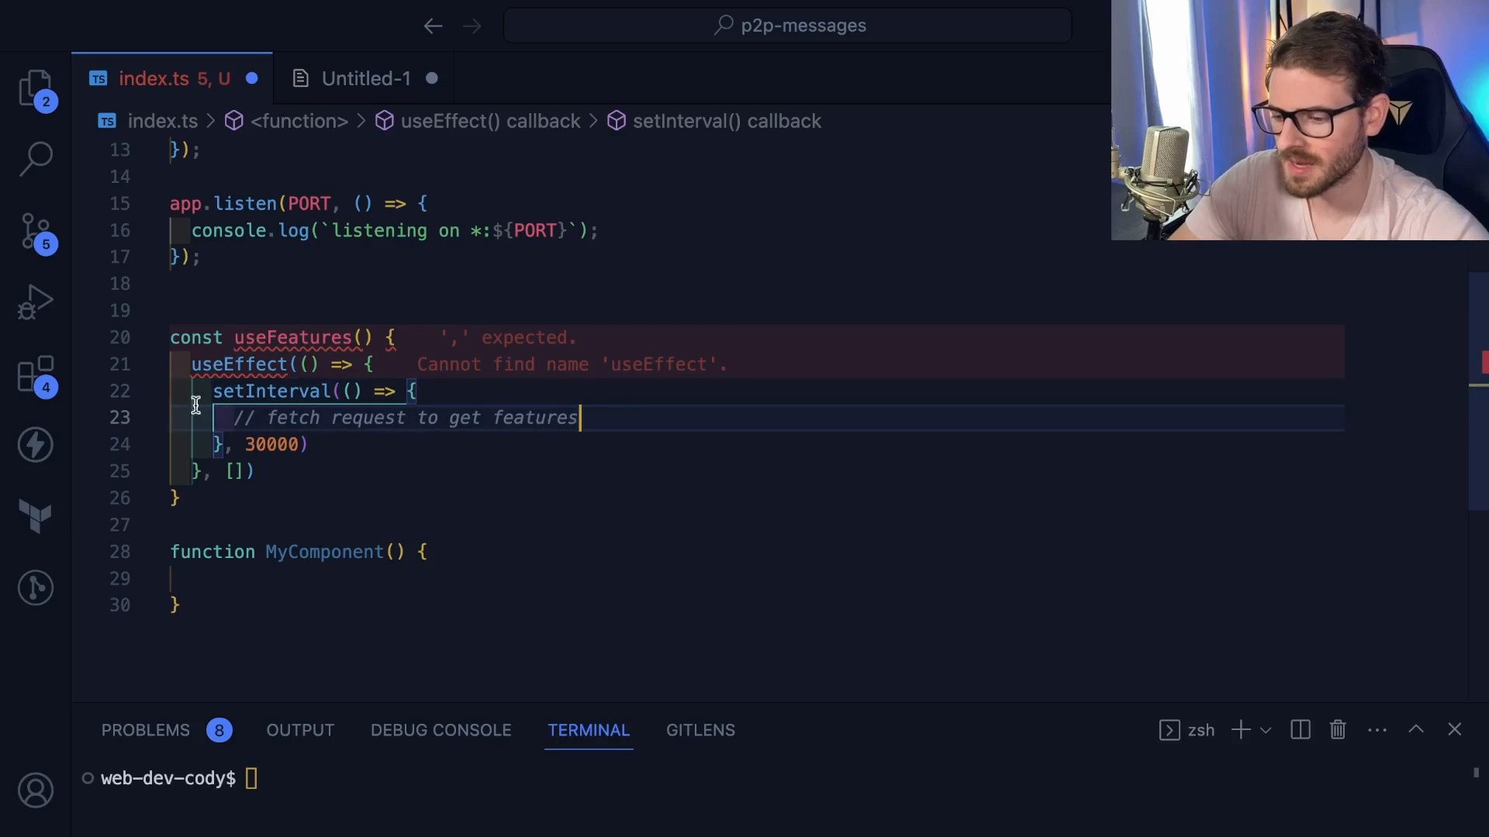
Add fetch('/features') and a useState hook for [features, setFeatures]
{"action": "type", "text": "fetch('')"}
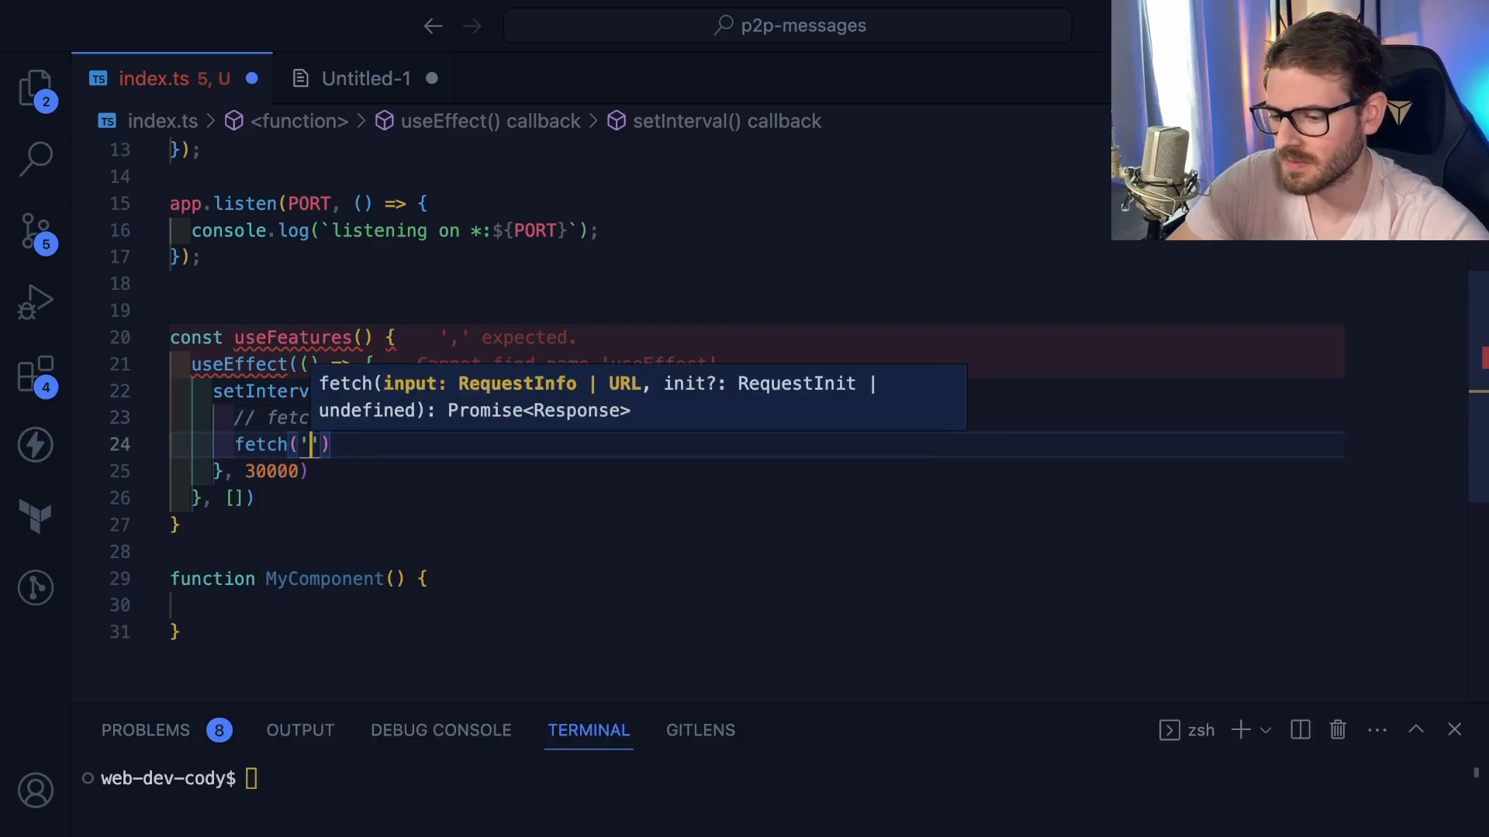
{"action": "type", "text": "/features"}
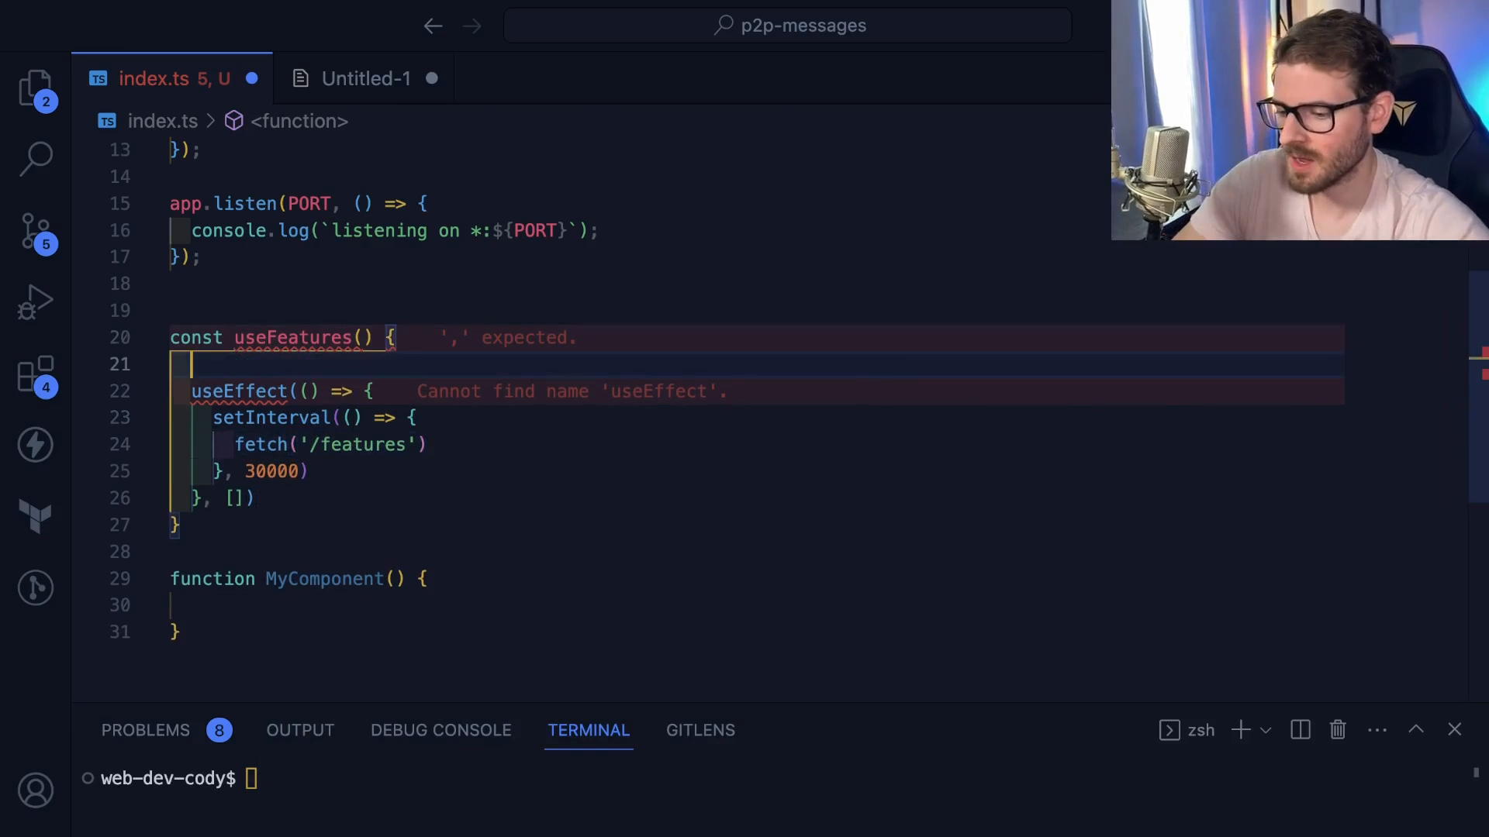
{"action": "type", "text": "const [features, setF"}
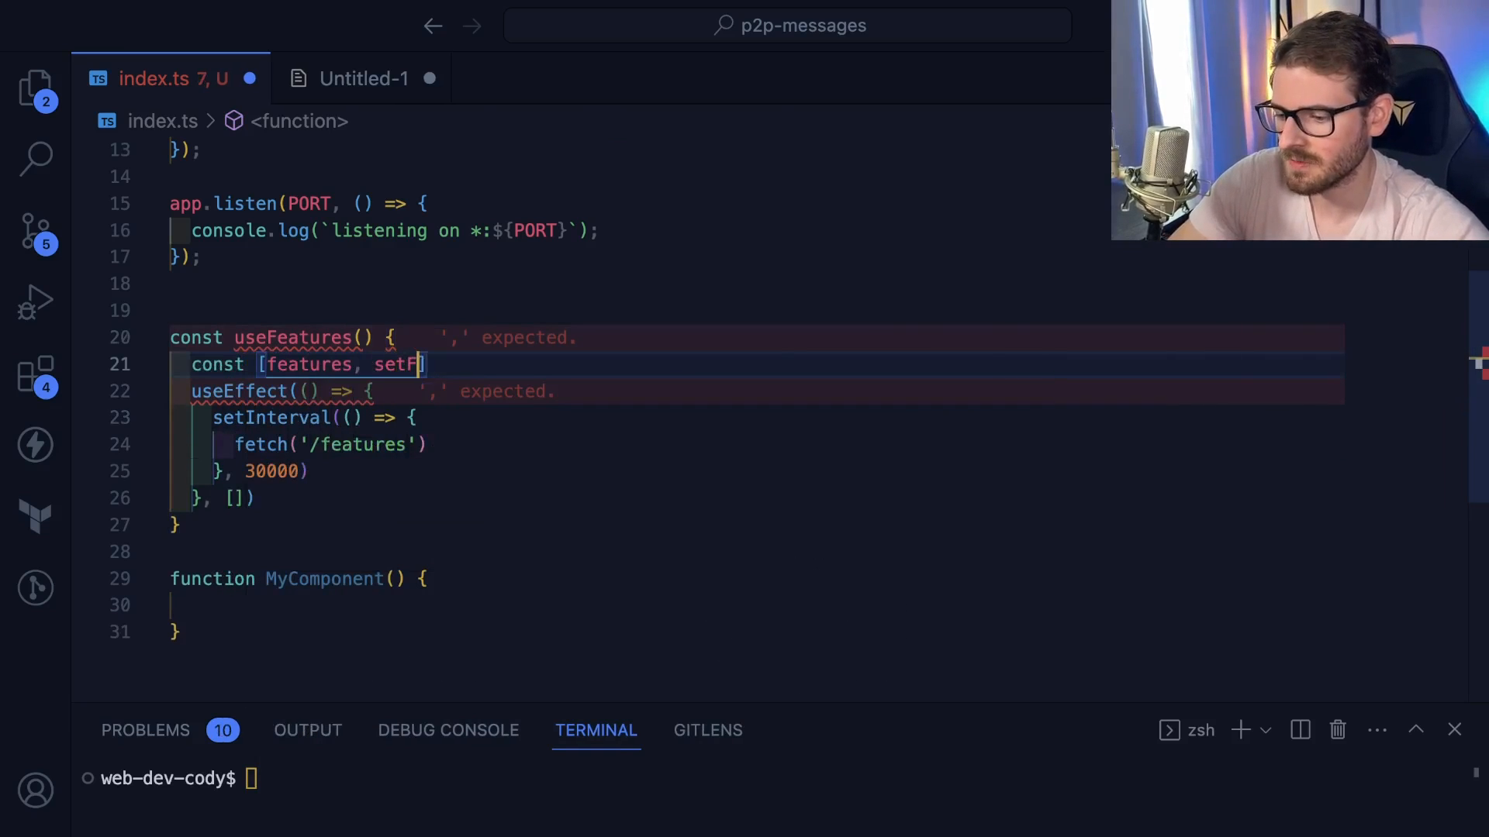
{"action": "type", "text": "eatures] = useState({});"}
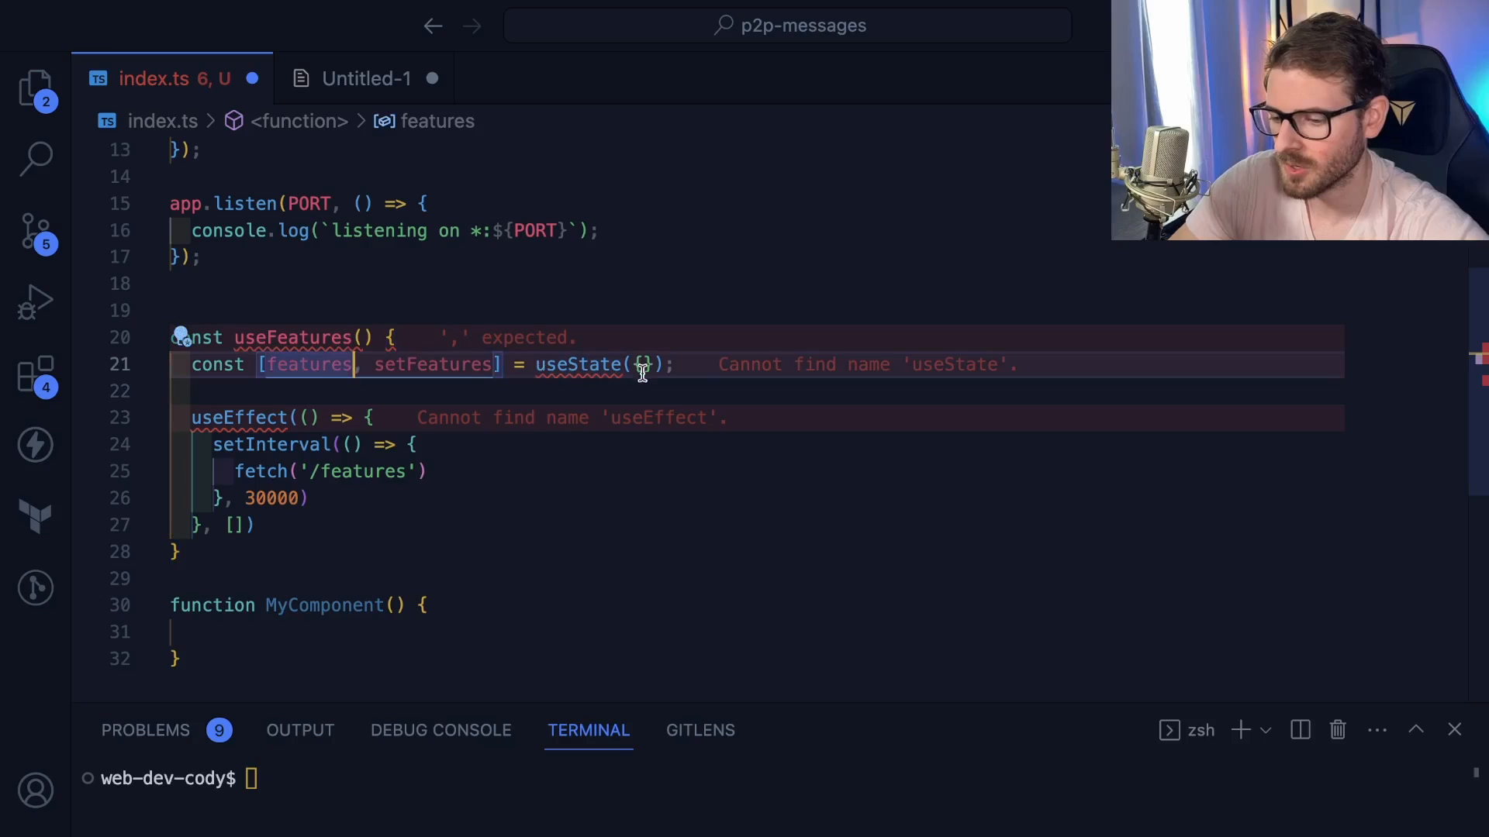
Chain .then(response => response.json()).then(setFeatures) and return {features} from the hook
{"action": "type", "text": "."}
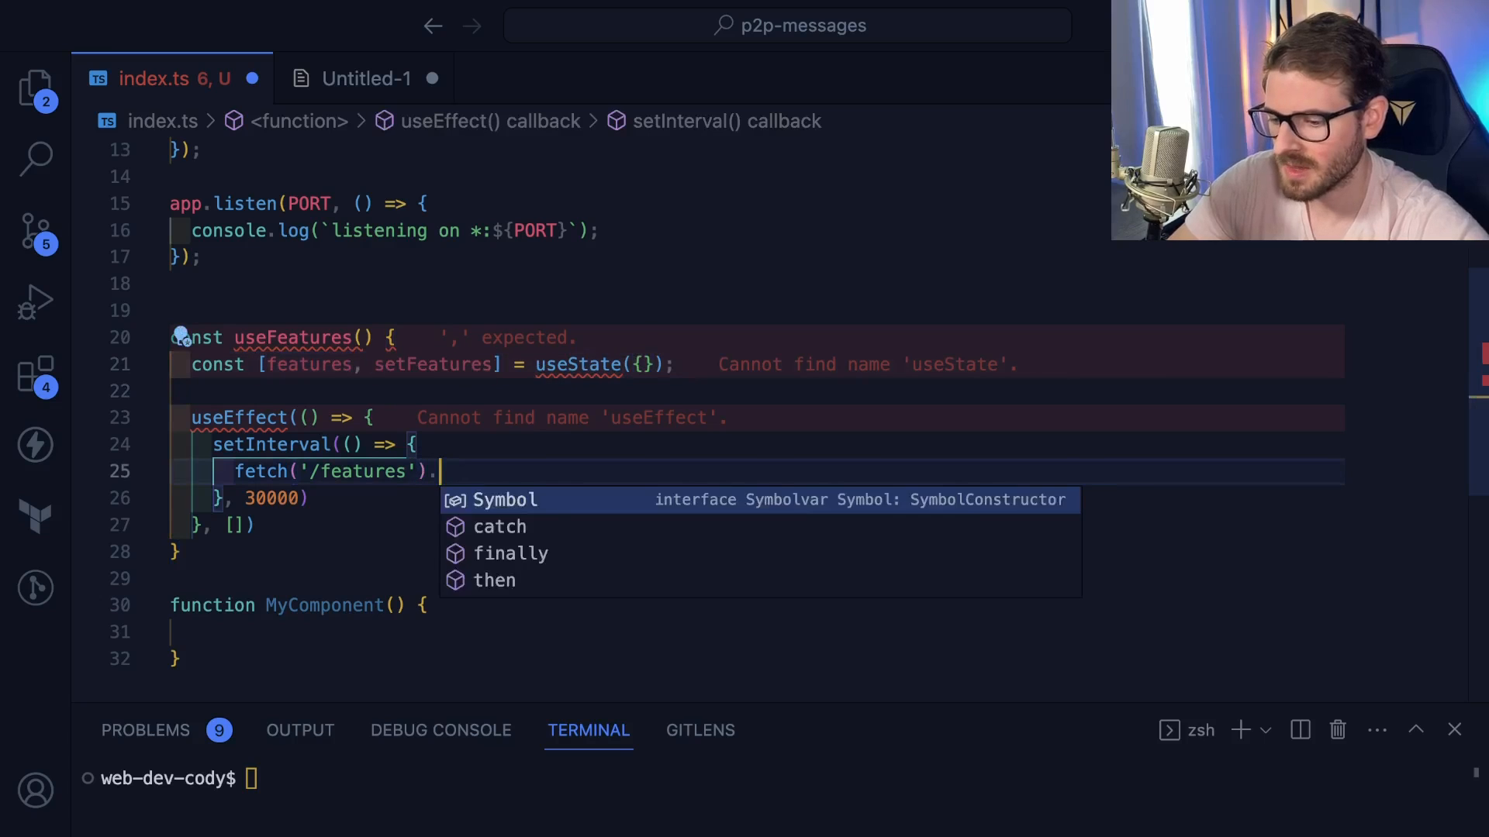
{"action": "type", "text": "then(response => response.json"}
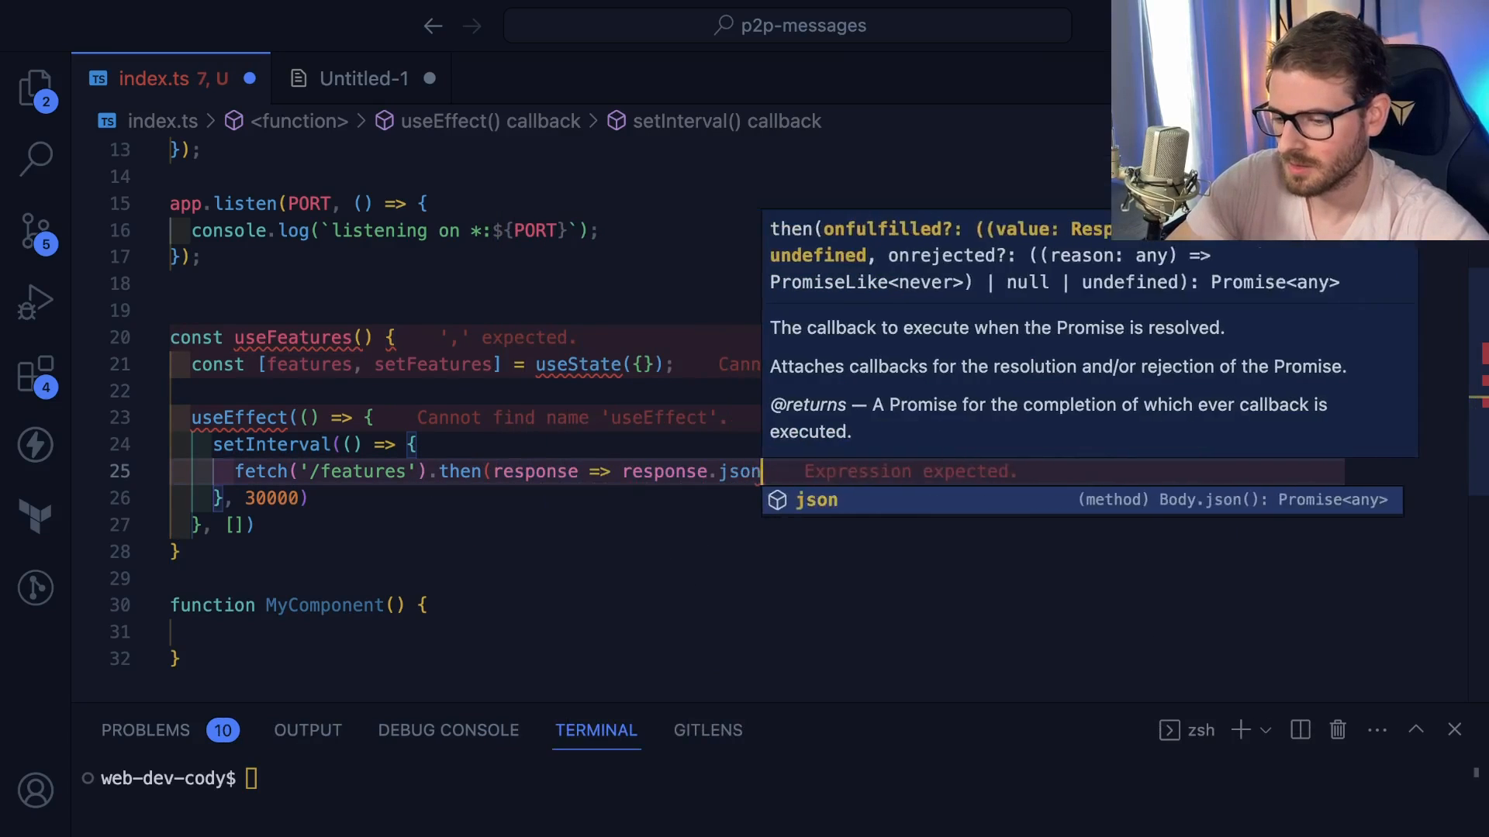
{"action": "type", "text": "()).then(setFeatures"}
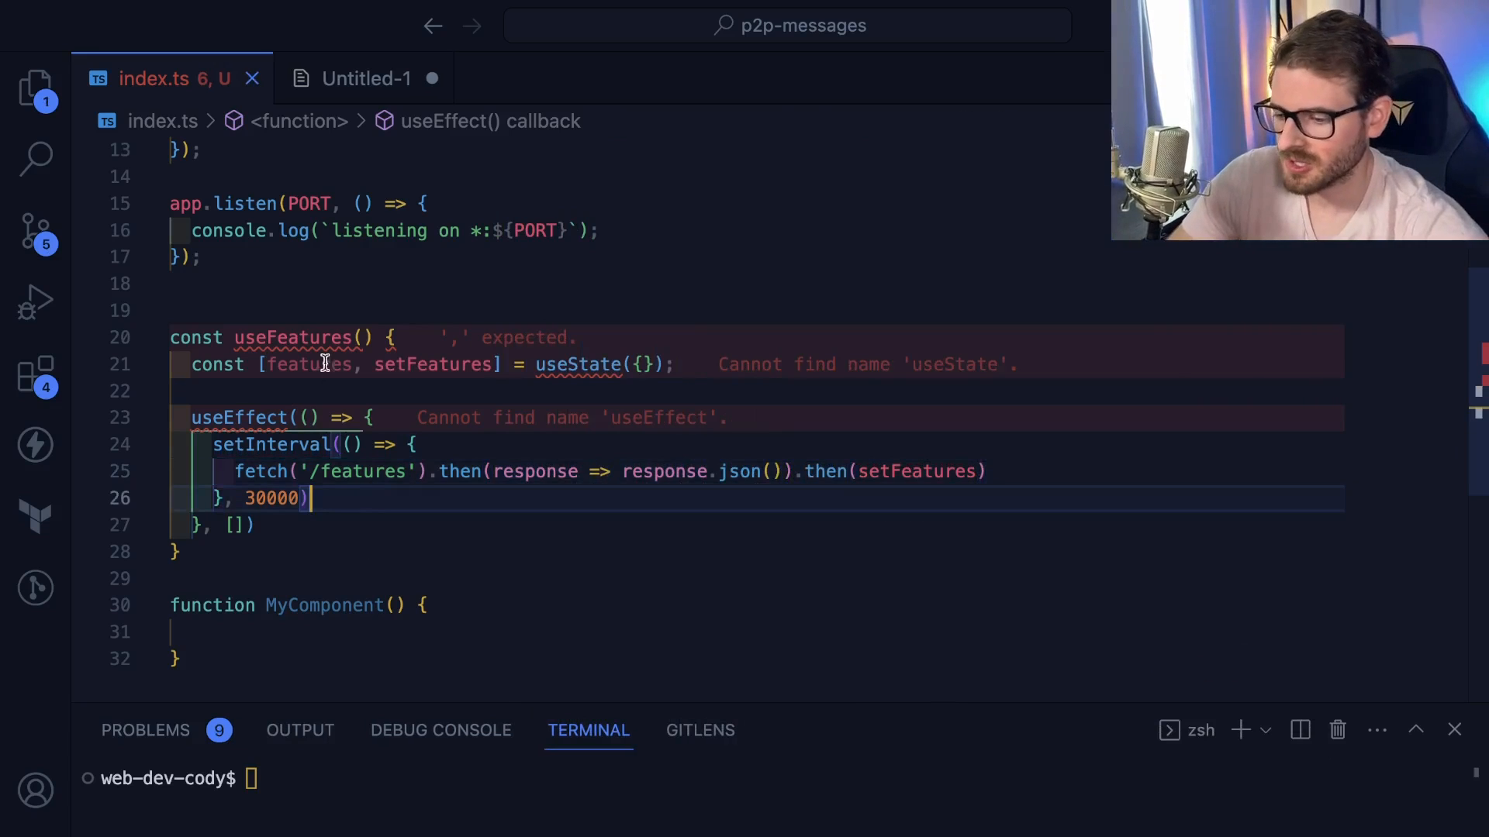
{"action": "type", "text": "return {features"}
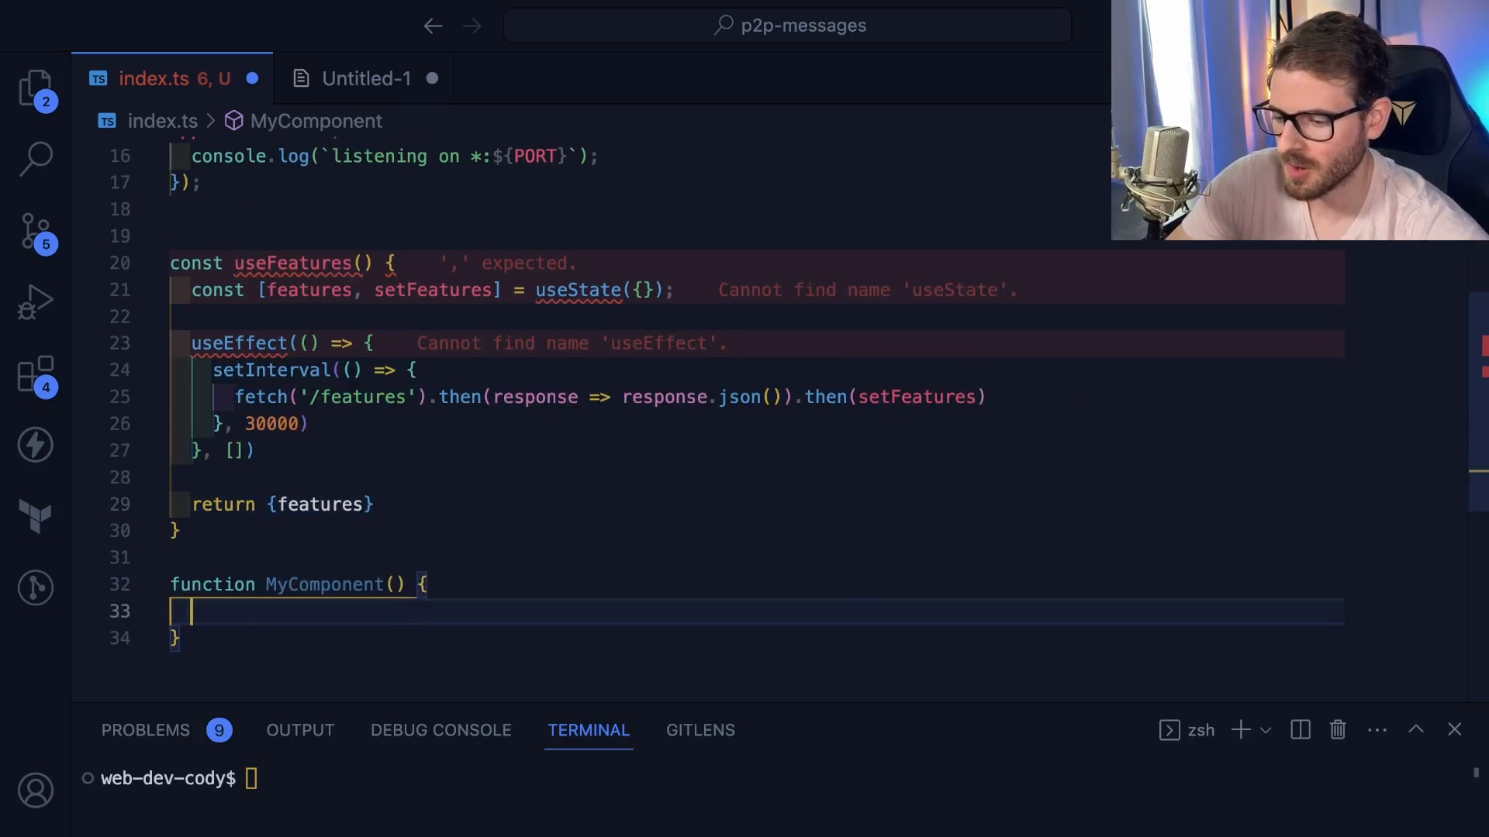
In MyComponent, assign const features = useFeature() and begin returning an empty div
{"action": "type", "text": "const features = useFeature("}
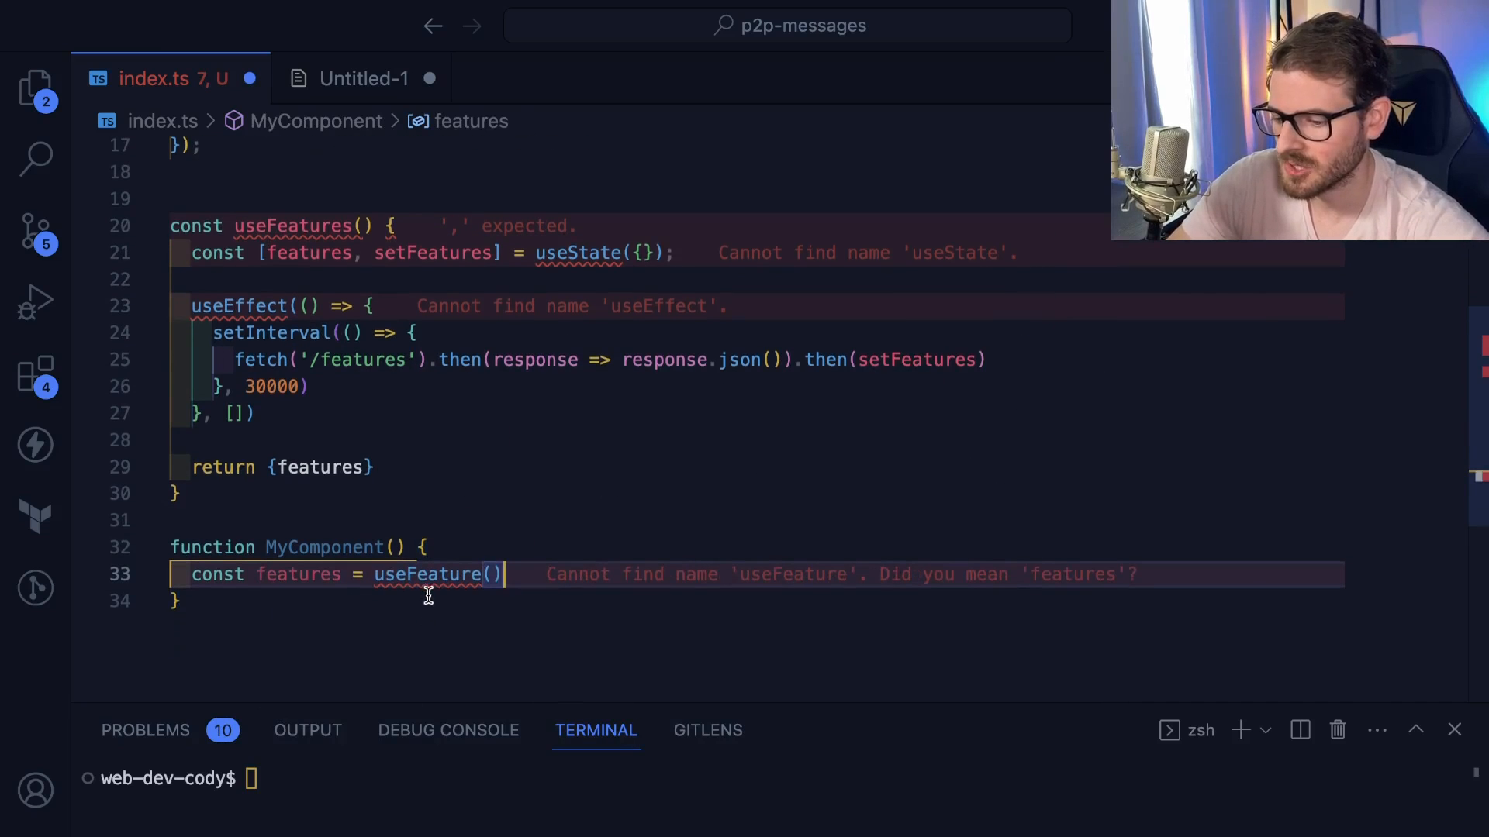
{"action": "left_click", "coordinate": [257, 387]}
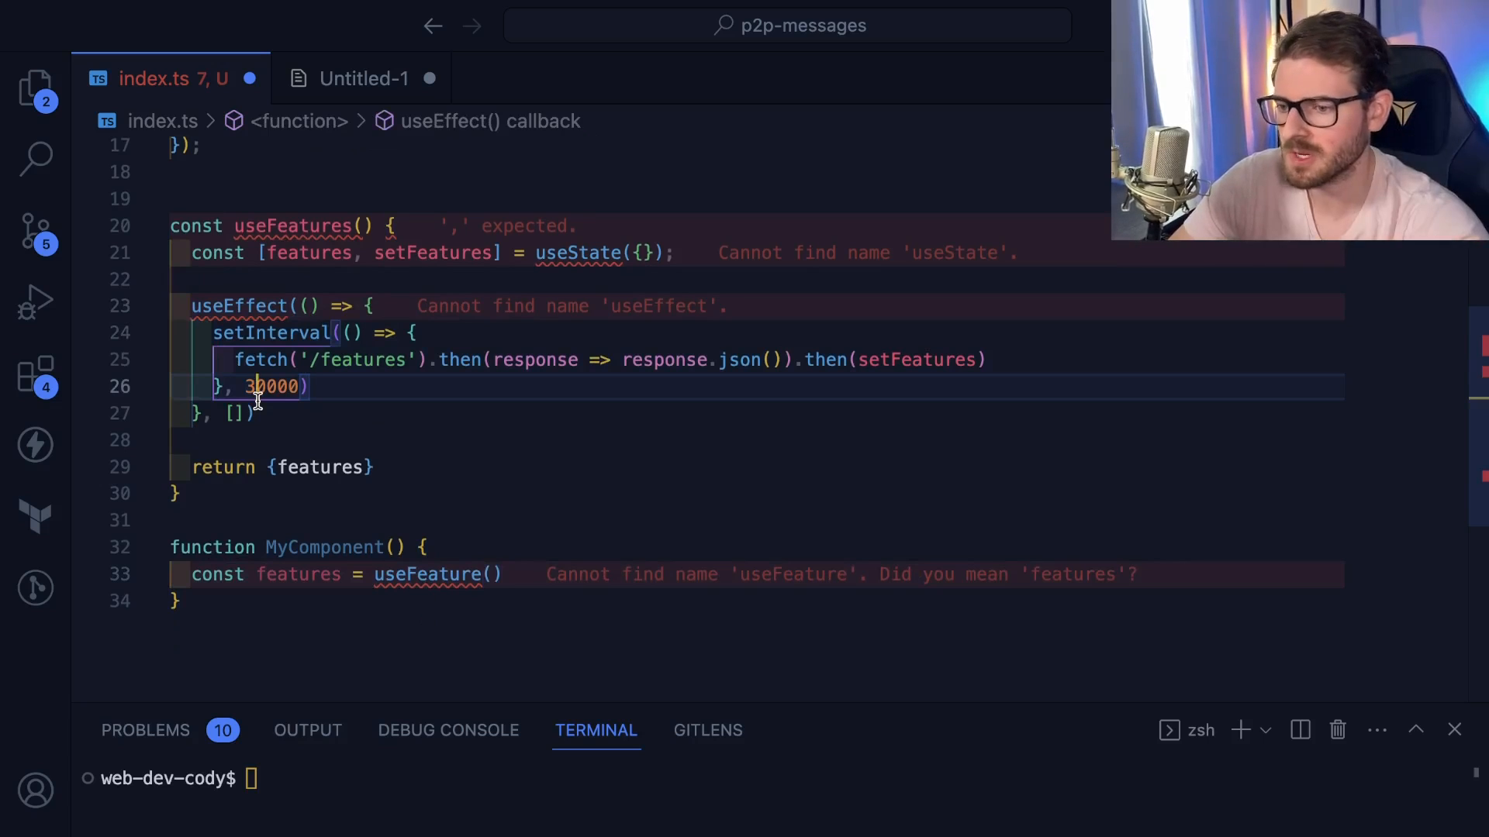
{"action": "left_click", "coordinate": [329, 547]}
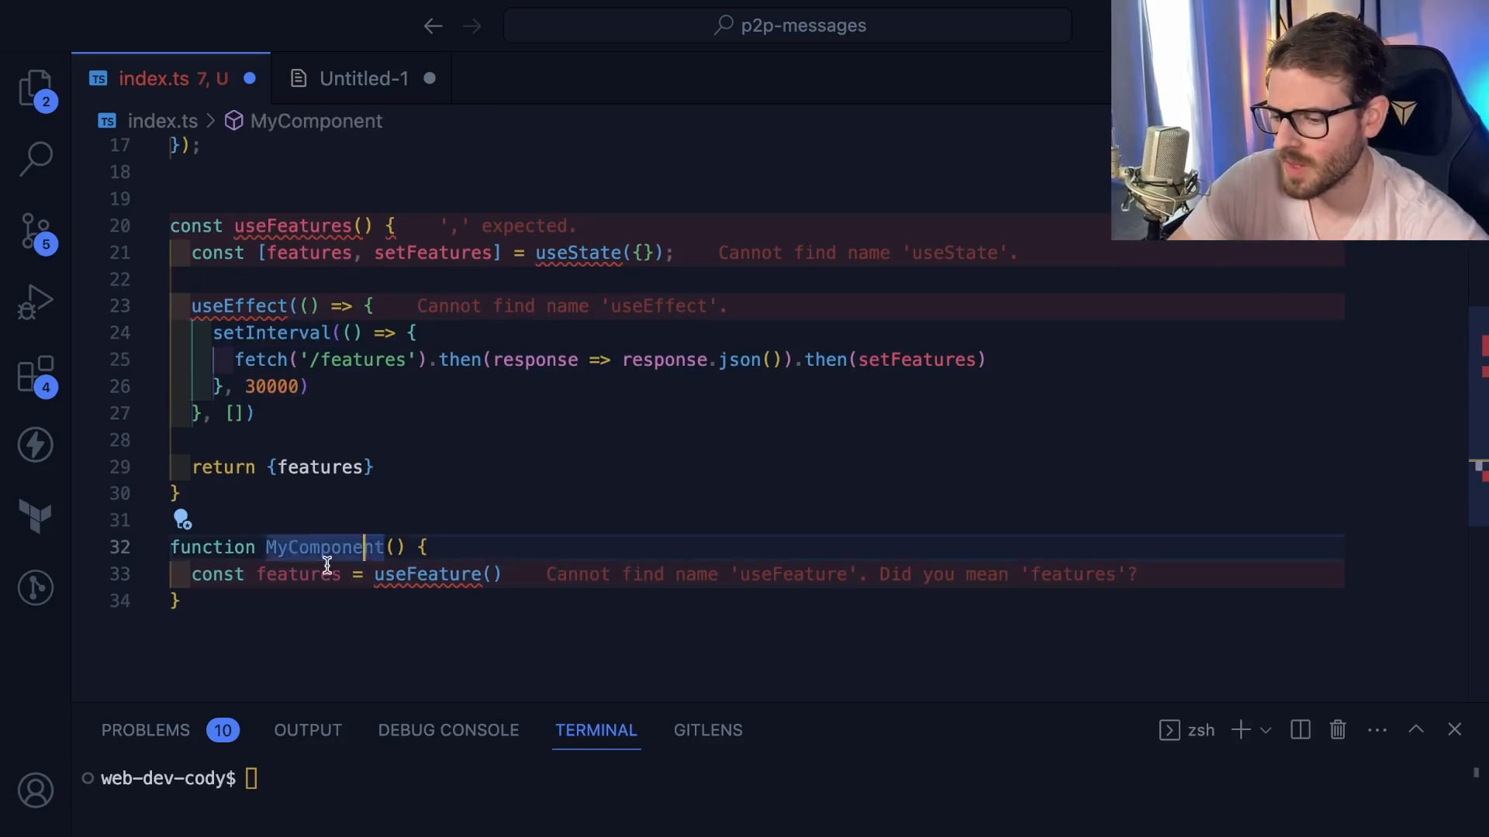
{"action": "type", "text": "return <div>"}
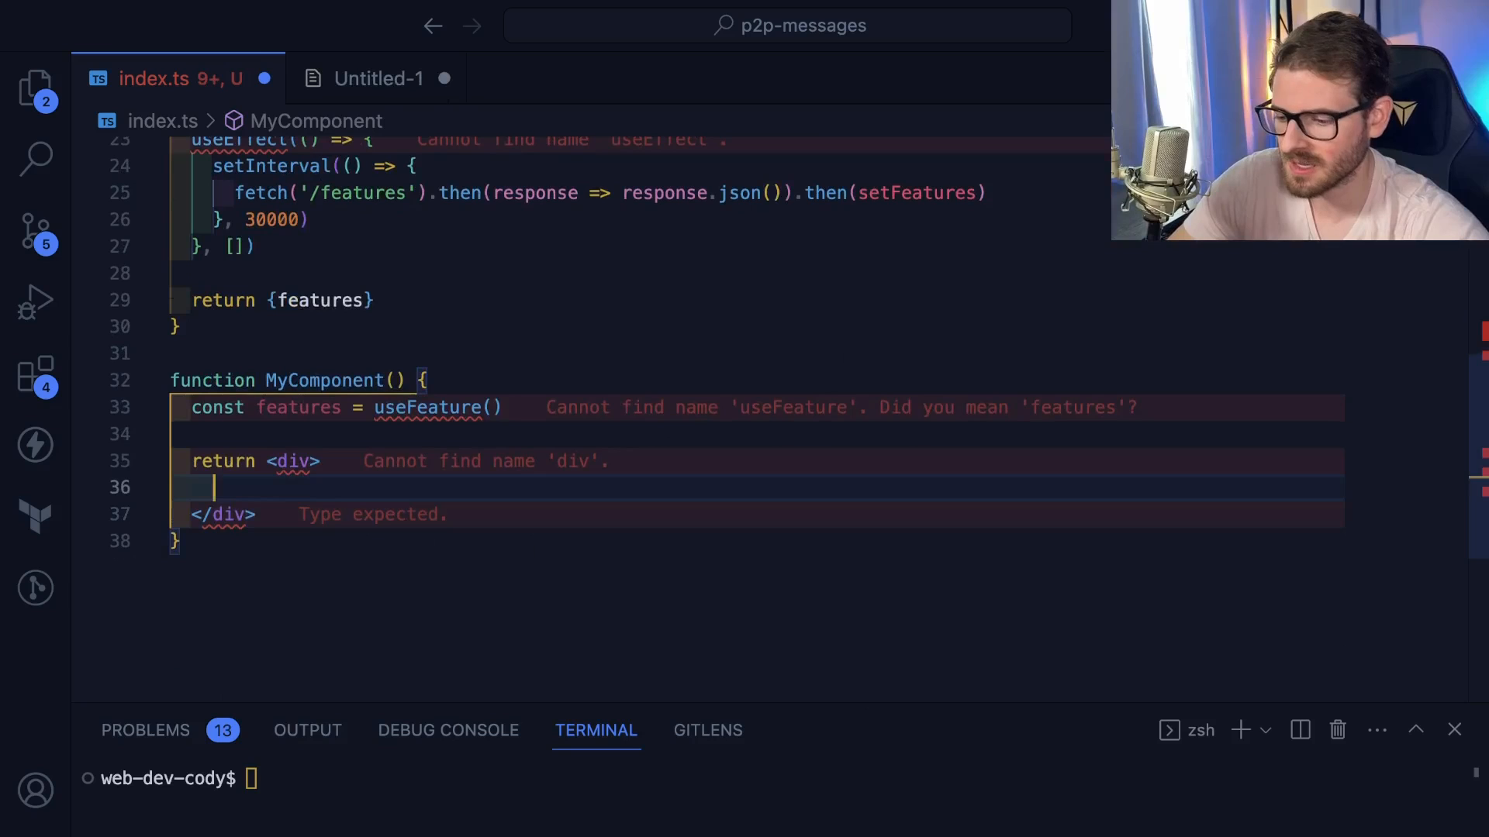
Add {features.fetchAllUsers && <button>Submit</button>} inside MyComponent's div to gate the Submit button
{"action": "type", "text": "{feat"}
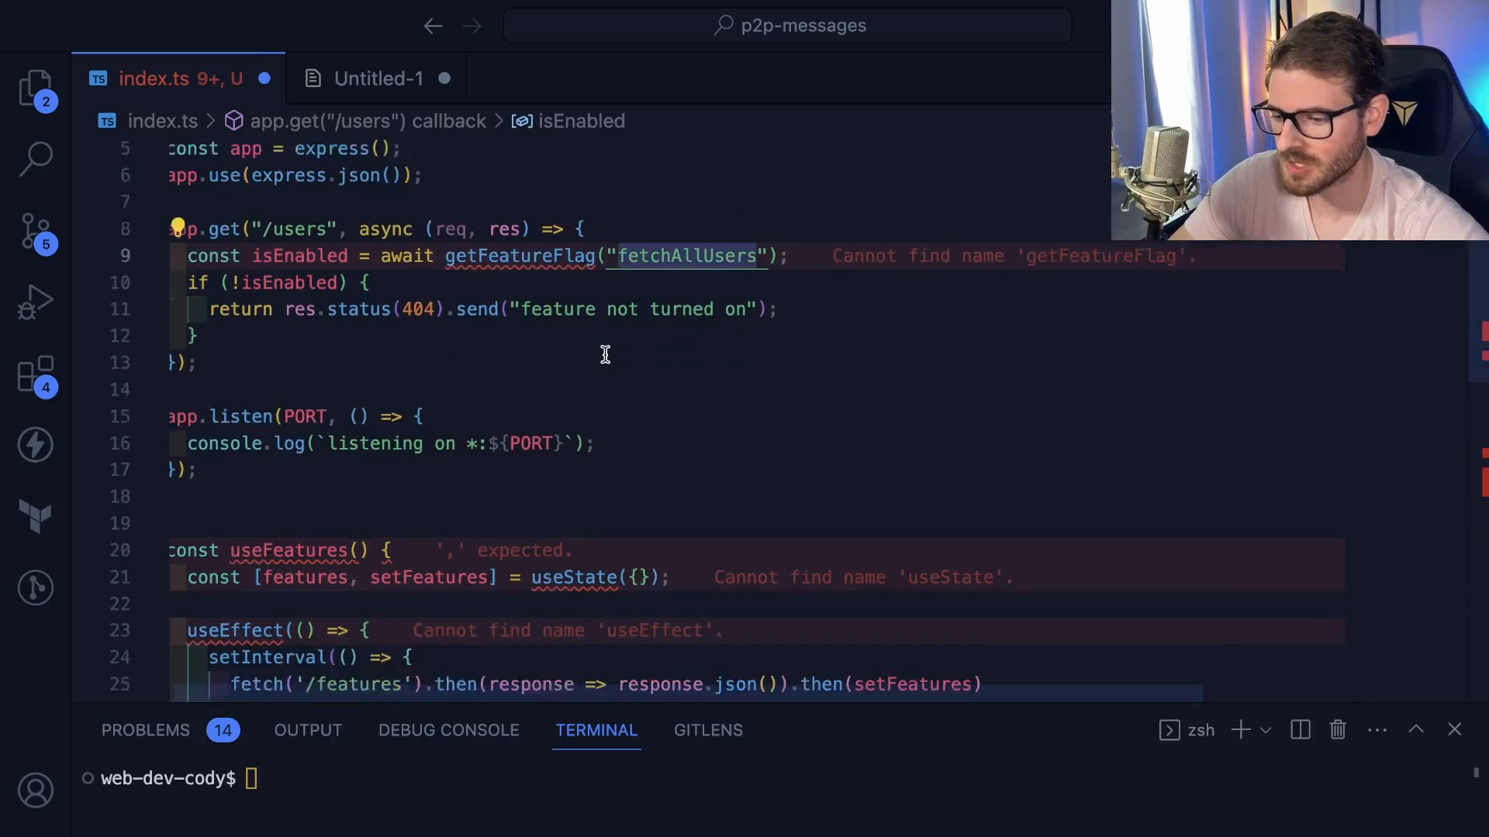
{"action": "scroll", "scroll_direction": "down", "scroll_amount": 3}
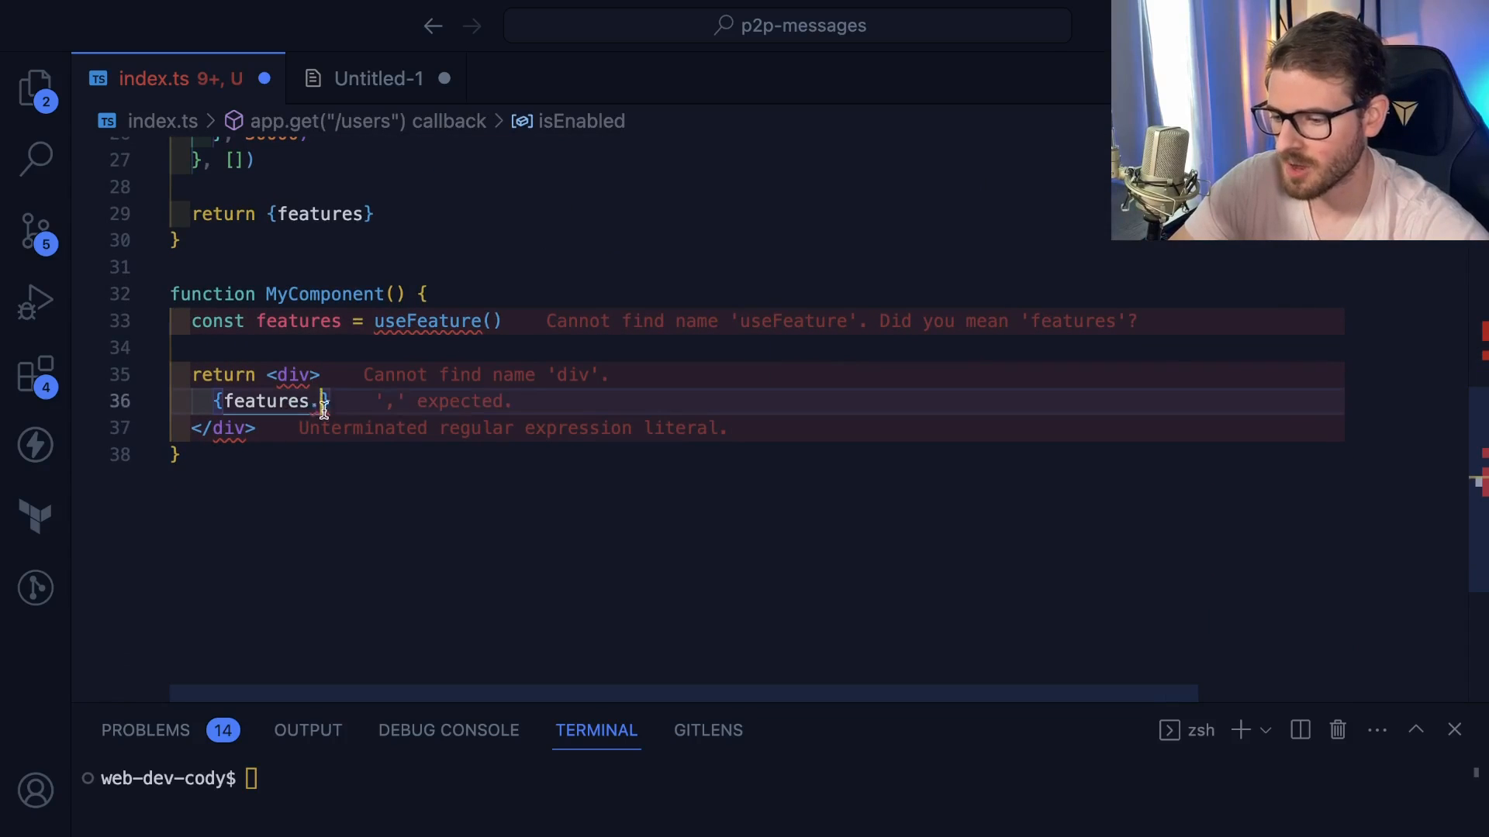
{"action": "type", "text": "fetchAllUsers"}
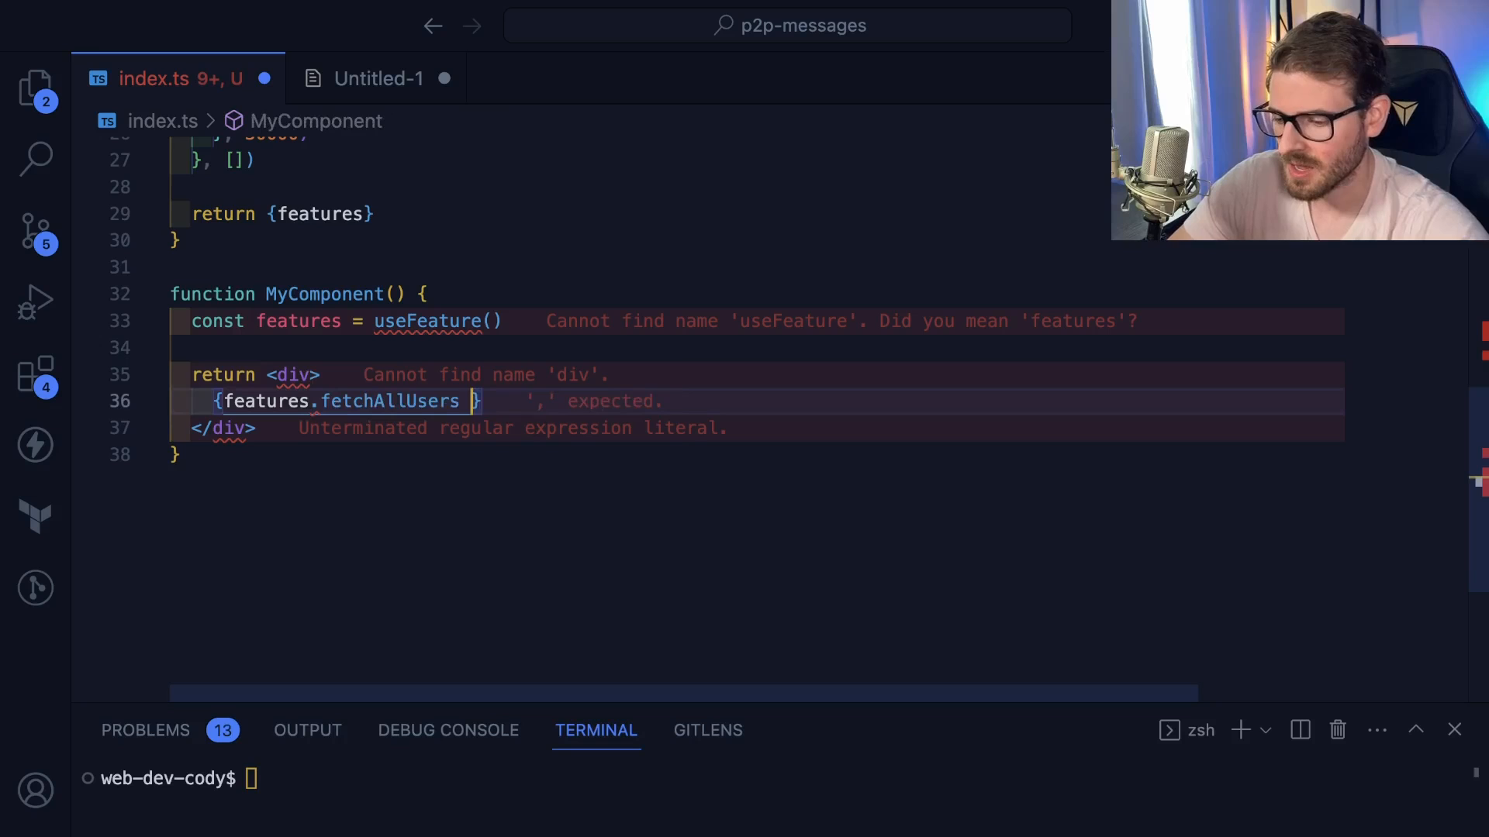
{"action": "type", "text": "&& <button>"}
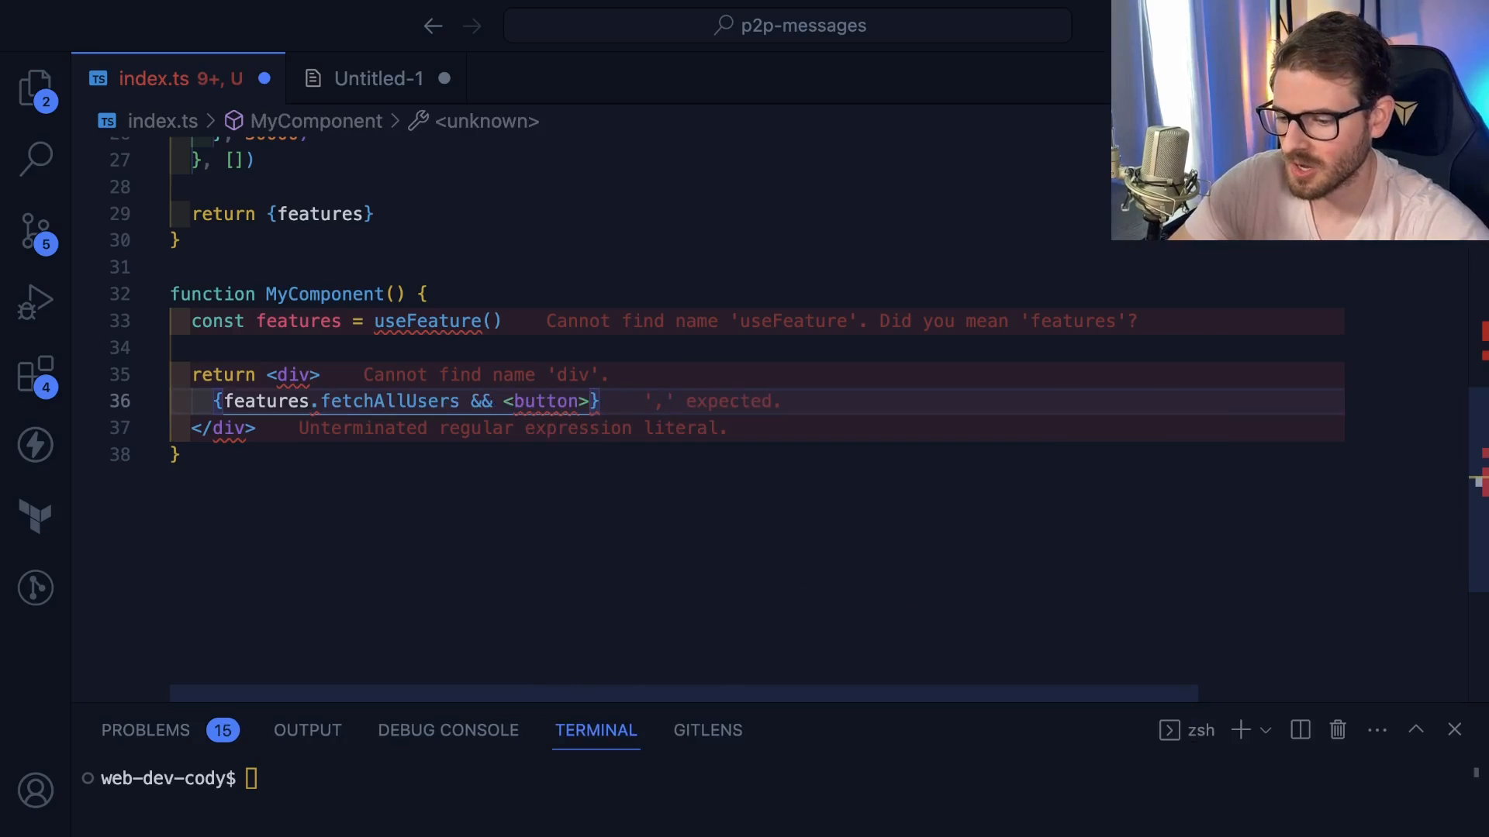
{"action": "type", "text": "Submit</button>"}
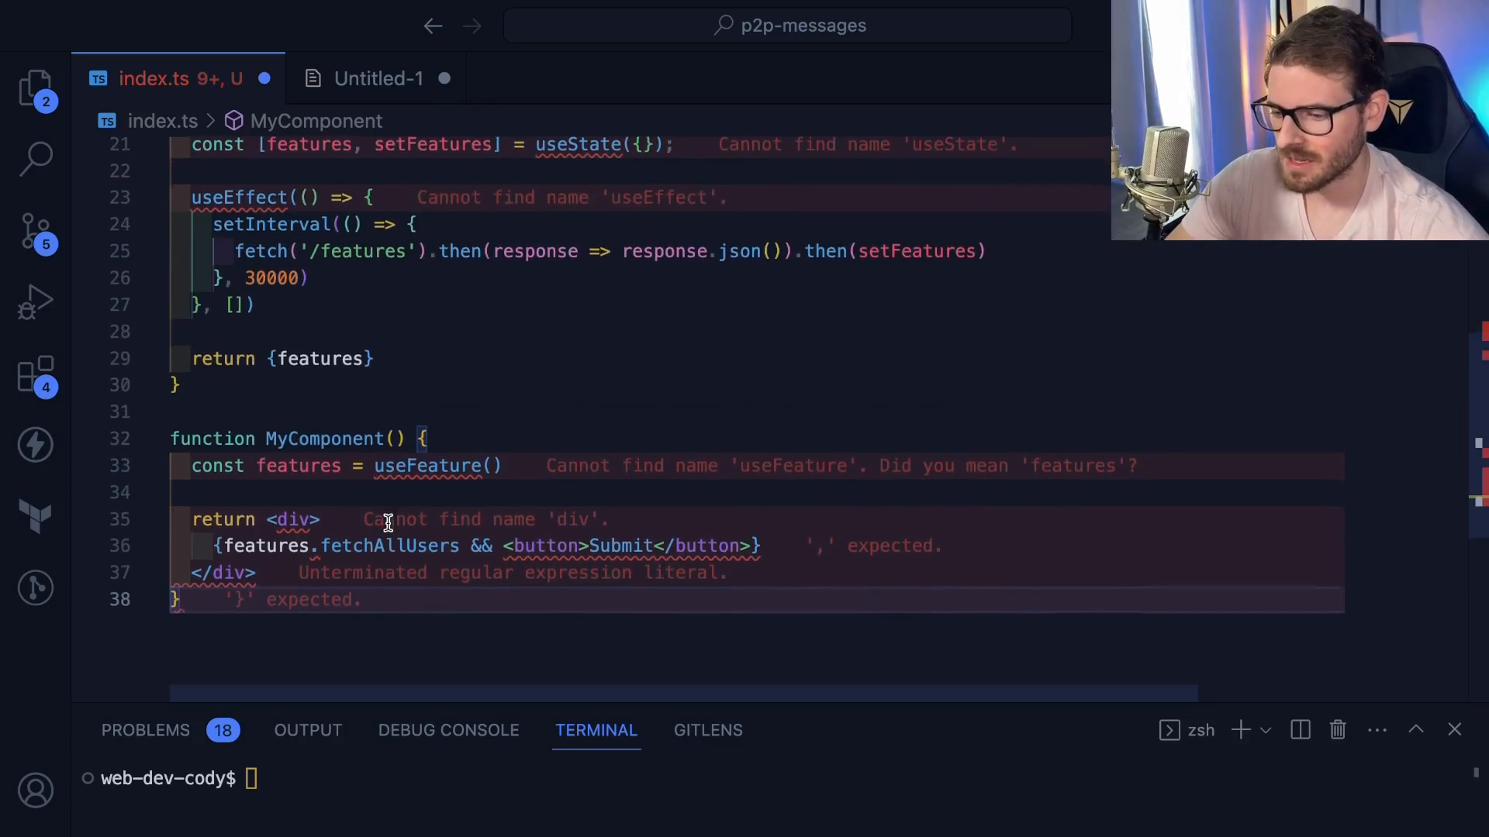
{"action": "scroll", "scroll_direction": "down", "scroll_amount": 3}
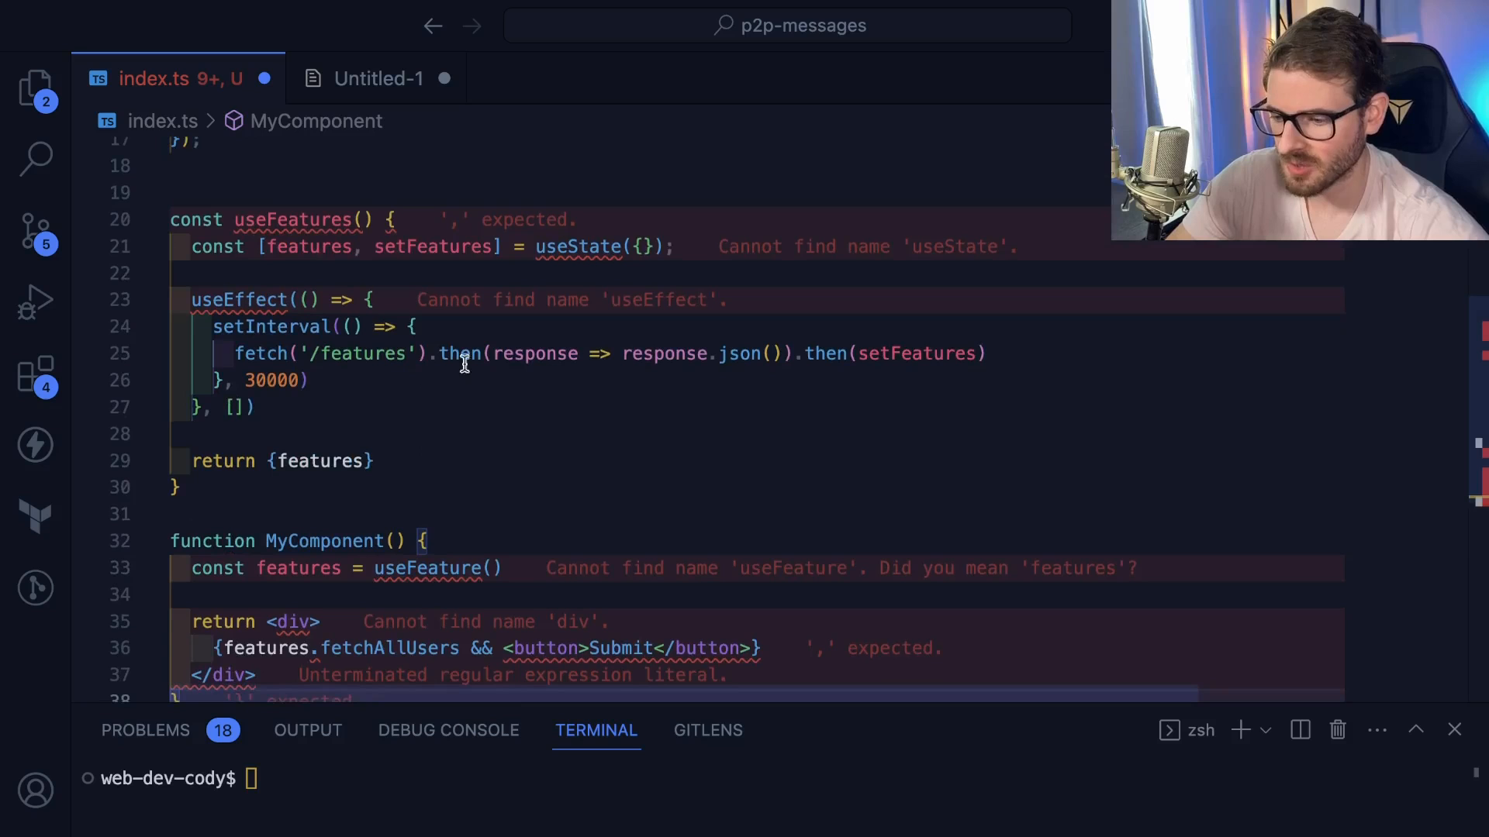
{"action": "mouse_move", "coordinate": [260, 327]}
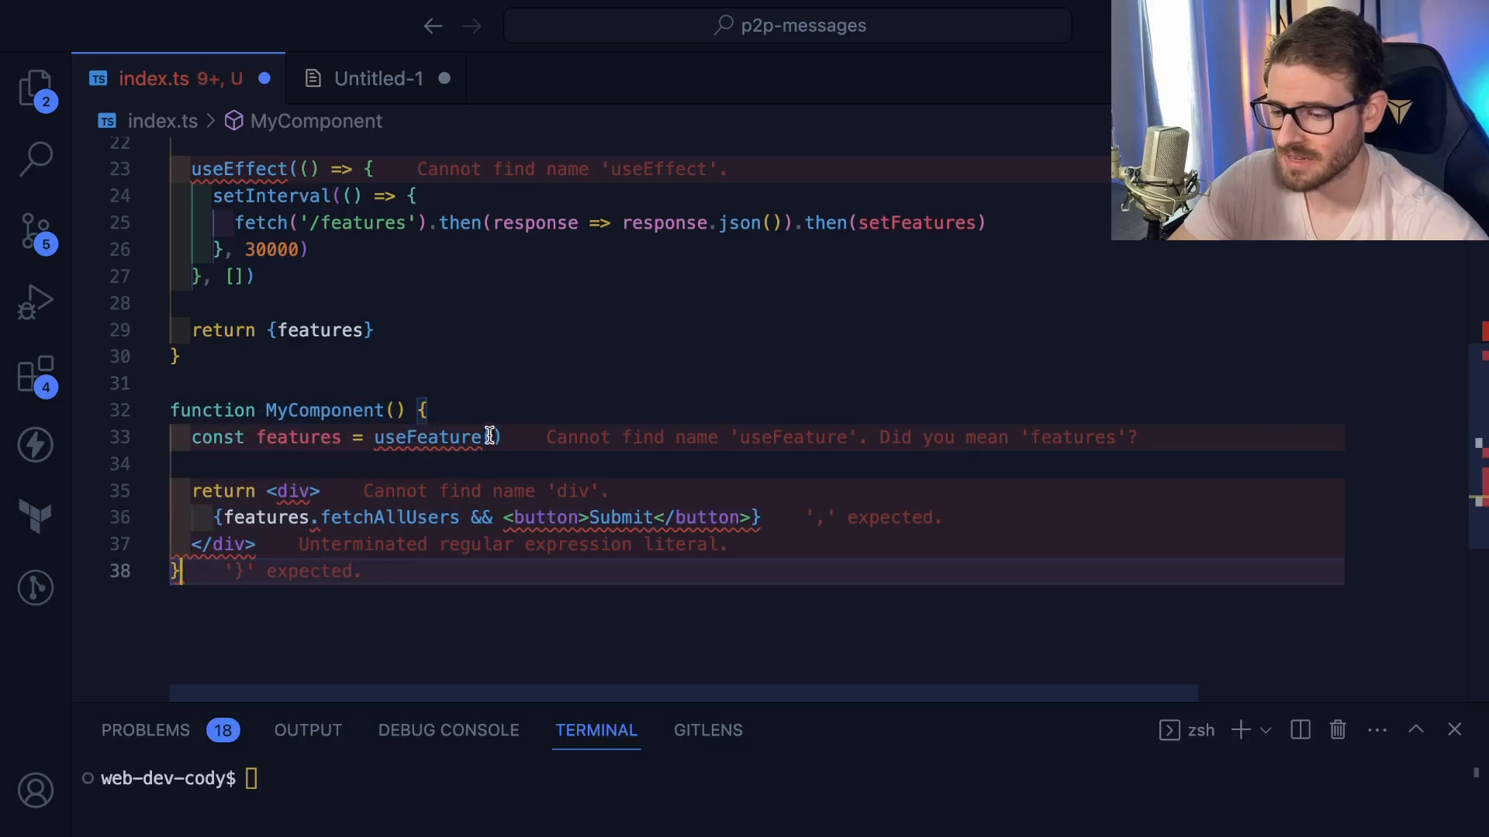
{"action": "mouse_move", "coordinate": [508, 323]}
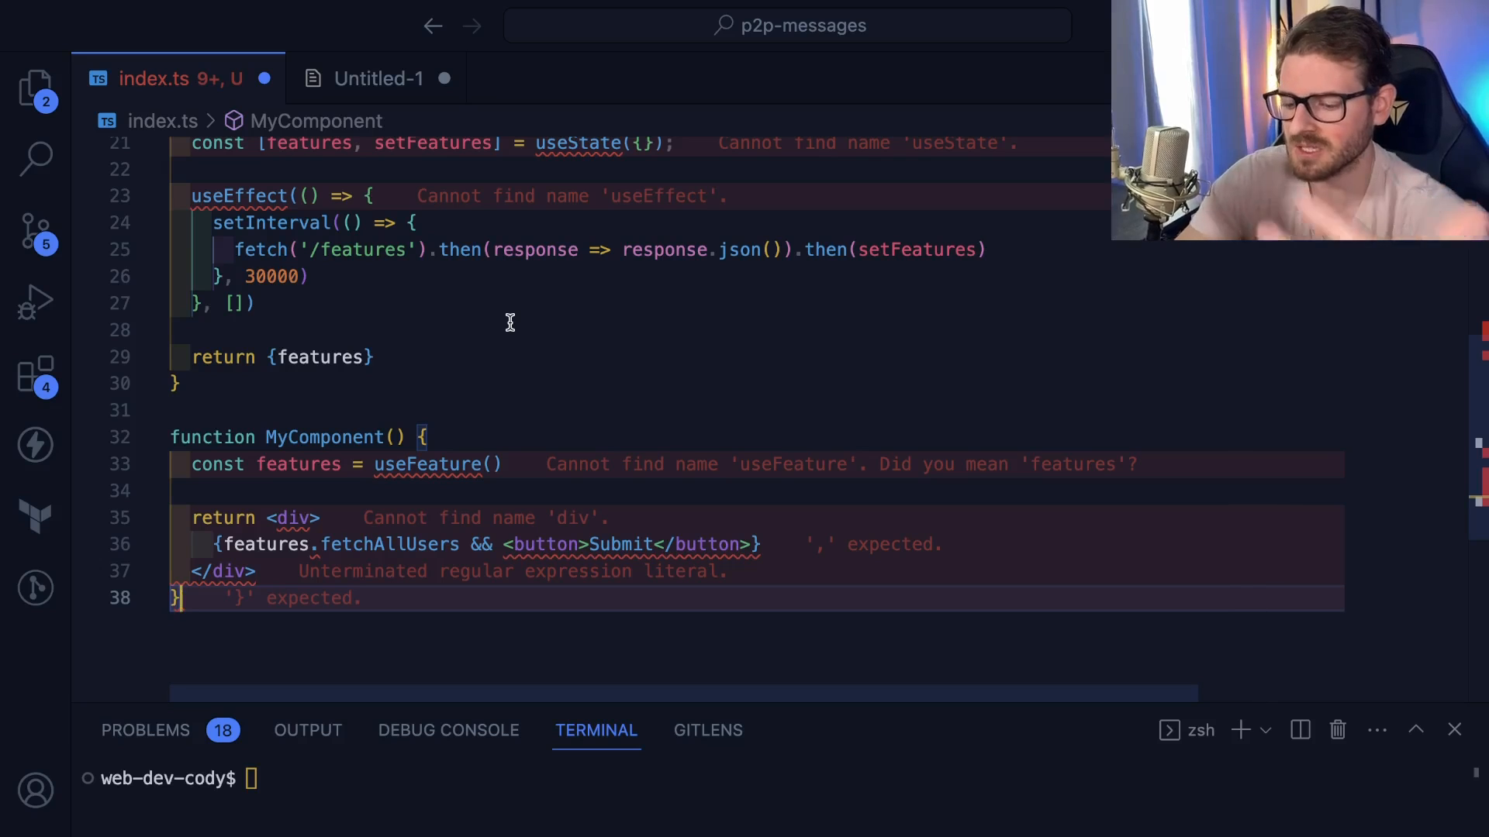
{"action": "scroll", "scroll_direction": "down", "scroll_amount": 3}
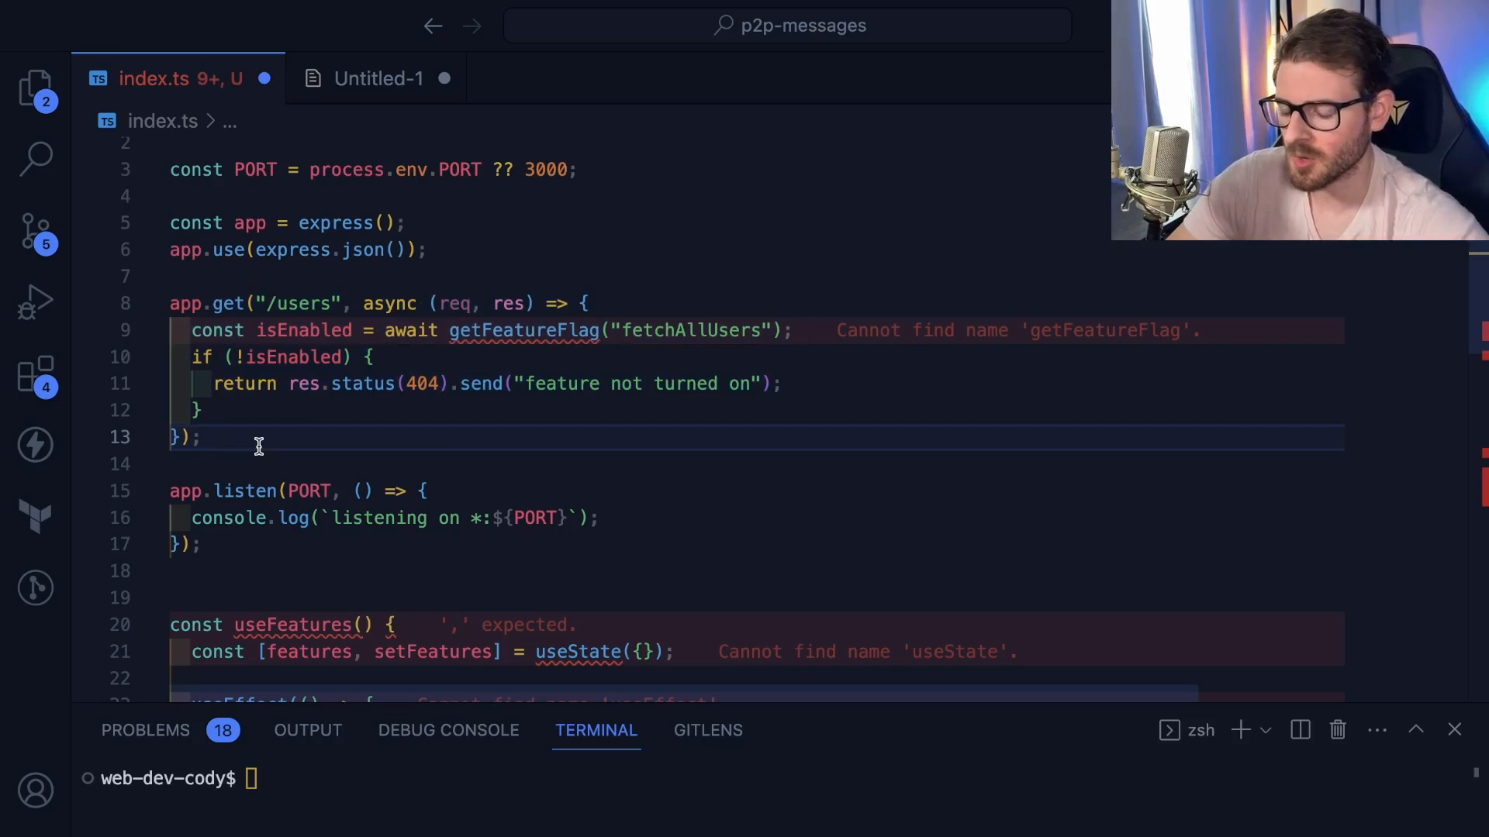
{"action": "mouse_move", "coordinate": [418, 417]}
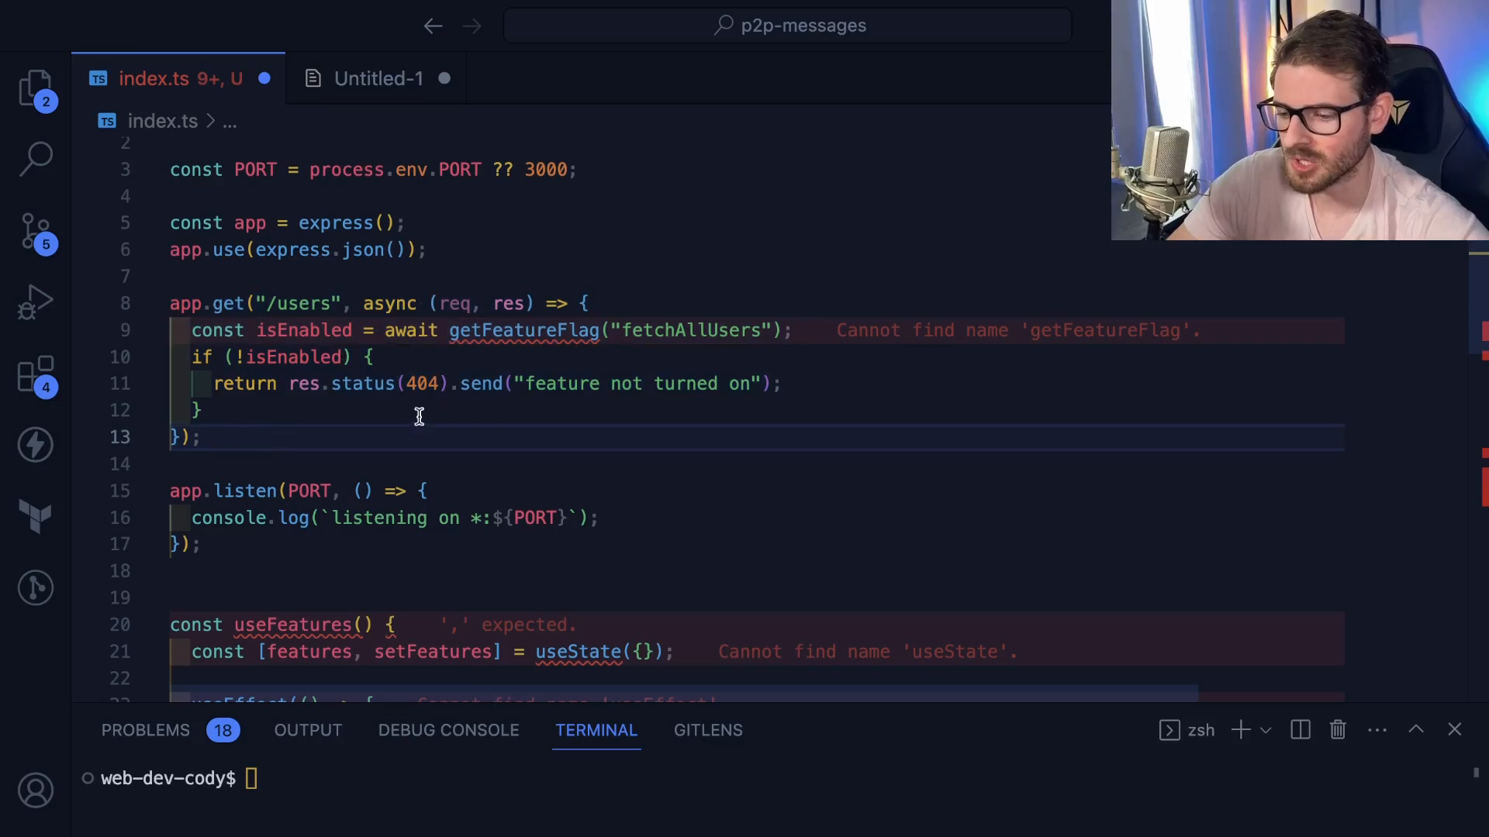
{"action": "mouse_move", "coordinate": [359, 422]}
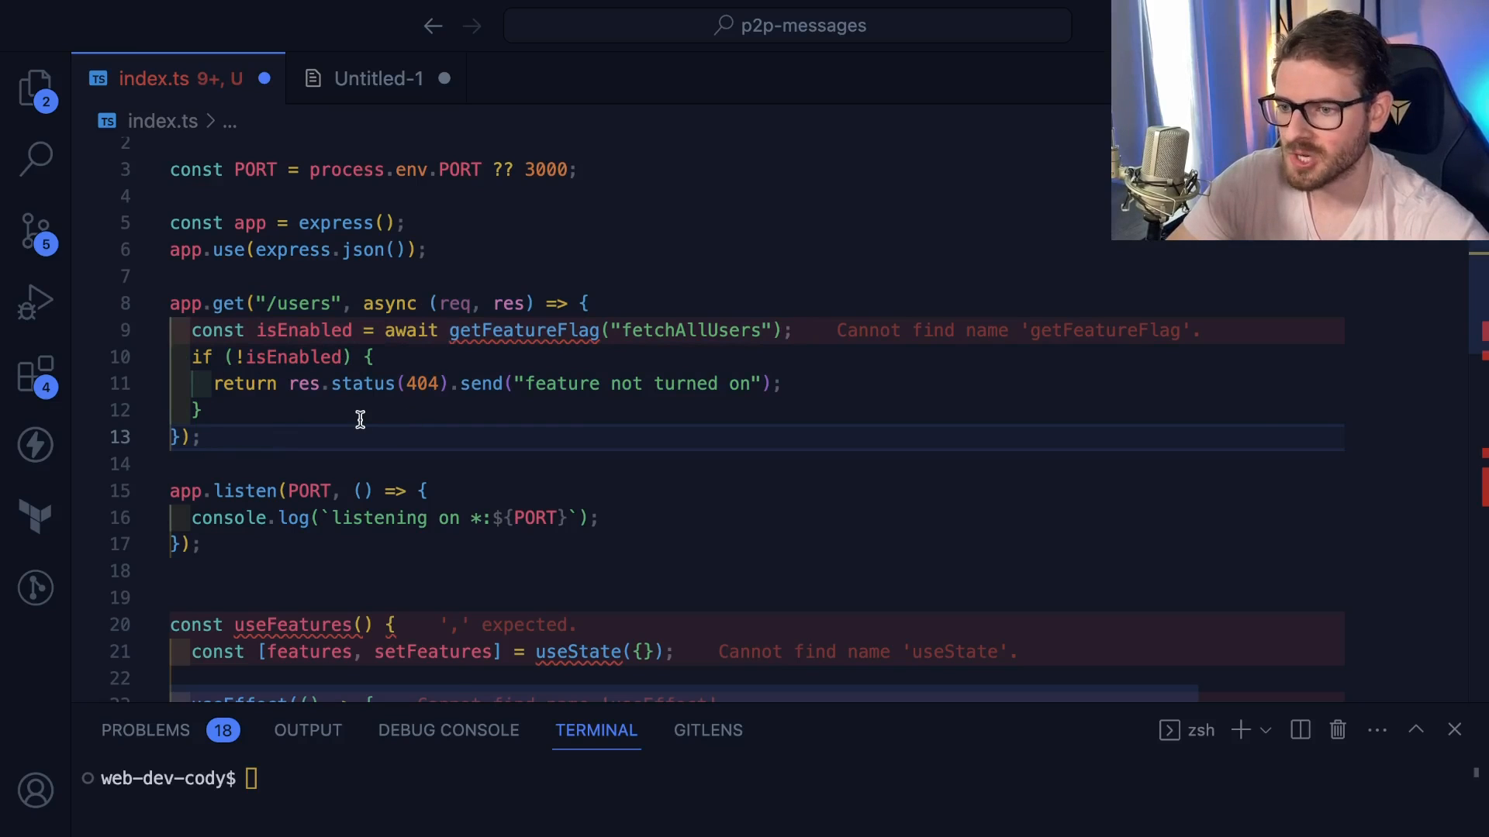